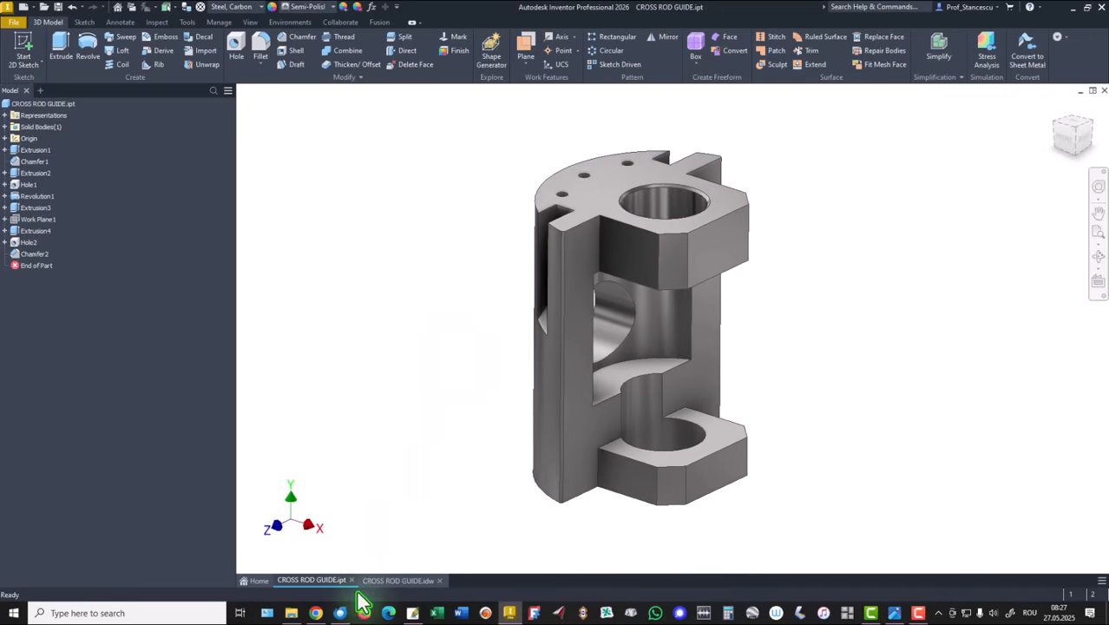
Step: Switch to the CROSS ROD GUIDE.idw drawing to view its sections and volume note
{"action": "left_click", "coordinate": [399, 580]}
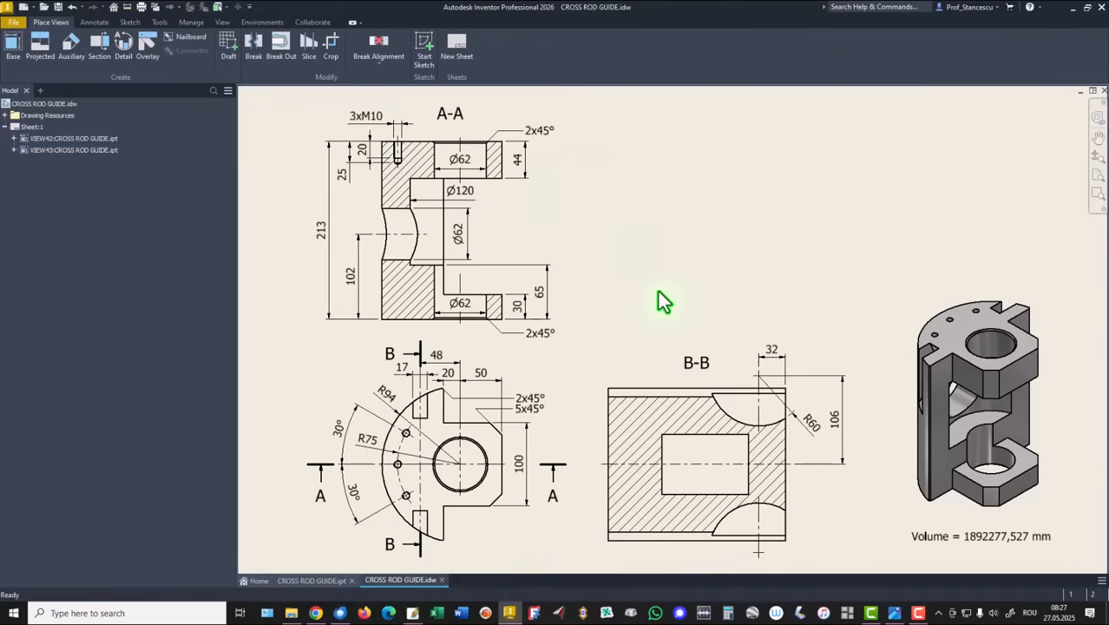
{"action": "mouse_move", "coordinate": [594, 217]}
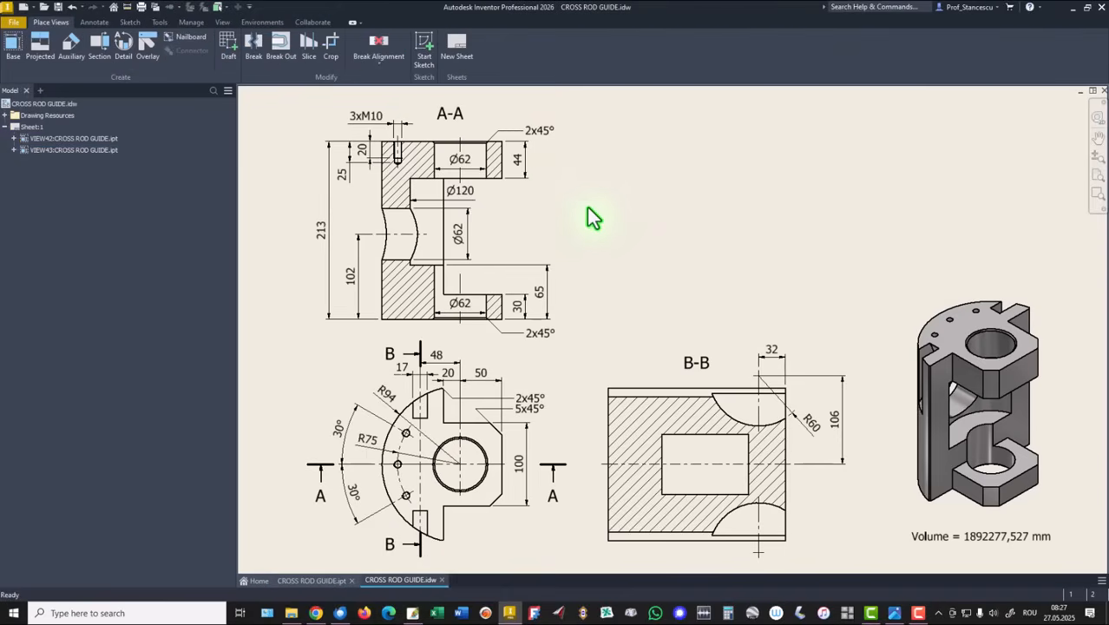
{"action": "mouse_move", "coordinate": [469, 434]}
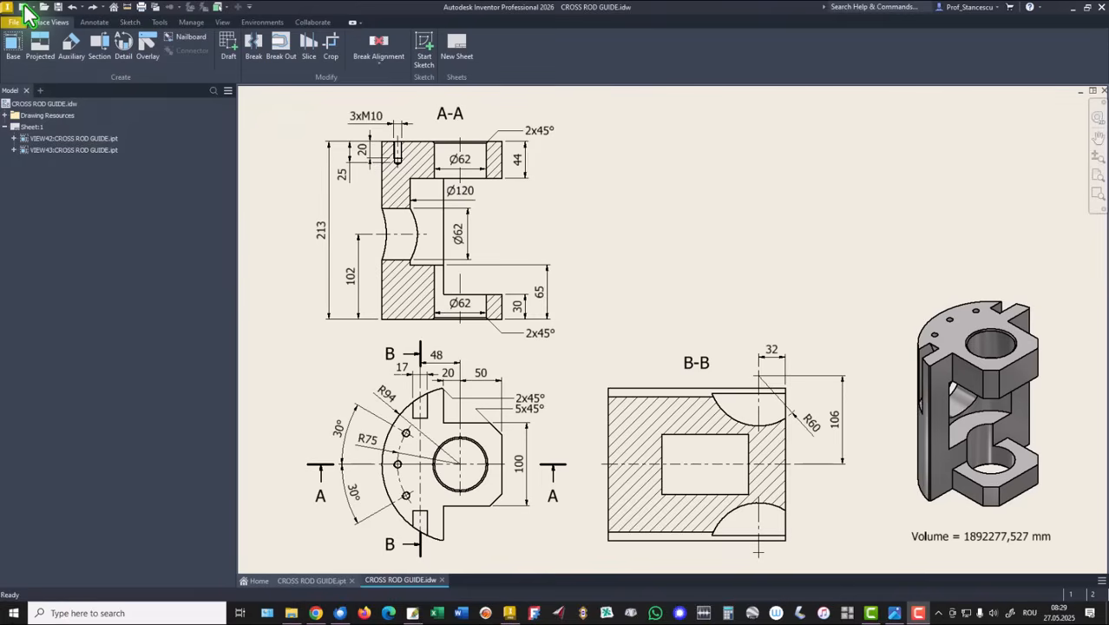
Step: Create a new Standard (mm) part and start a 2D sketch on the XZ plane
{"action": "left_click", "coordinate": [13, 15]}
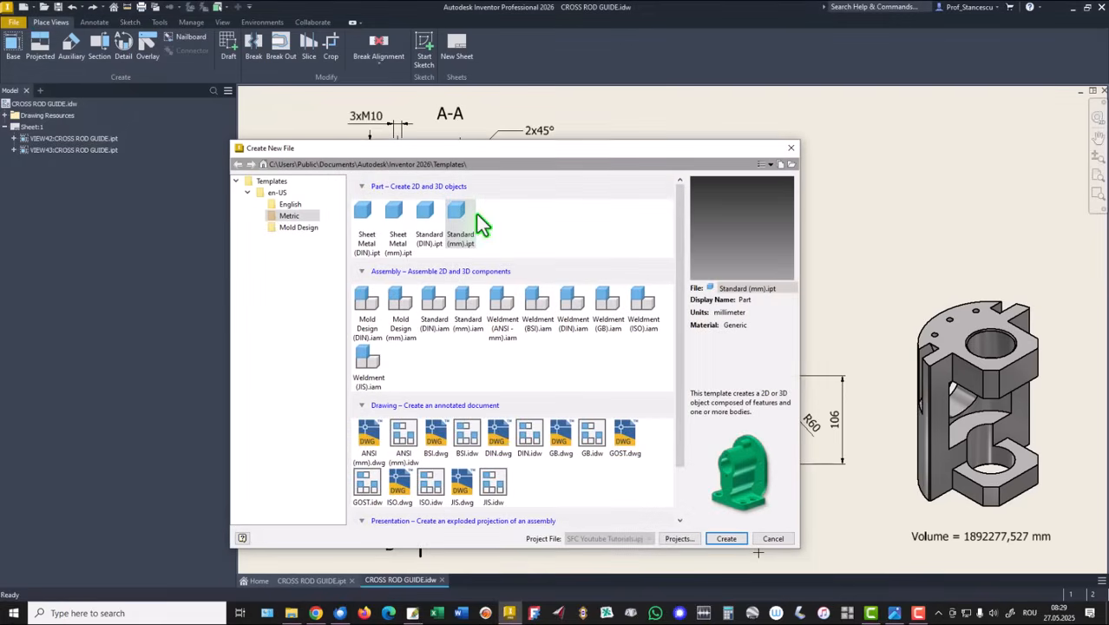
{"action": "left_click", "coordinate": [725, 538]}
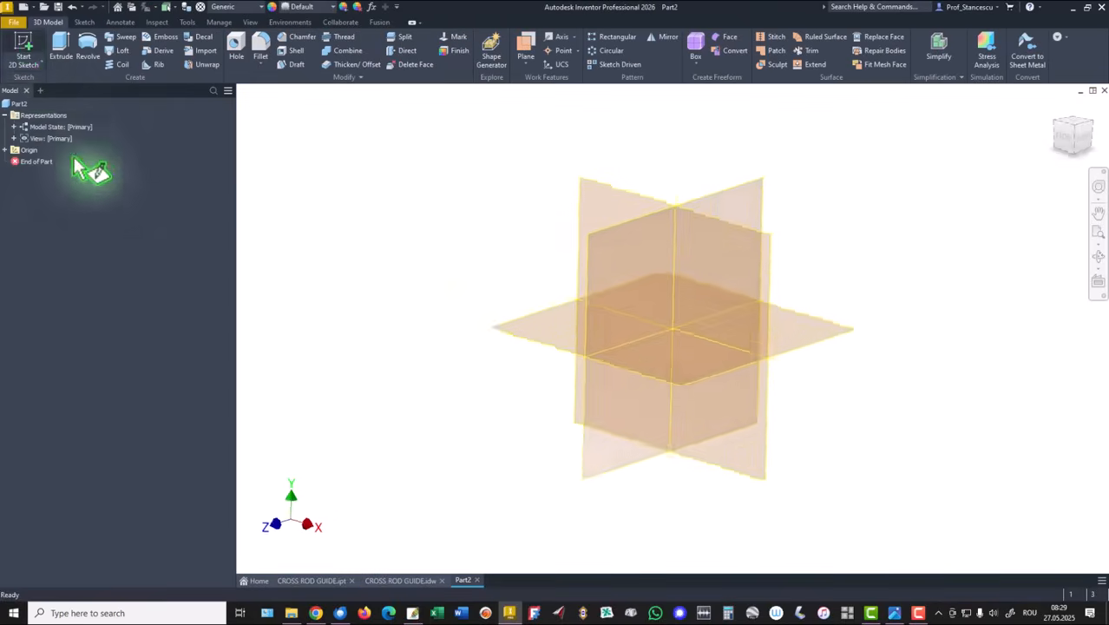
{"action": "left_click", "coordinate": [24, 43]}
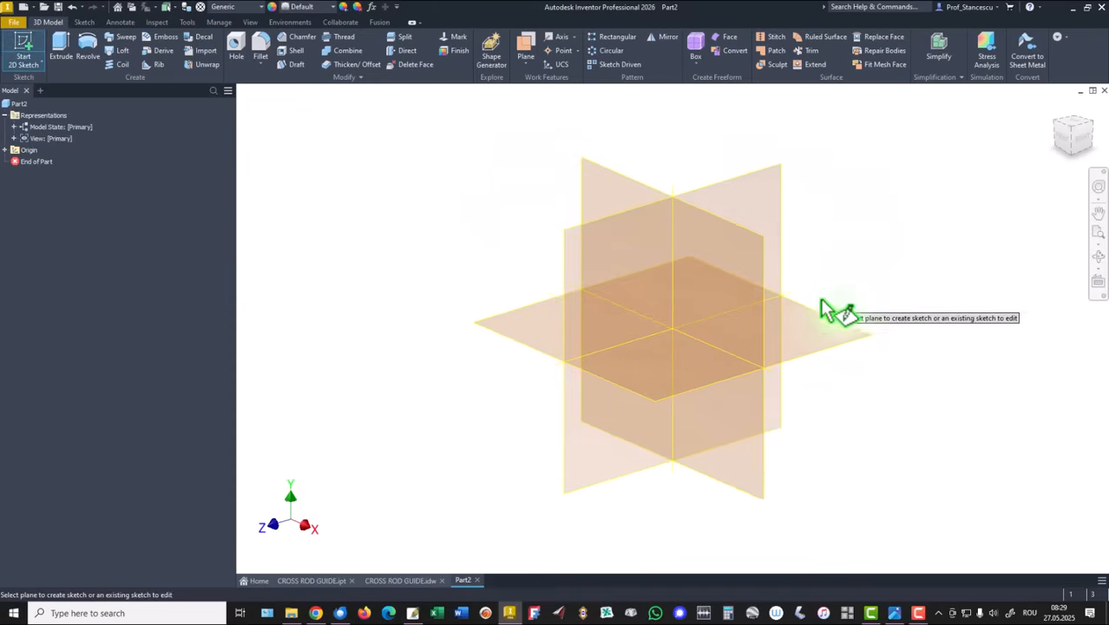
{"action": "left_click", "coordinate": [677, 326]}
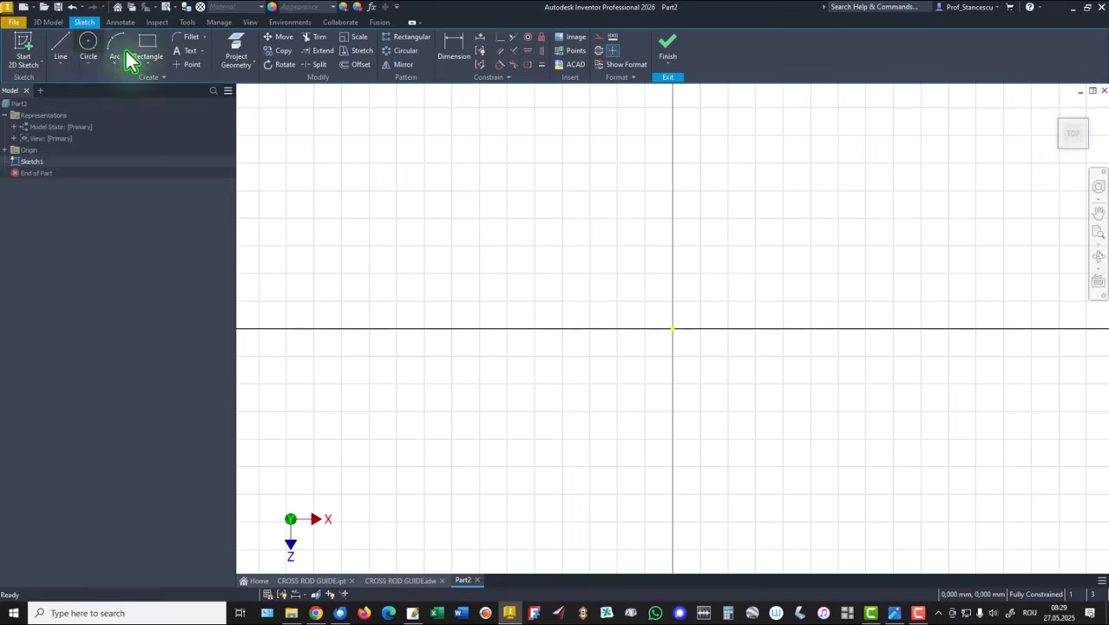
Step: Draw the large center-point arc centred on the sketch origin
{"action": "left_click", "coordinate": [114, 55]}
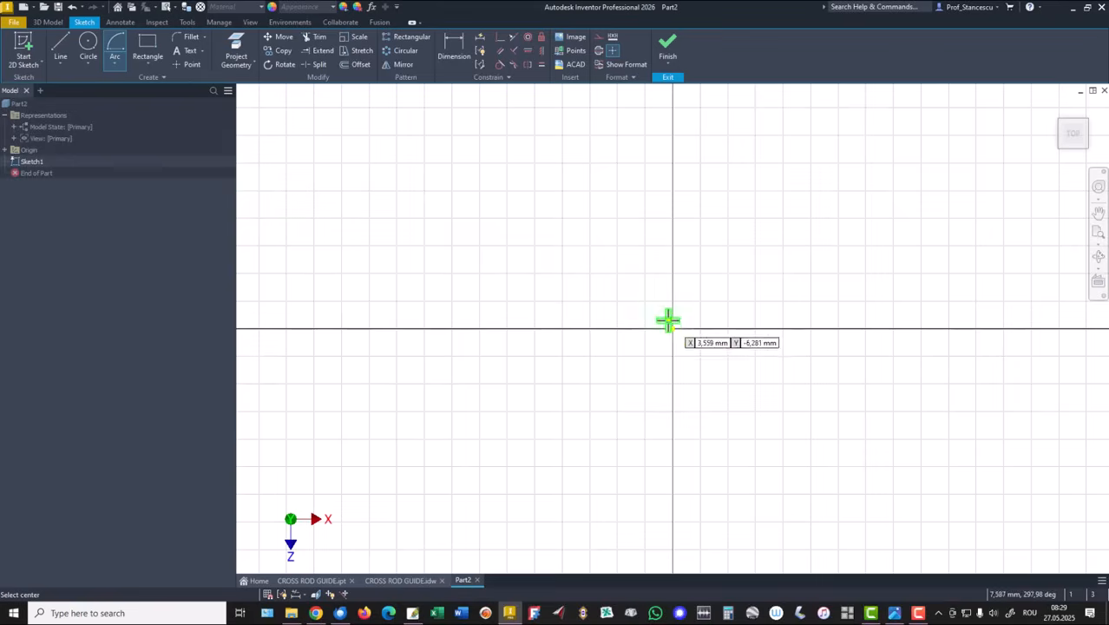
{"action": "left_click", "coordinate": [668, 320]}
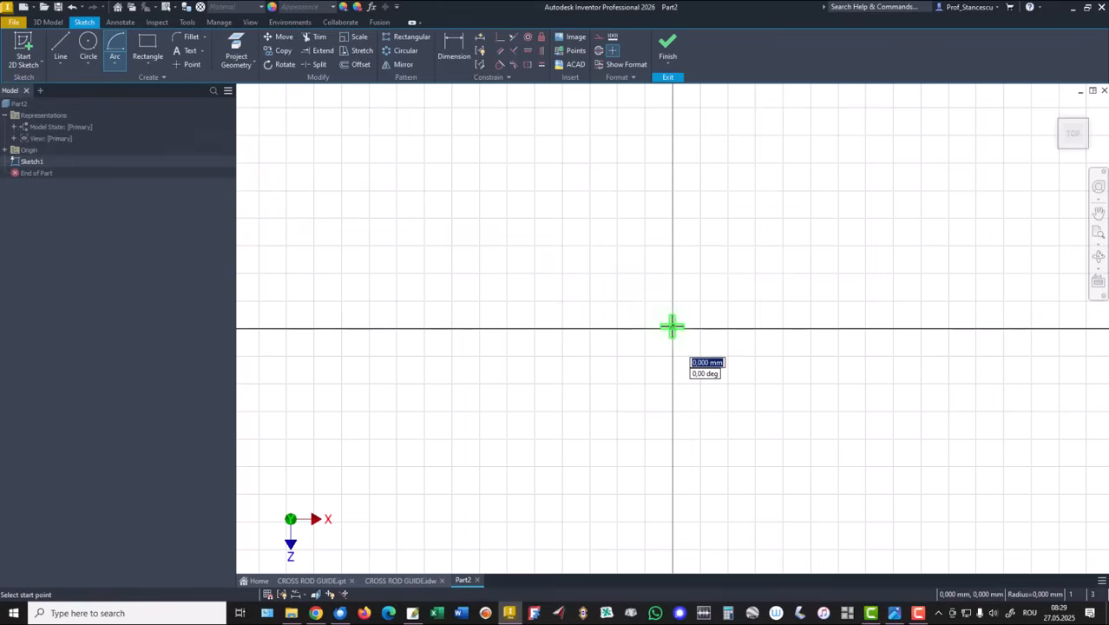
{"action": "left_click", "coordinate": [672, 326]}
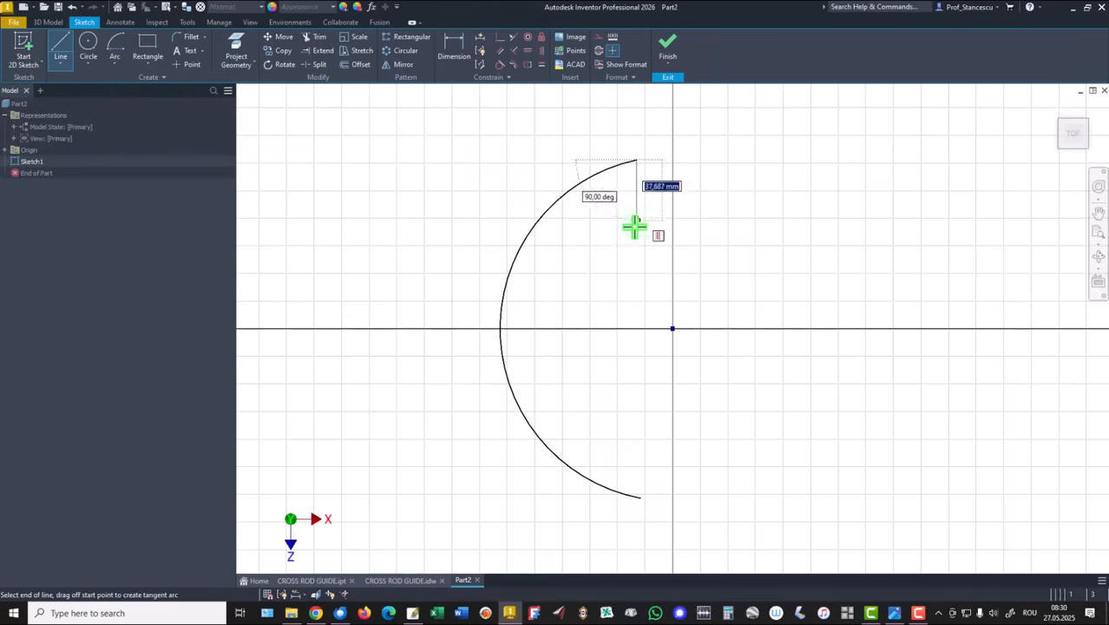
{"action": "mouse_move", "coordinate": [636, 229]}
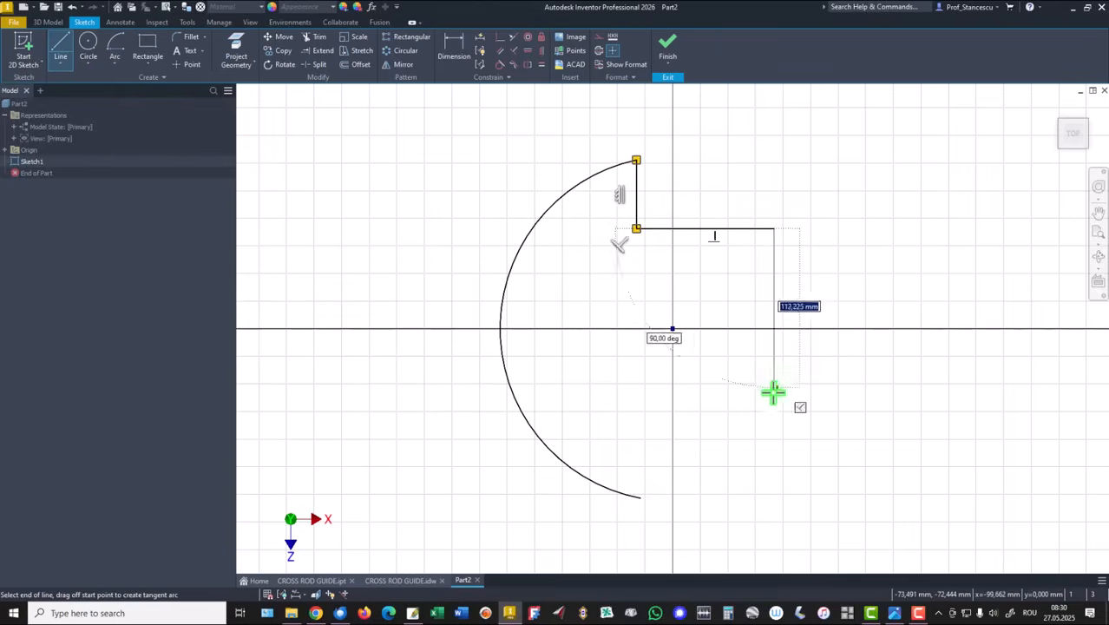
{"action": "mouse_move", "coordinate": [775, 397]}
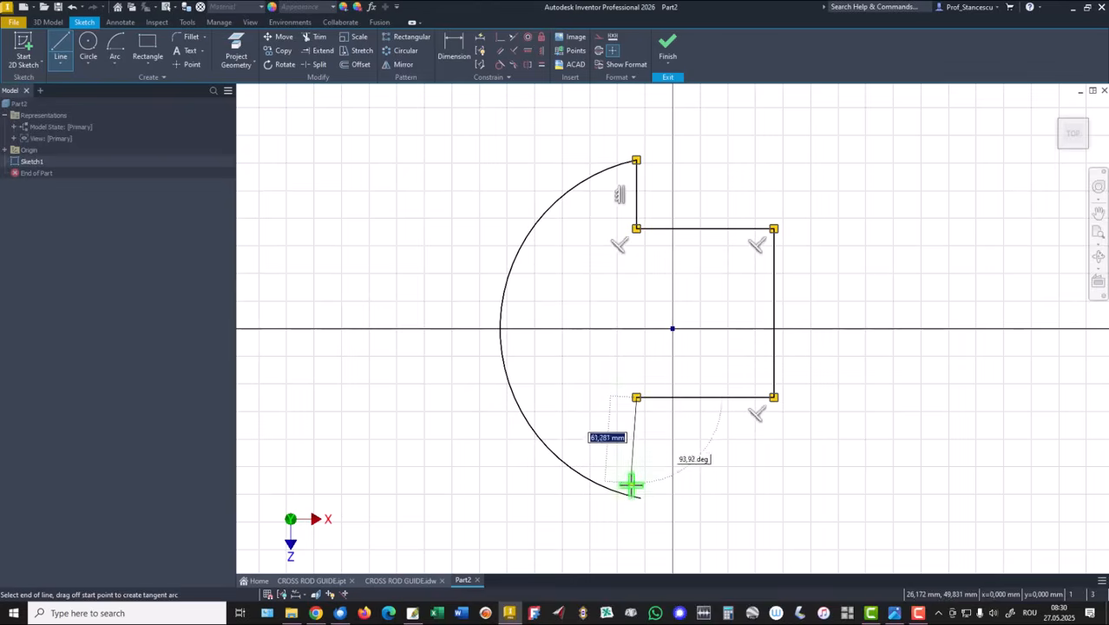
{"action": "mouse_move", "coordinate": [638, 511]}
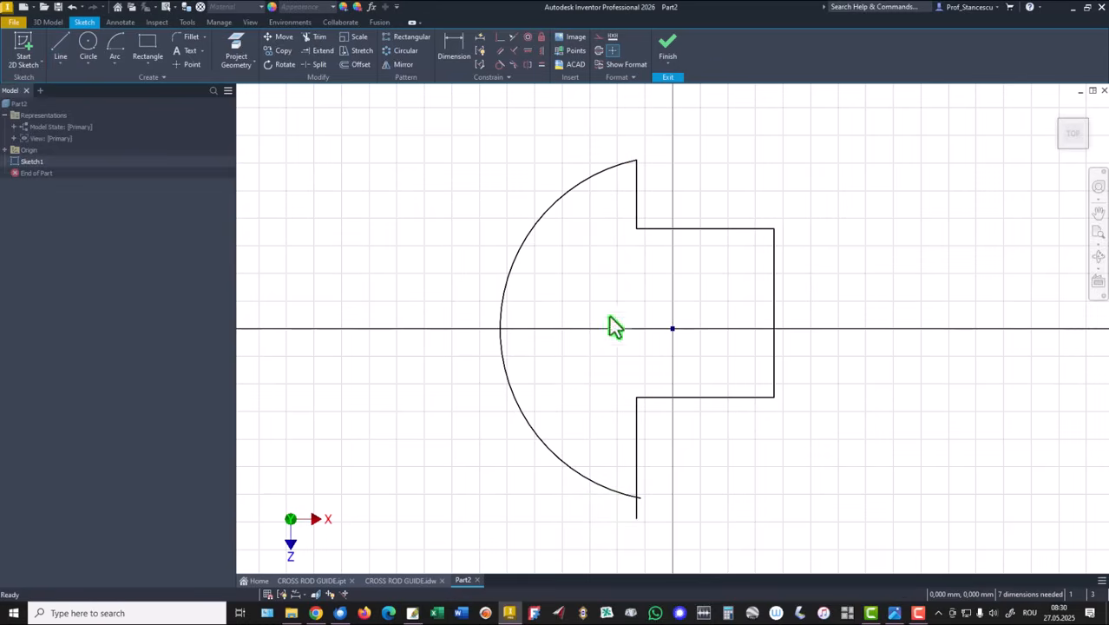
Step: Trim off the line end overshooting below the arc
{"action": "left_click", "coordinate": [320, 38]}
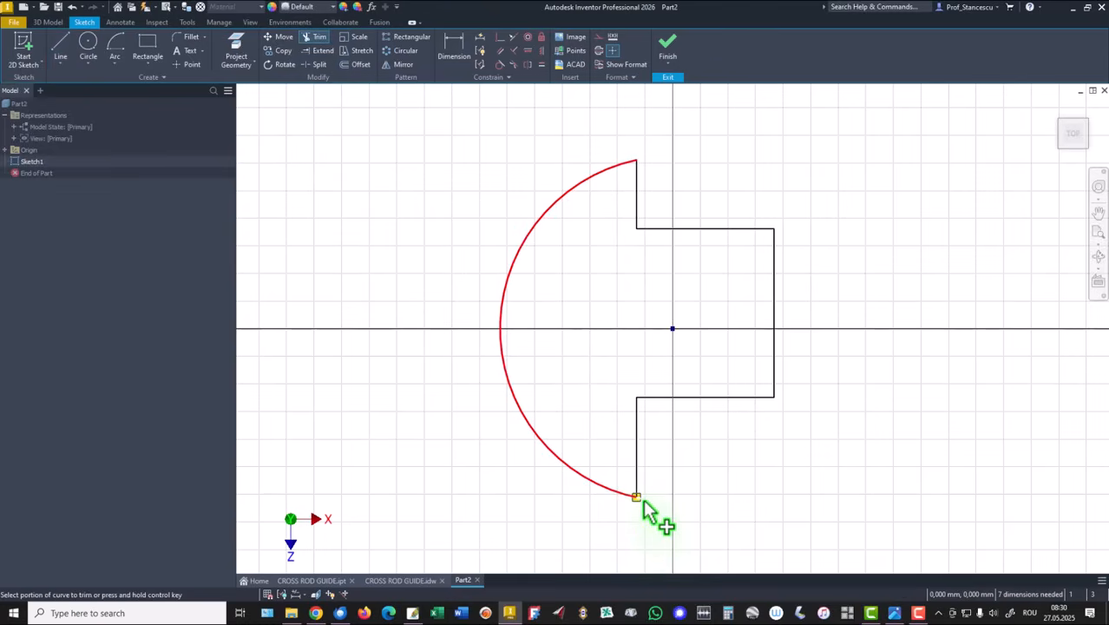
{"action": "left_click", "coordinate": [638, 498]}
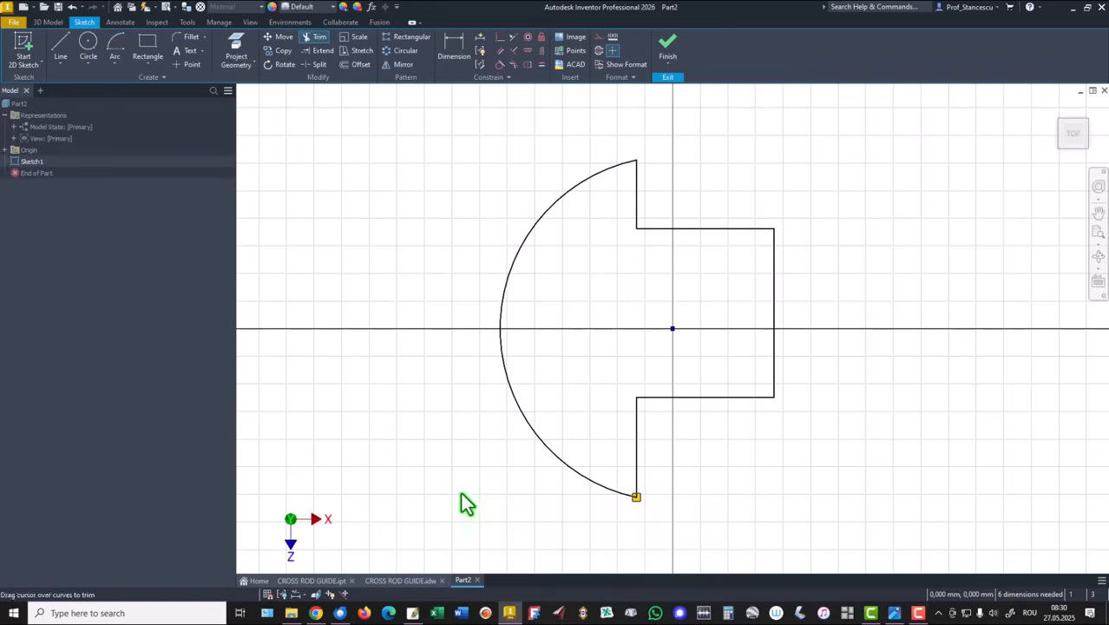
{"action": "mouse_move", "coordinate": [320, 165]}
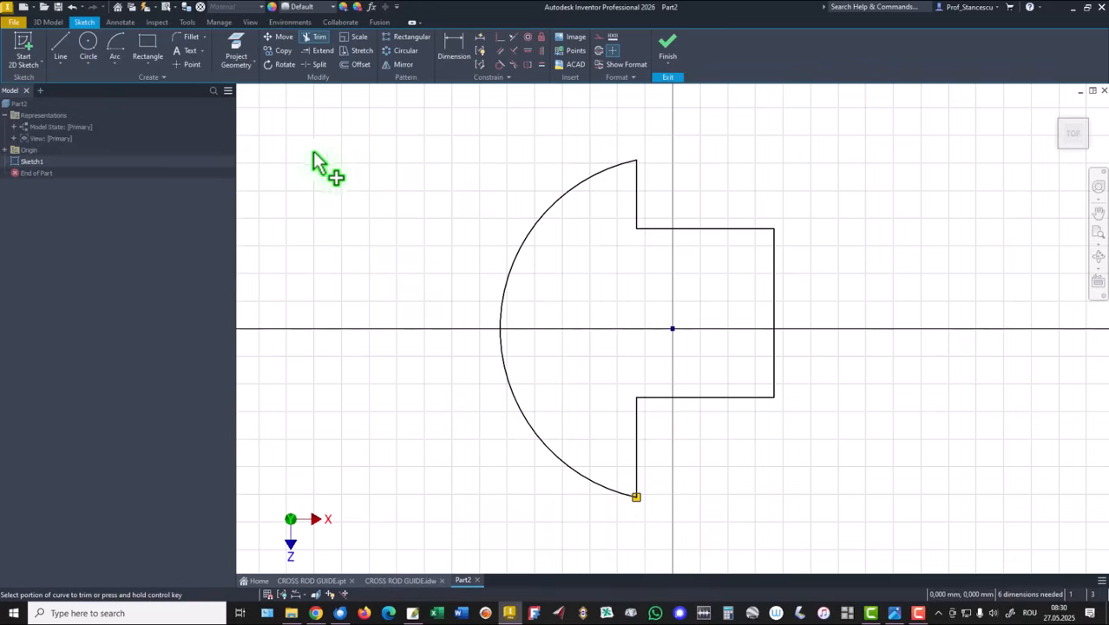
{"action": "mouse_move", "coordinate": [483, 113]}
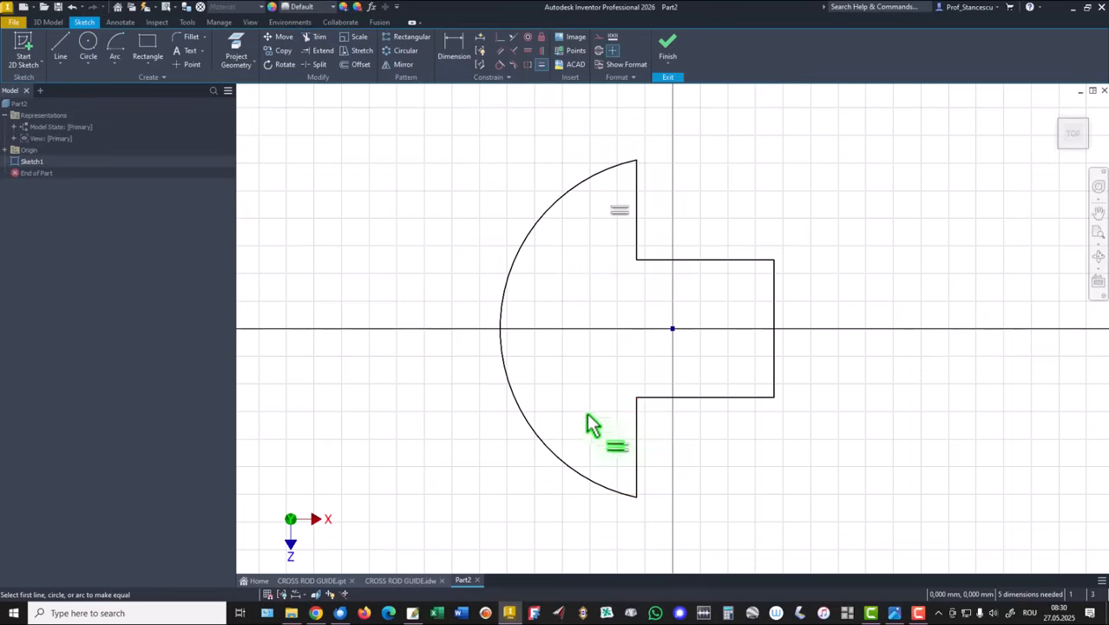
{"action": "mouse_move", "coordinate": [425, 167]}
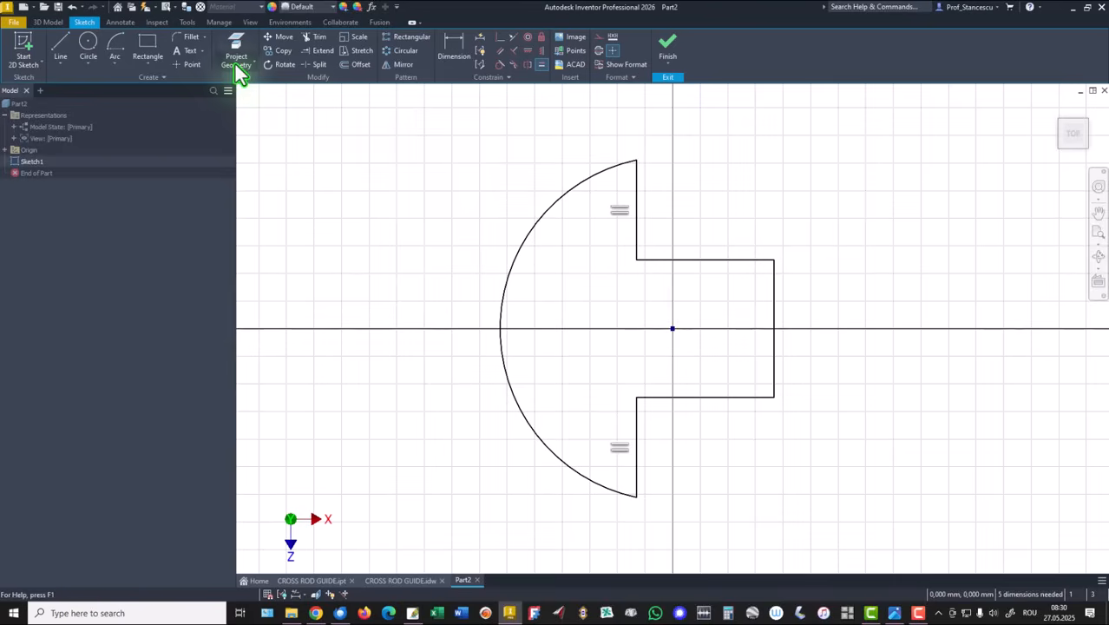
Step: Dimension the large arc's radius and set the tab height to 100 mm
{"action": "left_click", "coordinate": [454, 49]}
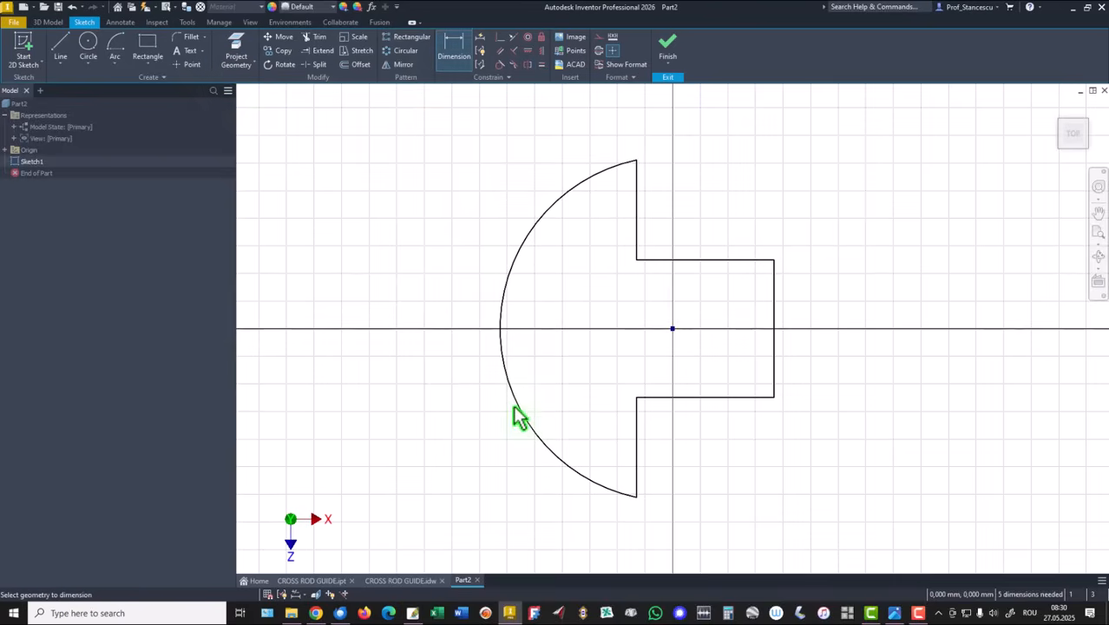
{"action": "left_click", "coordinate": [521, 417]}
{"action": "type", "text": "9"}
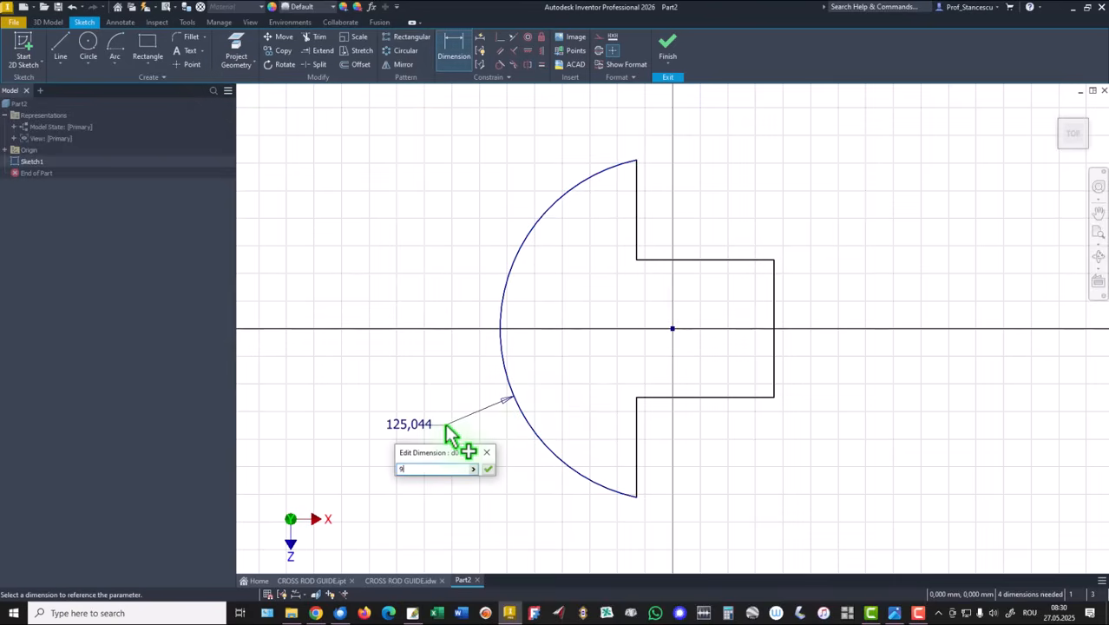
{"action": "left_click", "coordinate": [488, 469]}
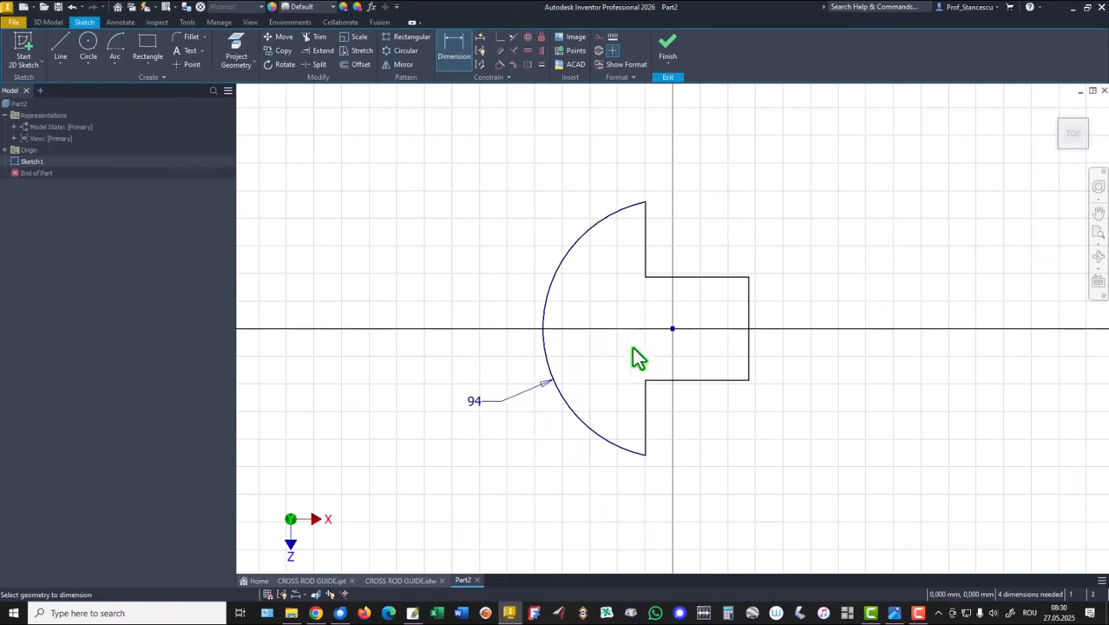
{"action": "left_click", "coordinate": [748, 330]}
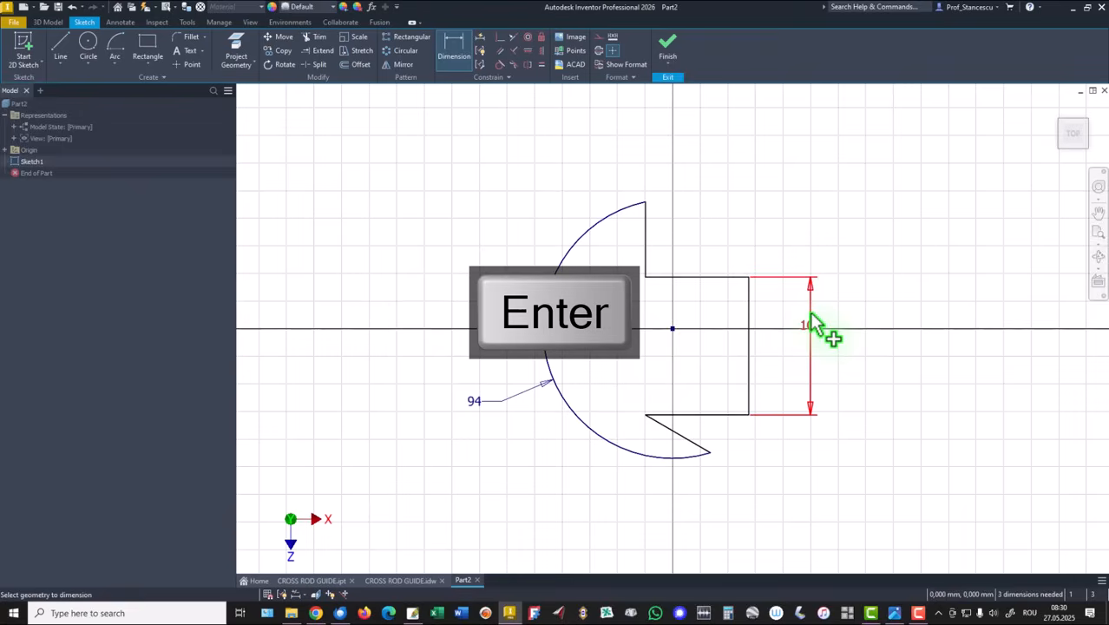
{"action": "key", "text": "Return"}
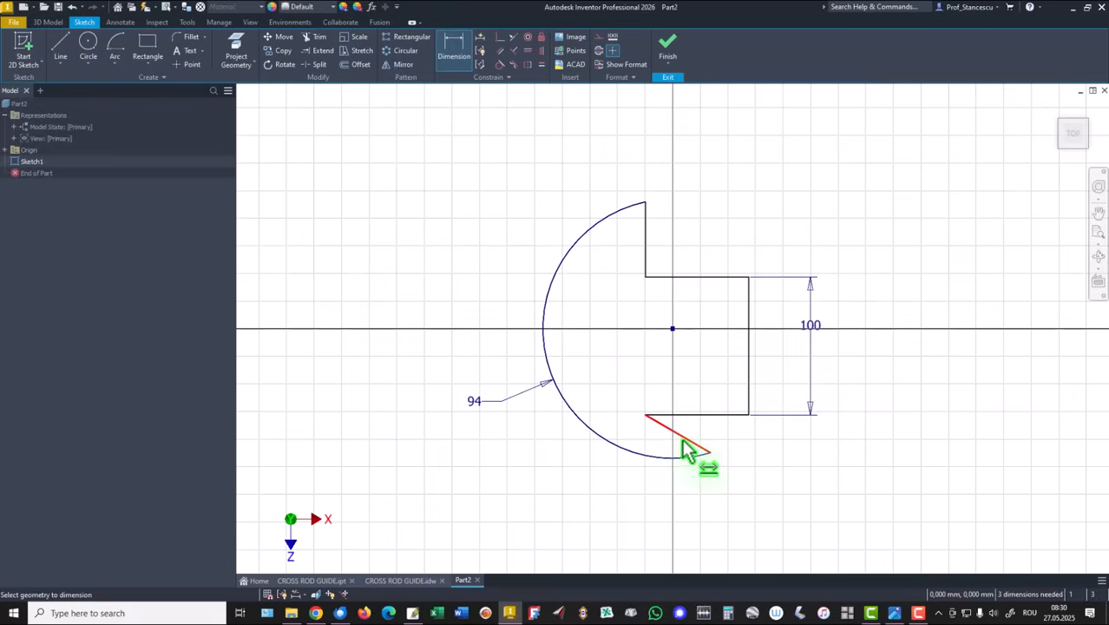
{"action": "mouse_move", "coordinate": [397, 139]}
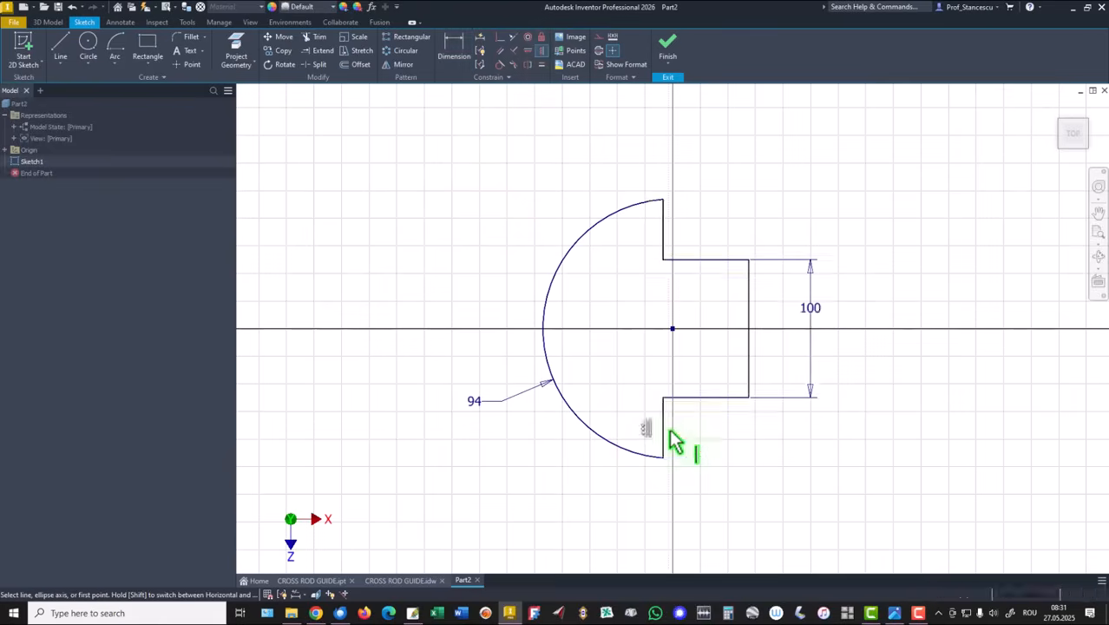
{"action": "mouse_move", "coordinate": [676, 367]}
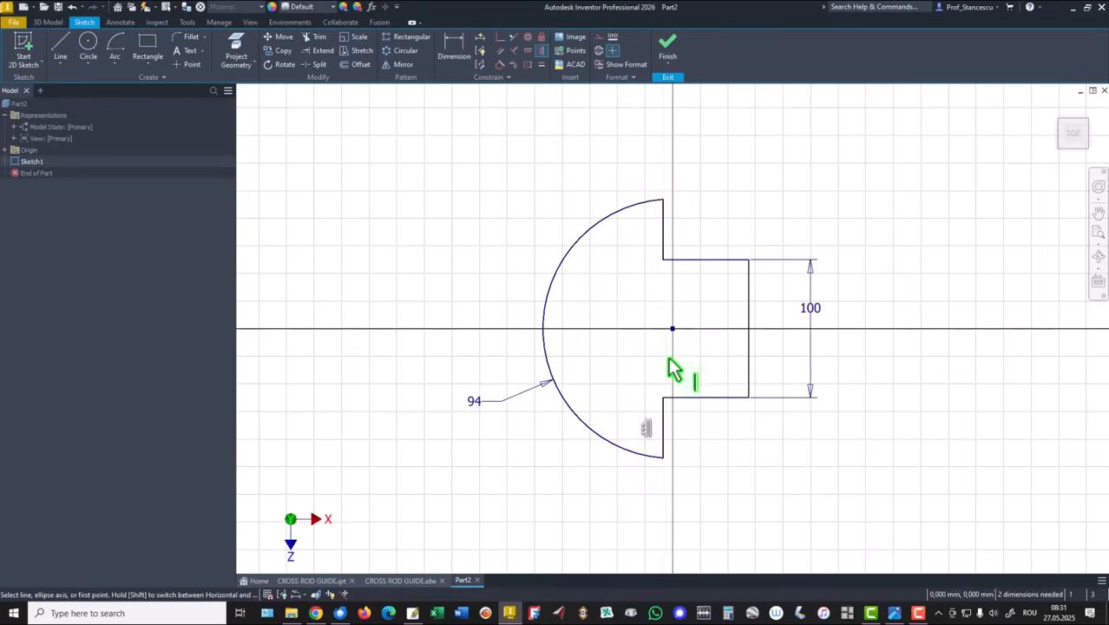
{"action": "mouse_move", "coordinate": [665, 372]}
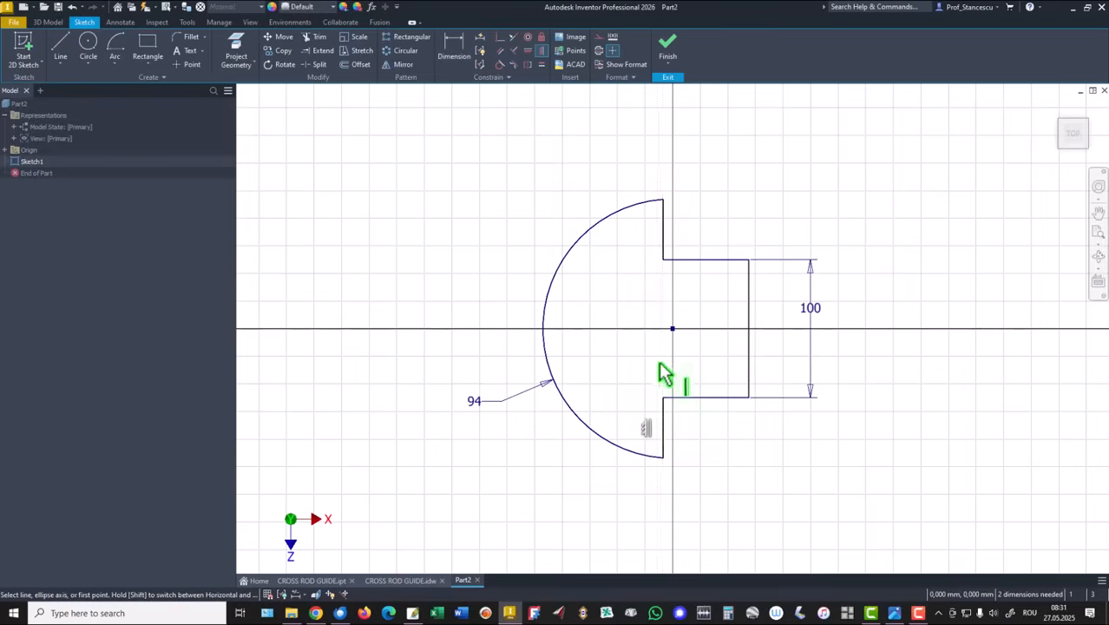
{"action": "mouse_move", "coordinate": [442, 195]}
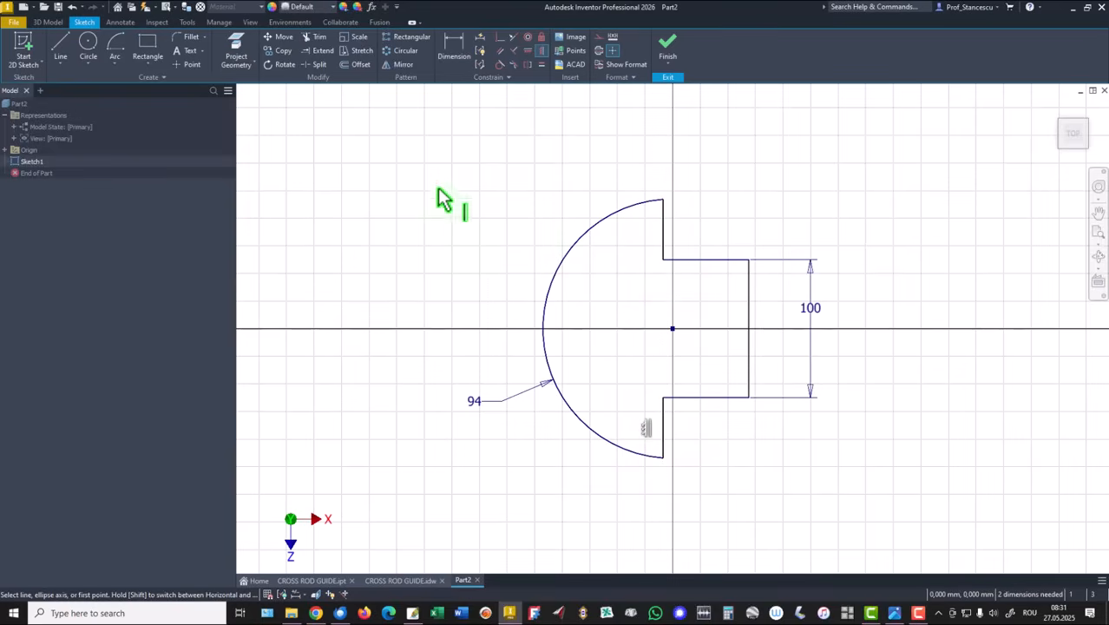
Step: Dimension the short vertical edge at 20 mm and the right edge 50 mm from centre
{"action": "left_click", "coordinate": [454, 48]}
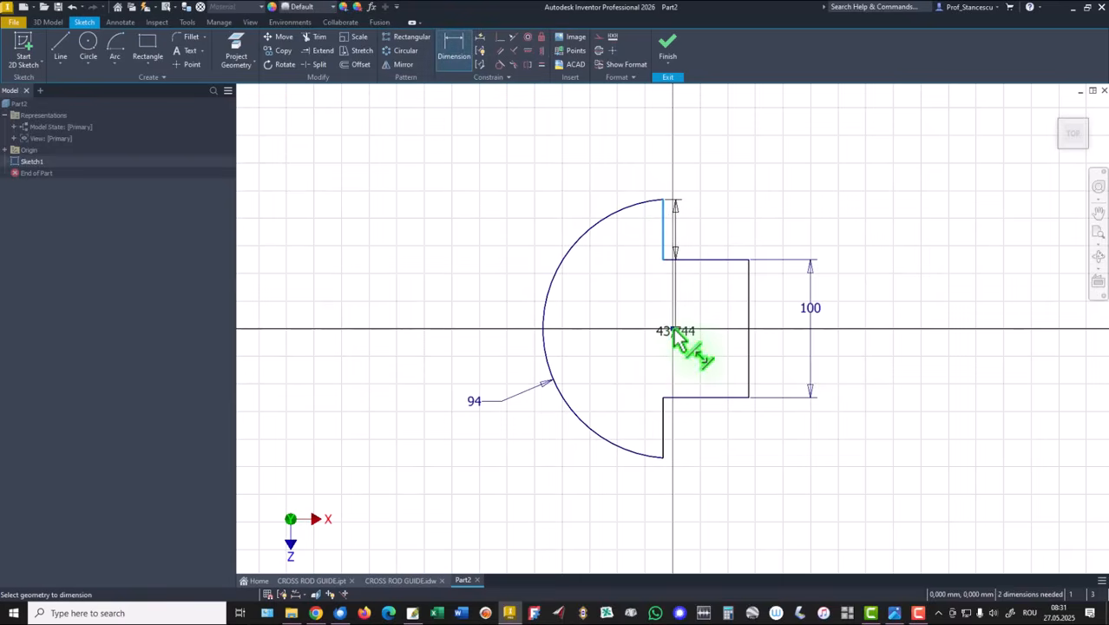
{"action": "left_click", "coordinate": [675, 206]}
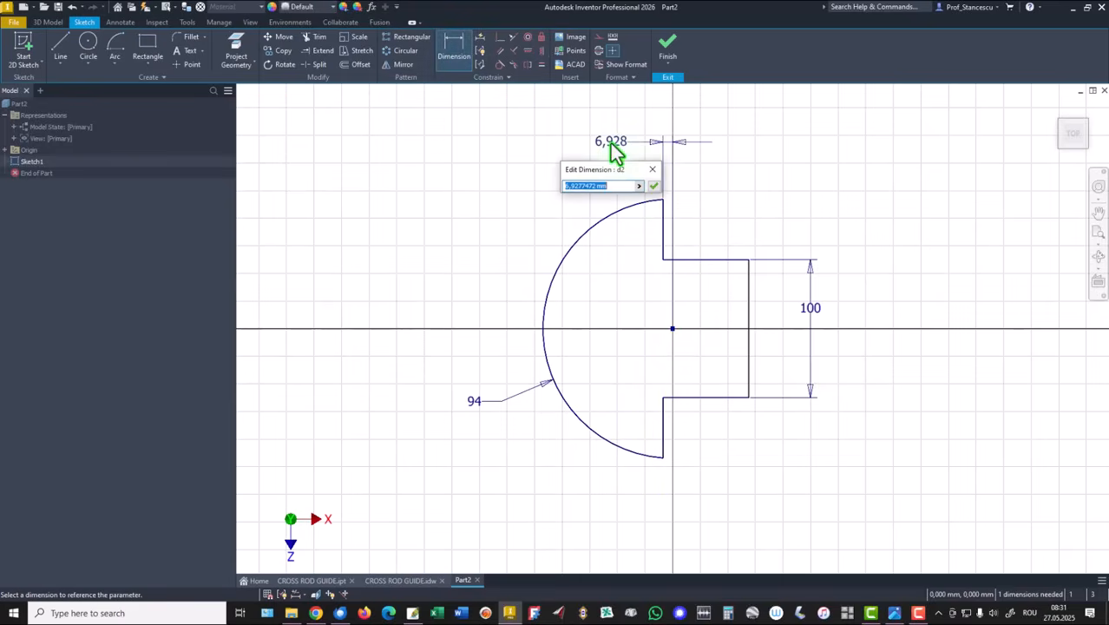
{"action": "key", "text": "enter"}
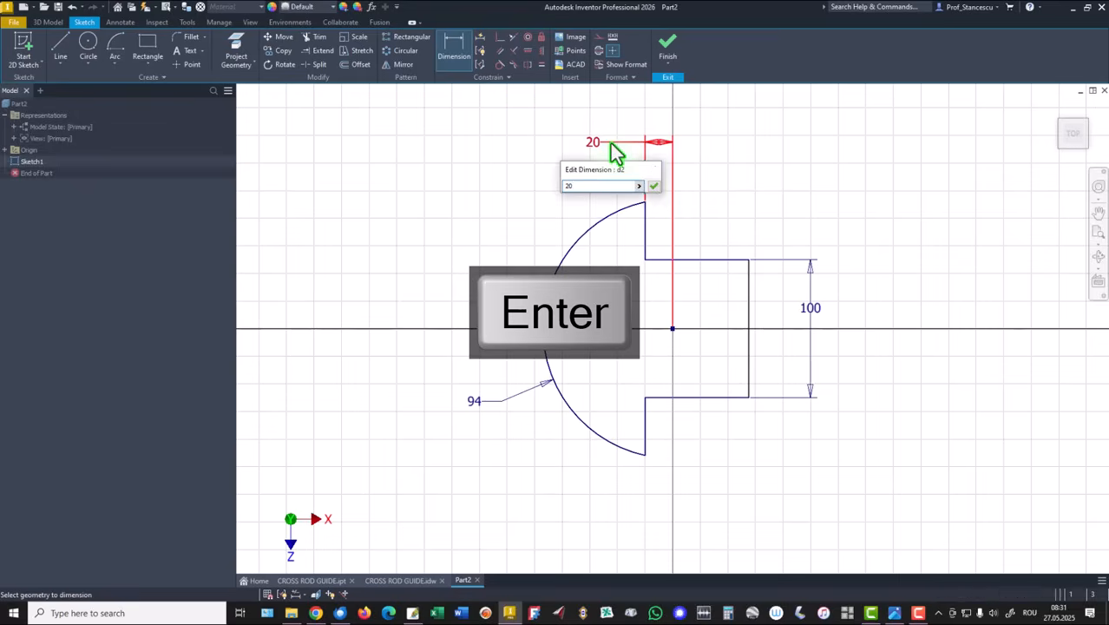
{"action": "key", "text": "Return"}
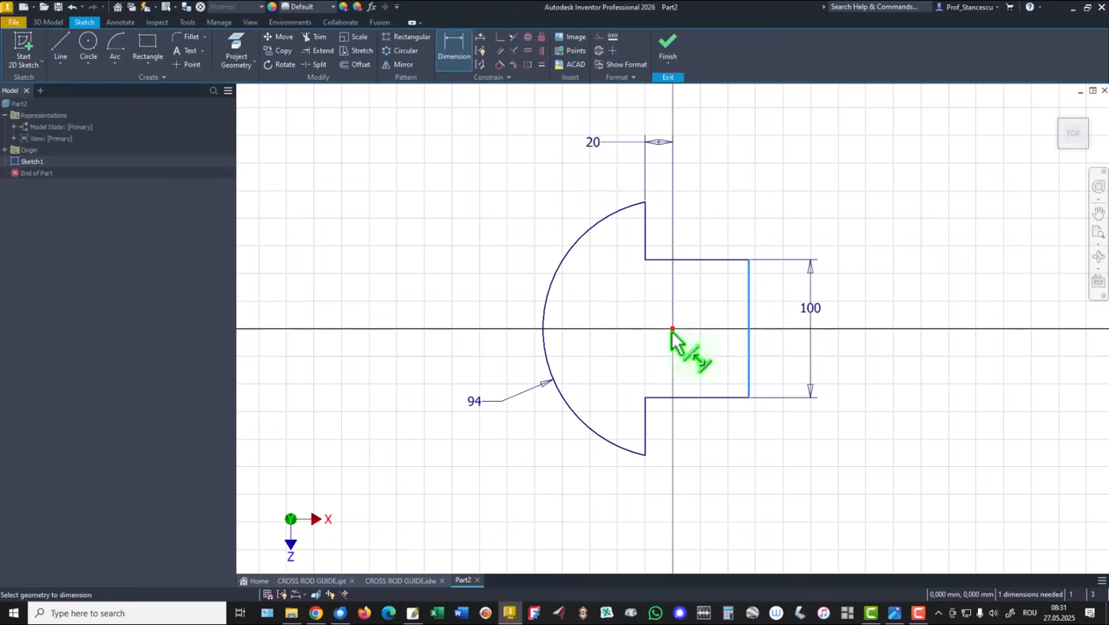
{"action": "left_click", "coordinate": [713, 173]}
{"action": "type", "text": "50"}
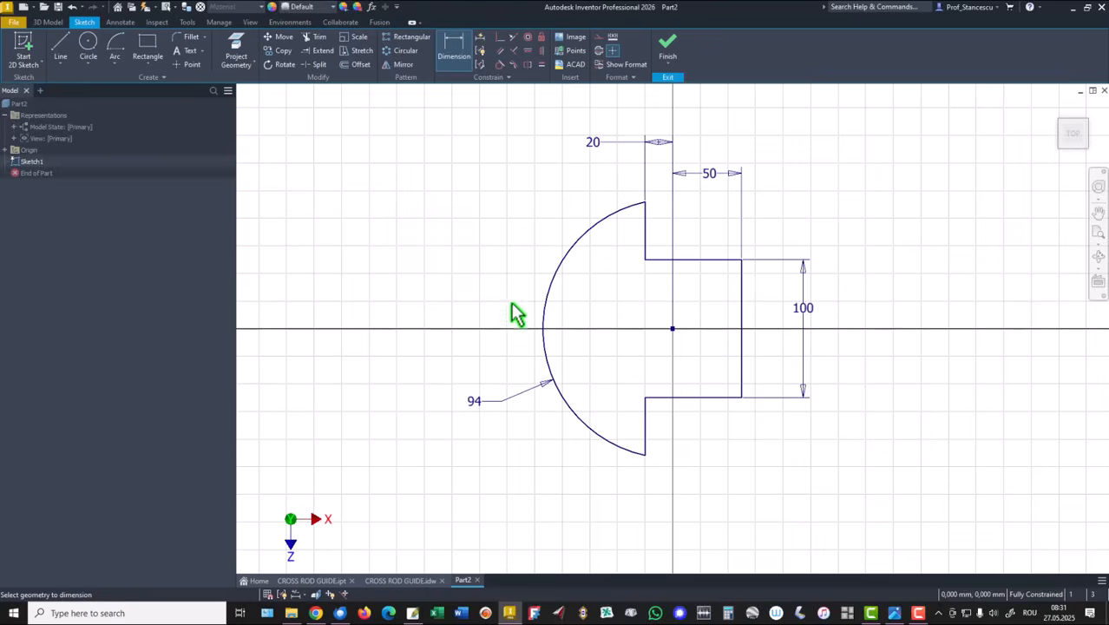
{"action": "mouse_move", "coordinate": [289, 199]}
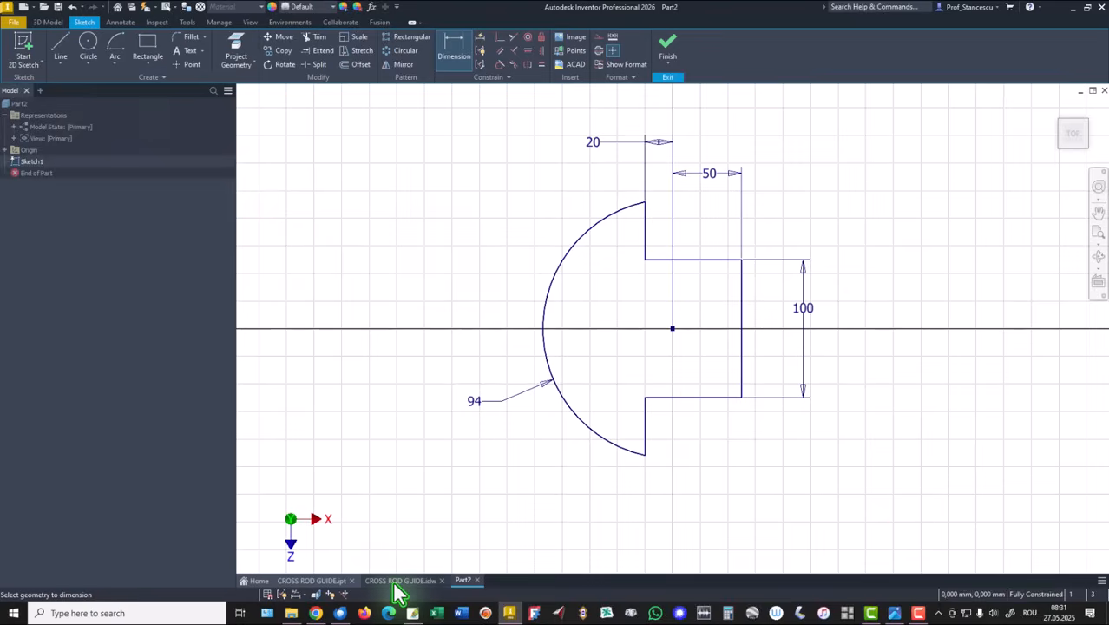
Step: Extrude Sketch1 213 mm into Extrusion1 and return to the home view
{"action": "left_click", "coordinate": [400, 580]}
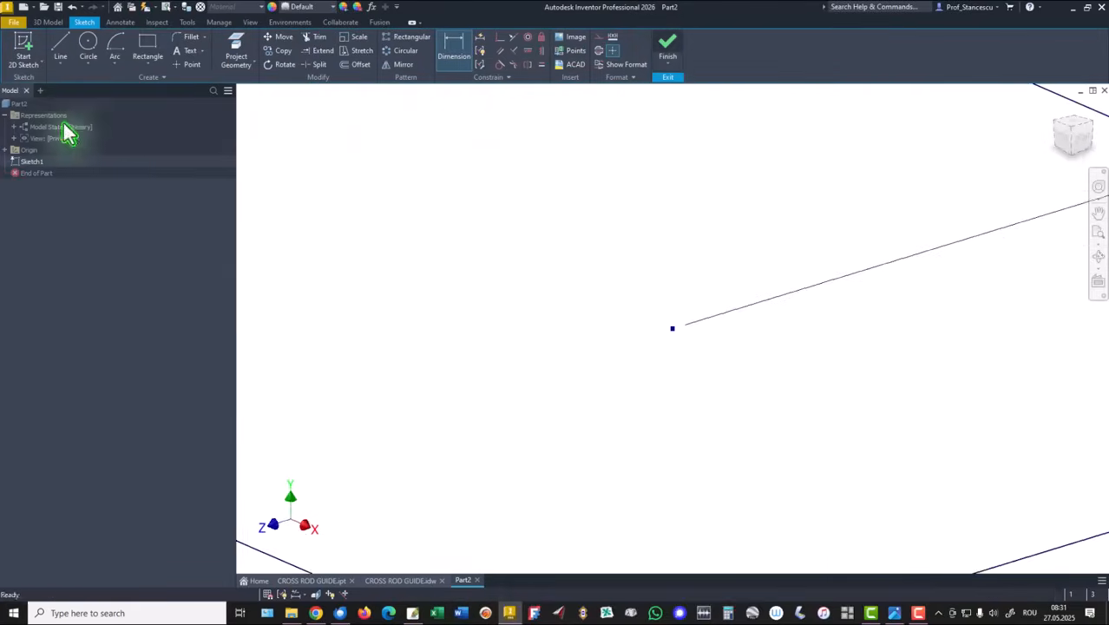
{"action": "left_click", "coordinate": [48, 22]}
{"action": "type", "text": "213"}
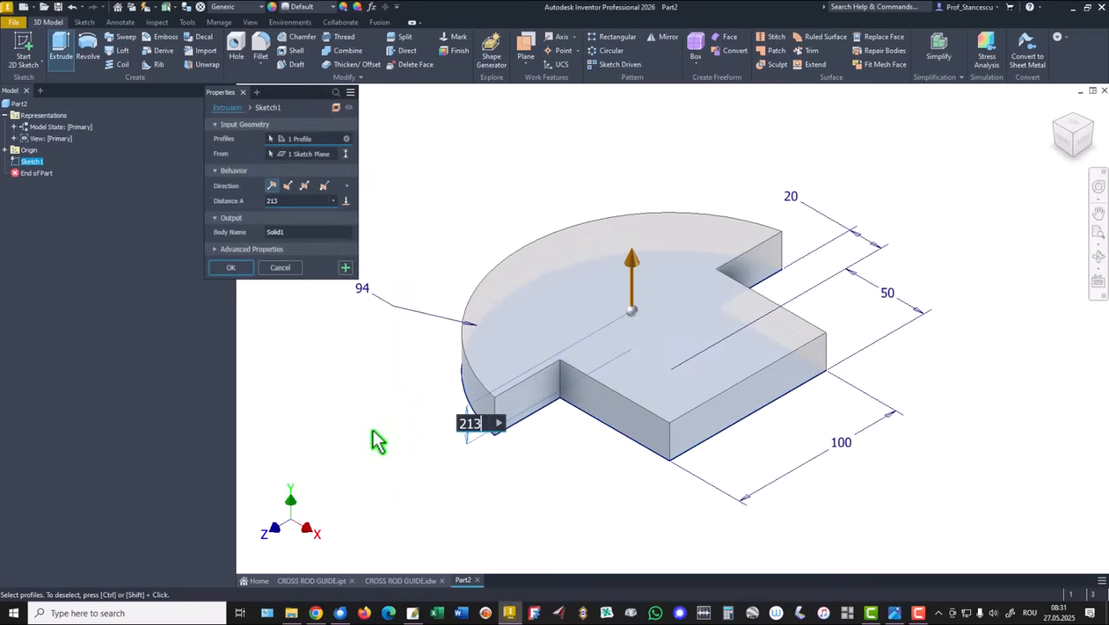
{"action": "key", "text": "f6"}
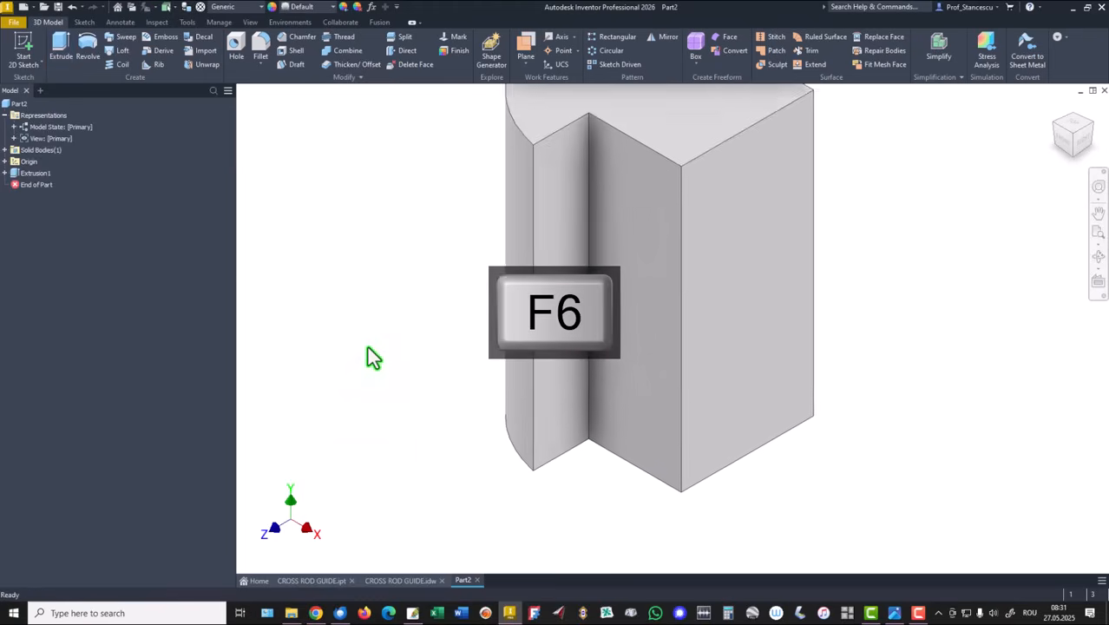
{"action": "key", "text": "f6"}
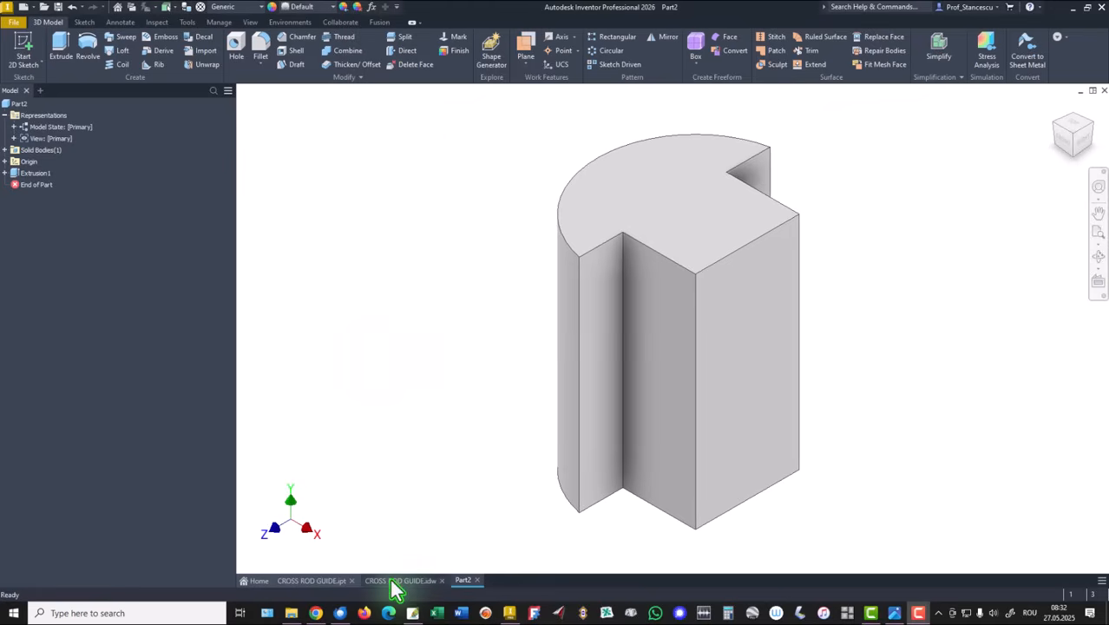
{"action": "left_click", "coordinate": [401, 581]}
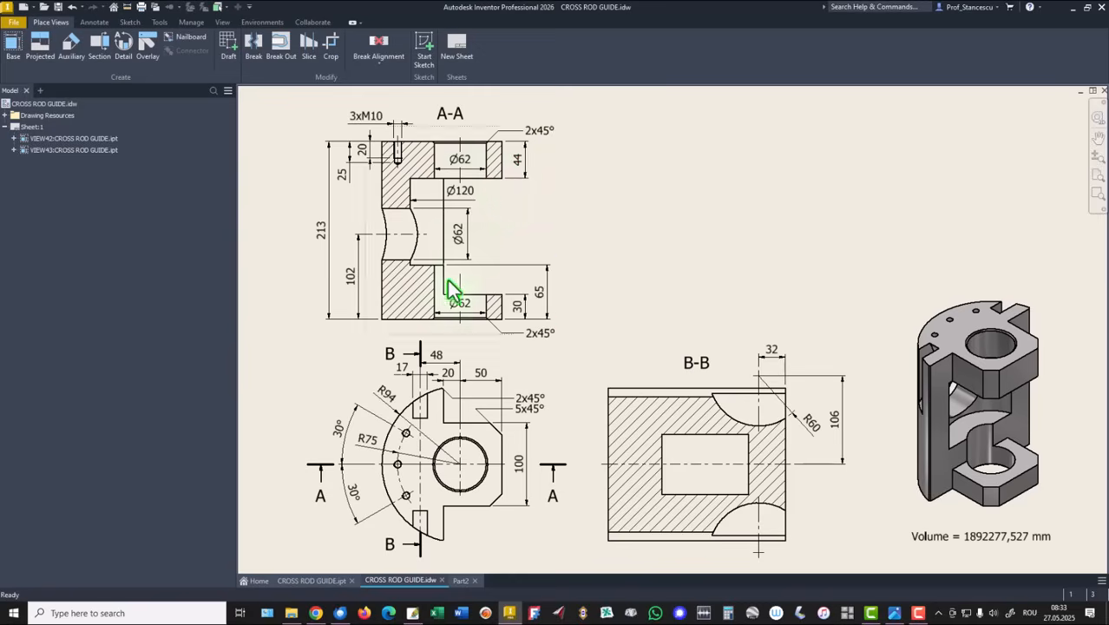
{"action": "mouse_move", "coordinate": [500, 304]}
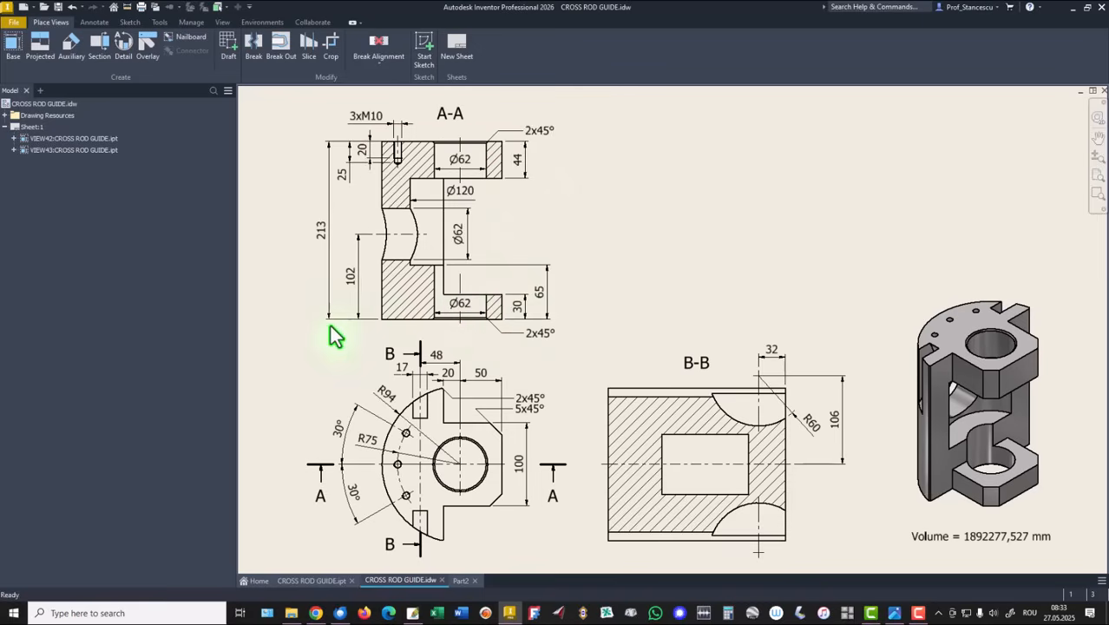
{"action": "mouse_move", "coordinate": [447, 410]}
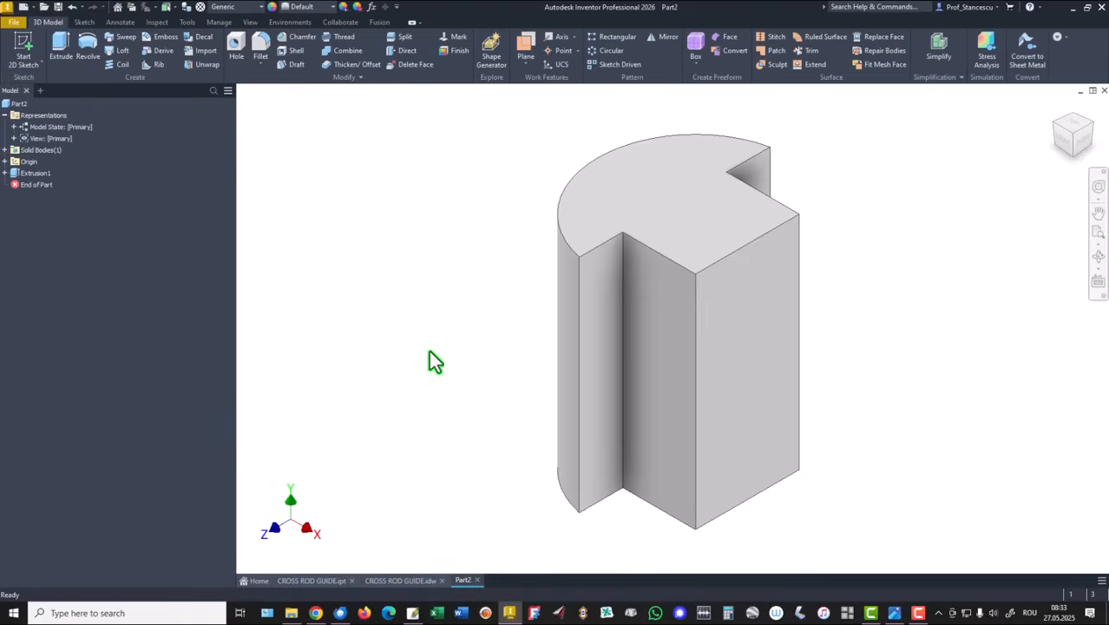
{"action": "mouse_move", "coordinate": [371, 221]}
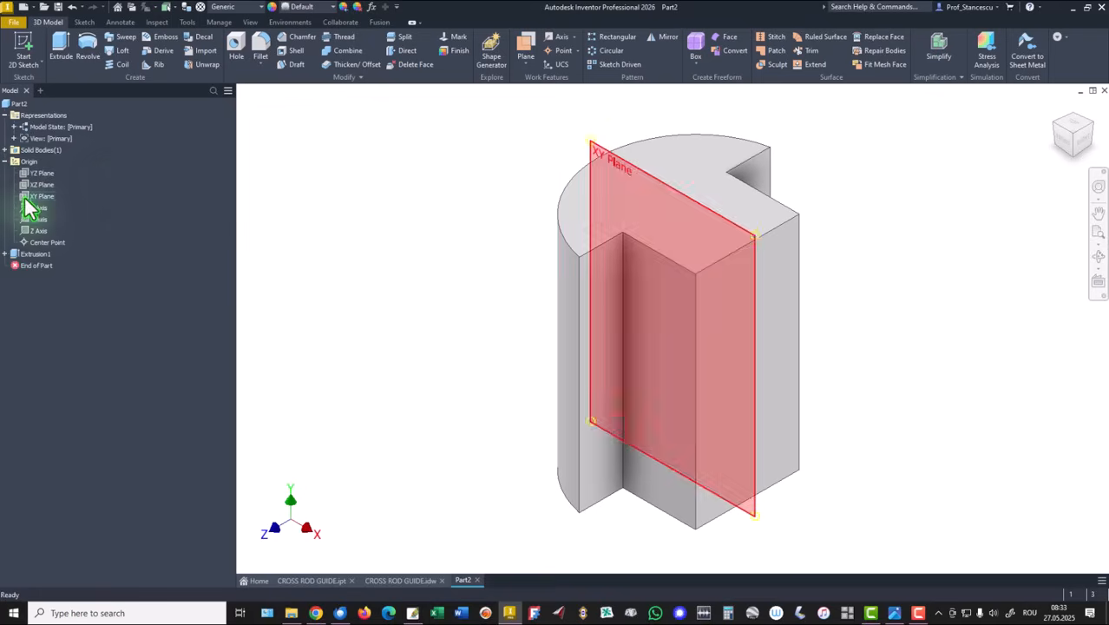
Step: Start a sketch on the XY plane, project part edges, and draw a rectangle
{"action": "left_click", "coordinate": [42, 196]}
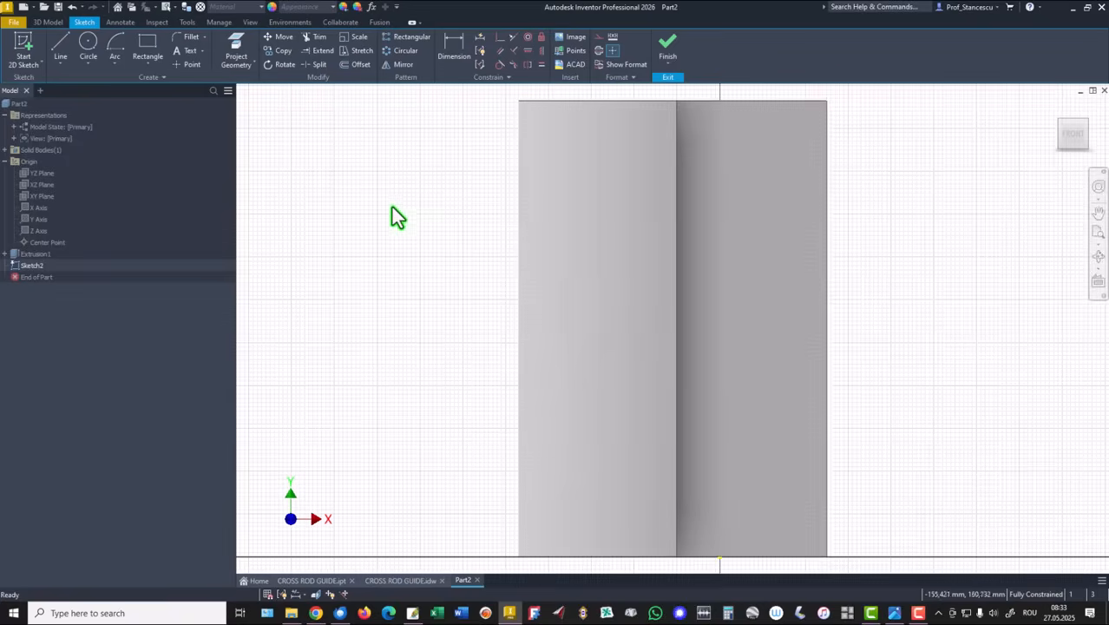
{"action": "left_click", "coordinate": [236, 52]}
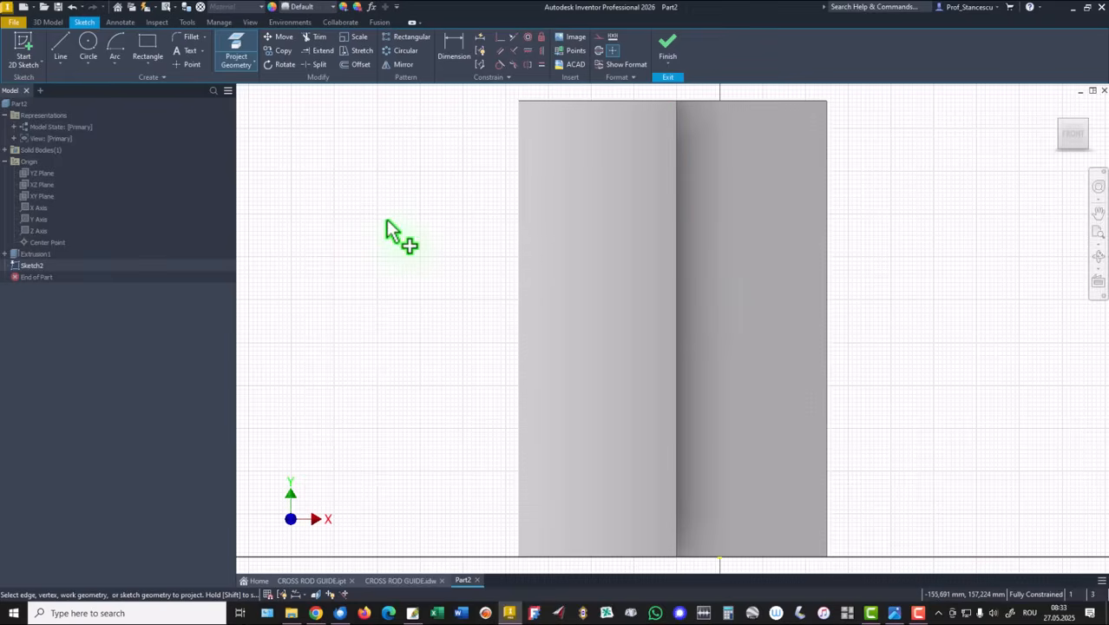
{"action": "mouse_move", "coordinate": [836, 189]}
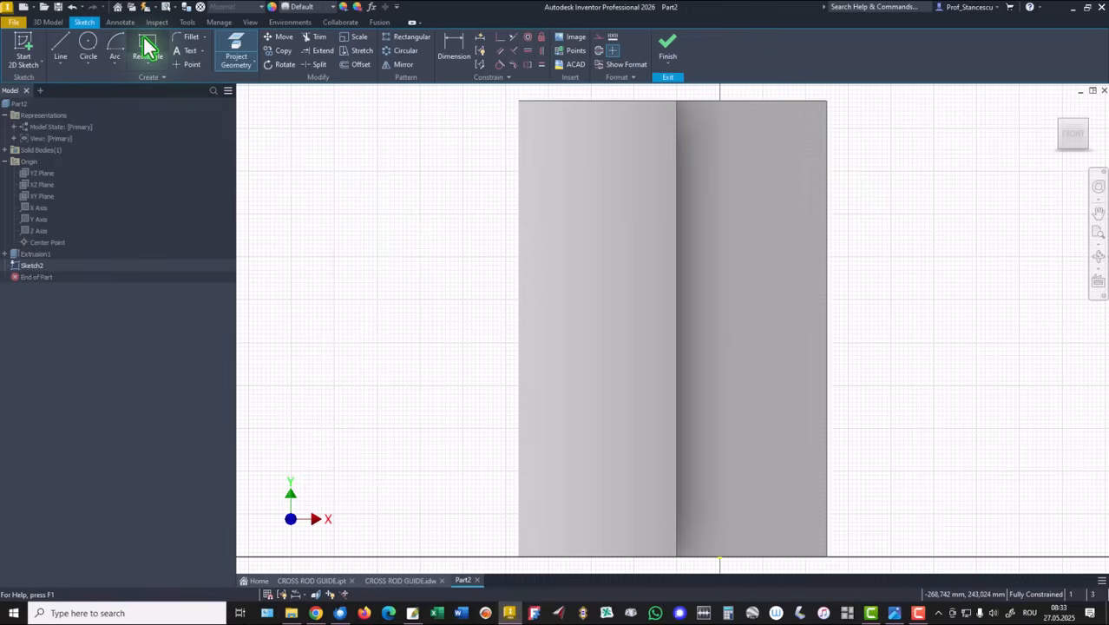
{"action": "left_click", "coordinate": [146, 45]}
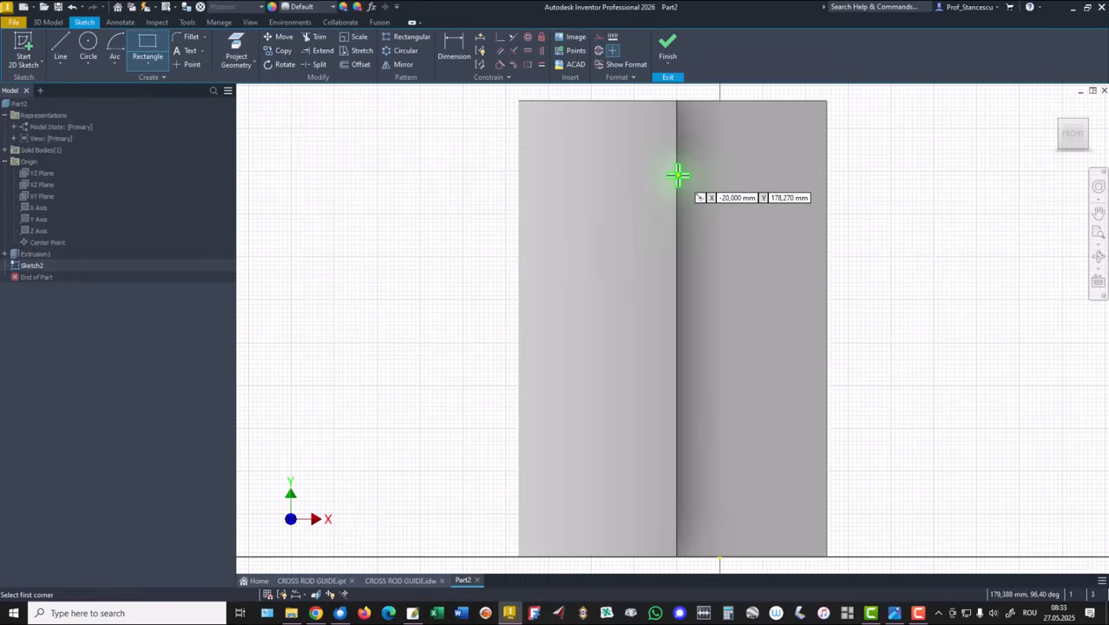
{"action": "left_click", "coordinate": [678, 174]}
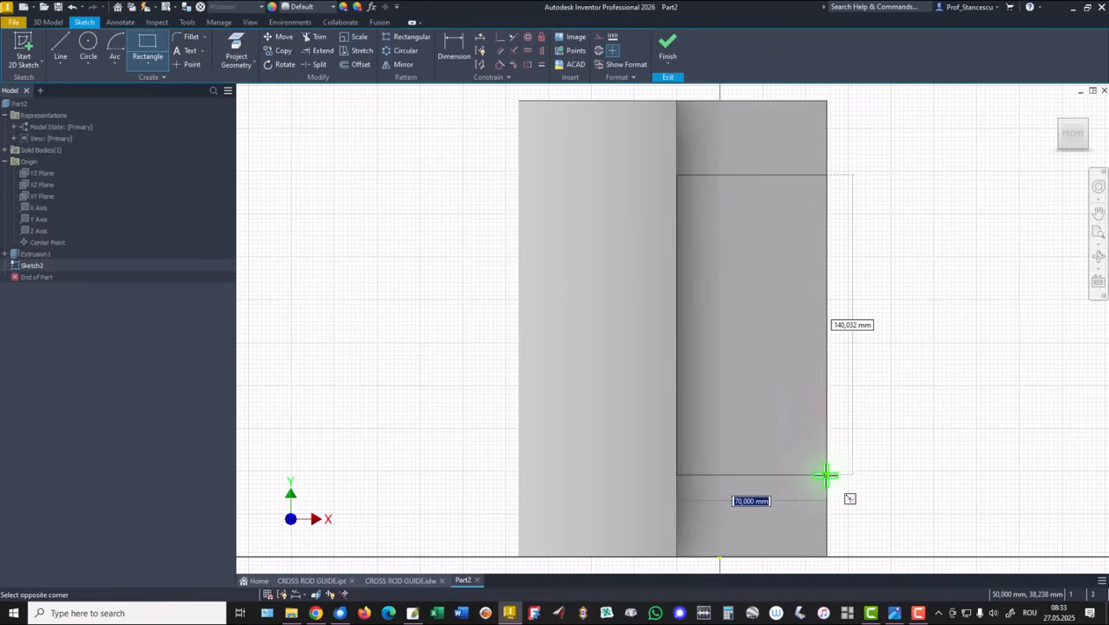
{"action": "left_click", "coordinate": [825, 475]}
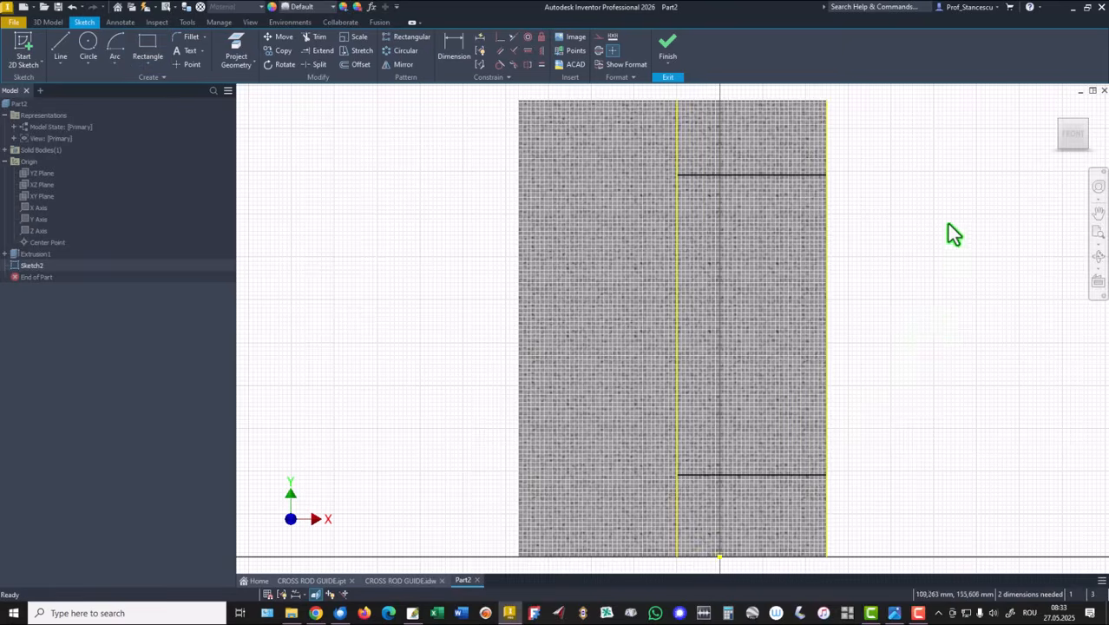
Step: Constrain the rectangle with 44 mm and 30 mm offsets and finish the sketch
{"action": "left_click", "coordinate": [454, 43]}
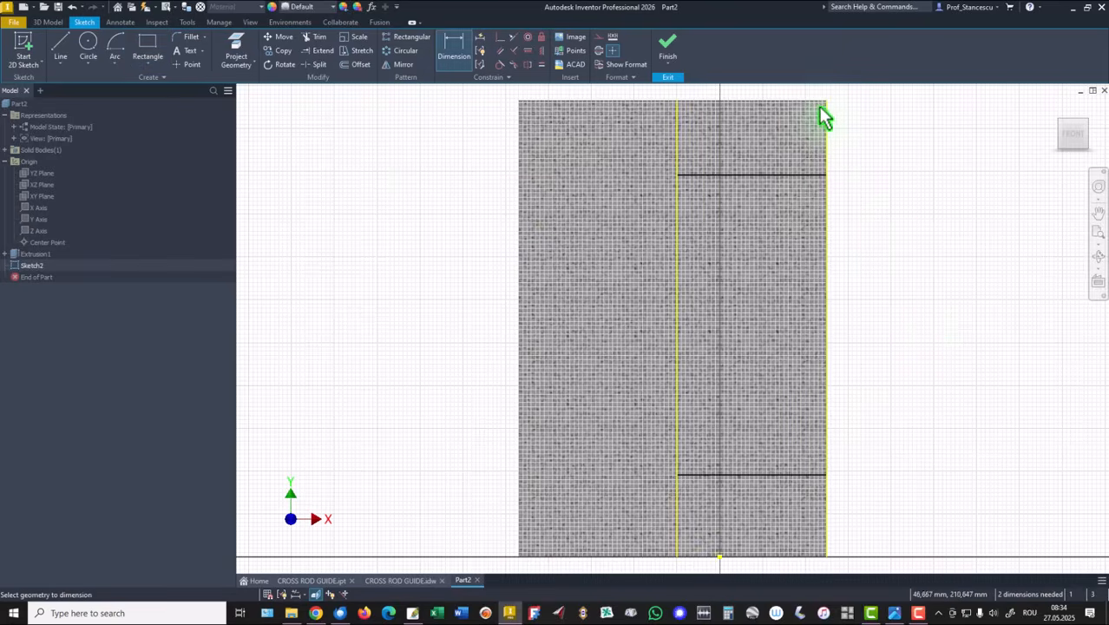
{"action": "mouse_move", "coordinate": [820, 178]}
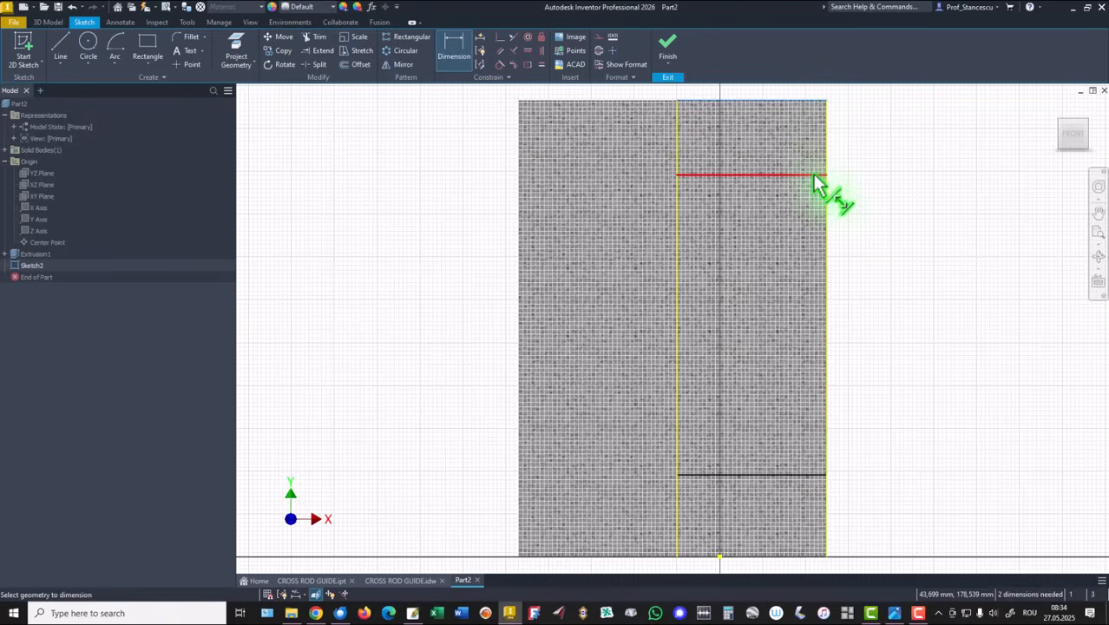
{"action": "left_click", "coordinate": [859, 108]}
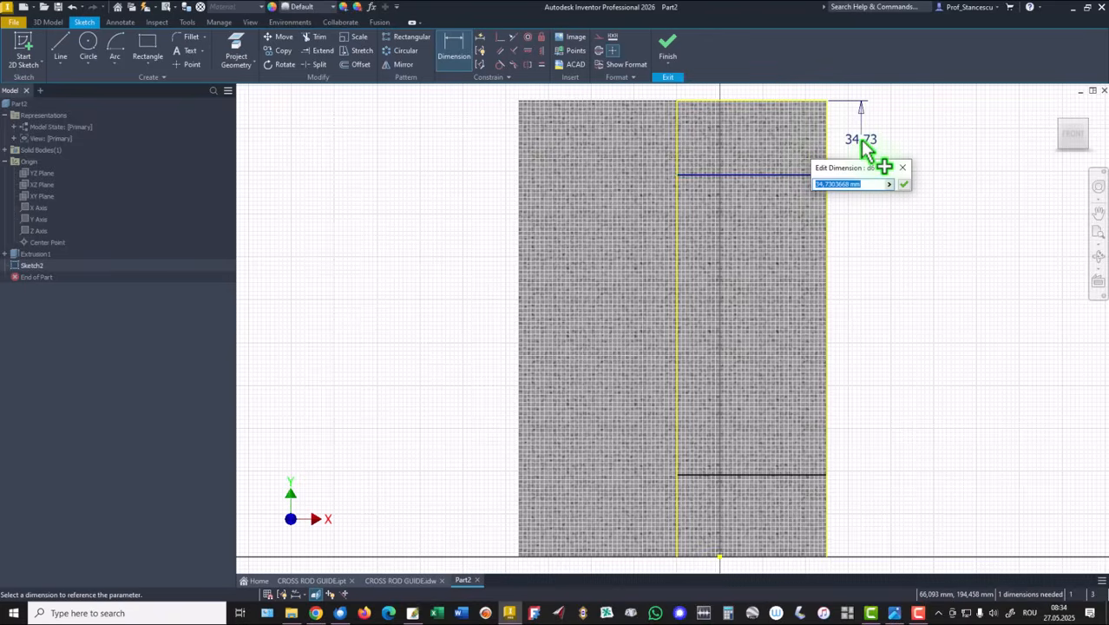
{"action": "type", "text": "44"}
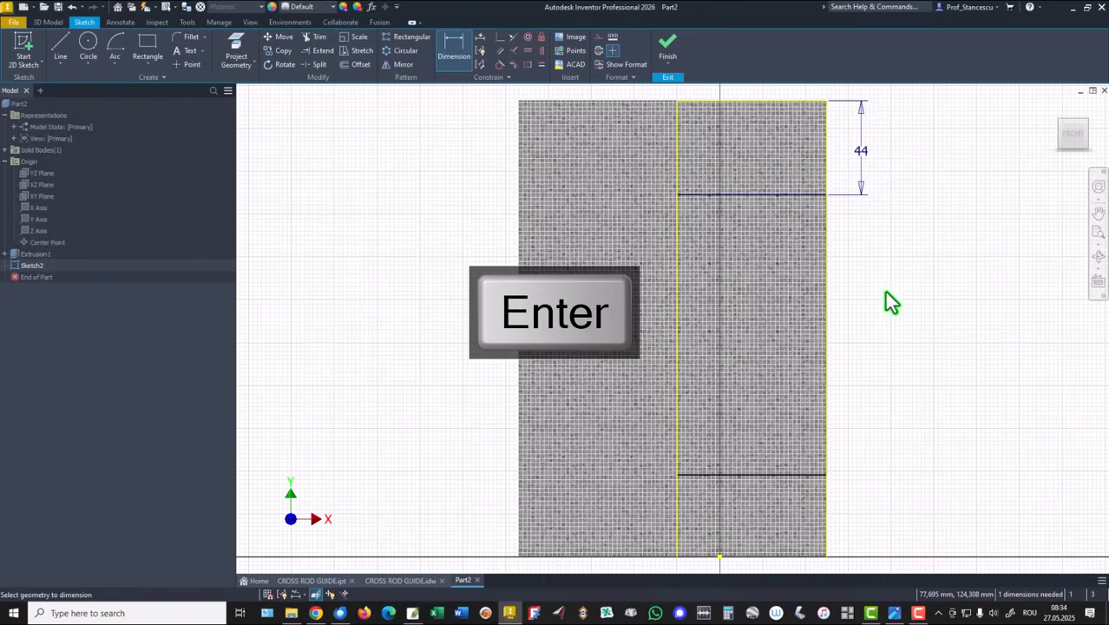
{"action": "key", "text": "Return"}
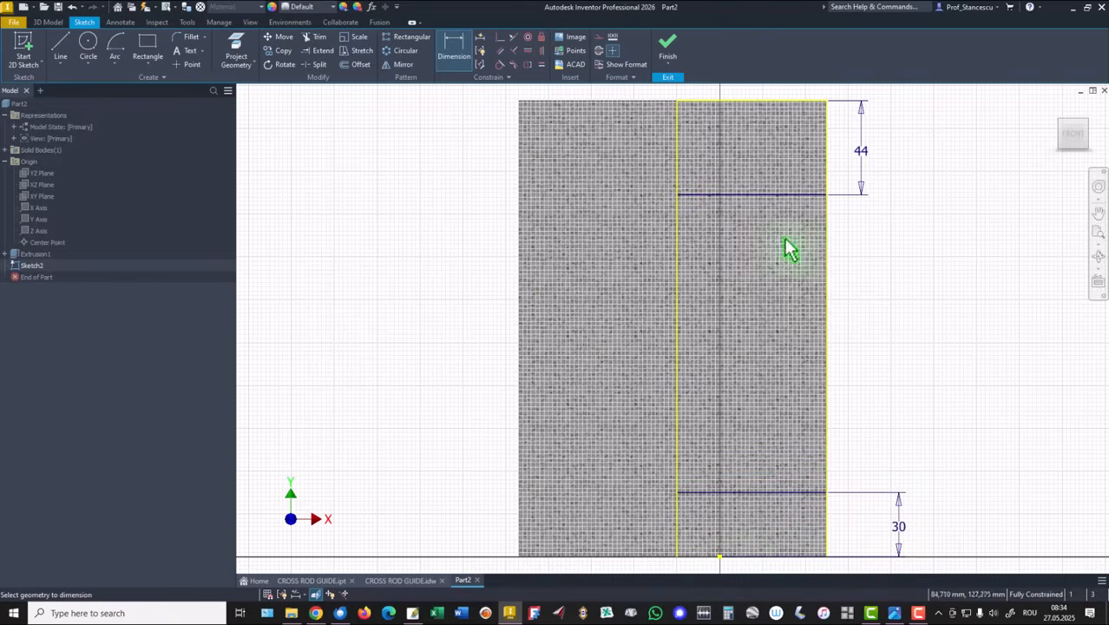
{"action": "left_click", "coordinate": [667, 45]}
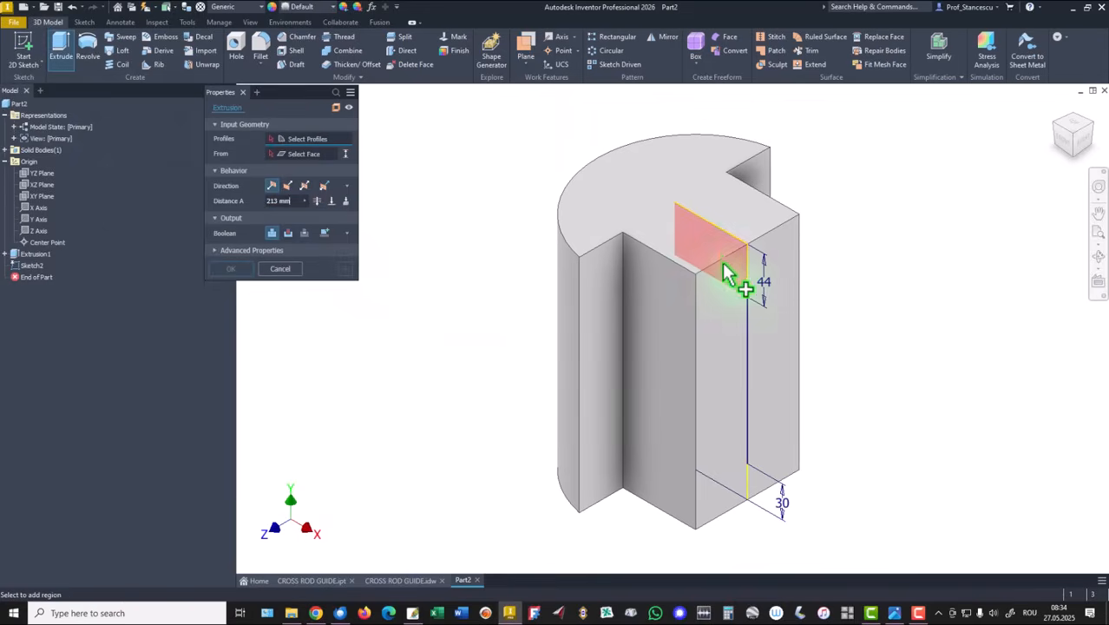
Step: Cut the Sketch2 rectangle symmetrically through the tab, leaving upper and lower lugs
{"action": "left_click", "coordinate": [729, 261]}
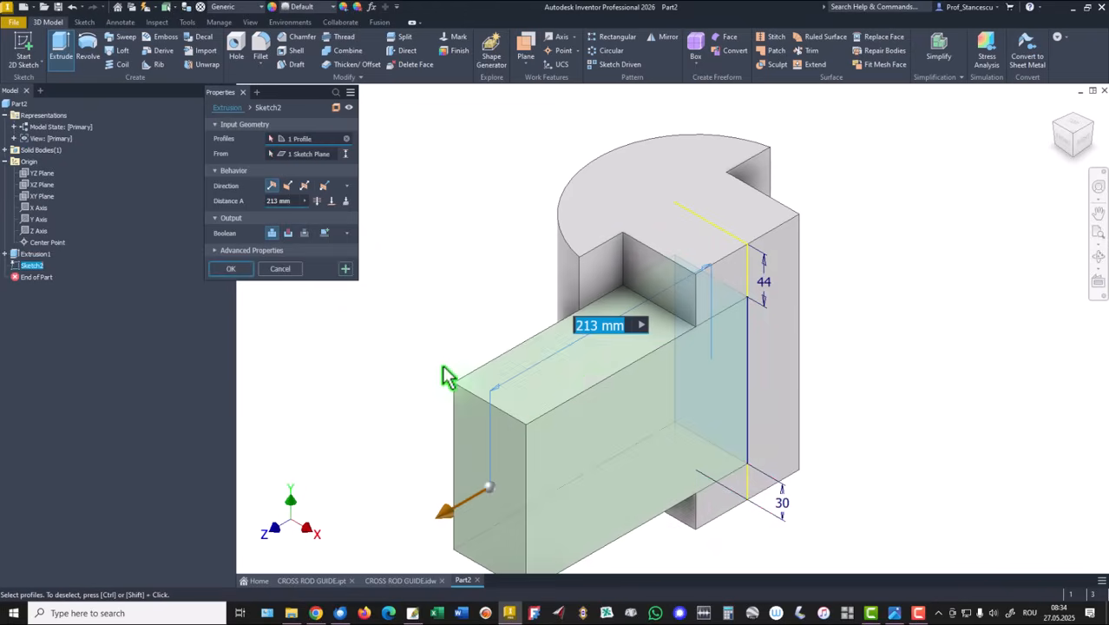
{"action": "triple_click", "coordinate": [283, 201]}
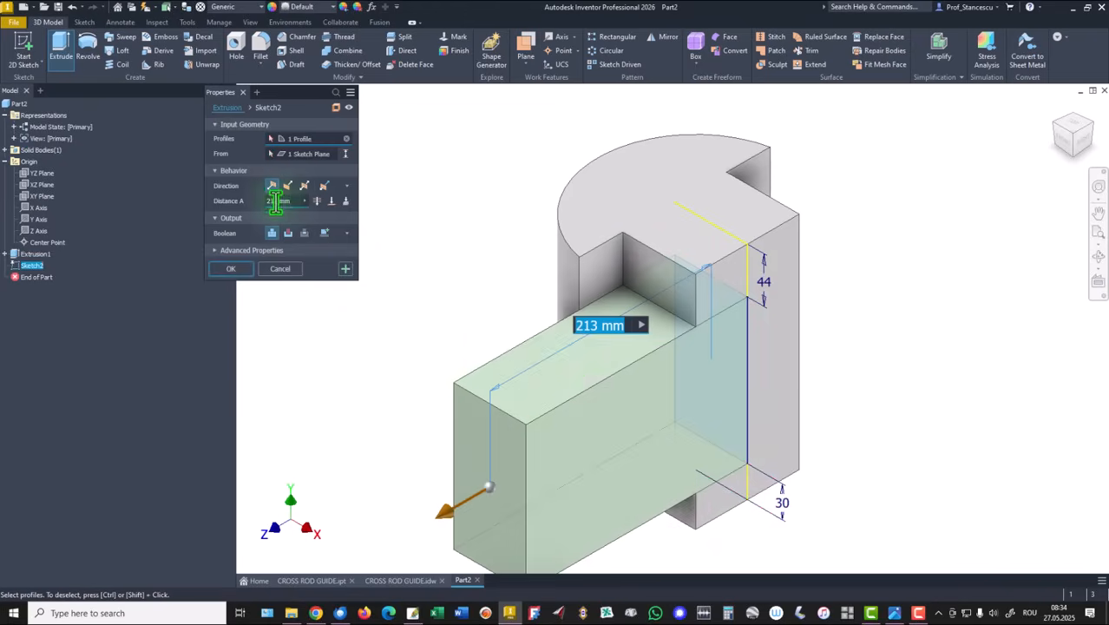
{"action": "left_click", "coordinate": [287, 185]}
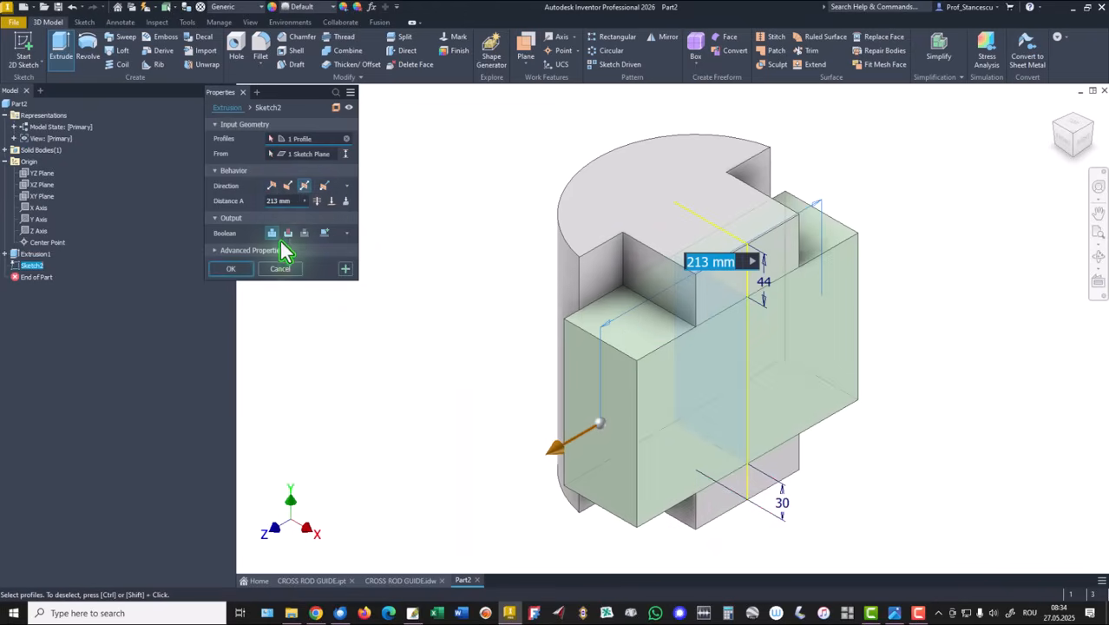
{"action": "left_click", "coordinate": [288, 232]}
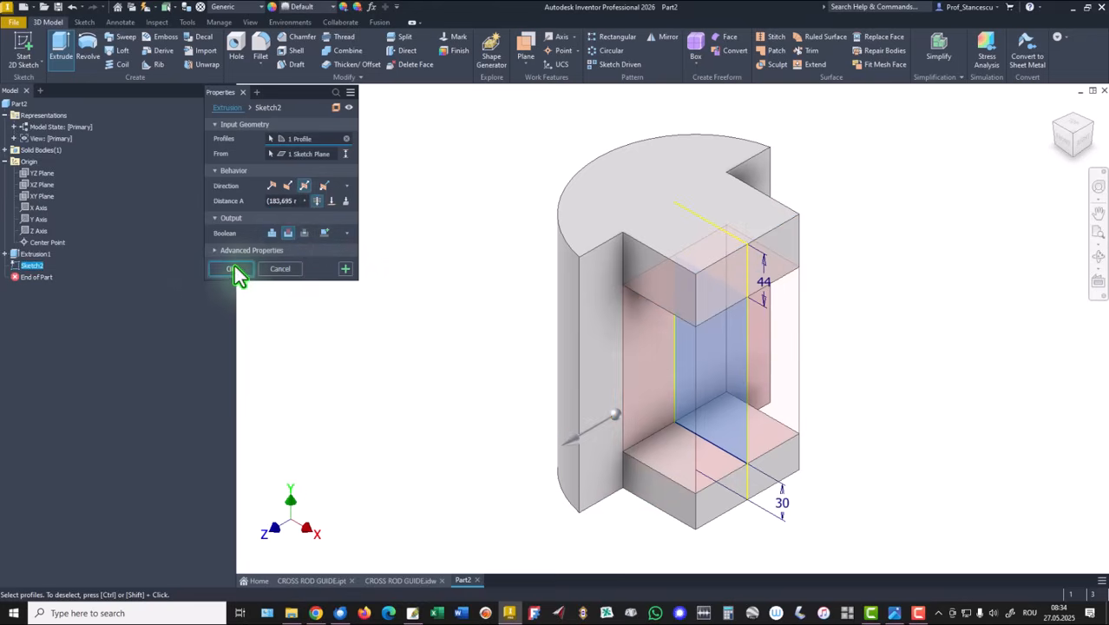
{"action": "left_click", "coordinate": [231, 268]}
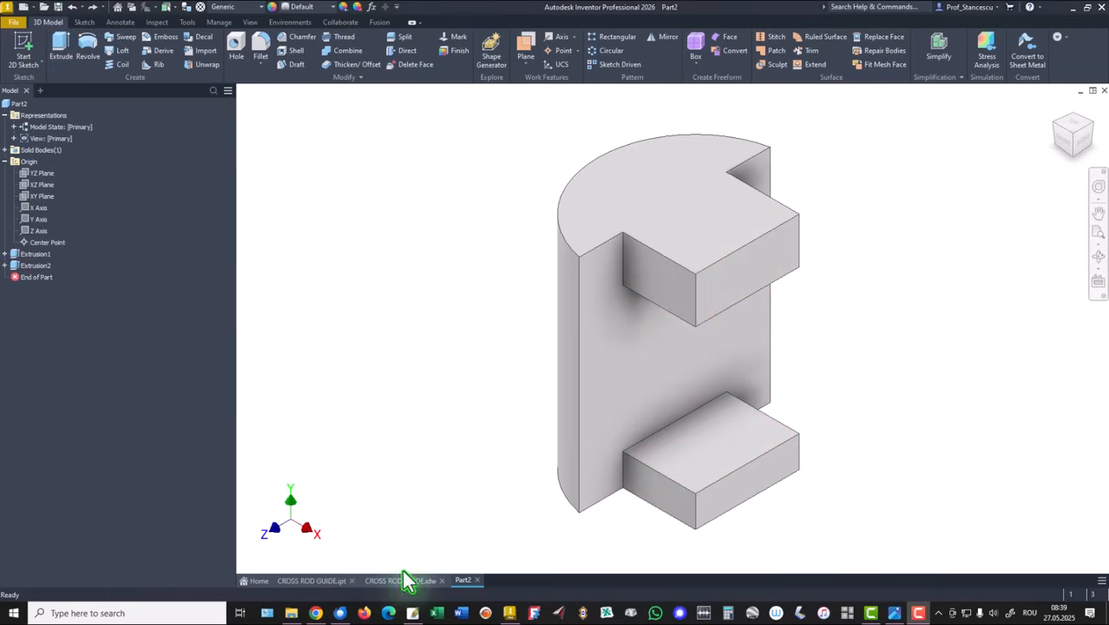
{"action": "left_click", "coordinate": [401, 580]}
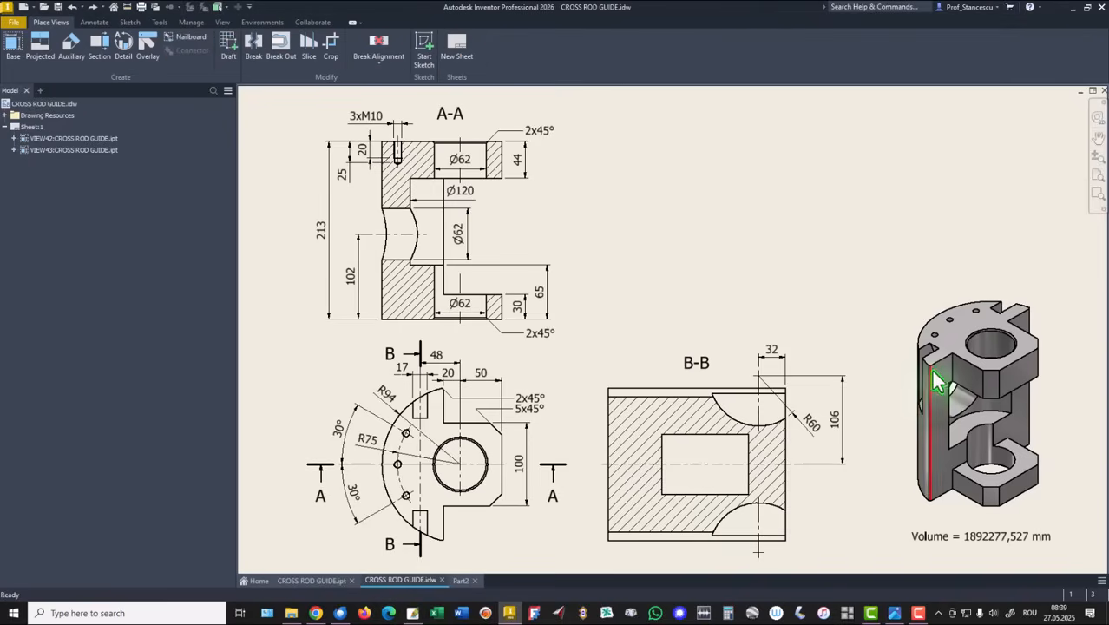
{"action": "mouse_move", "coordinate": [577, 237]}
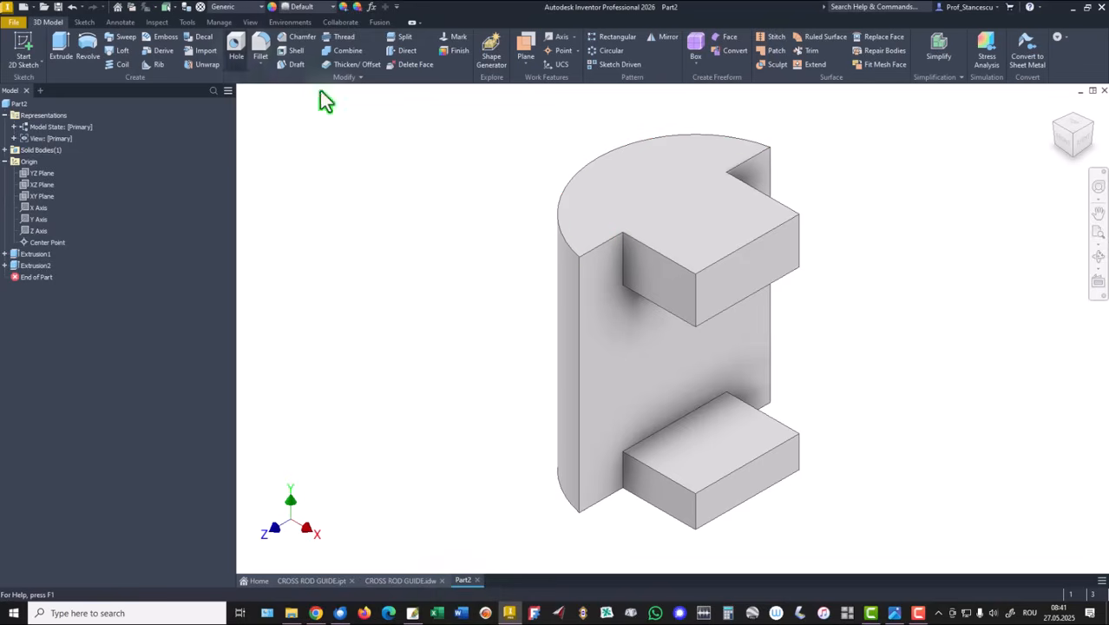
Step: Place a 62 mm through-all hole concentric on the top arm face
{"action": "left_click", "coordinate": [236, 44]}
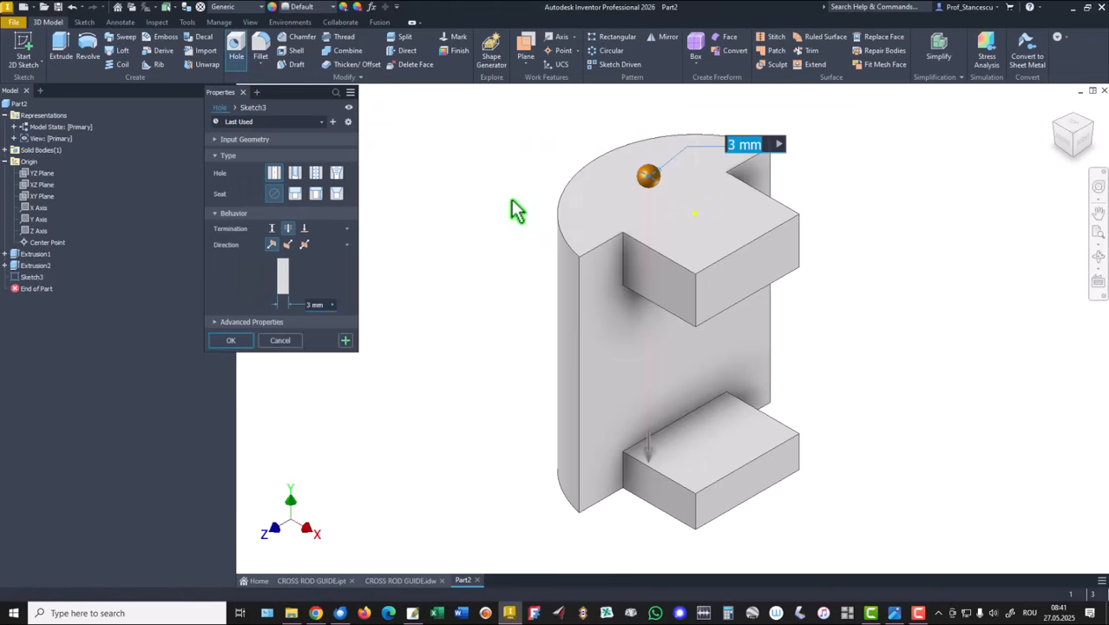
{"action": "left_click", "coordinate": [695, 215]}
{"action": "type", "text": "62"}
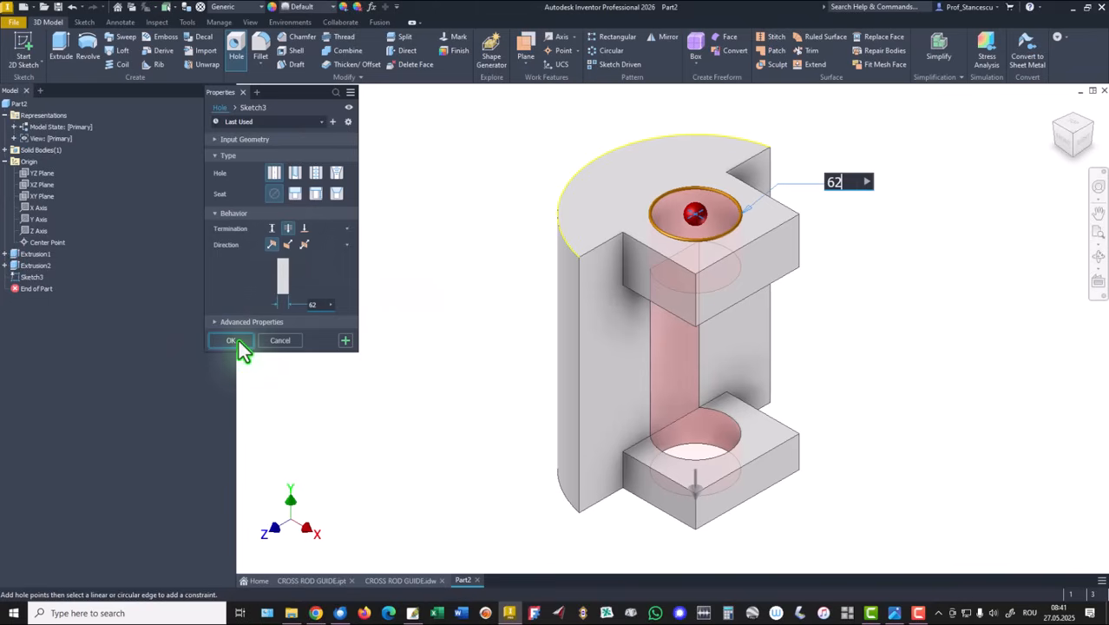
{"action": "left_click", "coordinate": [230, 339]}
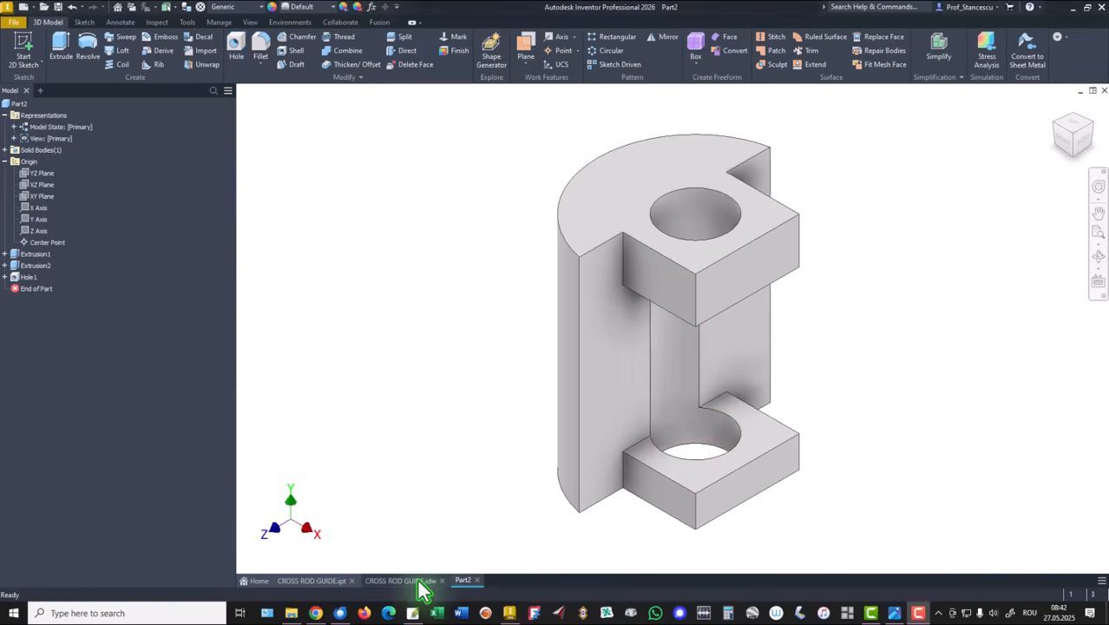
{"action": "left_click", "coordinate": [400, 580]}
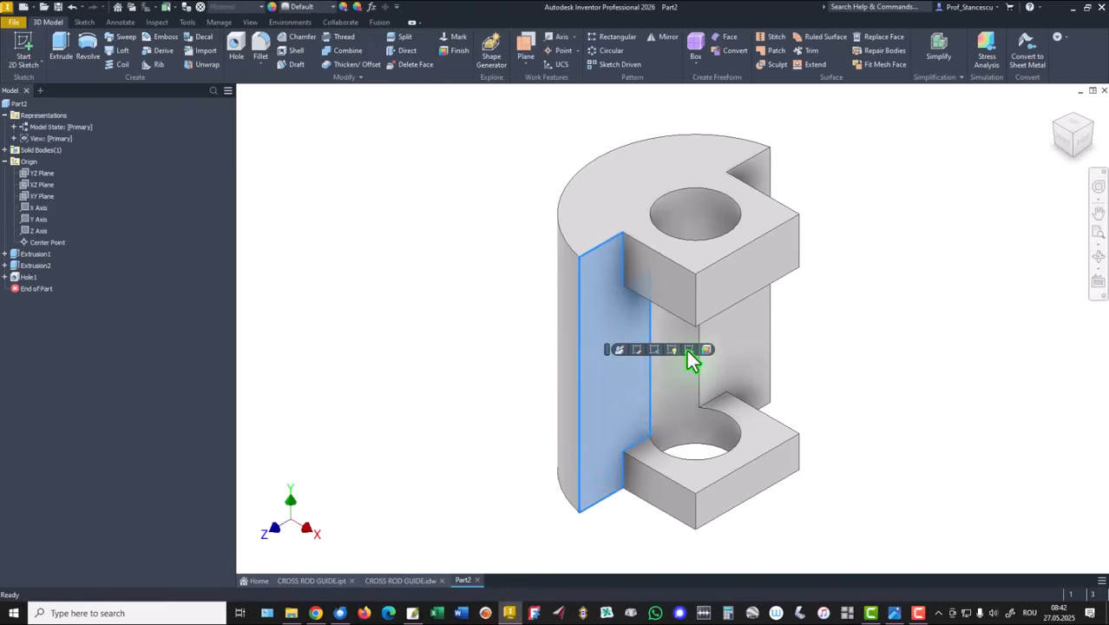
Step: Sketch a 62 mm center-point circle on the flat side face
{"action": "left_click", "coordinate": [672, 349]}
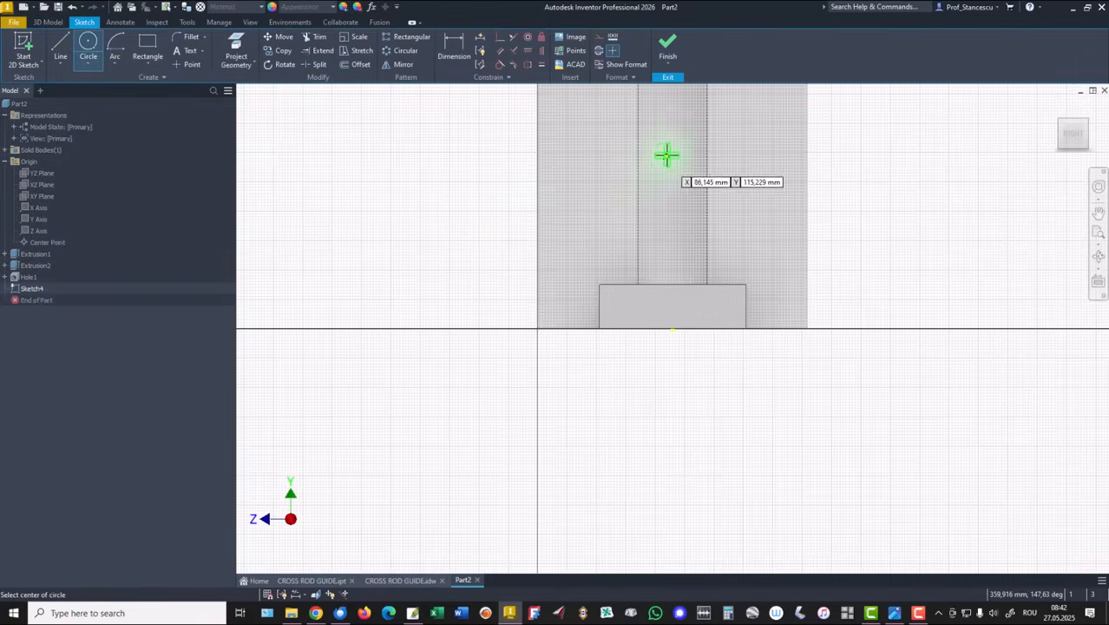
{"action": "left_click", "coordinate": [669, 156]}
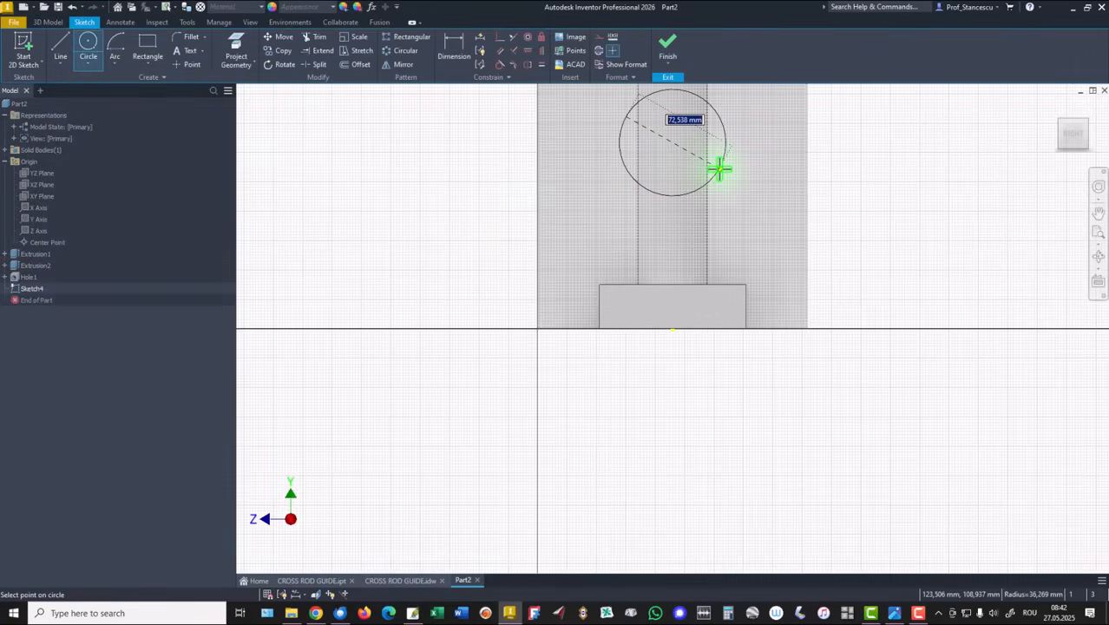
{"action": "key", "text": "Enter"}
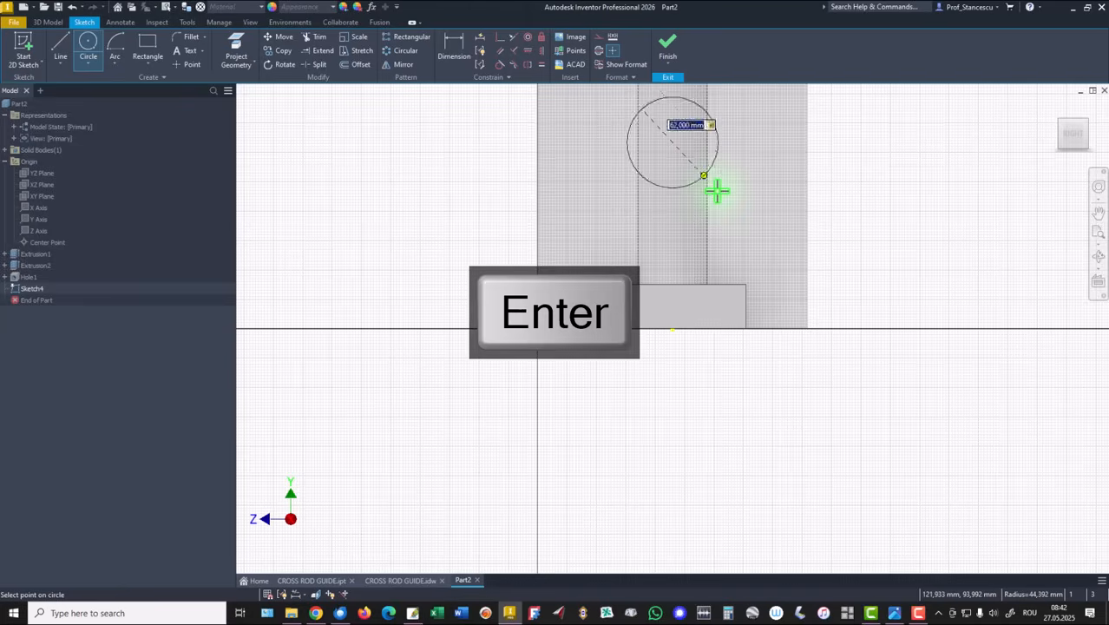
{"action": "key", "text": "Return"}
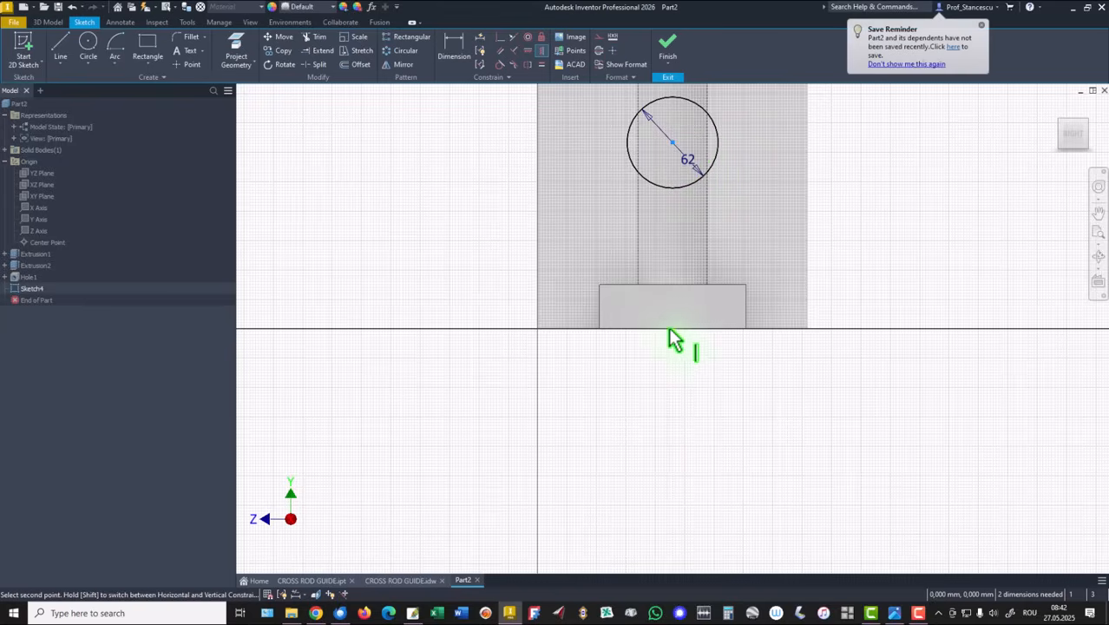
{"action": "left_click", "coordinate": [673, 339]}
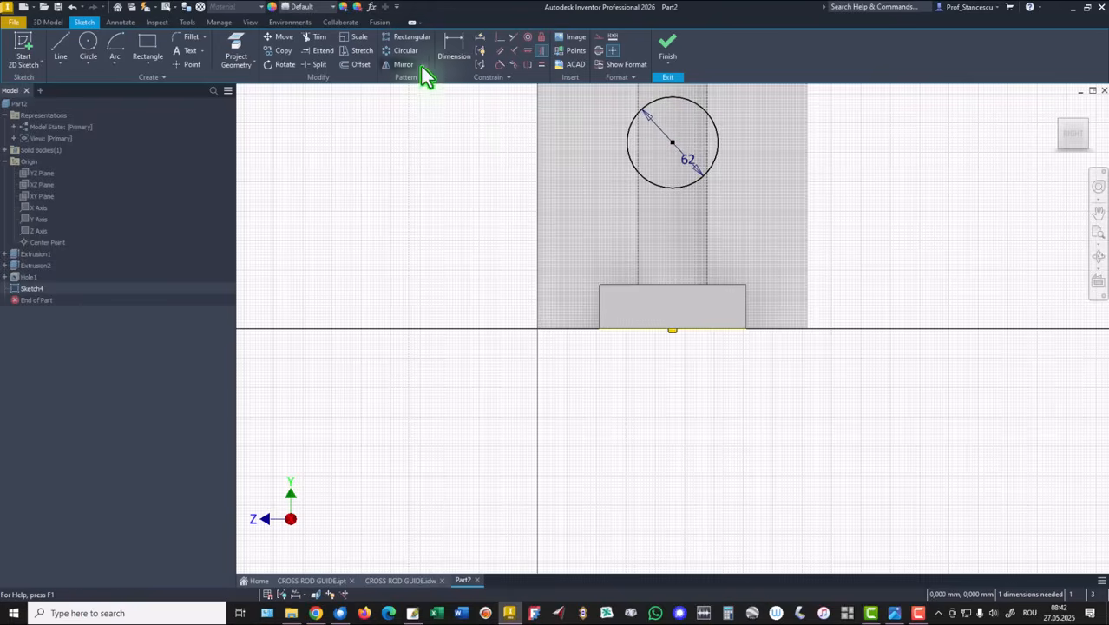
Step: Dimension the circle centre 102 mm above the bottom edge
{"action": "left_click", "coordinate": [454, 44]}
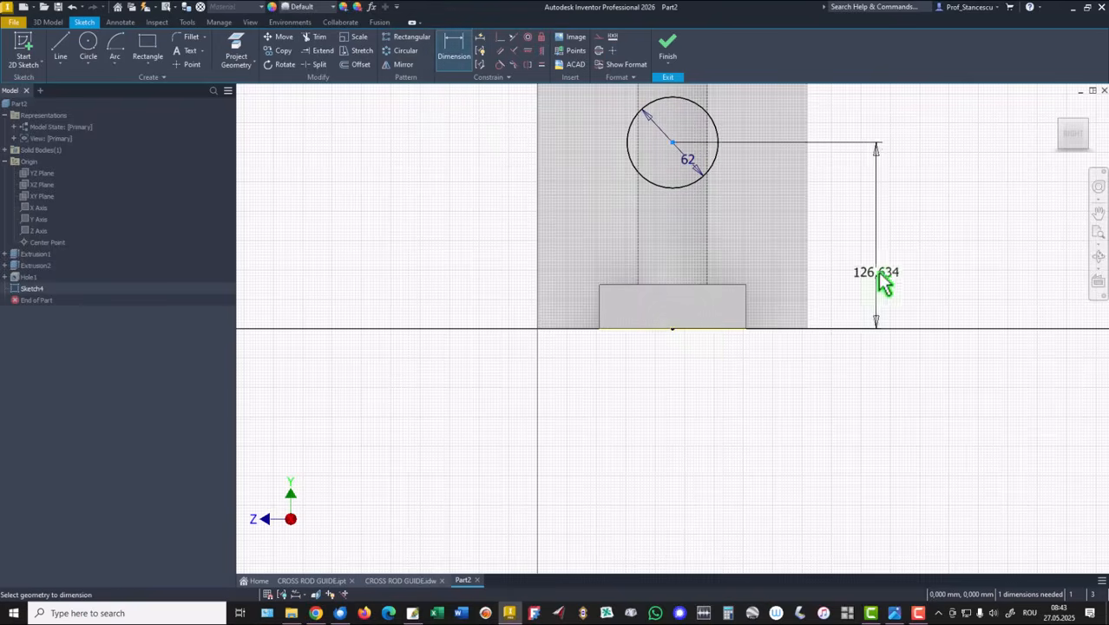
{"action": "left_click", "coordinate": [875, 272]}
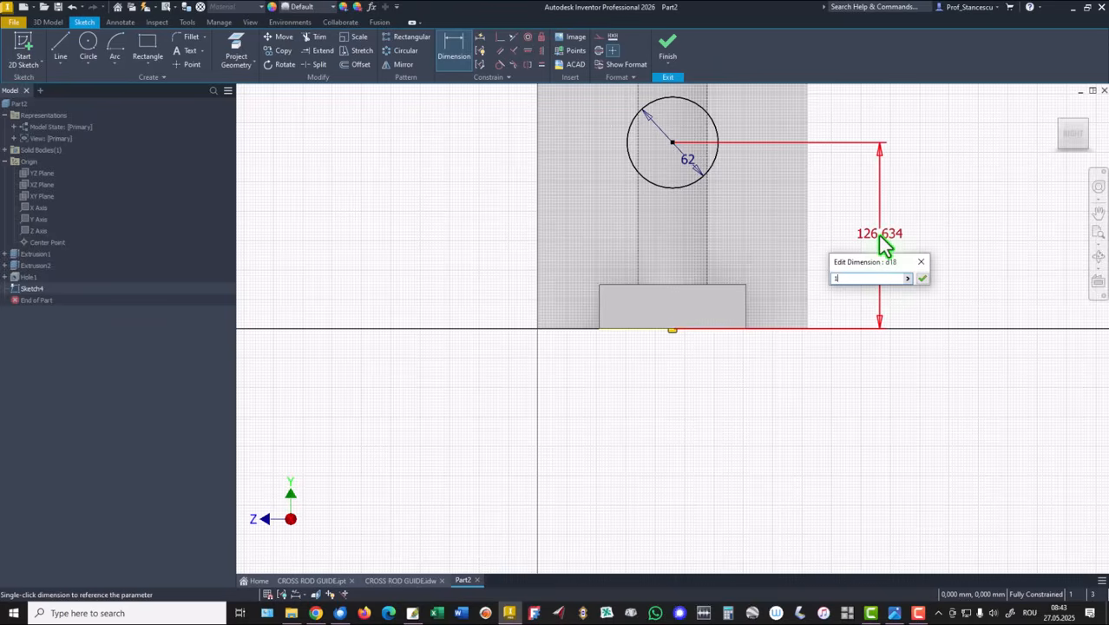
{"action": "key", "text": "Return"}
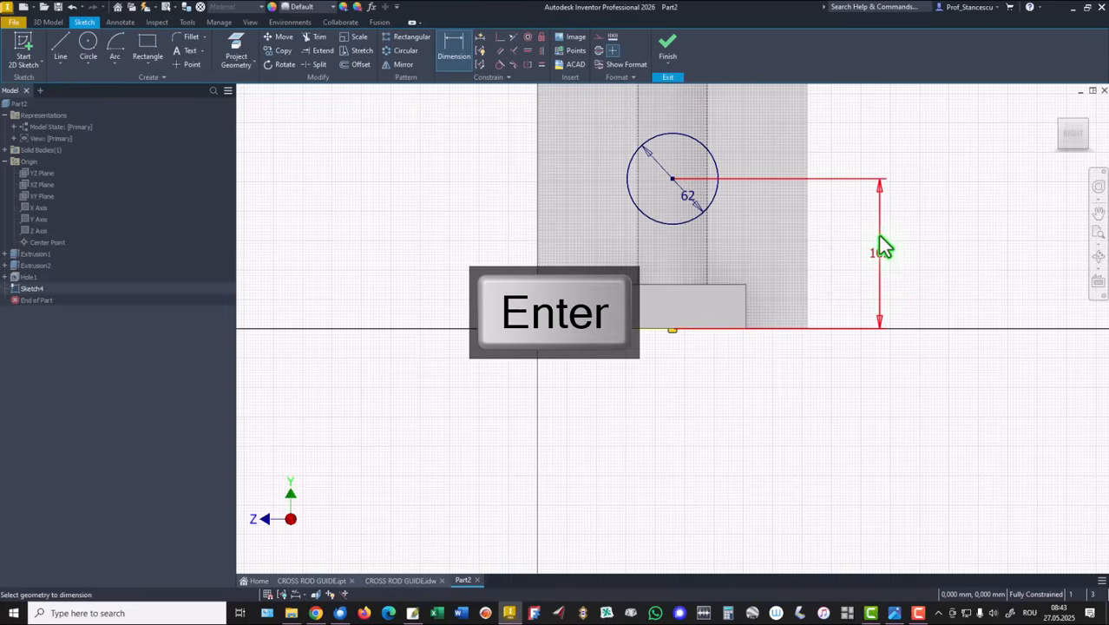
{"action": "key", "text": "Return"}
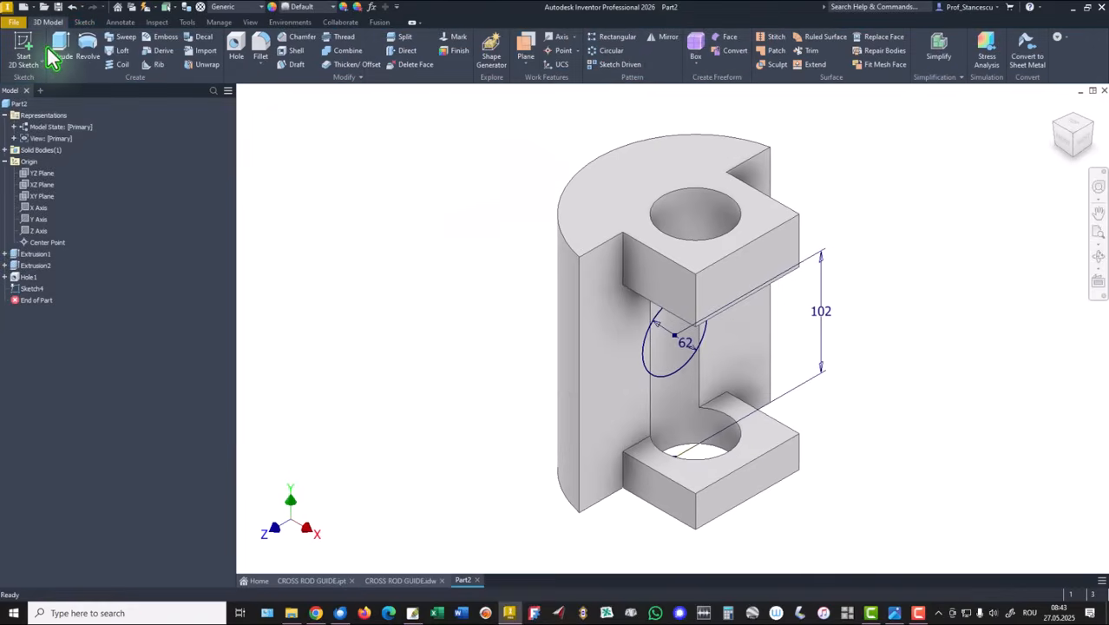
Step: Extrude-cut the 62 mm circle through the inner wall, then compare against the CROSS ROD GUIDE drawing
{"action": "left_click", "coordinate": [61, 50]}
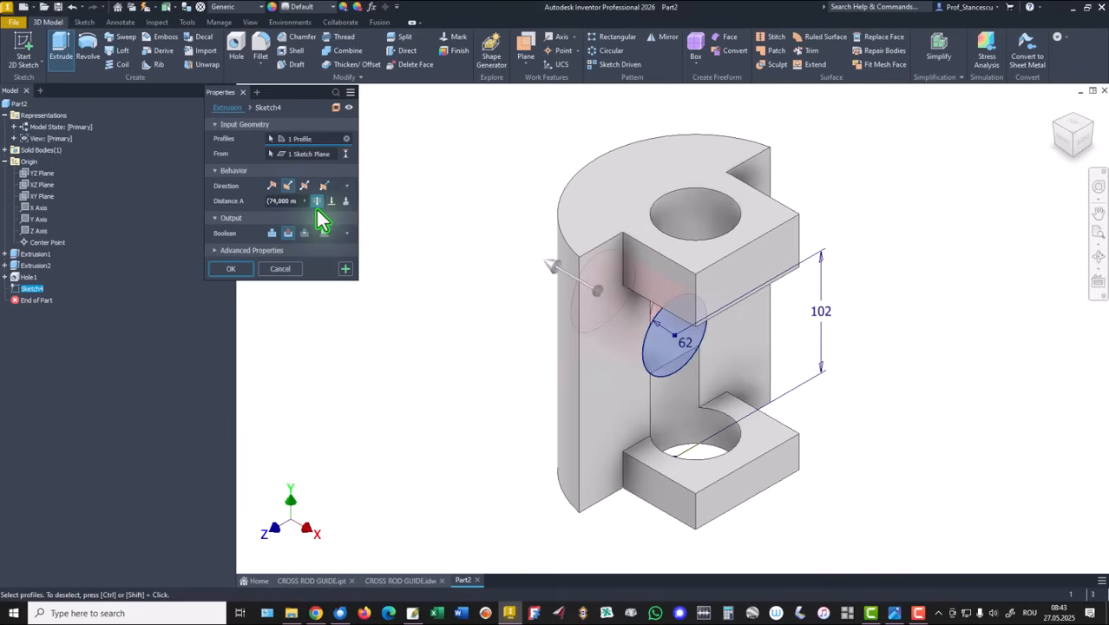
{"action": "left_click", "coordinate": [231, 269]}
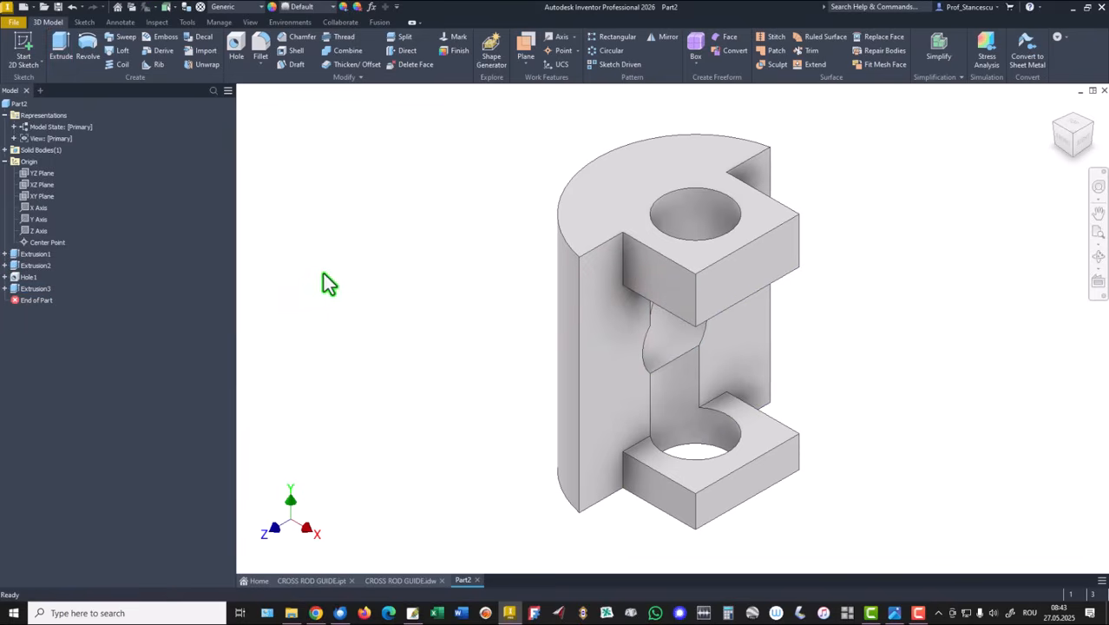
{"action": "left_click", "coordinate": [399, 579]}
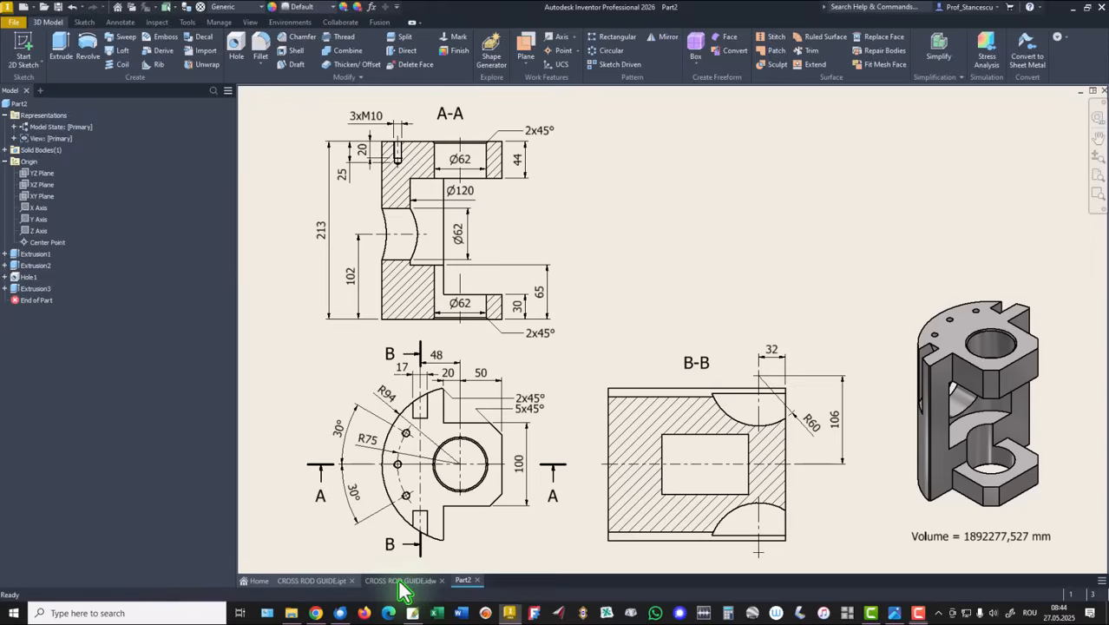
{"action": "left_click", "coordinate": [401, 580]}
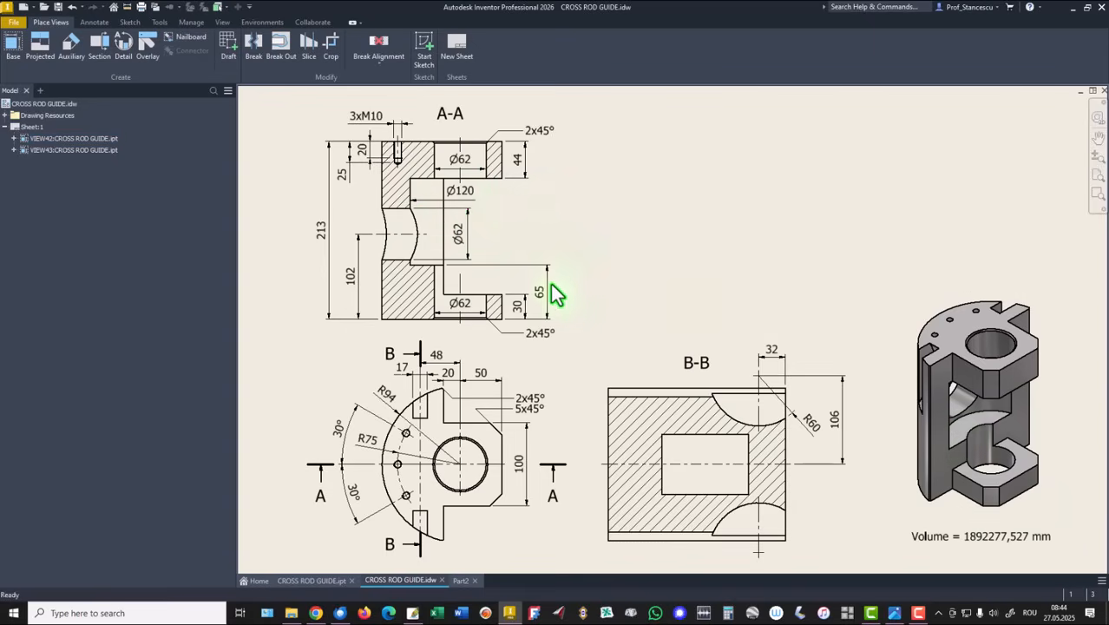
{"action": "mouse_move", "coordinate": [506, 211]}
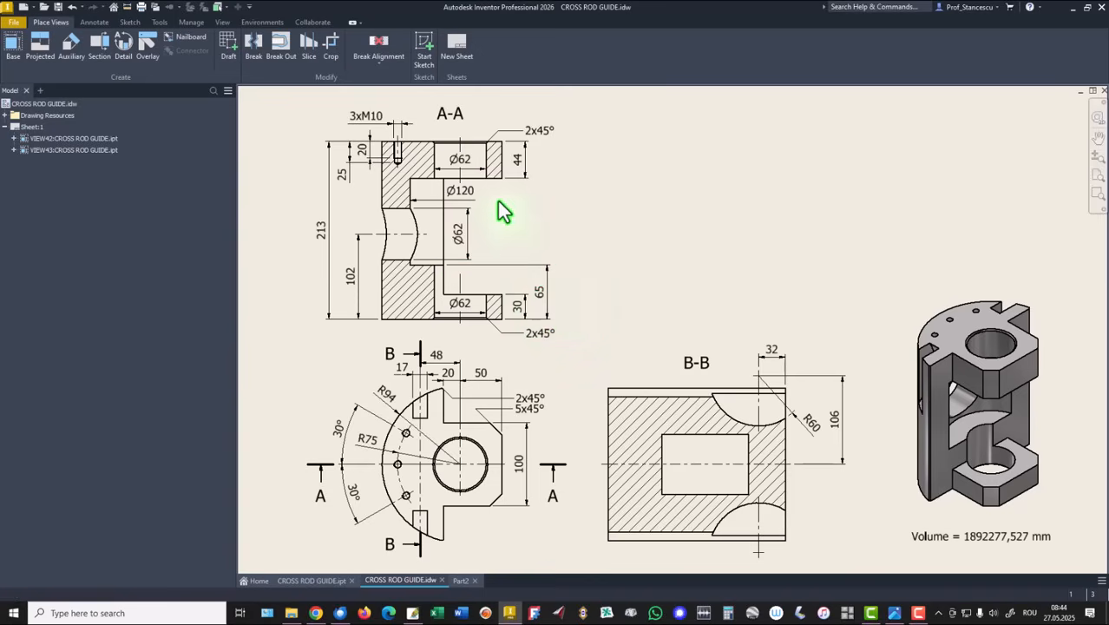
{"action": "mouse_move", "coordinate": [580, 209]}
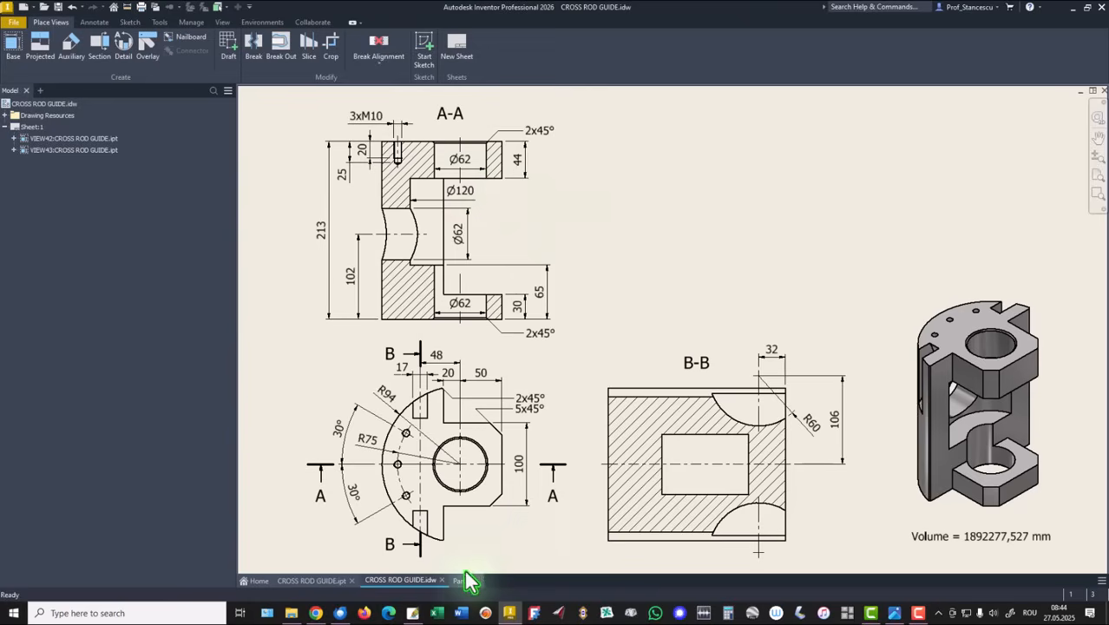
{"action": "left_click", "coordinate": [463, 580]}
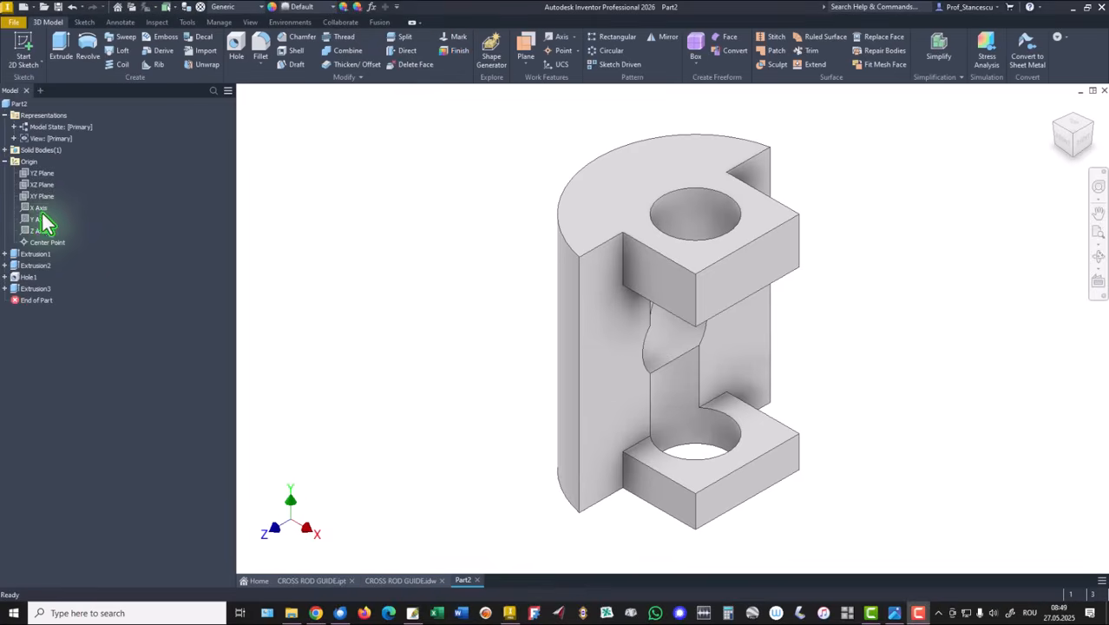
Step: Sketch a rectangle profile on the origin plane, with its right edge as a centerline axis
{"action": "left_click", "coordinate": [42, 195]}
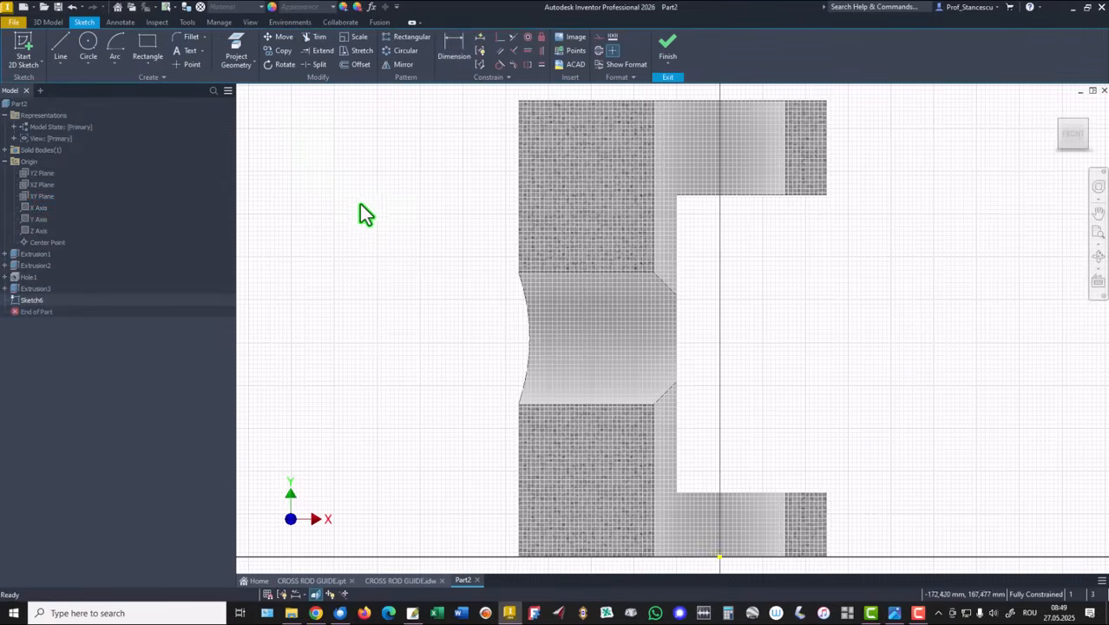
{"action": "left_click", "coordinate": [236, 56]}
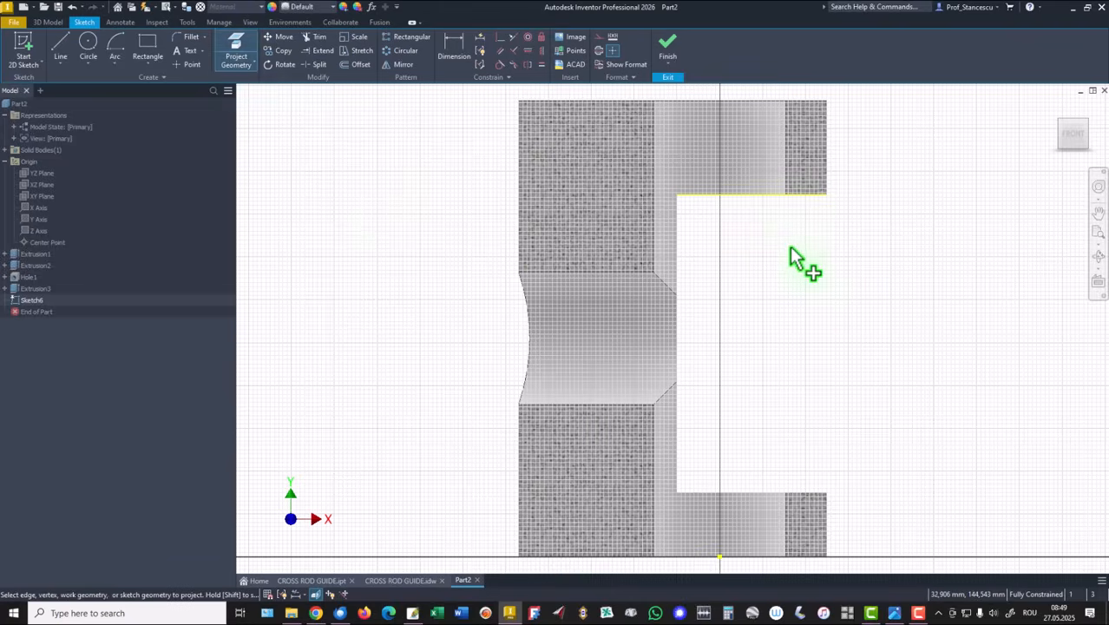
{"action": "mouse_move", "coordinate": [178, 104]}
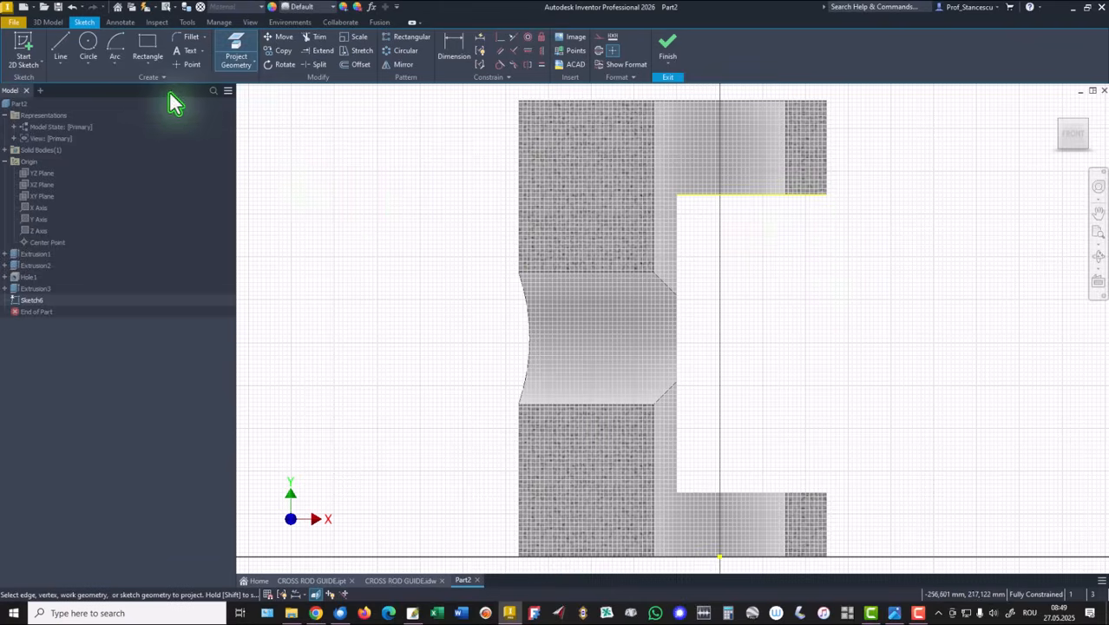
{"action": "mouse_move", "coordinate": [150, 44]}
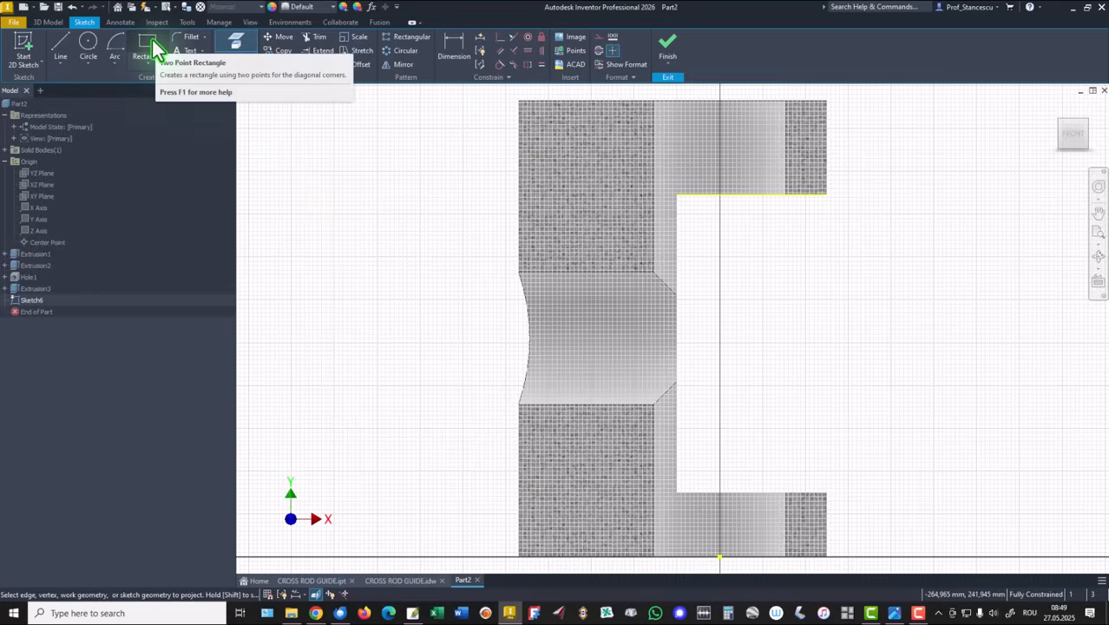
{"action": "left_click", "coordinate": [148, 44]}
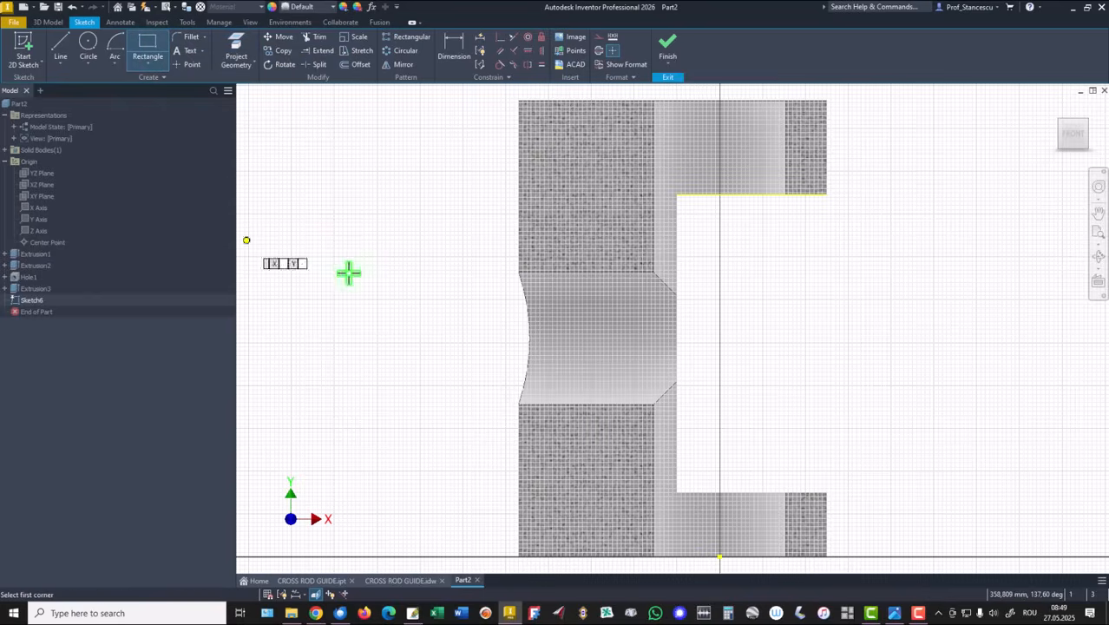
{"action": "mouse_move", "coordinate": [708, 217]}
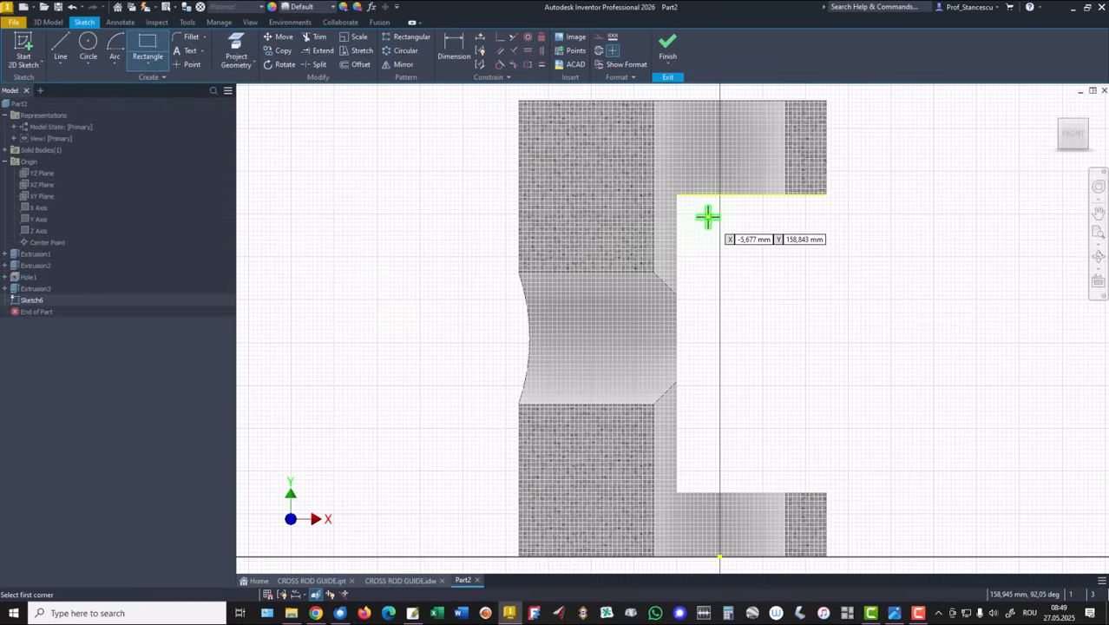
{"action": "mouse_move", "coordinate": [731, 198]}
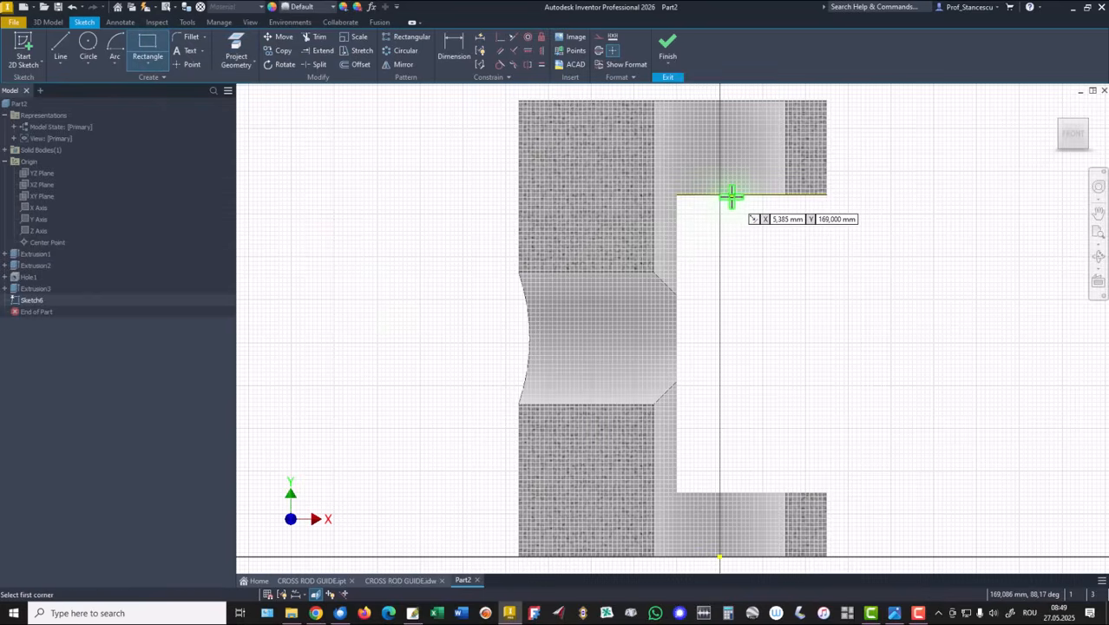
{"action": "left_click", "coordinate": [732, 195]}
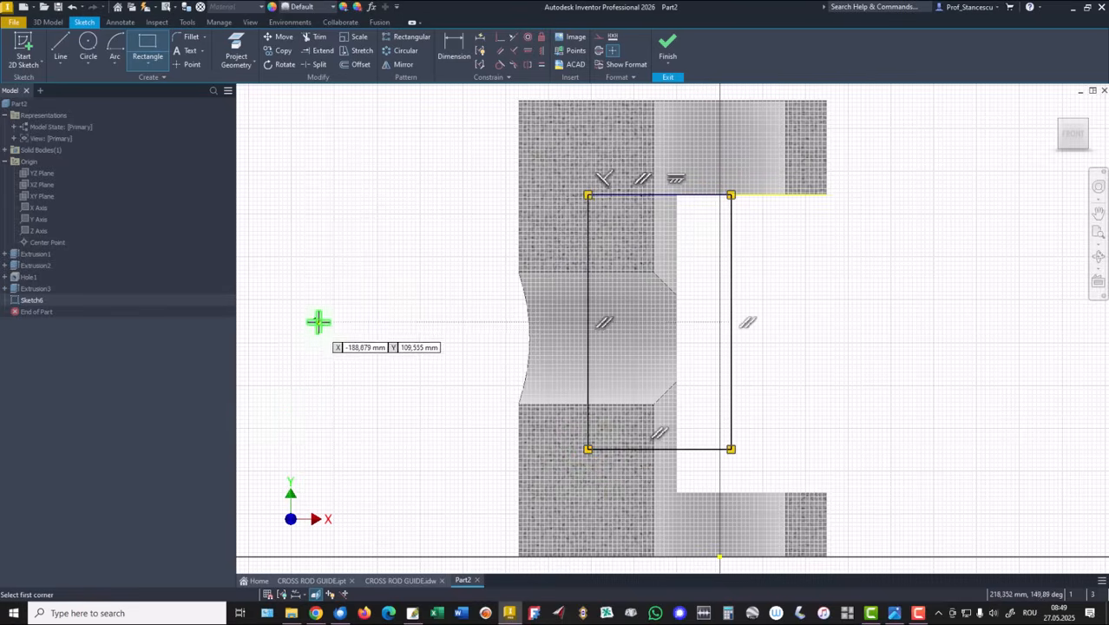
{"action": "right_click", "coordinate": [318, 322]}
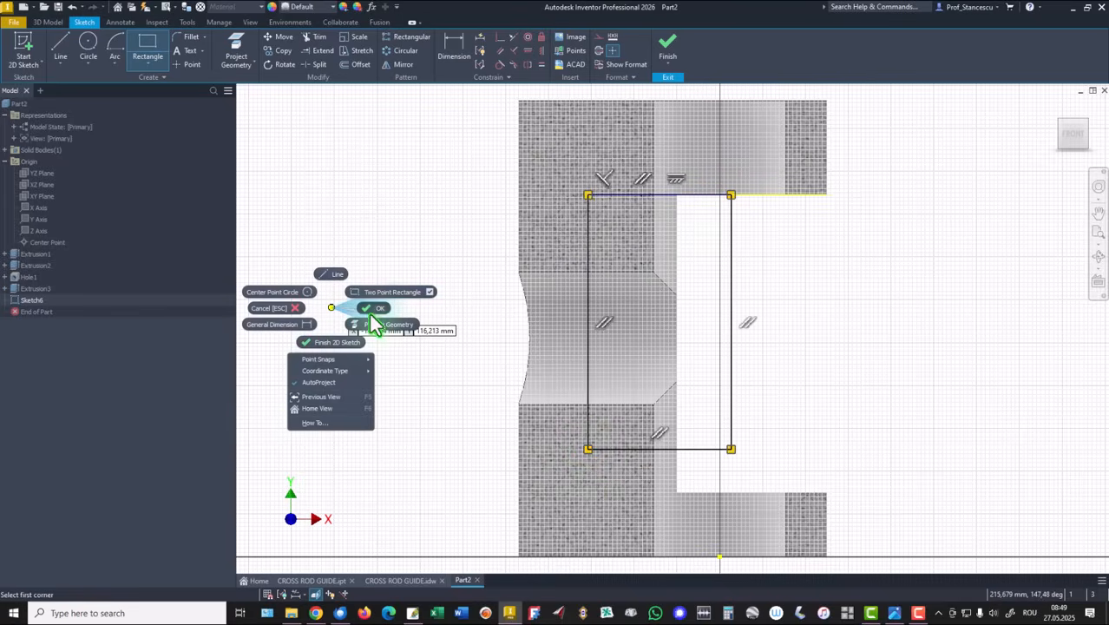
{"action": "left_click", "coordinate": [380, 309]}
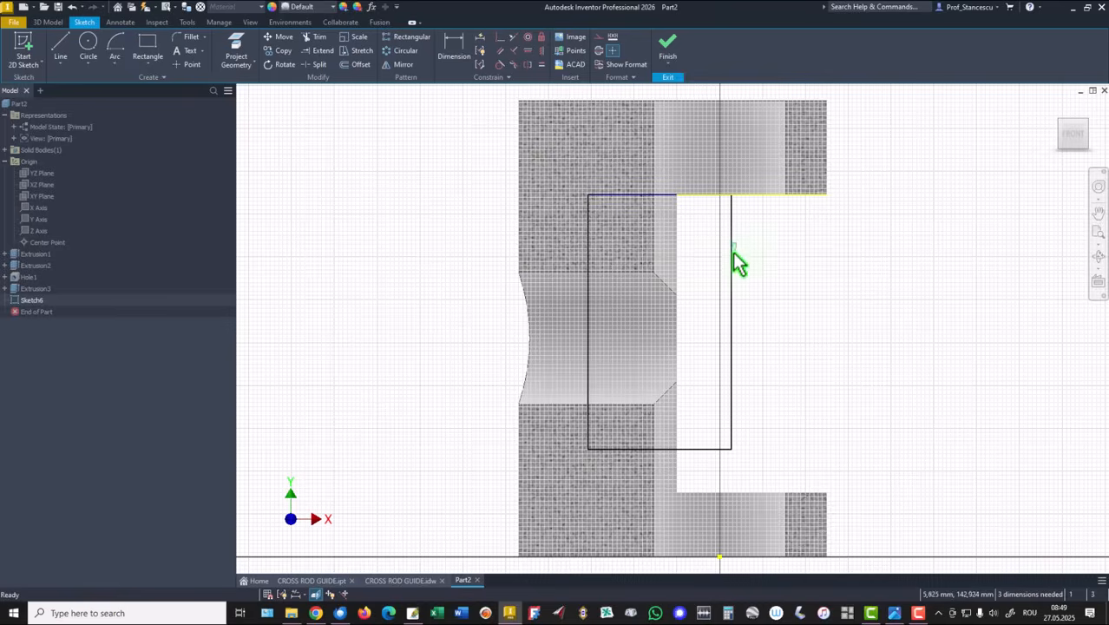
{"action": "left_click", "coordinate": [732, 322]}
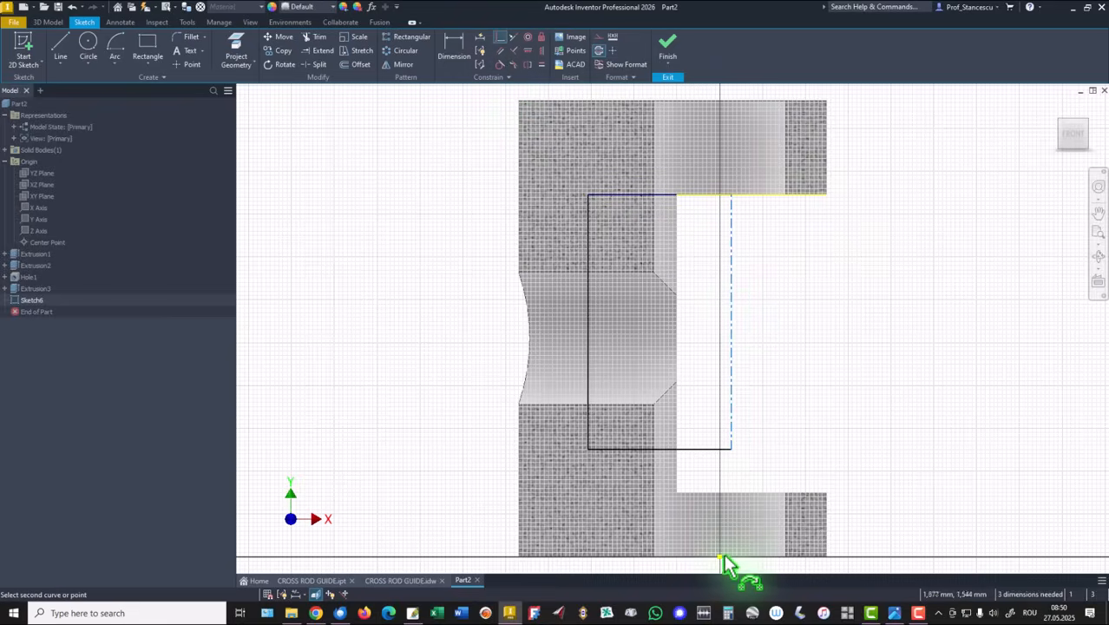
{"action": "left_click", "coordinate": [721, 558]}
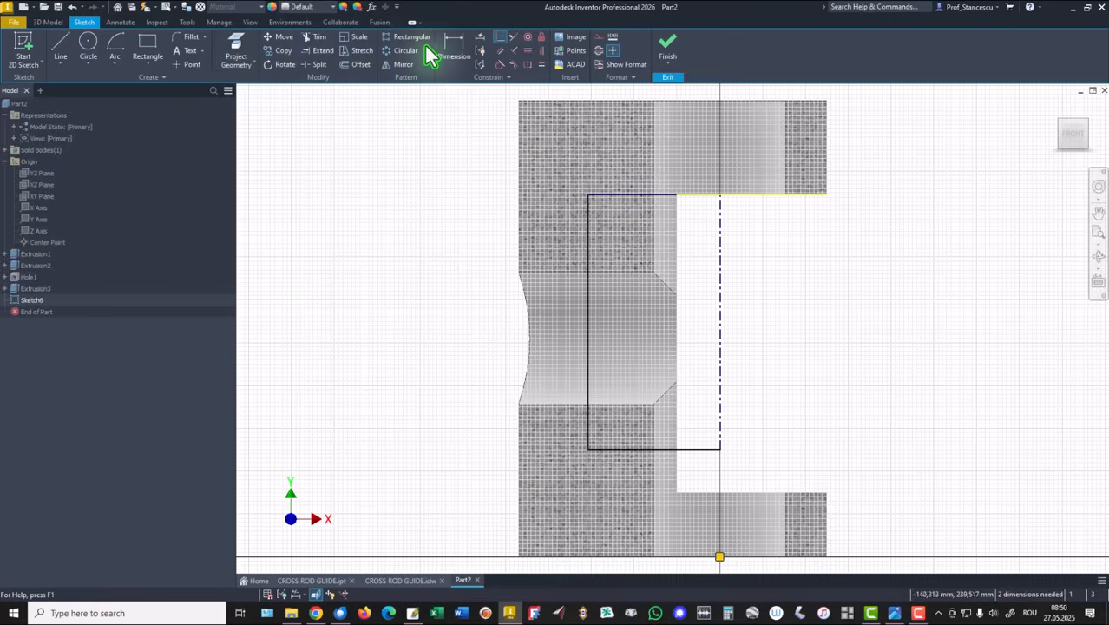
Step: Dimension the profile to Ø120 and 65 above the base, then revolve it as a cut
{"action": "left_click", "coordinate": [455, 50]}
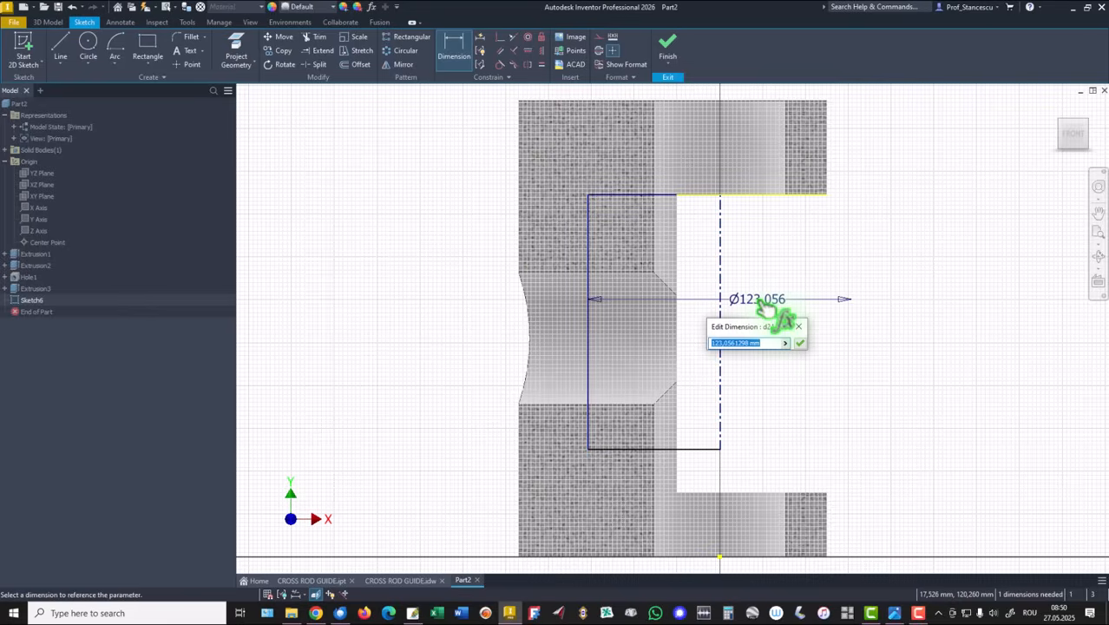
{"action": "left_click", "coordinate": [799, 342]}
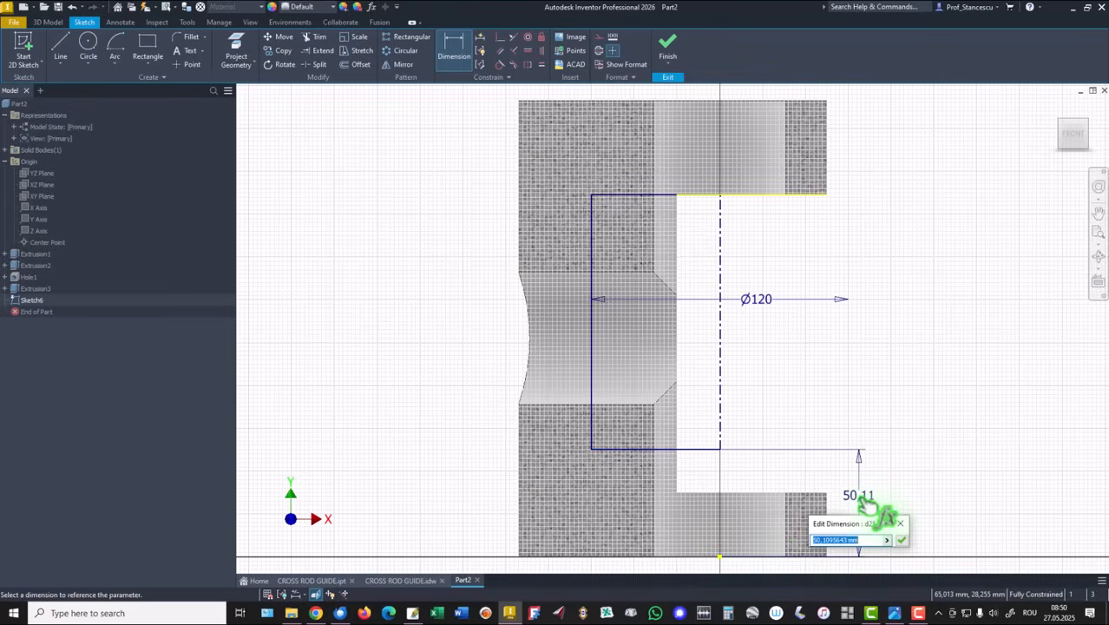
{"action": "left_click", "coordinate": [901, 540]}
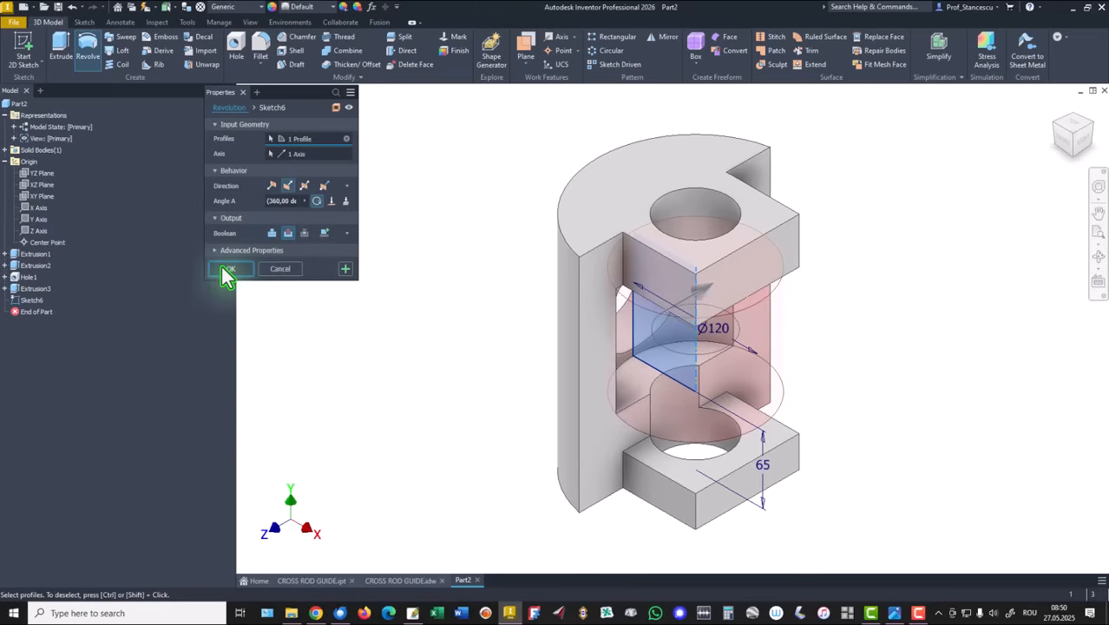
{"action": "left_click", "coordinate": [228, 268]}
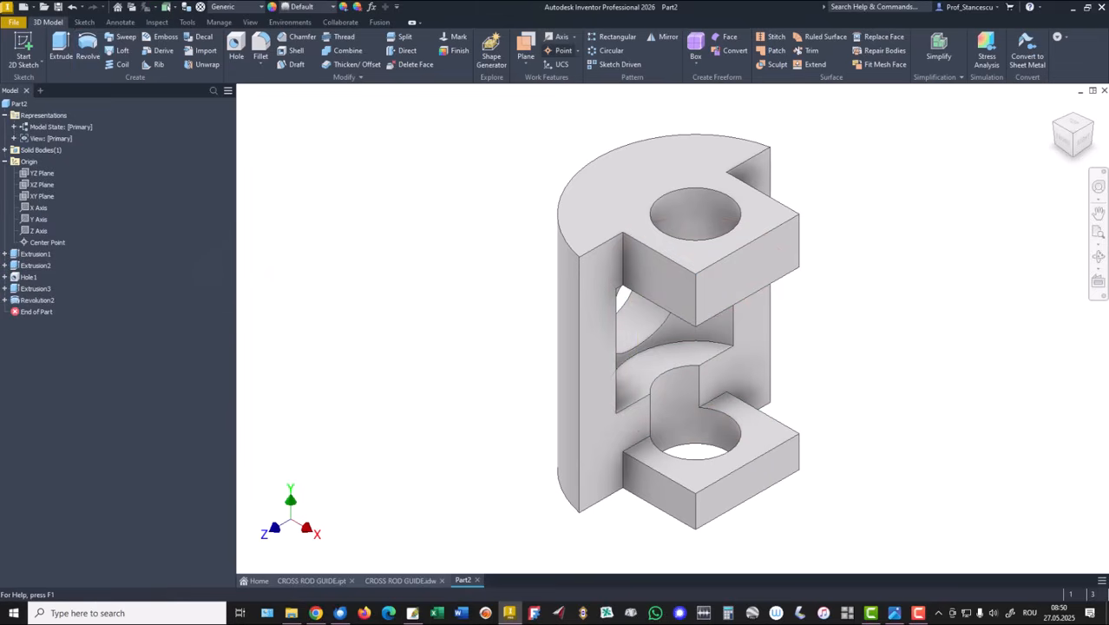
Step: Pan around the CROSS ROD GUIDE drawing to inspect the section B-B dimensions 106, 32 and R60
{"action": "left_click", "coordinate": [404, 579]}
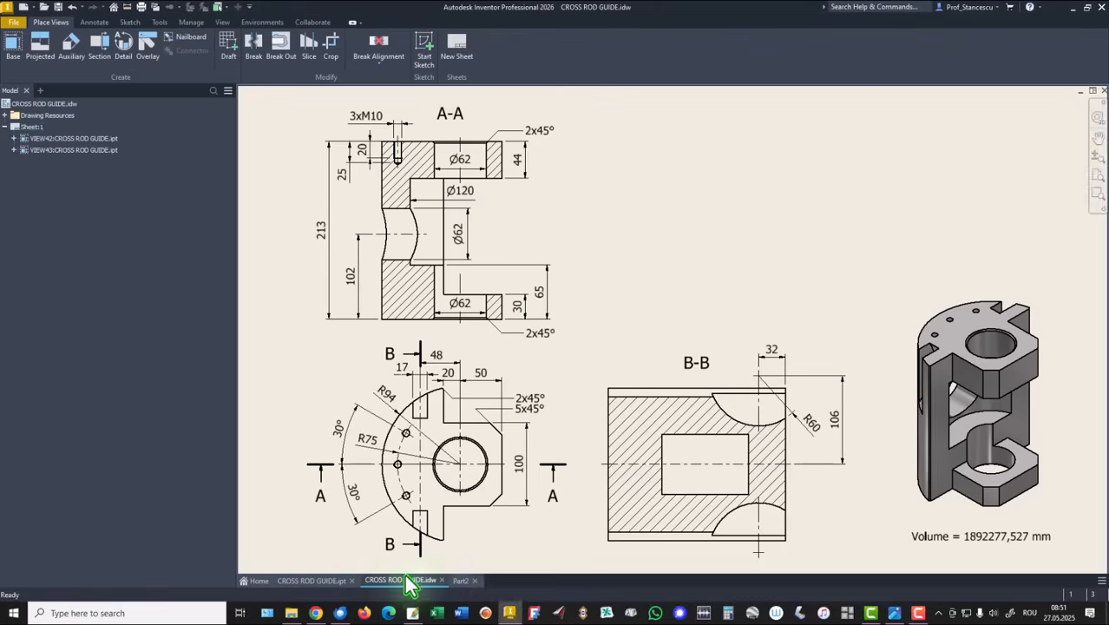
{"action": "mouse_move", "coordinate": [922, 365]}
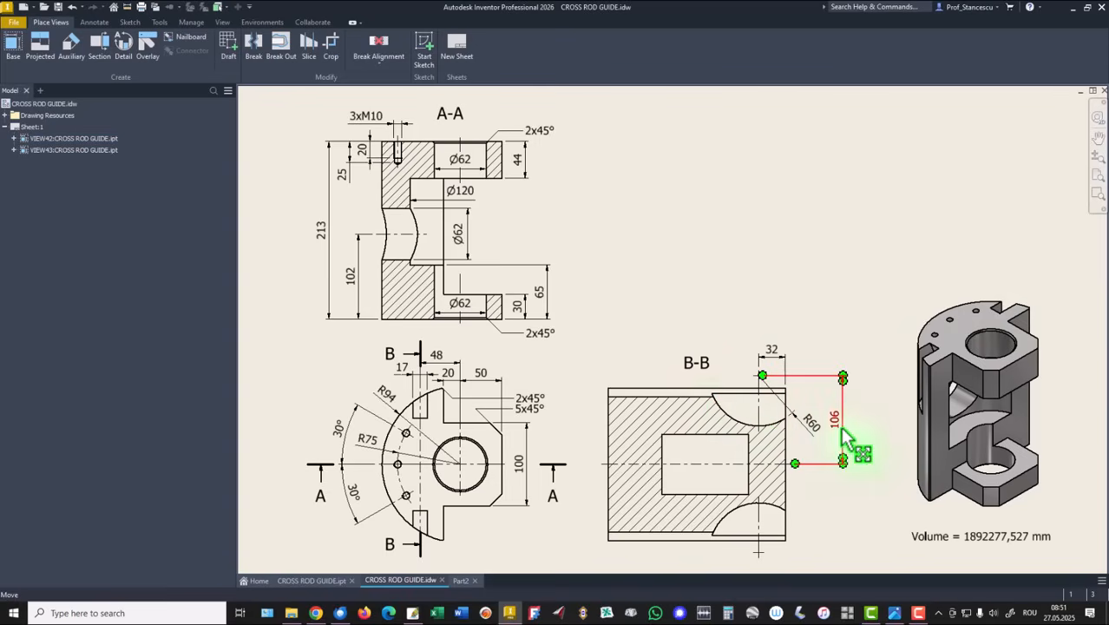
{"action": "left_click_drag", "start_coordinate": [847, 439], "coordinate": [785, 382]}
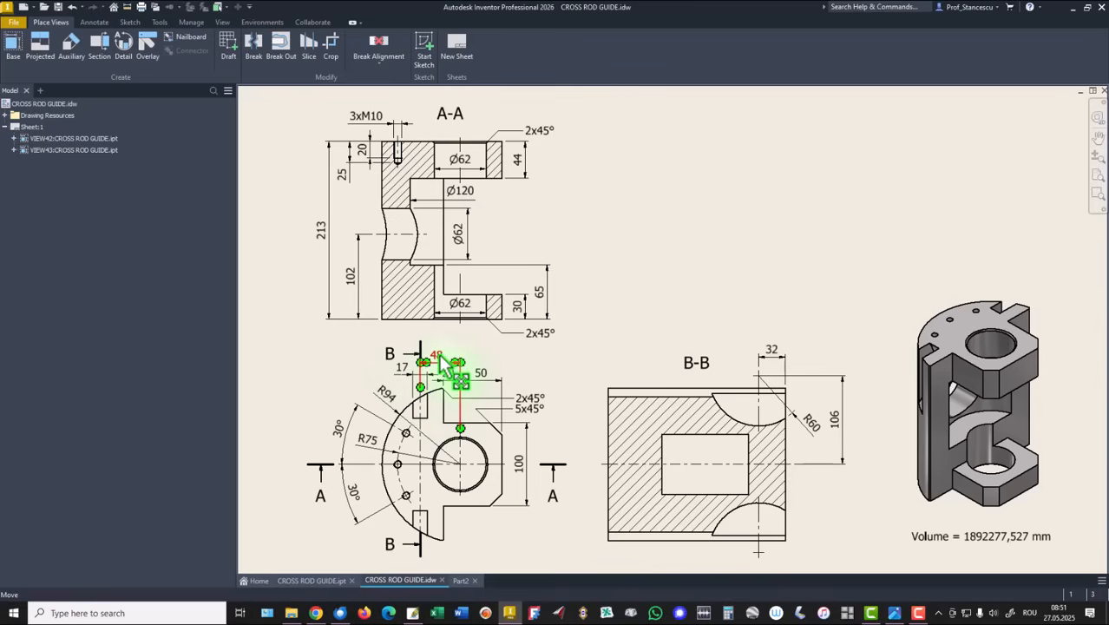
{"action": "left_click_drag", "start_coordinate": [460, 373], "coordinate": [460, 464]}
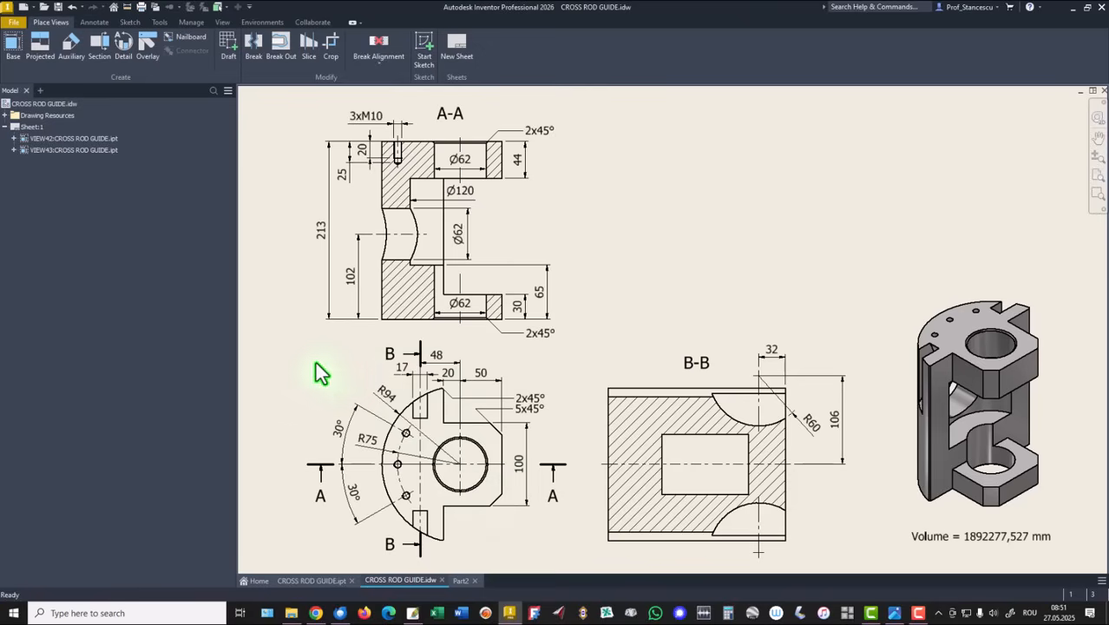
{"action": "mouse_move", "coordinate": [482, 565]}
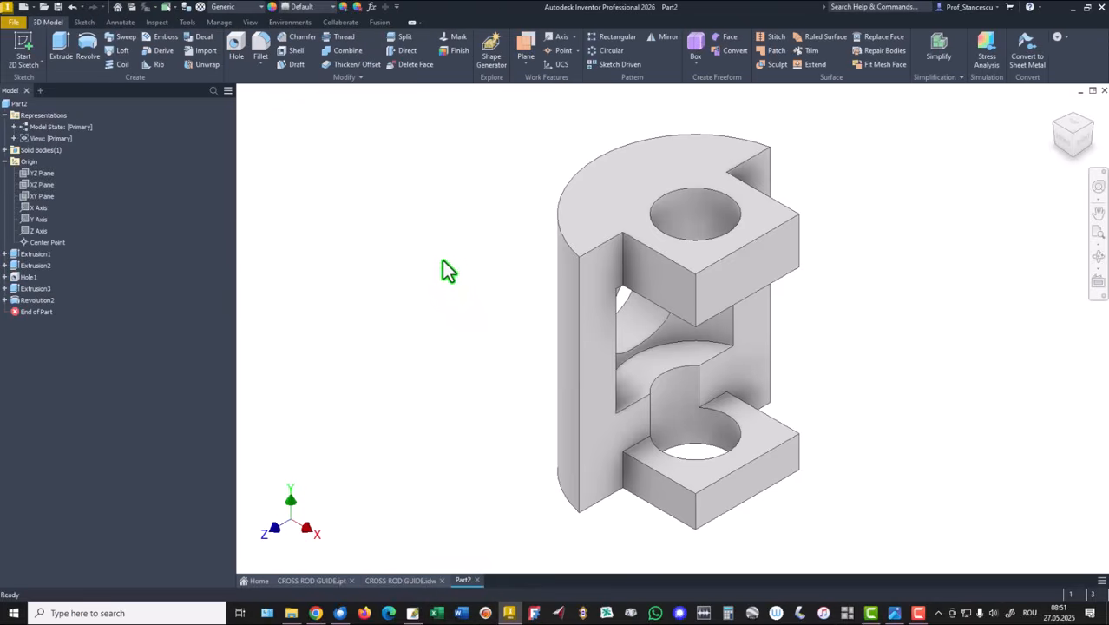
{"action": "mouse_move", "coordinate": [396, 169]}
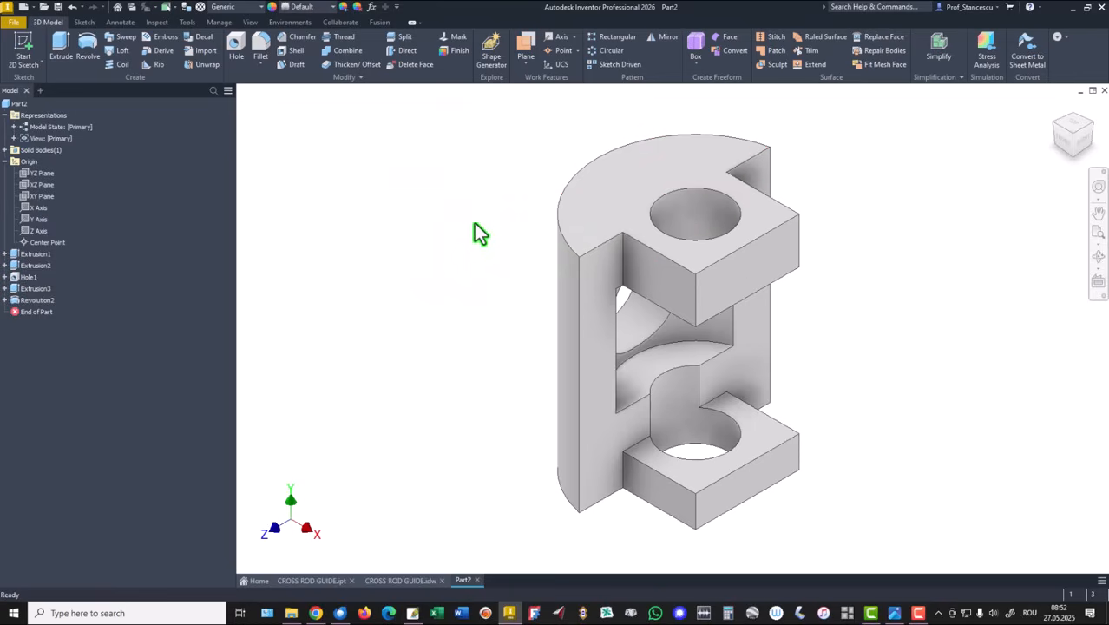
{"action": "mouse_move", "coordinate": [539, 137]}
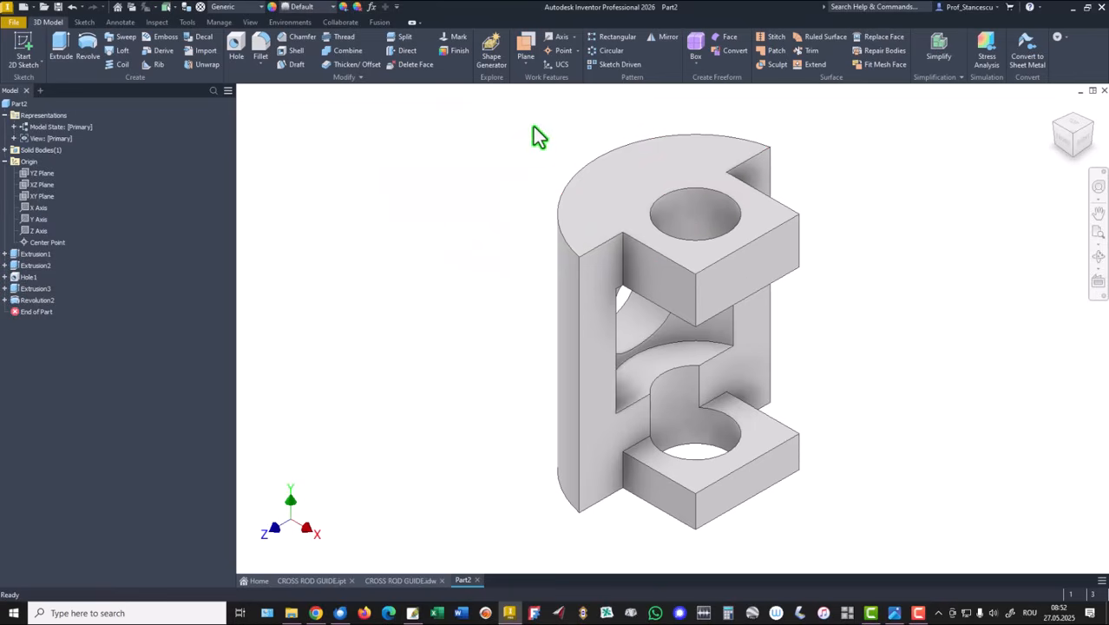
Step: Create Work Plane1 offset from the YZ plane
{"action": "left_click", "coordinate": [526, 49]}
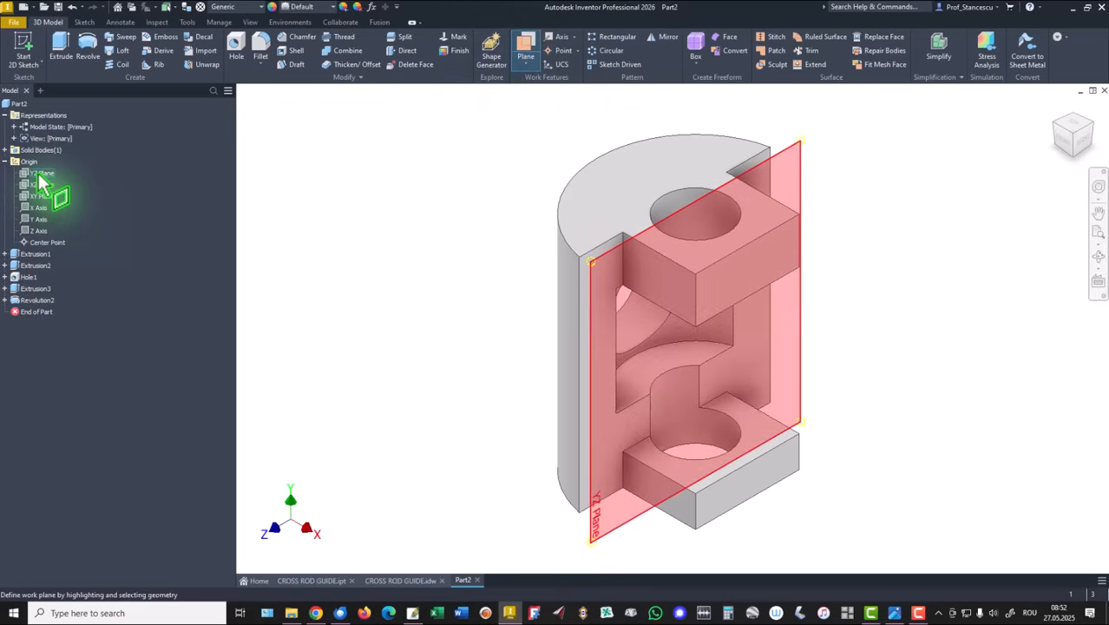
{"action": "left_click", "coordinate": [42, 173]}
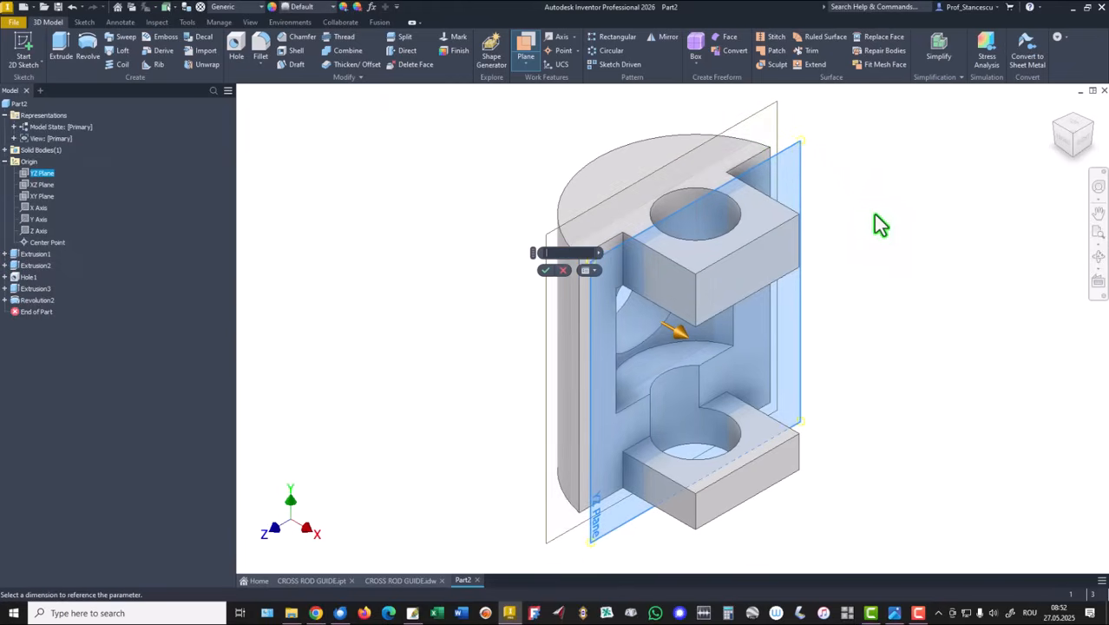
{"action": "left_click", "coordinate": [545, 270]}
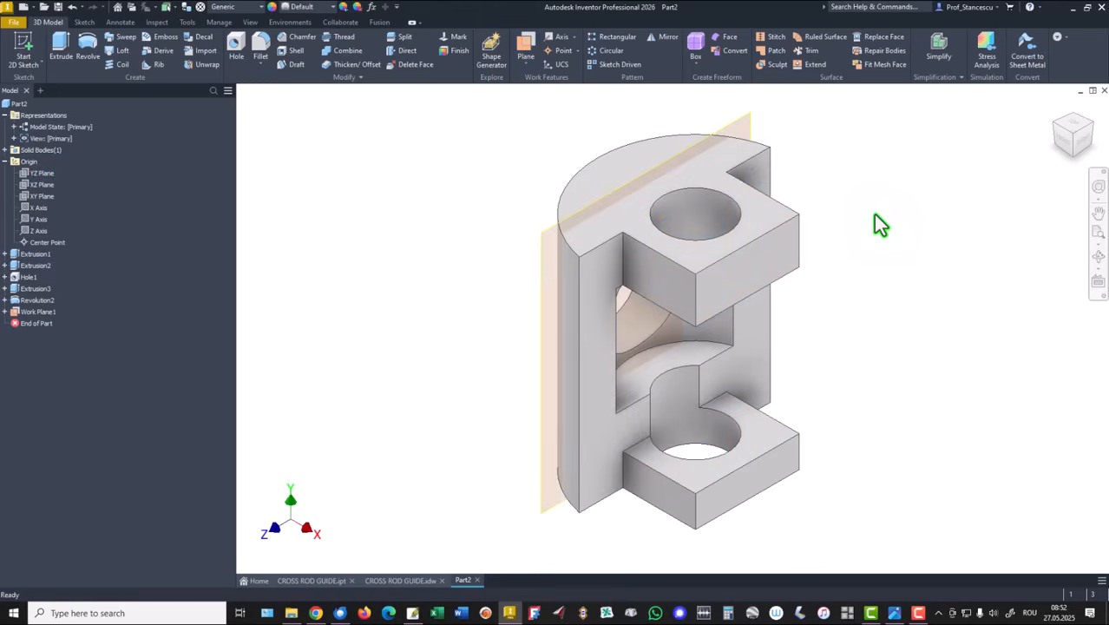
{"action": "mouse_move", "coordinate": [525, 260]}
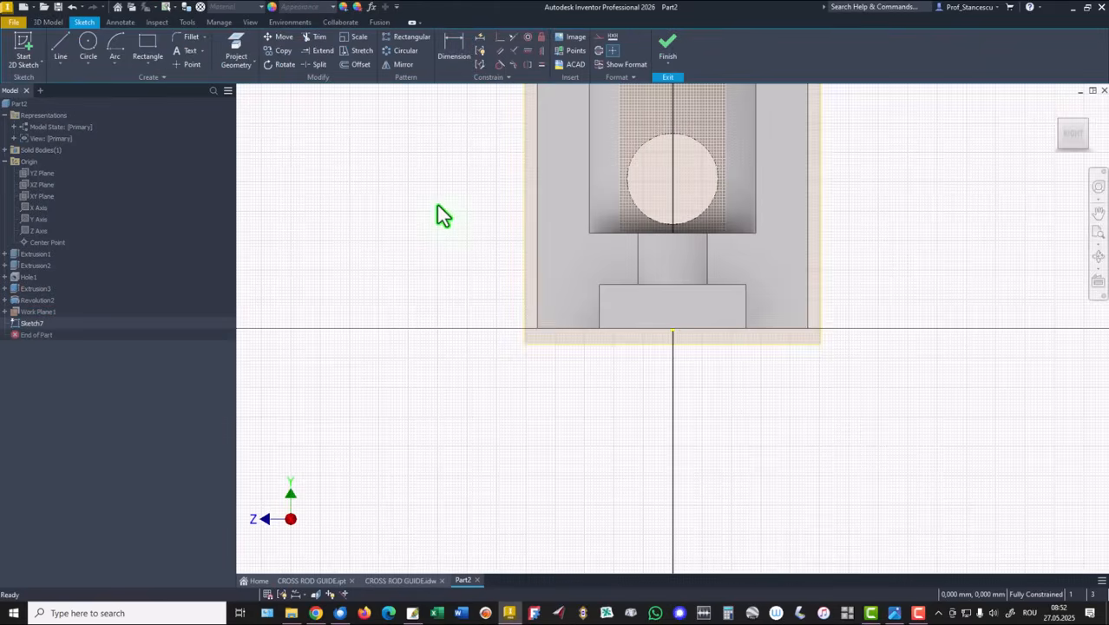
Step: Sketch two center-point circles flanking the part and dimension the left one to Ø120
{"action": "scroll", "scroll_direction": "down", "scroll_amount": 3}
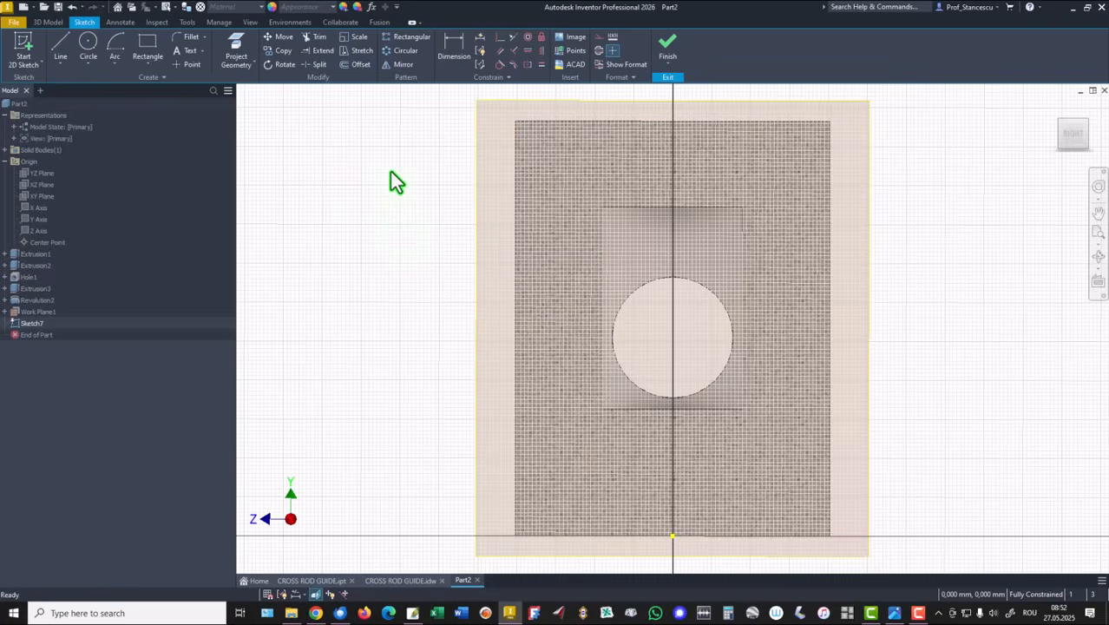
{"action": "mouse_move", "coordinate": [86, 48]}
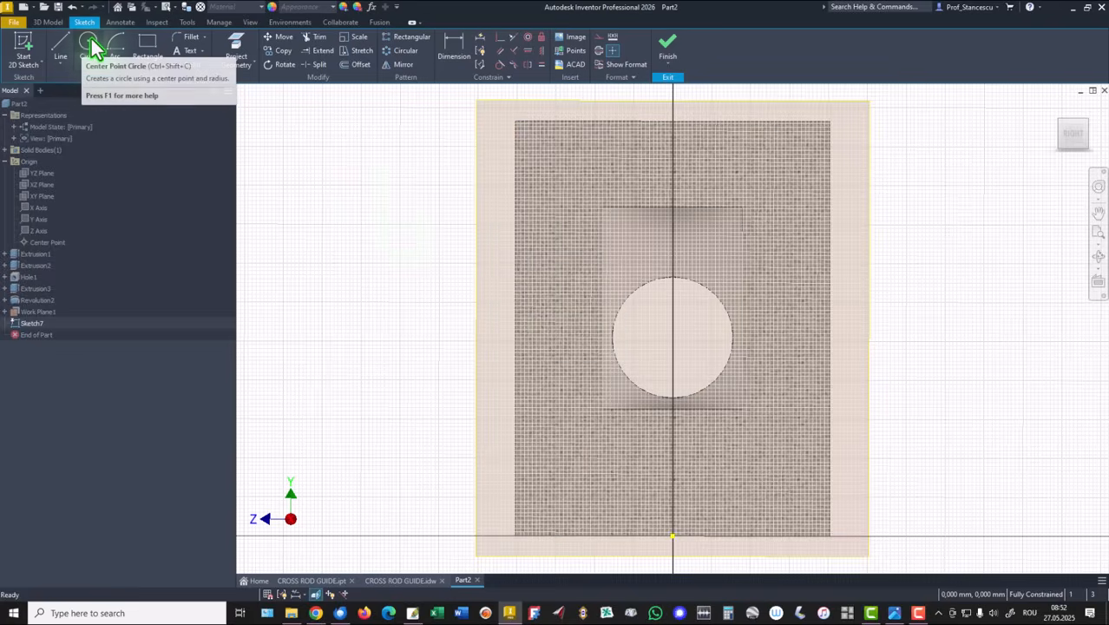
{"action": "left_click", "coordinate": [88, 43]}
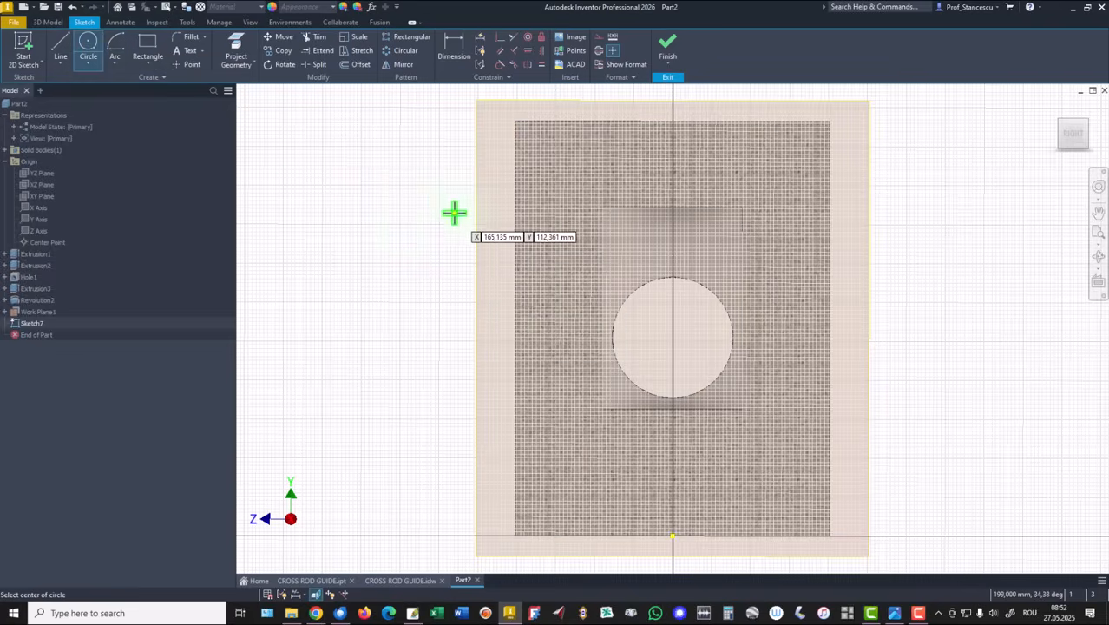
{"action": "left_click", "coordinate": [453, 212]}
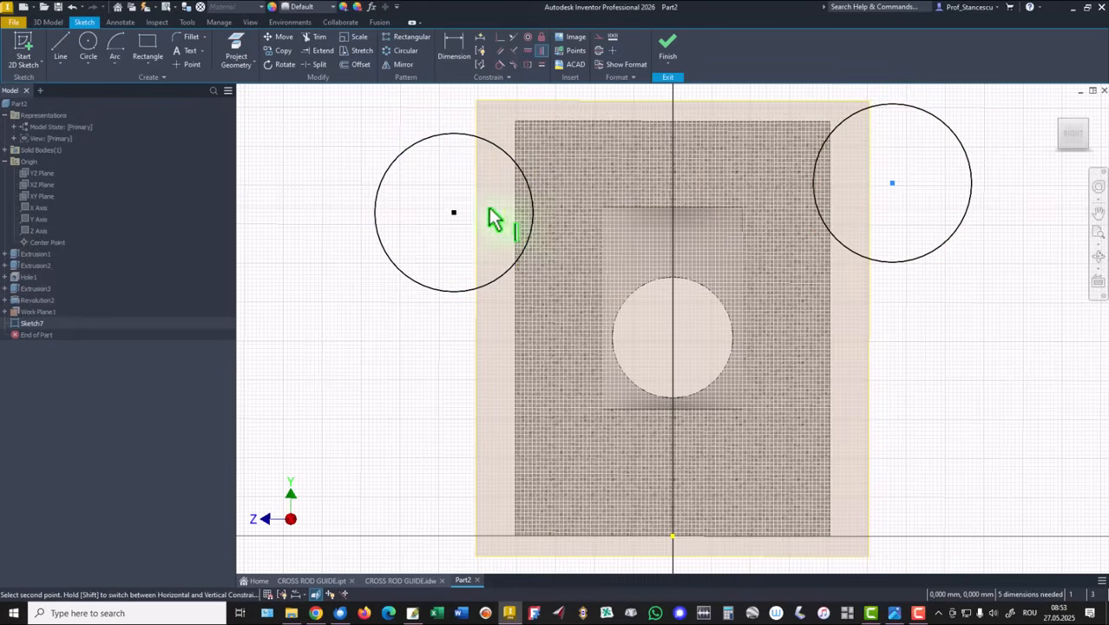
{"action": "left_click", "coordinate": [495, 217]}
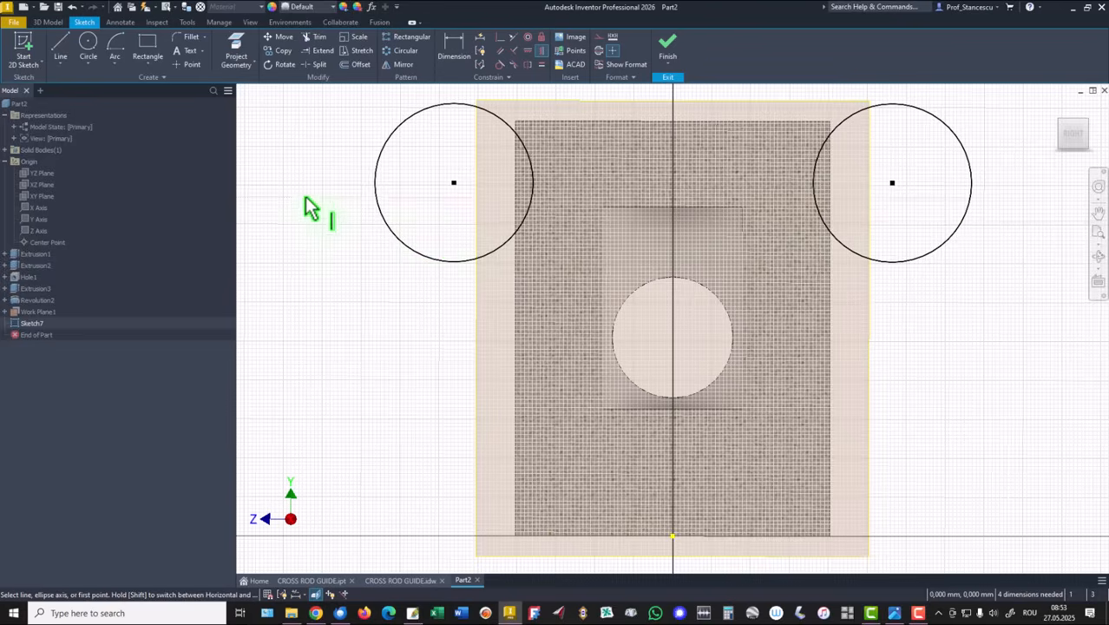
{"action": "mouse_move", "coordinate": [287, 122]}
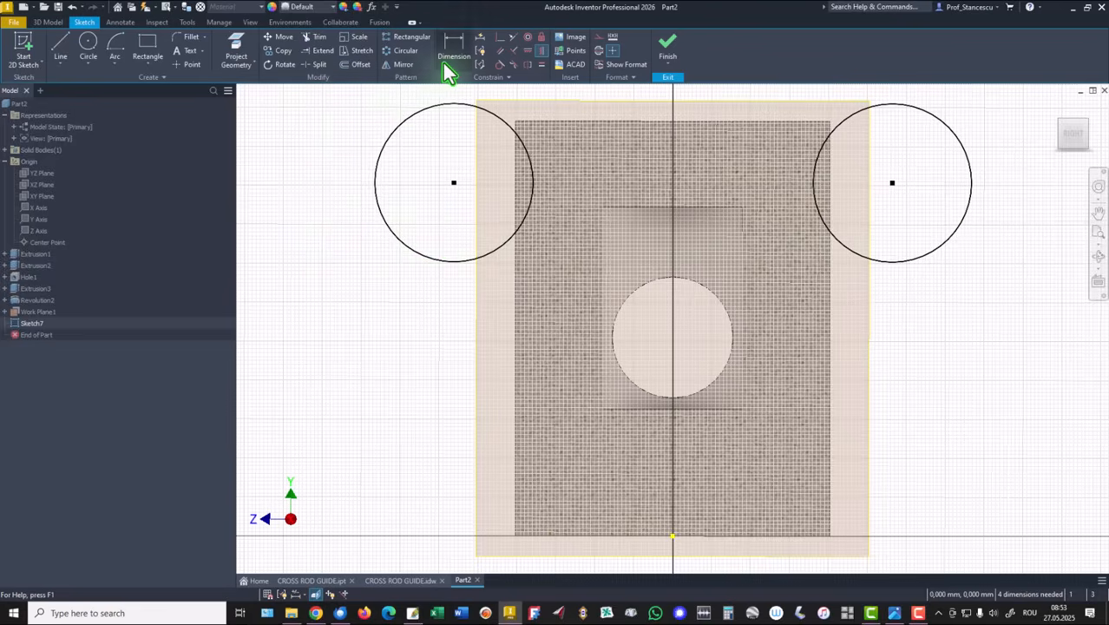
{"action": "mouse_move", "coordinate": [453, 56]}
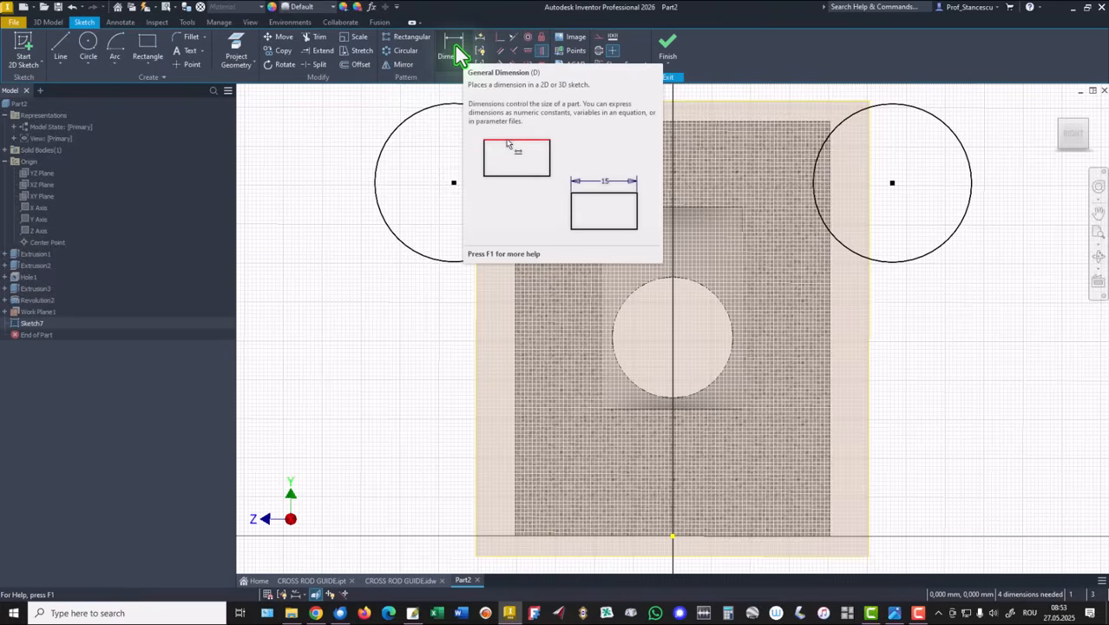
{"action": "left_click", "coordinate": [454, 45]}
{"action": "type", "text": "60"}
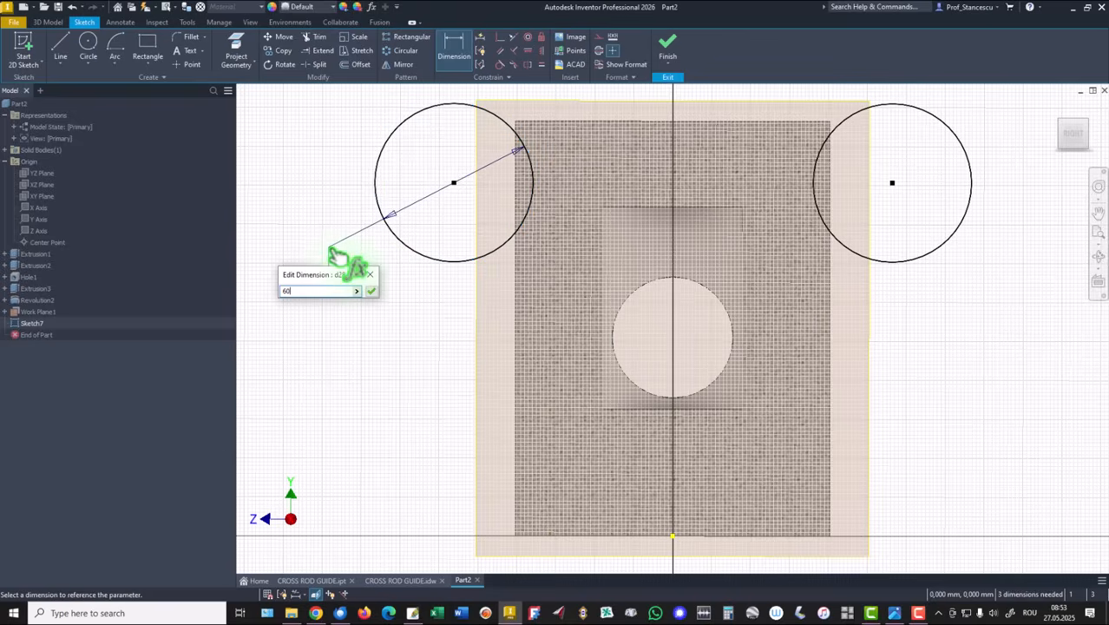
{"action": "key", "text": "Return"}
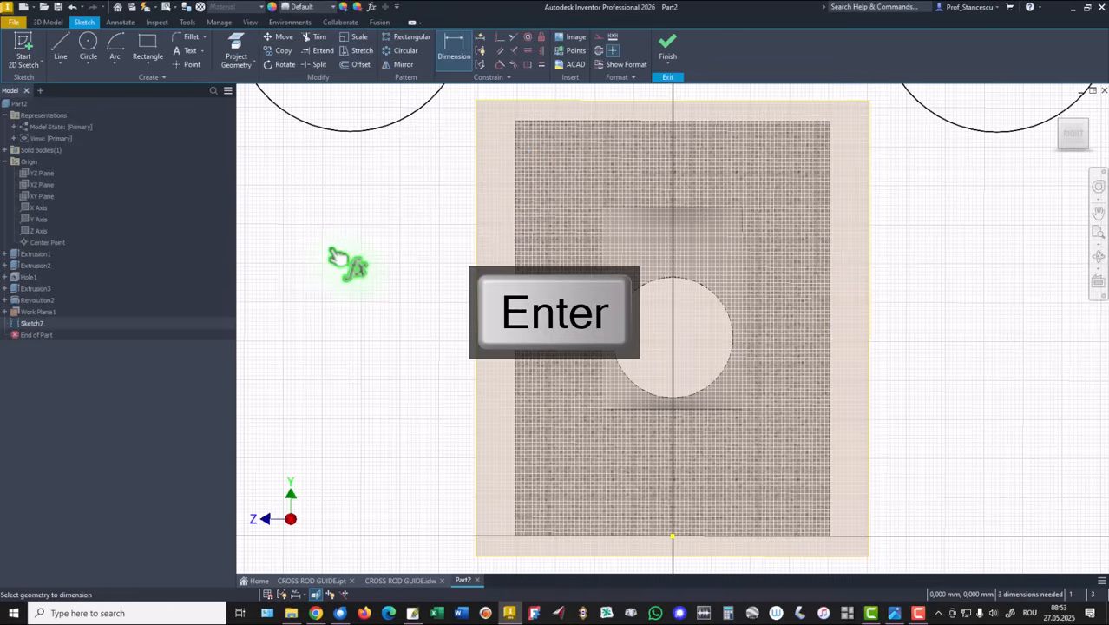
{"action": "key", "text": "Return"}
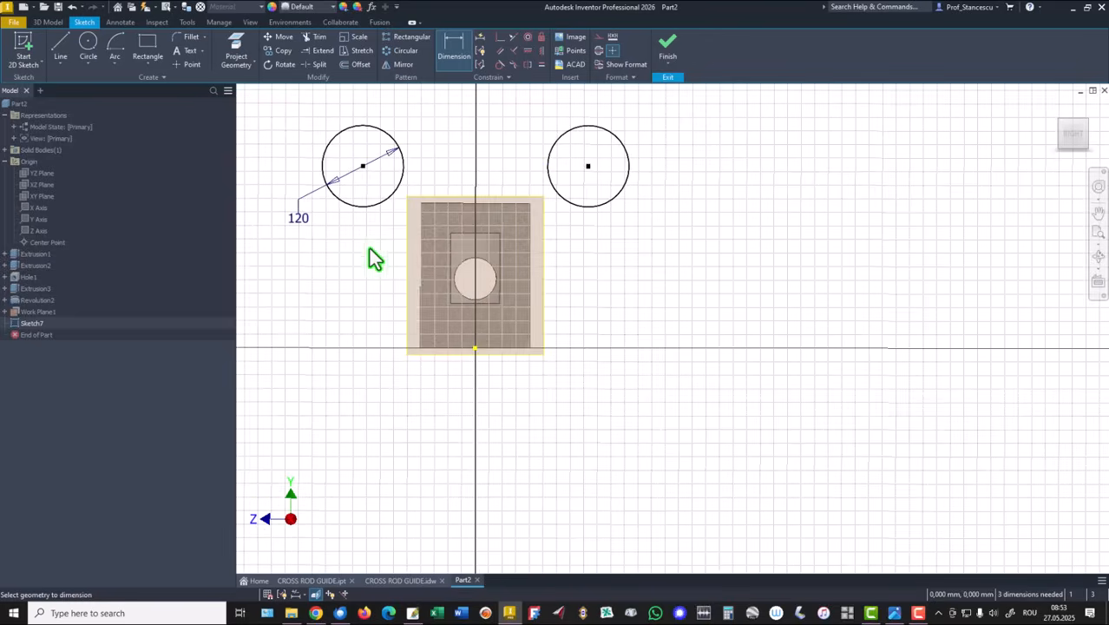
{"action": "mouse_move", "coordinate": [385, 196]}
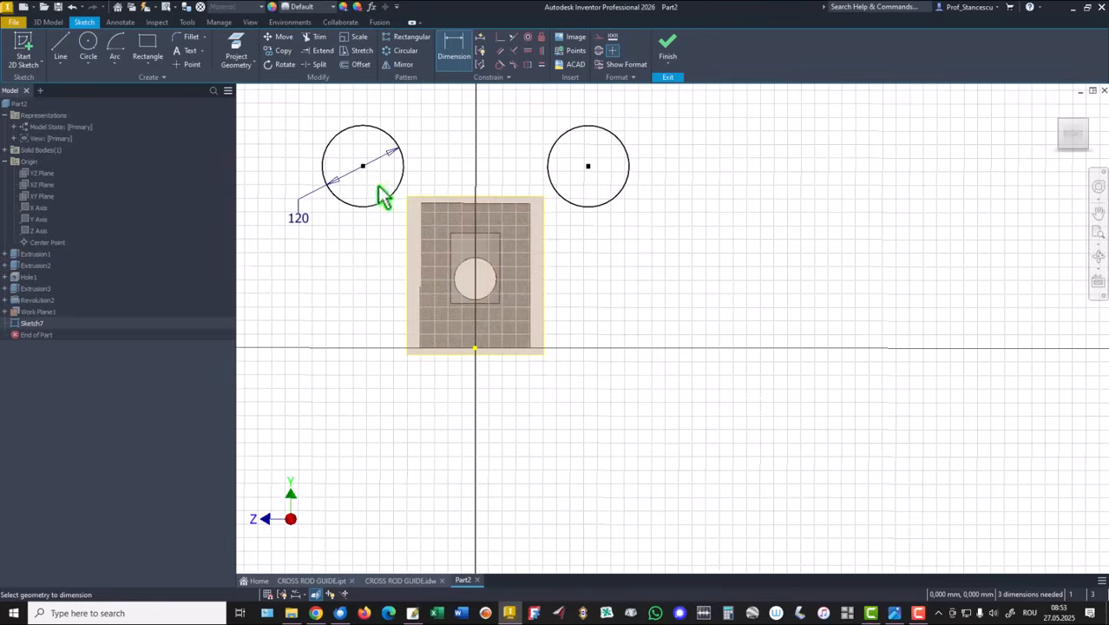
{"action": "mouse_move", "coordinate": [472, 350]}
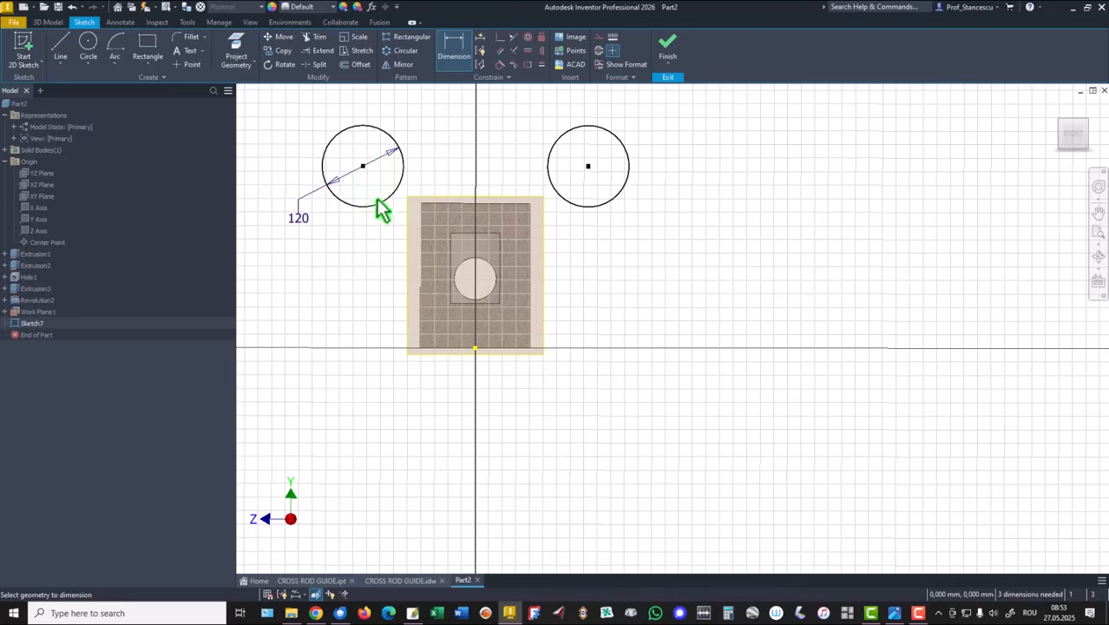
{"action": "mouse_move", "coordinate": [363, 204]}
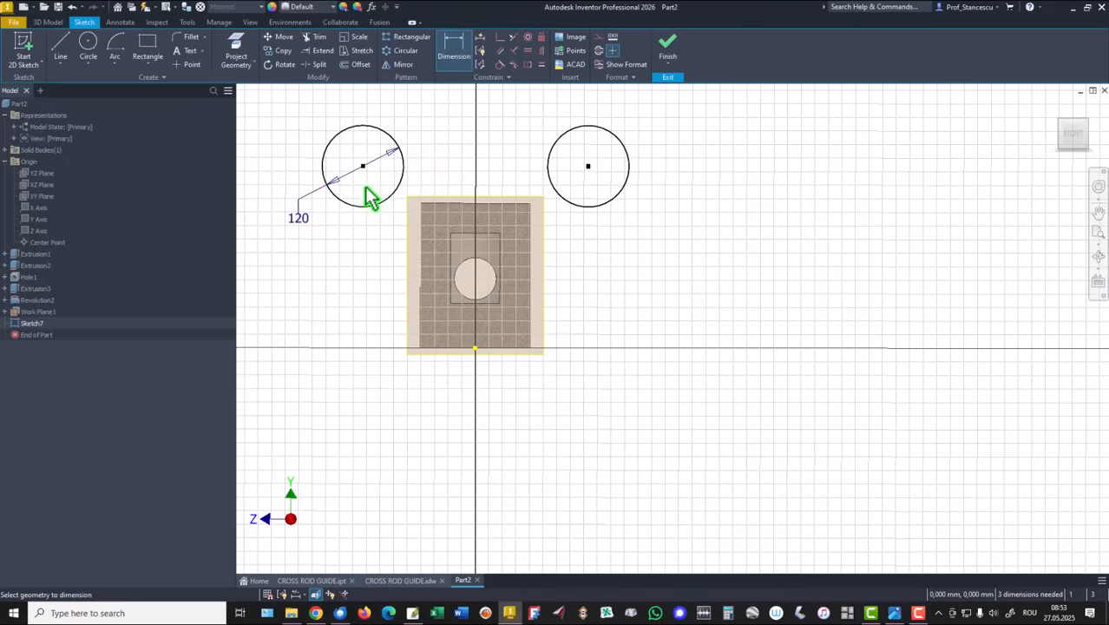
{"action": "mouse_move", "coordinate": [337, 270]}
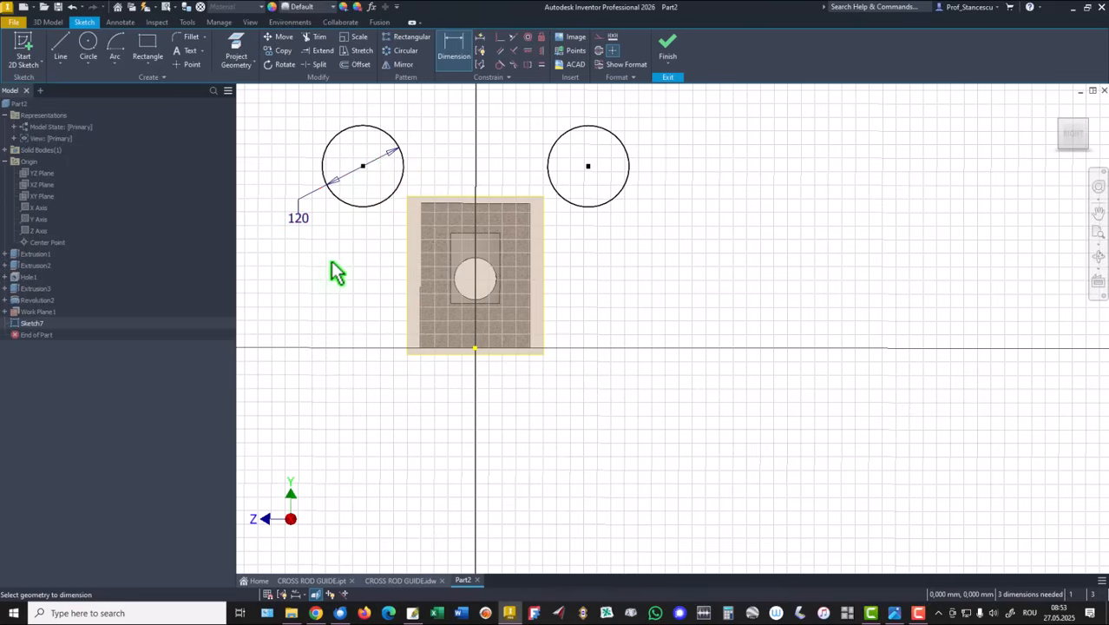
{"action": "mouse_move", "coordinate": [365, 178]}
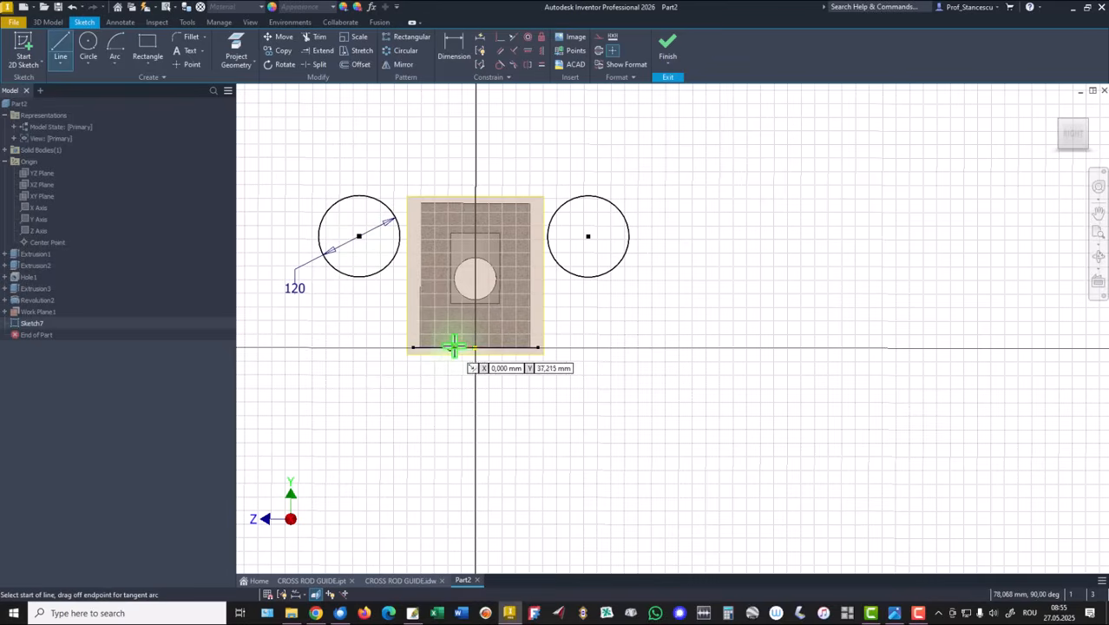
Step: Draw a centre line up the part and make the two circle centres horizontal
{"action": "left_click_drag", "start_coordinate": [476, 348], "coordinate": [482, 208]}
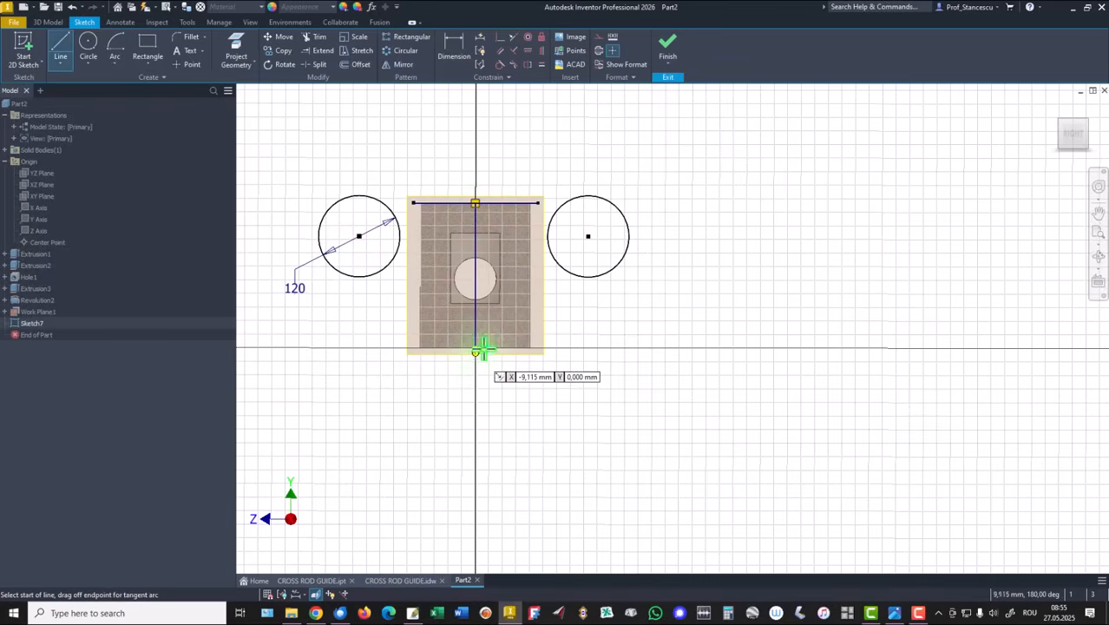
{"action": "mouse_move", "coordinate": [378, 154]}
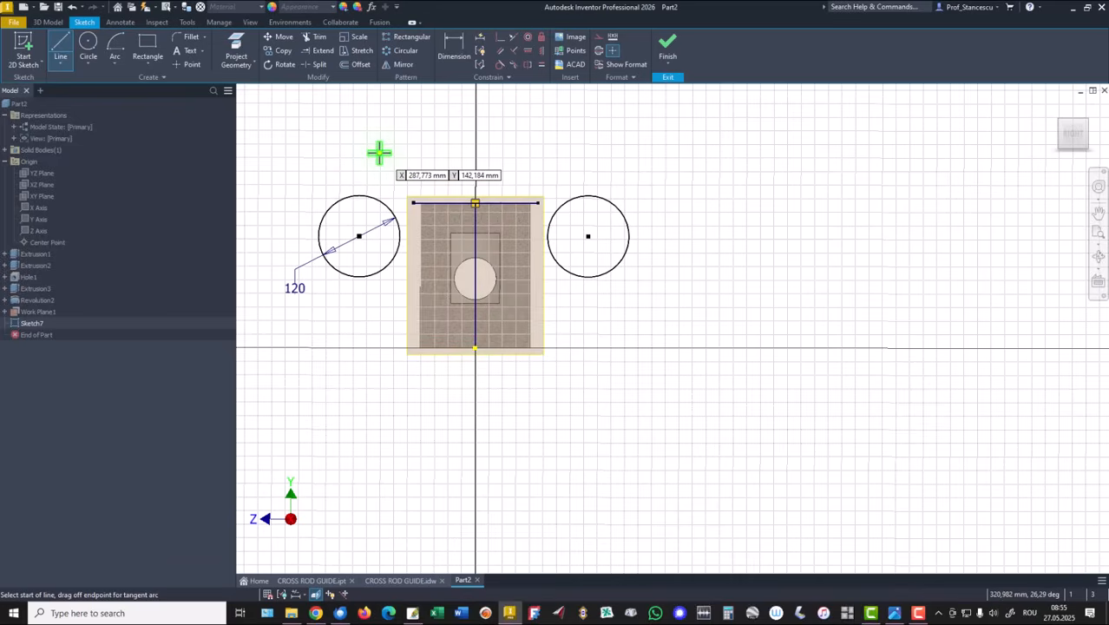
{"action": "mouse_move", "coordinate": [372, 147]}
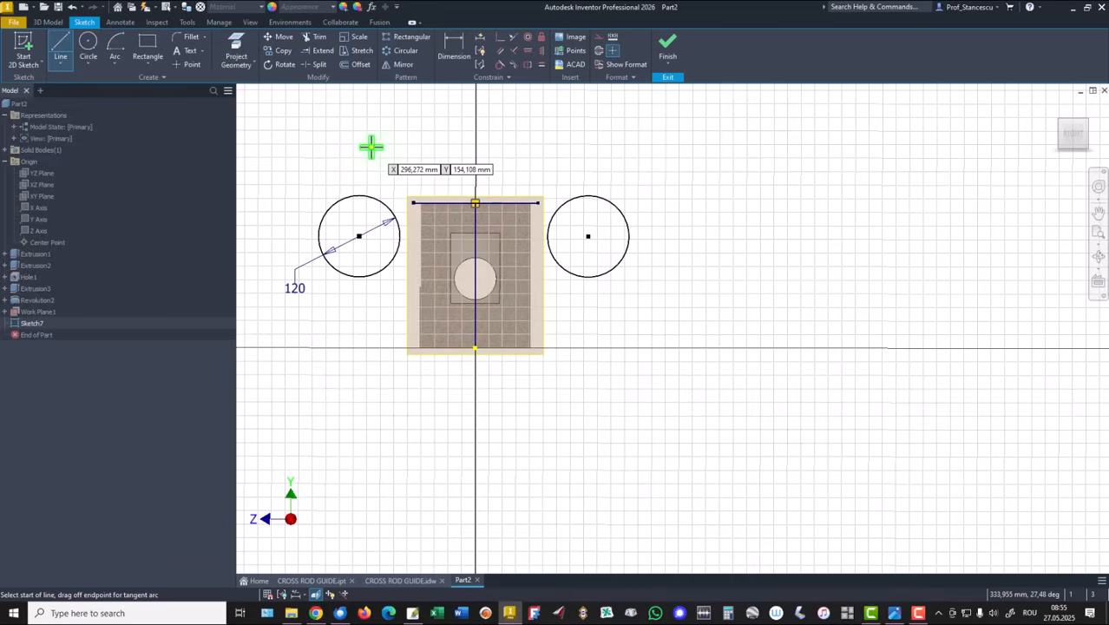
{"action": "mouse_move", "coordinate": [395, 98]}
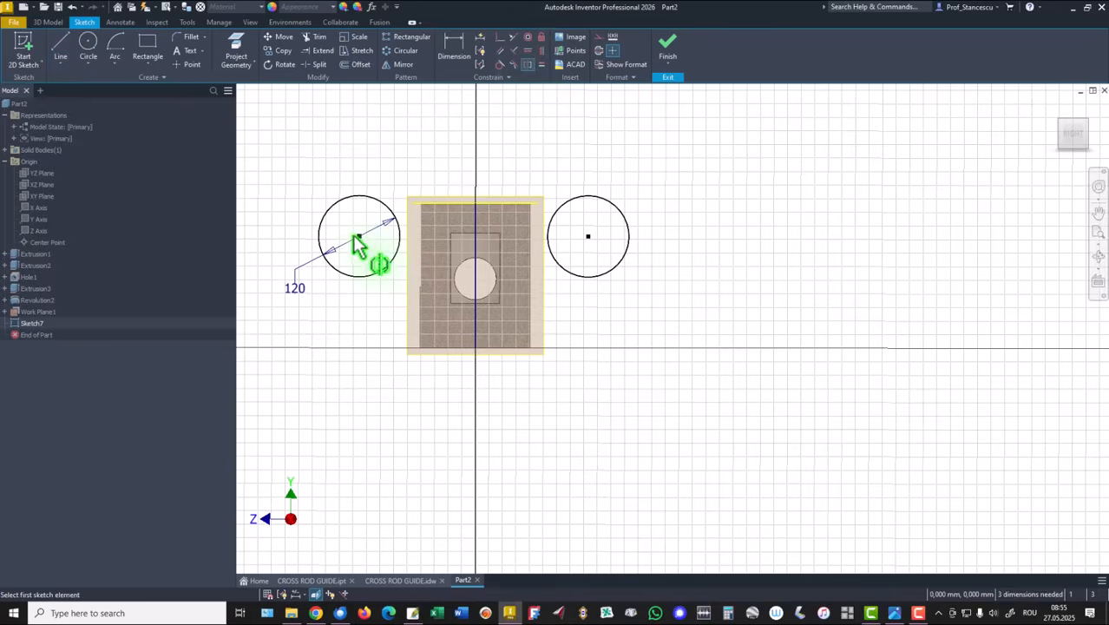
{"action": "left_click", "coordinate": [359, 236]}
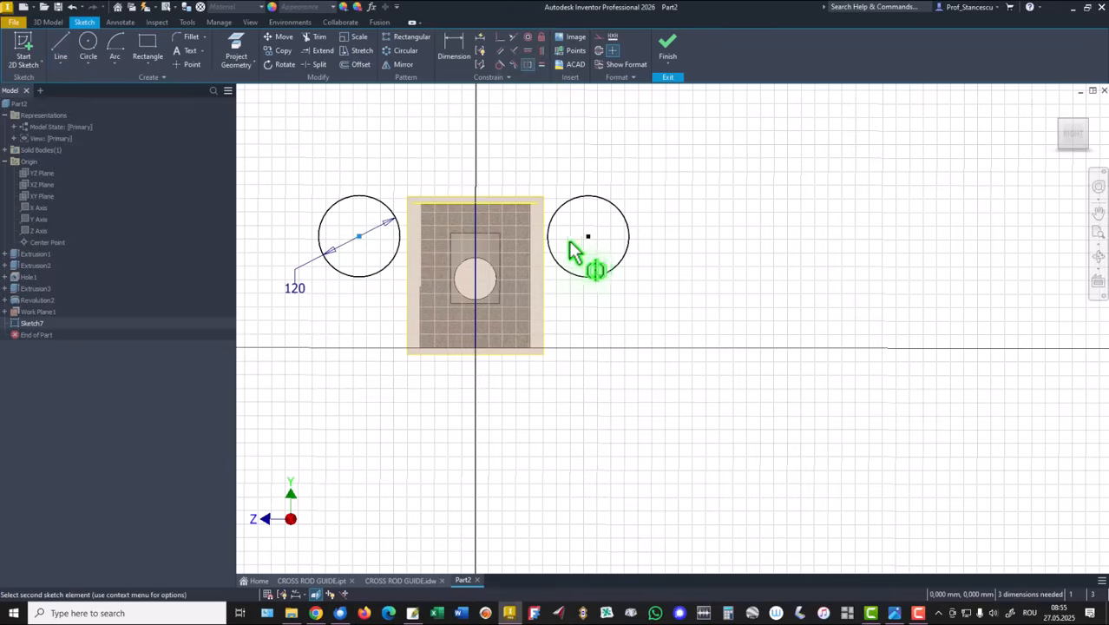
{"action": "left_click", "coordinate": [475, 203]}
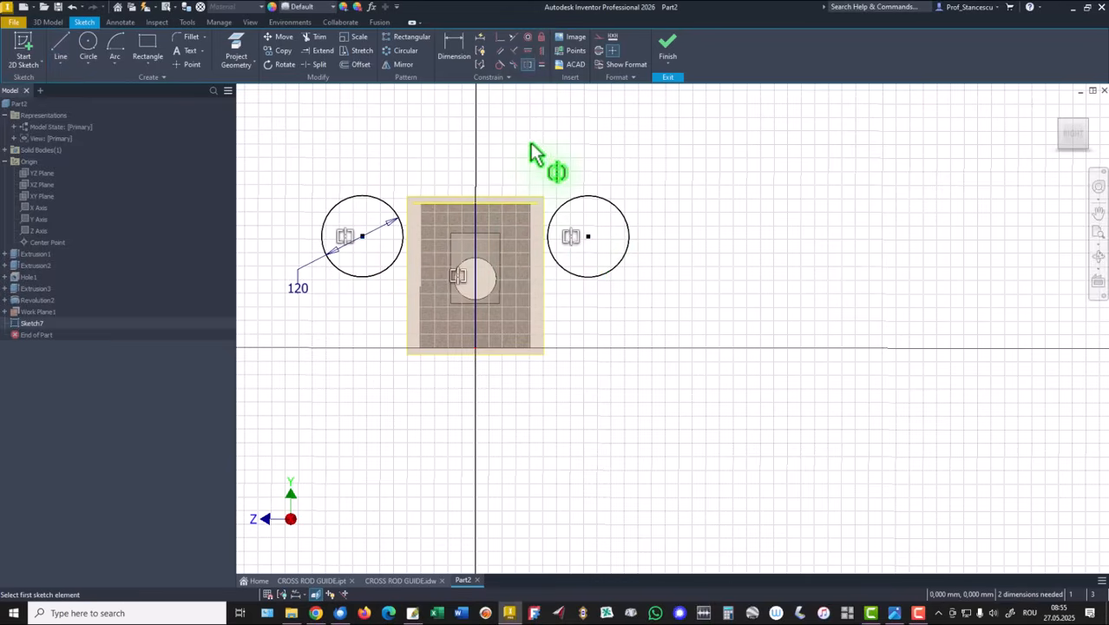
{"action": "mouse_move", "coordinate": [312, 143]}
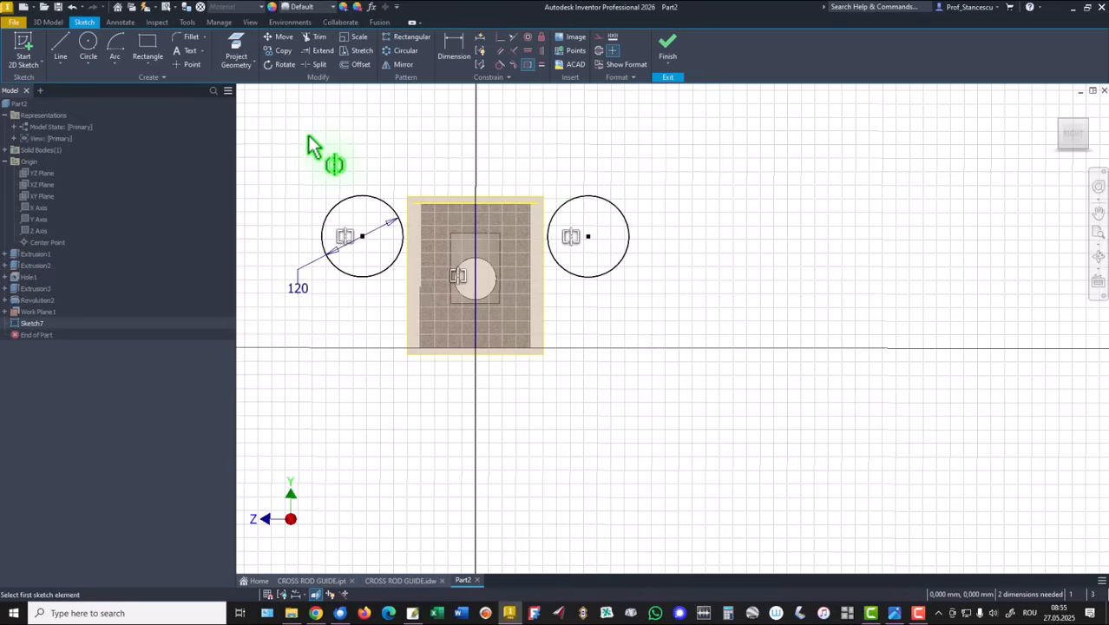
Step: Dimension the circle centres 106 from the centre line and 32 below the top edge
{"action": "left_click", "coordinate": [454, 42]}
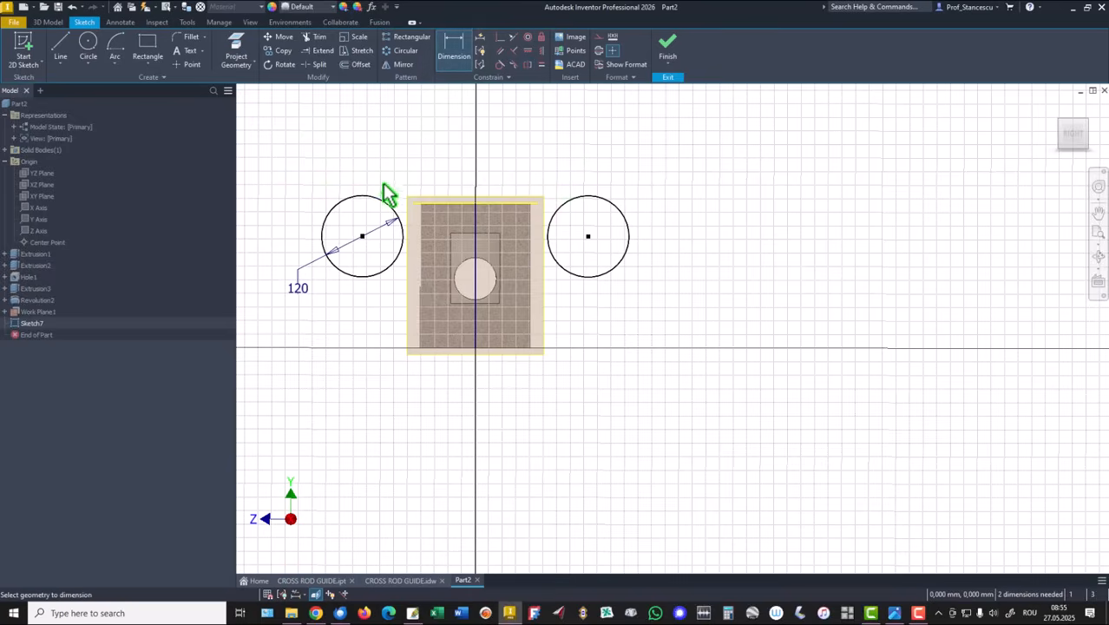
{"action": "mouse_move", "coordinate": [477, 349]}
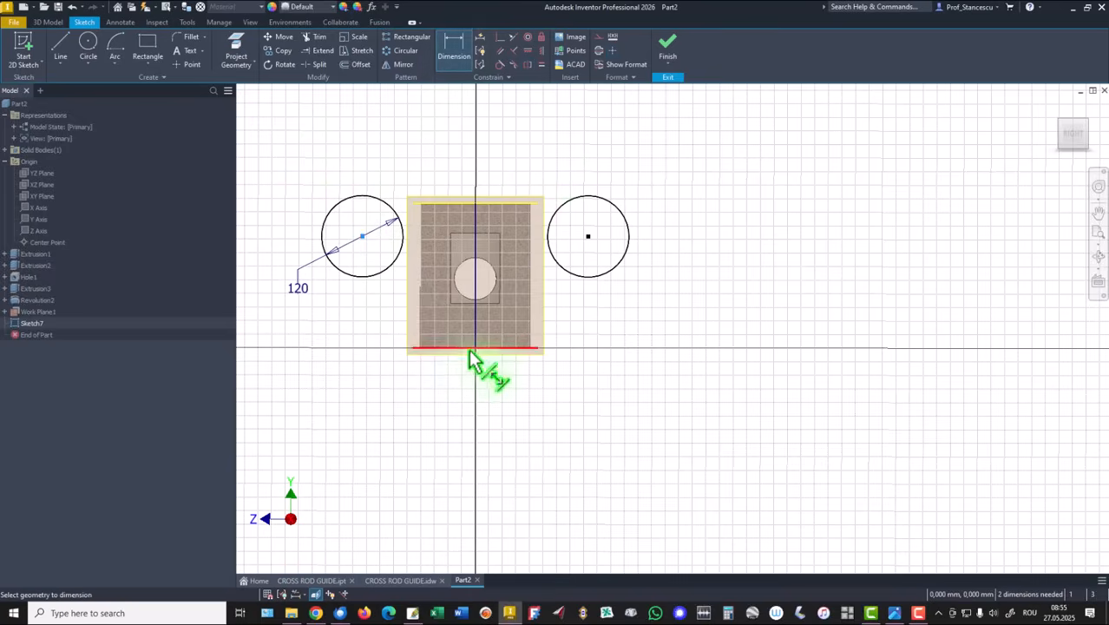
{"action": "left_click", "coordinate": [476, 348]}
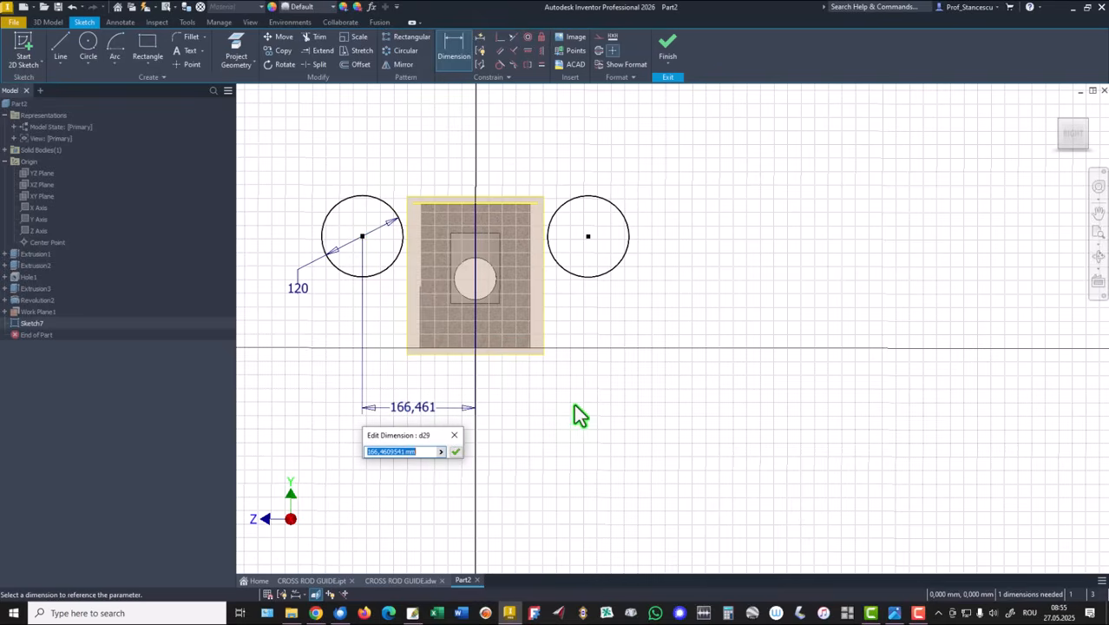
{"action": "type", "text": "106"}
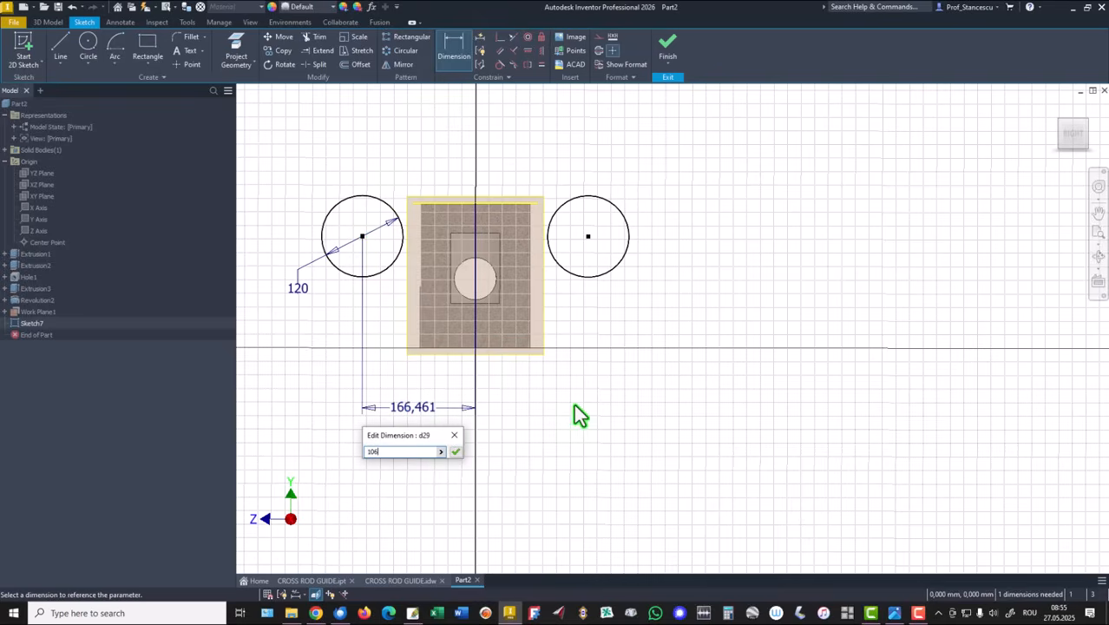
{"action": "left_click", "coordinate": [455, 452]}
{"action": "type", "text": "32"}
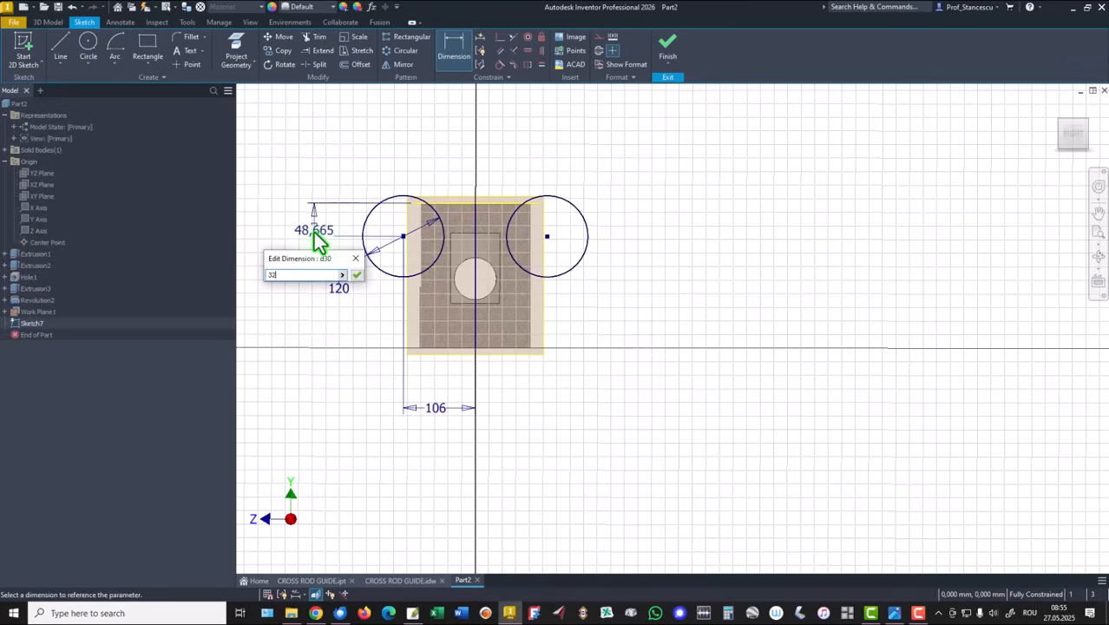
{"action": "left_click", "coordinate": [356, 275]}
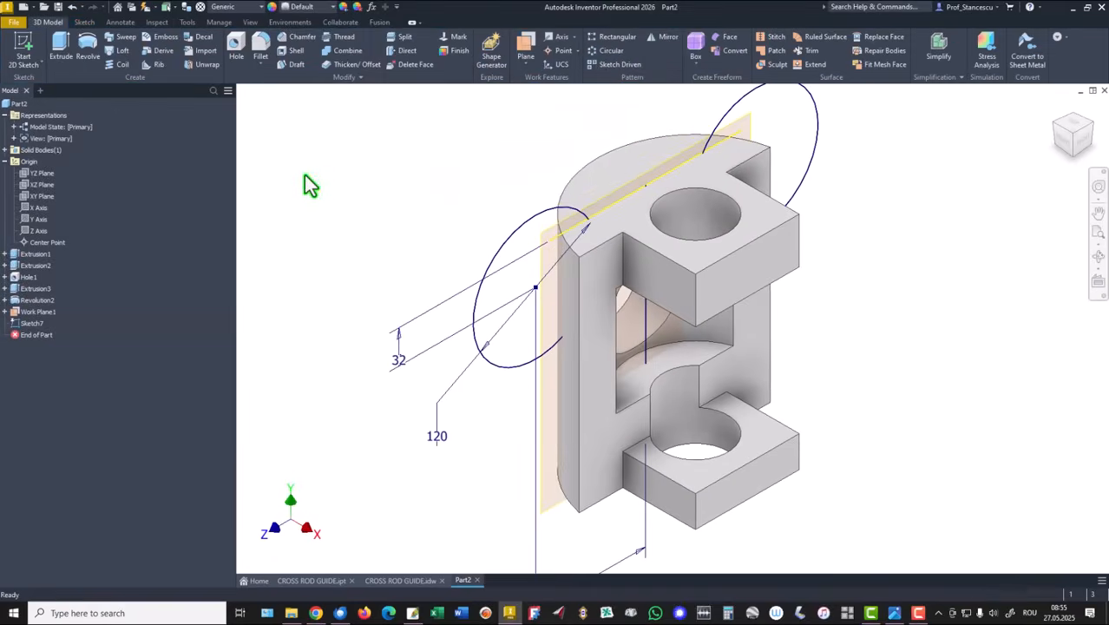
Step: Extrude both circles as a 17 mm symmetric cut into the part
{"action": "left_click", "coordinate": [60, 49]}
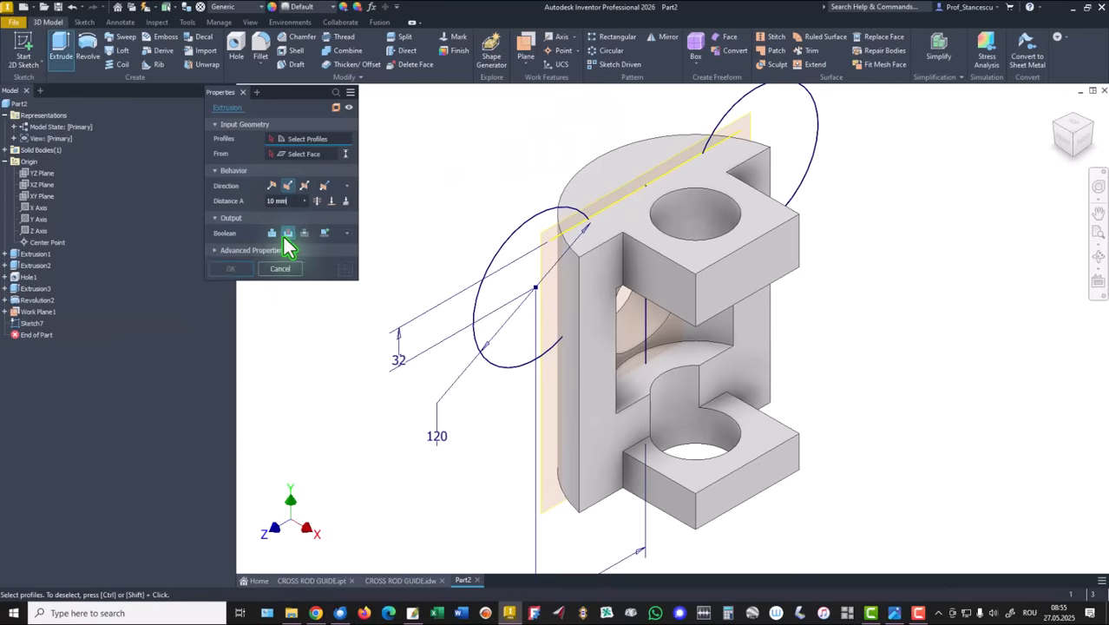
{"action": "left_click", "coordinate": [543, 287]}
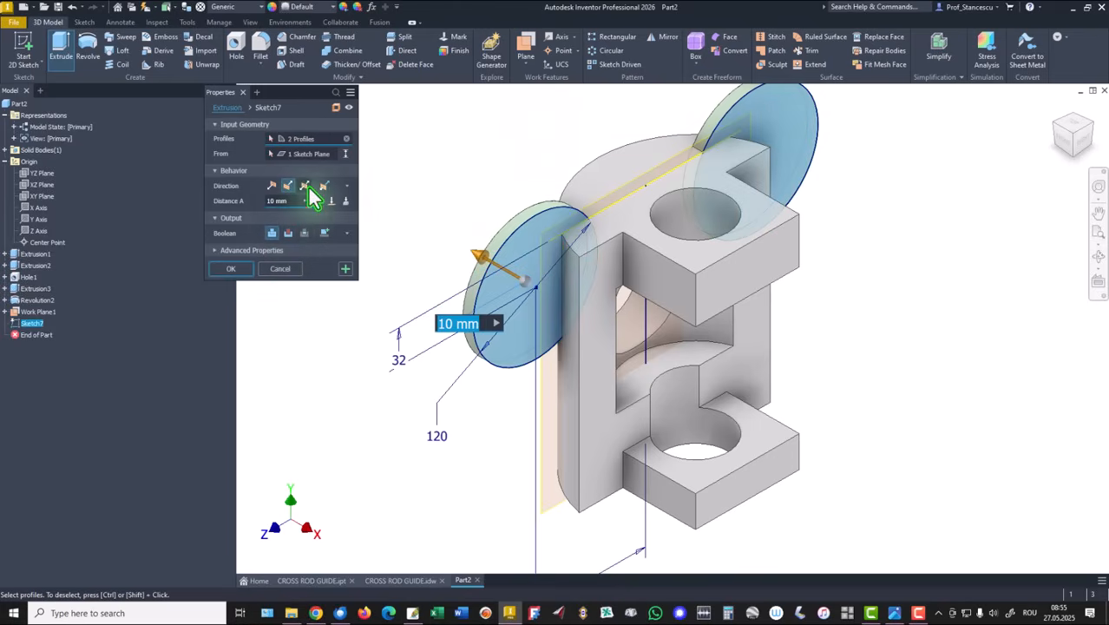
{"action": "left_click", "coordinate": [304, 185]}
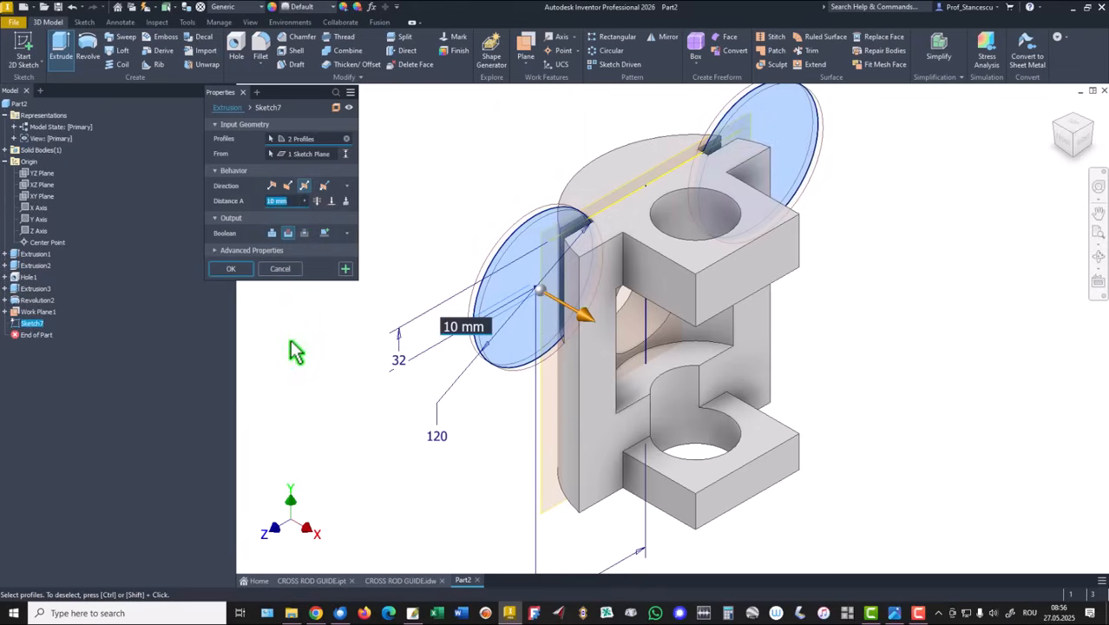
{"action": "type", "text": "17"}
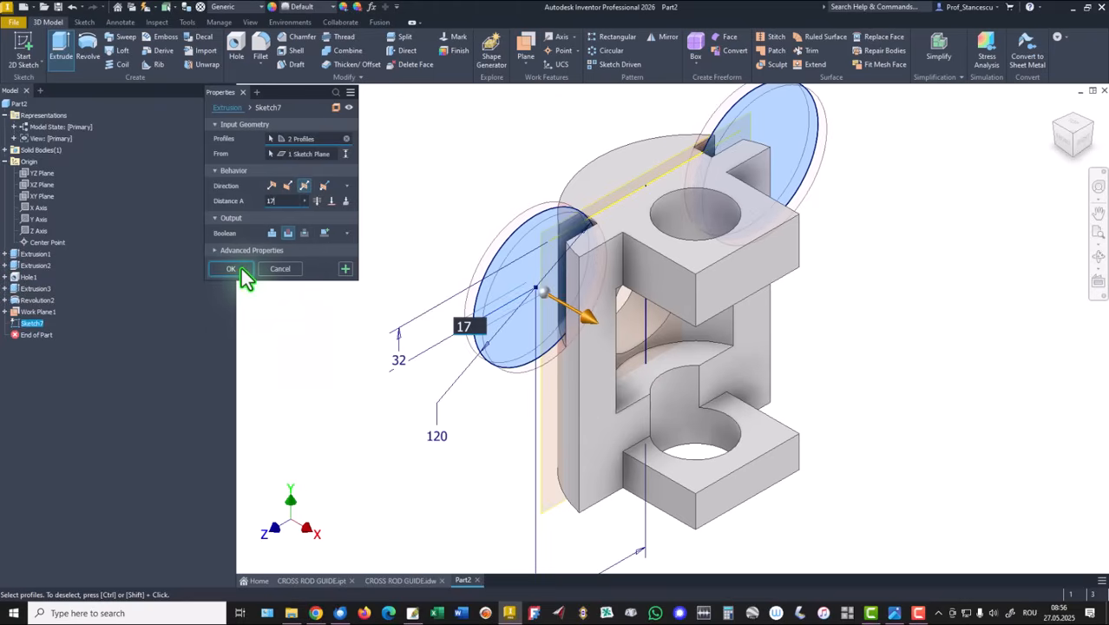
{"action": "left_click", "coordinate": [231, 268]}
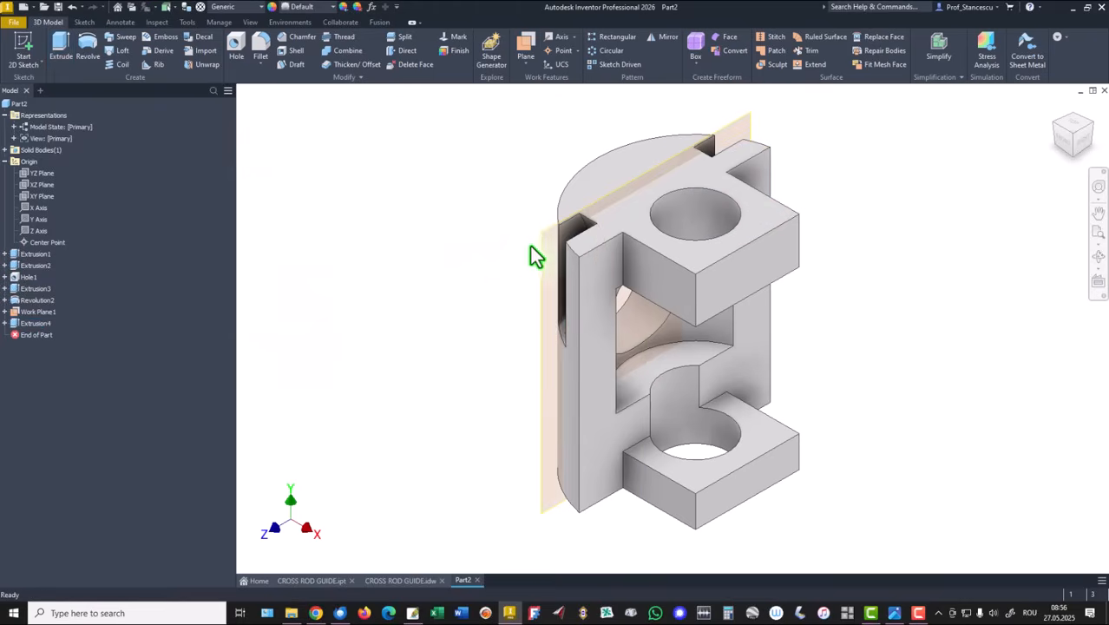
{"action": "right_click", "coordinate": [535, 252]}
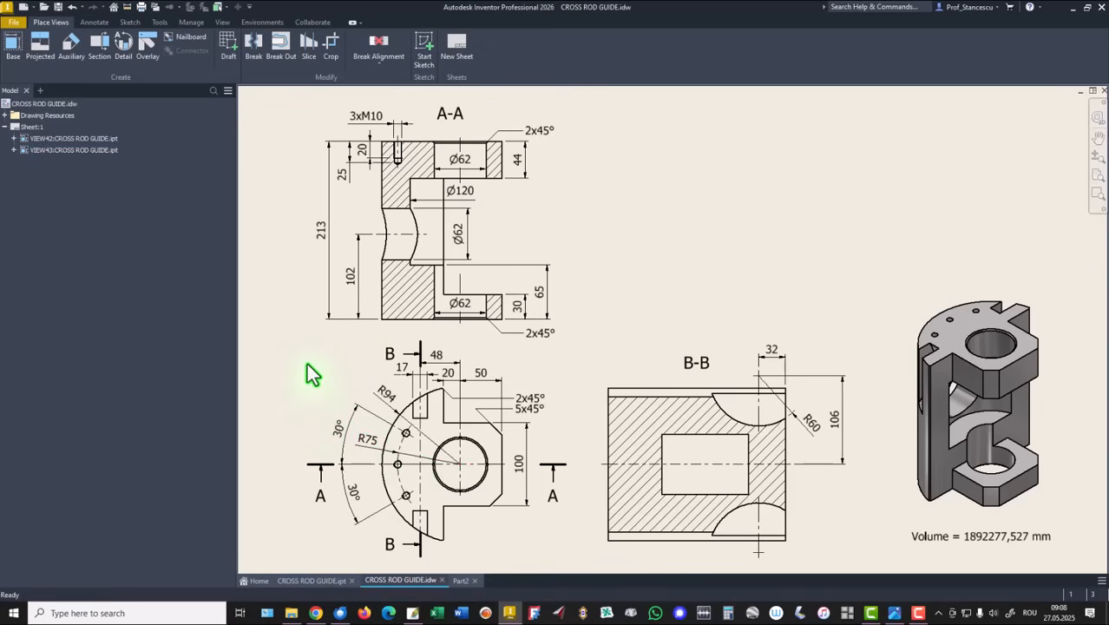
{"action": "mouse_move", "coordinate": [270, 236]}
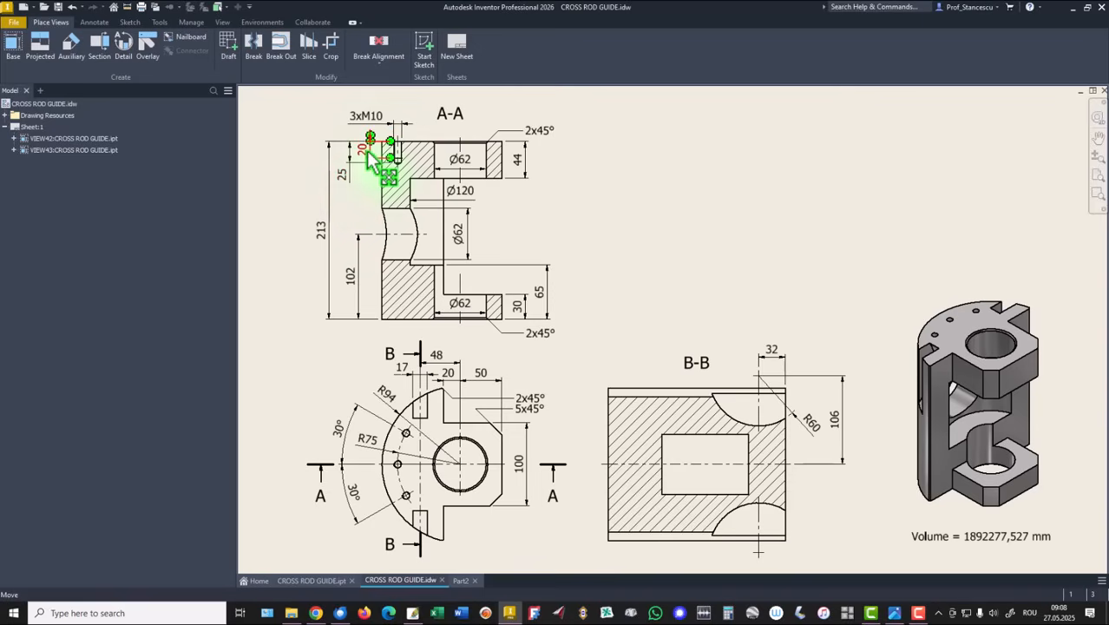
{"action": "left_click", "coordinate": [337, 168]}
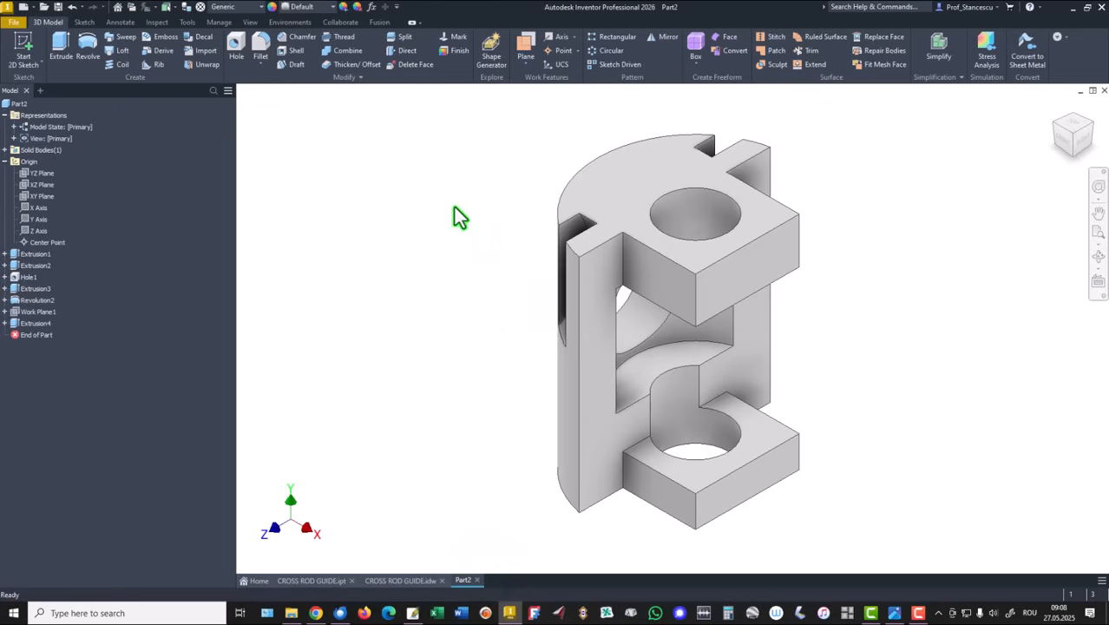
Step: Start a sketch and draw an arc centred at the origin, left of centre
{"action": "left_click", "coordinate": [677, 199]}
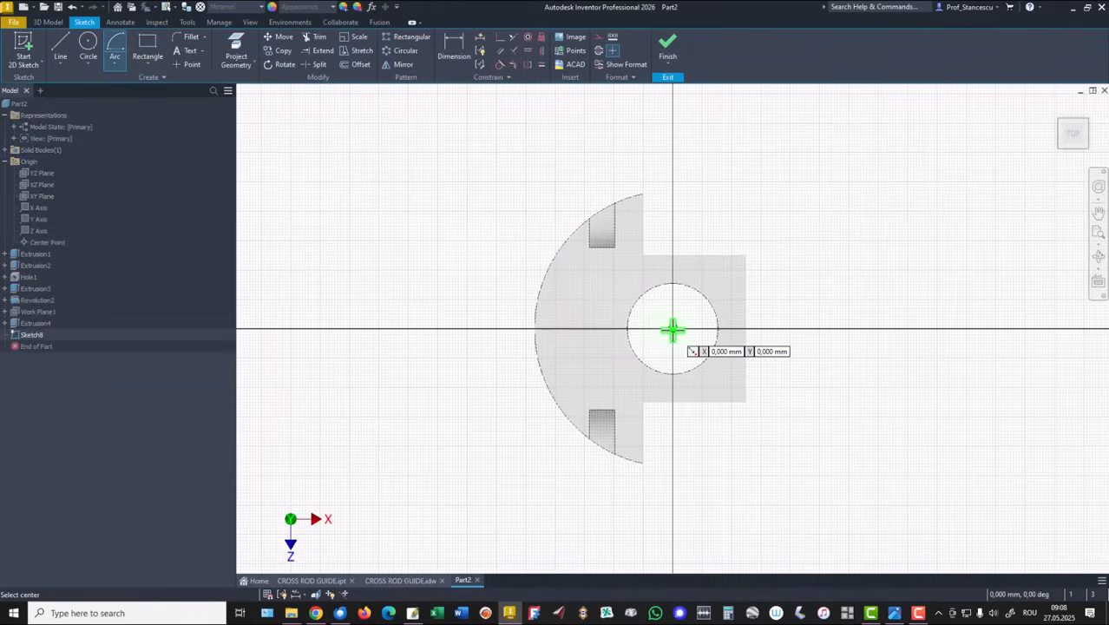
{"action": "left_click", "coordinate": [673, 329]}
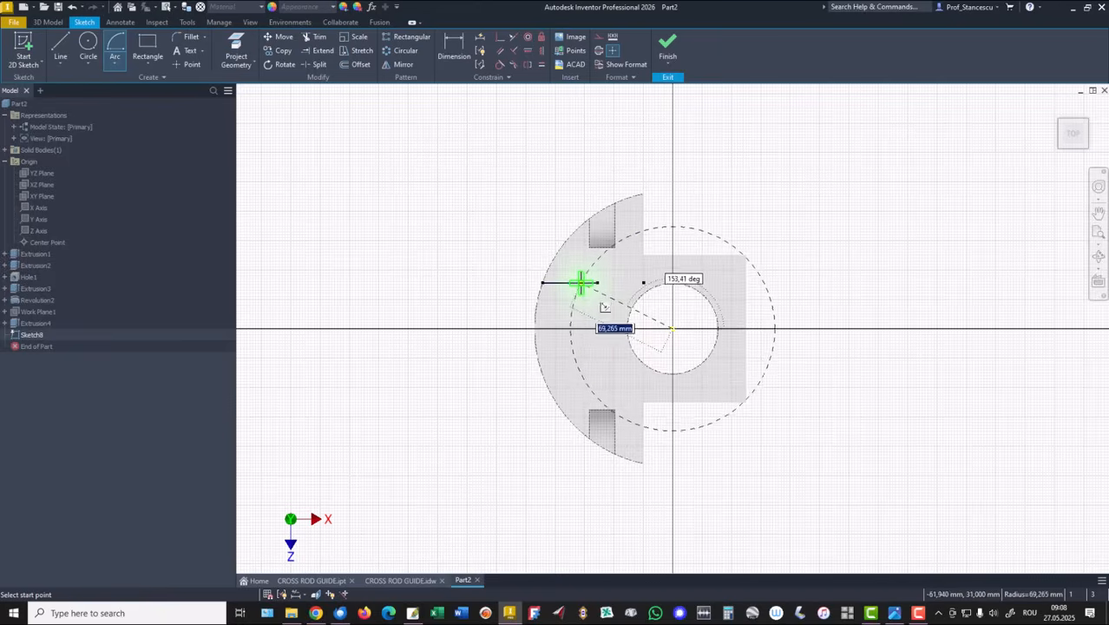
{"action": "left_click", "coordinate": [580, 282]}
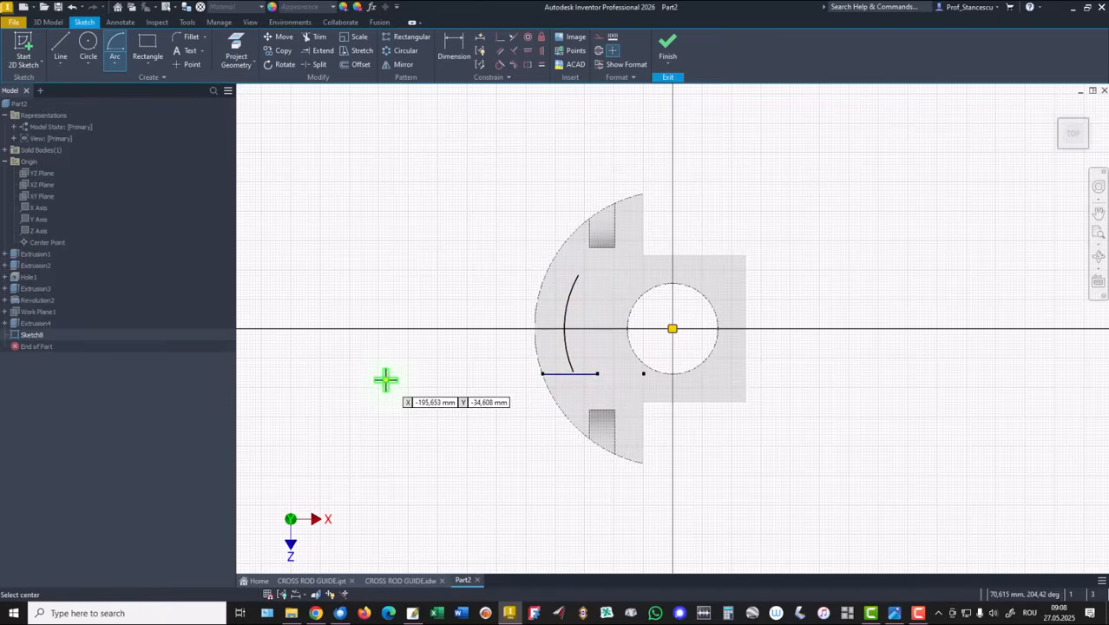
{"action": "mouse_move", "coordinate": [423, 205]}
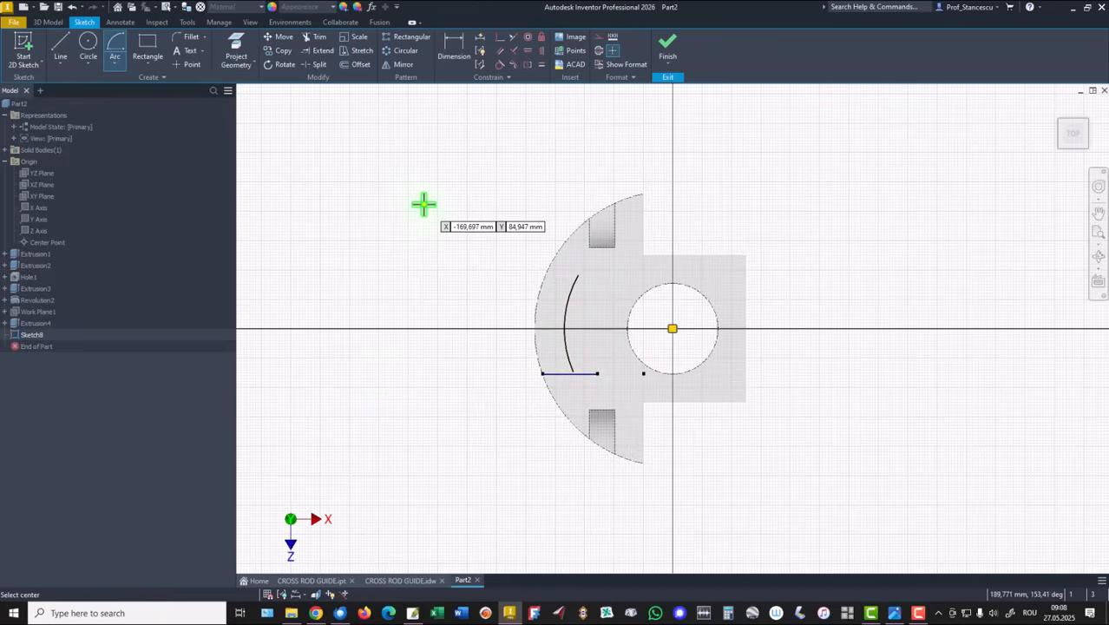
{"action": "right_click", "coordinate": [424, 204]}
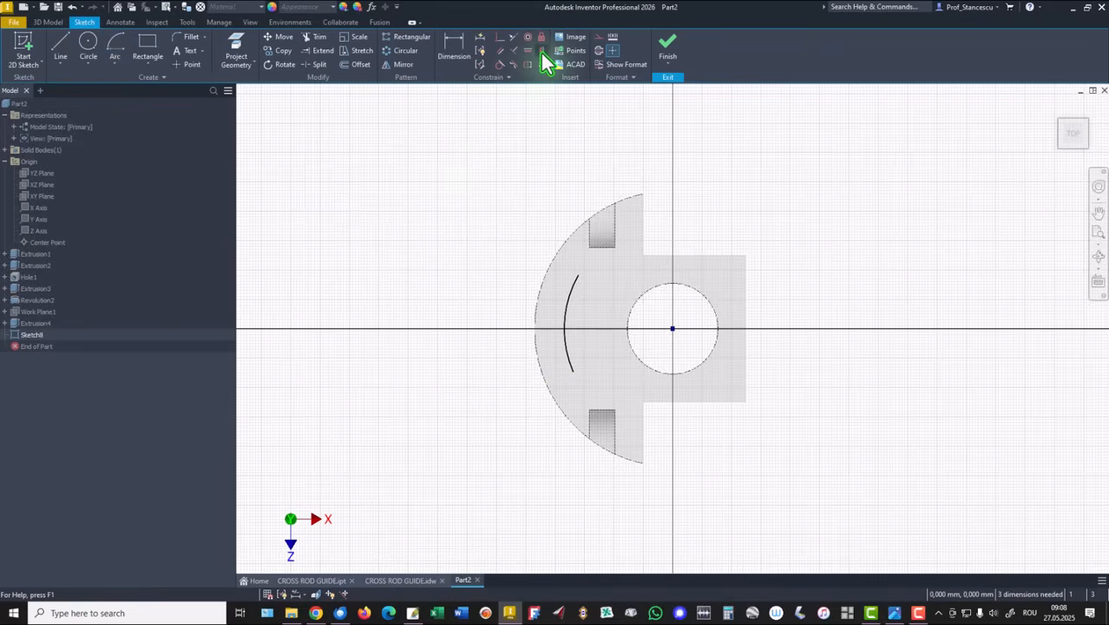
{"action": "left_click", "coordinate": [577, 277]}
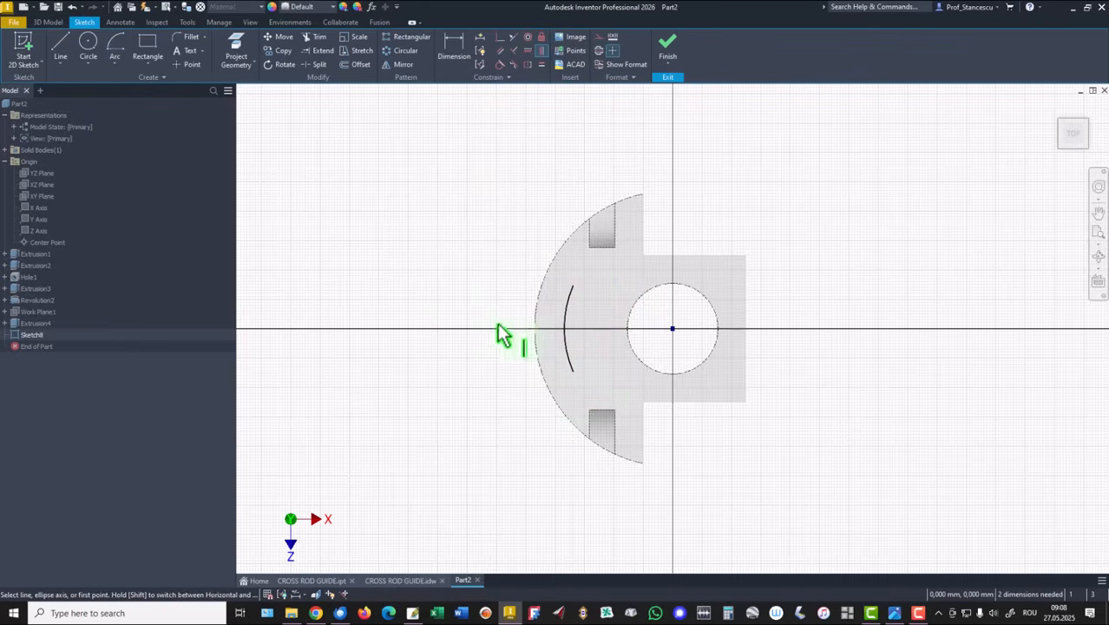
{"action": "right_click", "coordinate": [506, 339]}
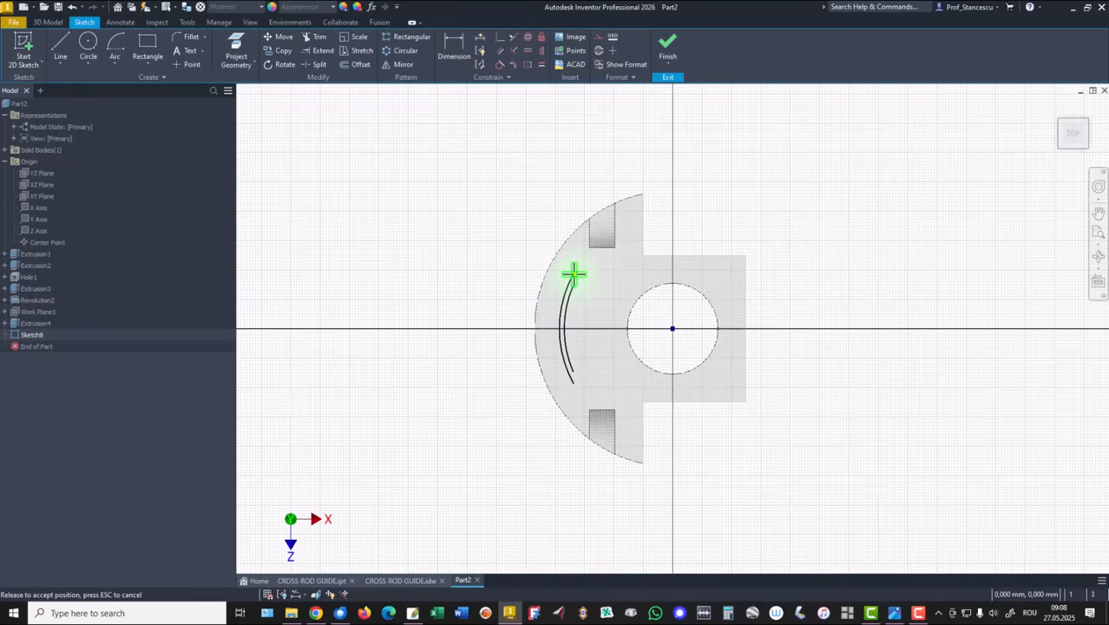
{"action": "left_click", "coordinate": [573, 274]}
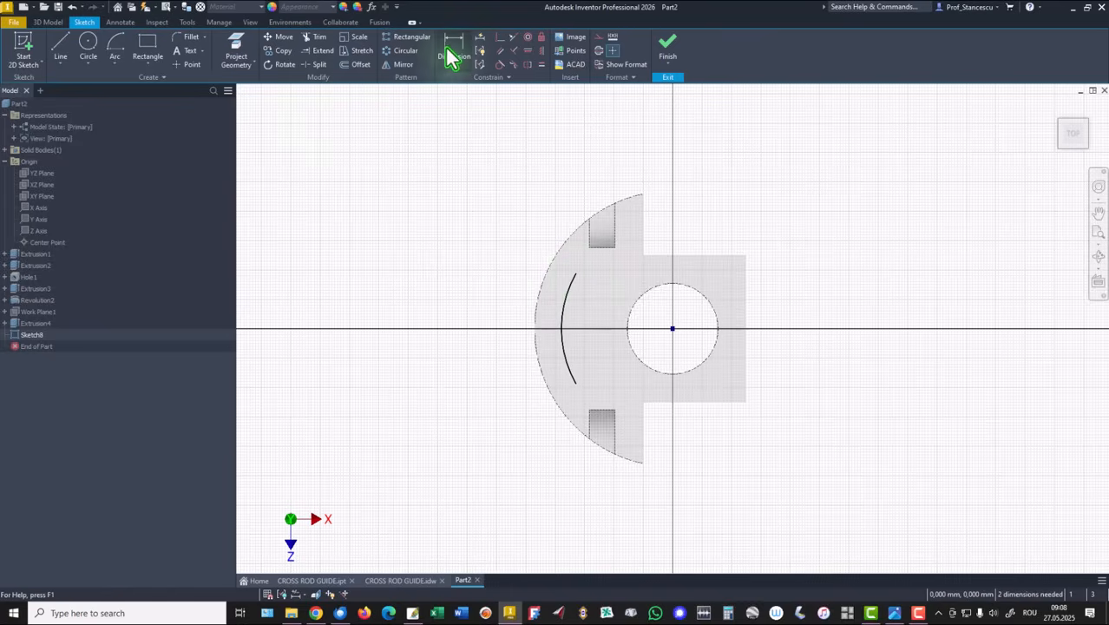
Step: Dimension the arc radius to 75 mm
{"action": "left_click", "coordinate": [454, 49]}
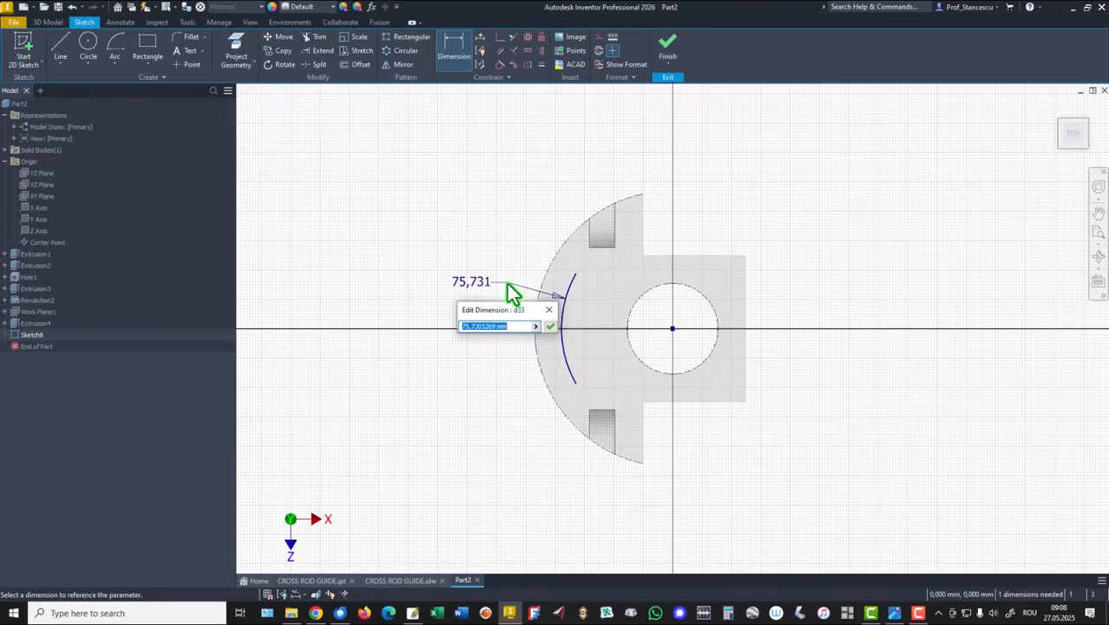
{"action": "key", "text": "Return"}
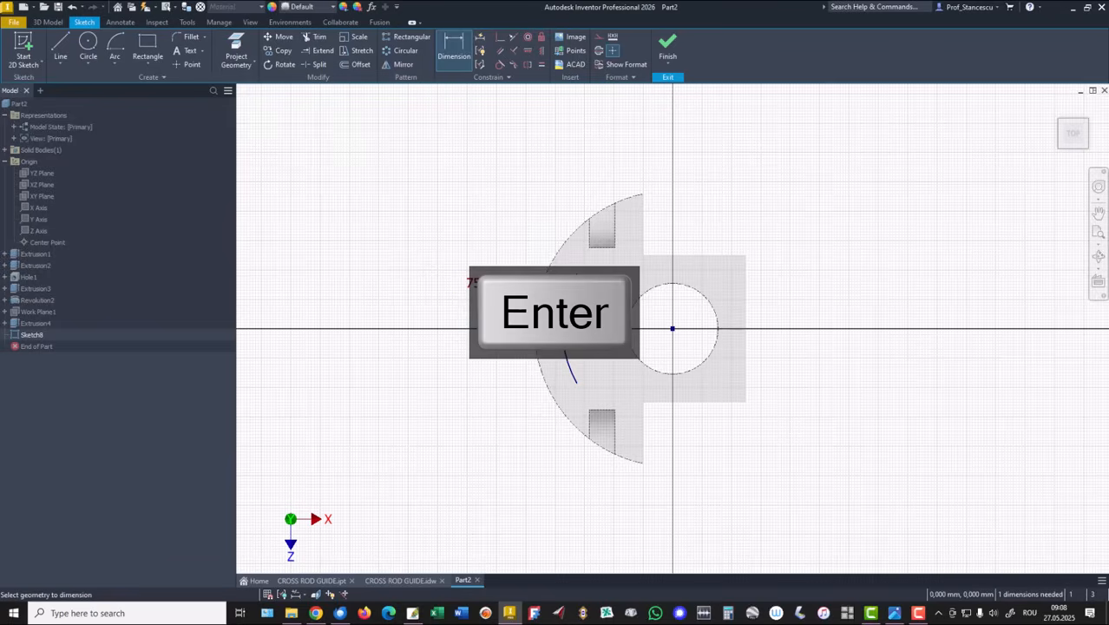
{"action": "key", "text": "Return"}
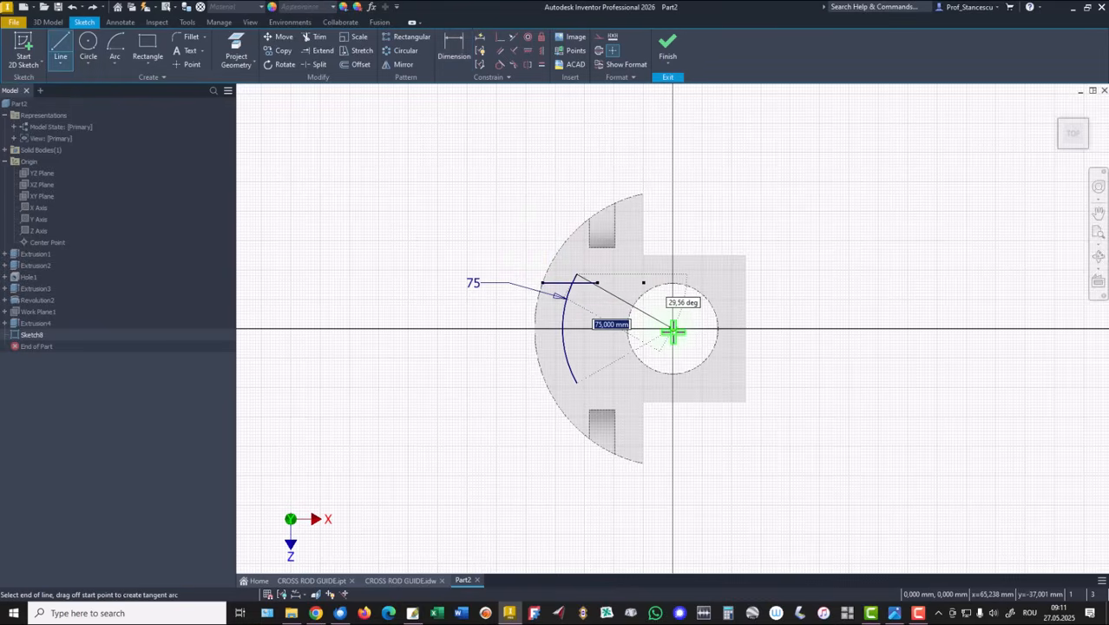
Step: Draw a line to the sketch centre and dimension the angle between the lines to 30°
{"action": "left_click", "coordinate": [673, 329]}
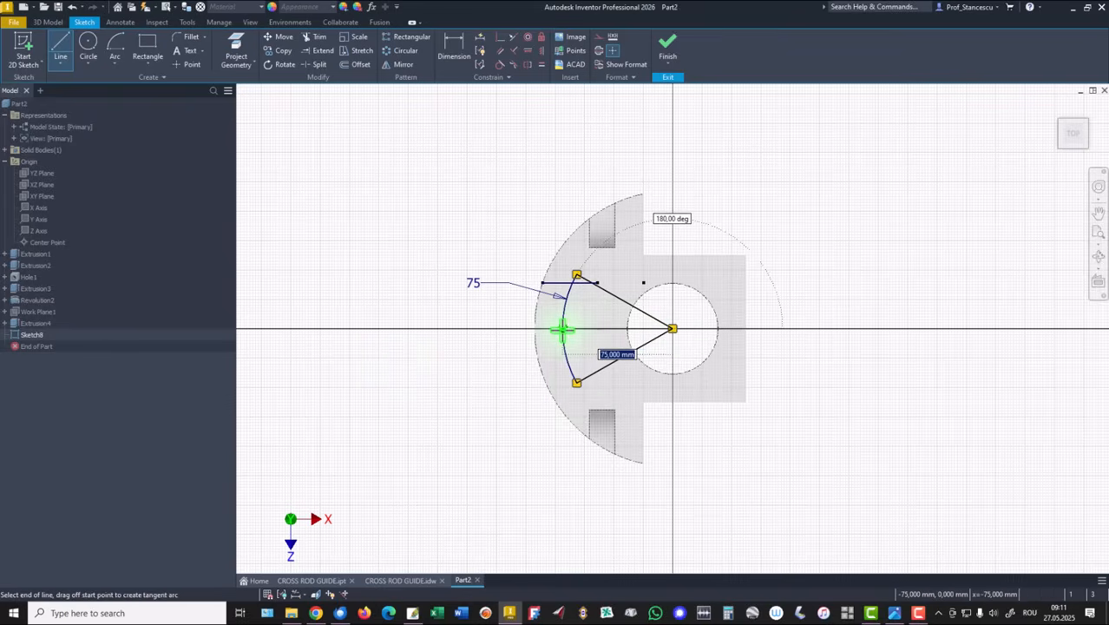
{"action": "mouse_move", "coordinate": [393, 197]}
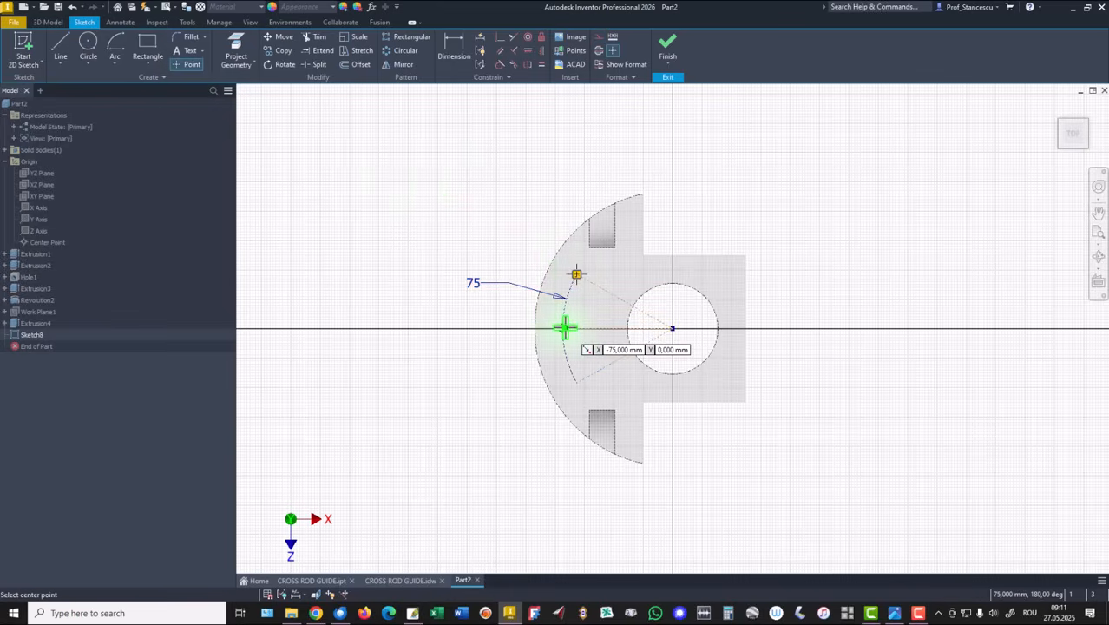
{"action": "mouse_move", "coordinate": [577, 382]}
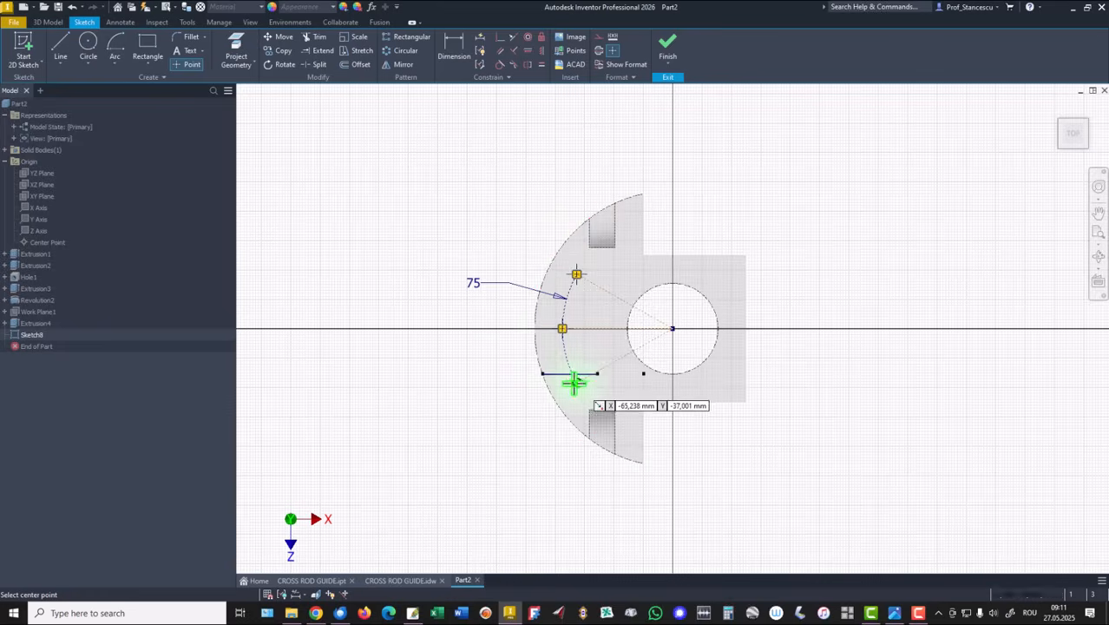
{"action": "mouse_move", "coordinate": [380, 192]}
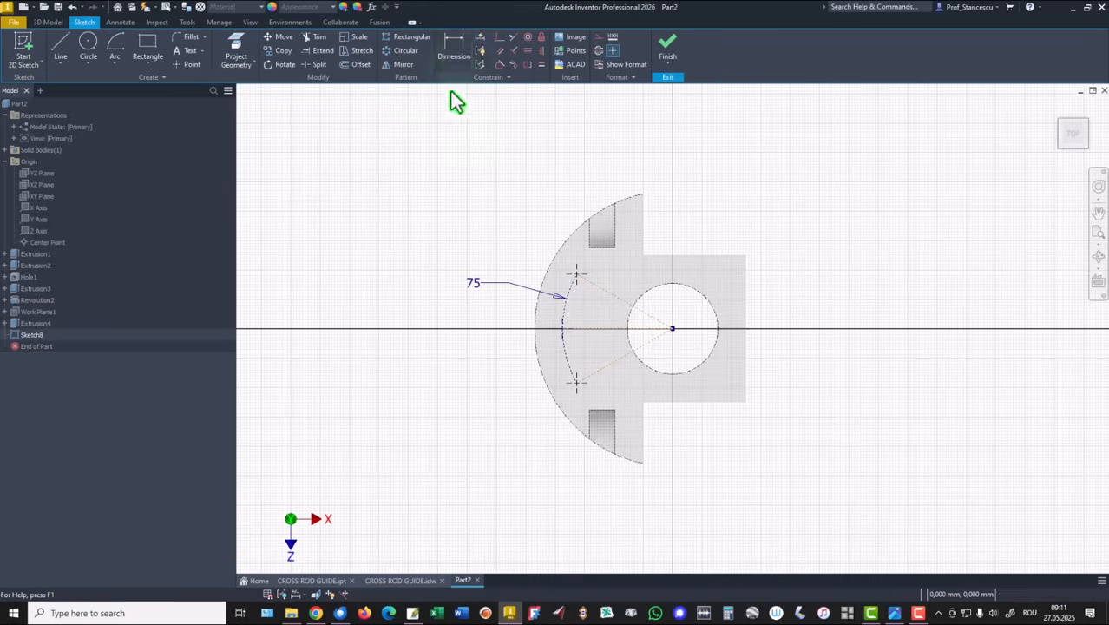
{"action": "left_click", "coordinate": [454, 49]}
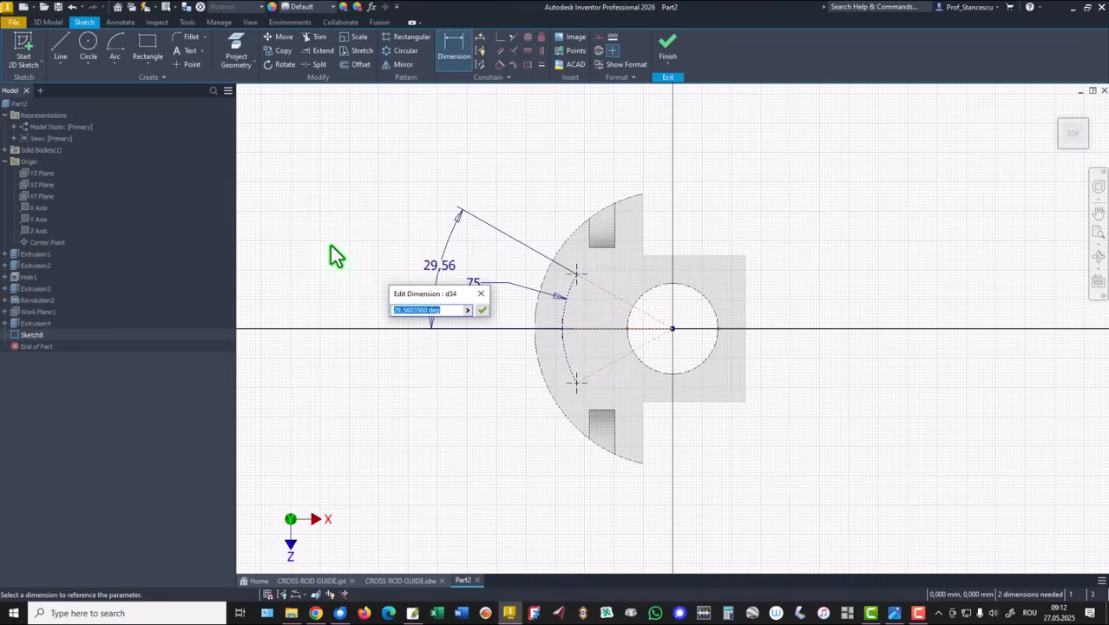
{"action": "key", "text": "Return"}
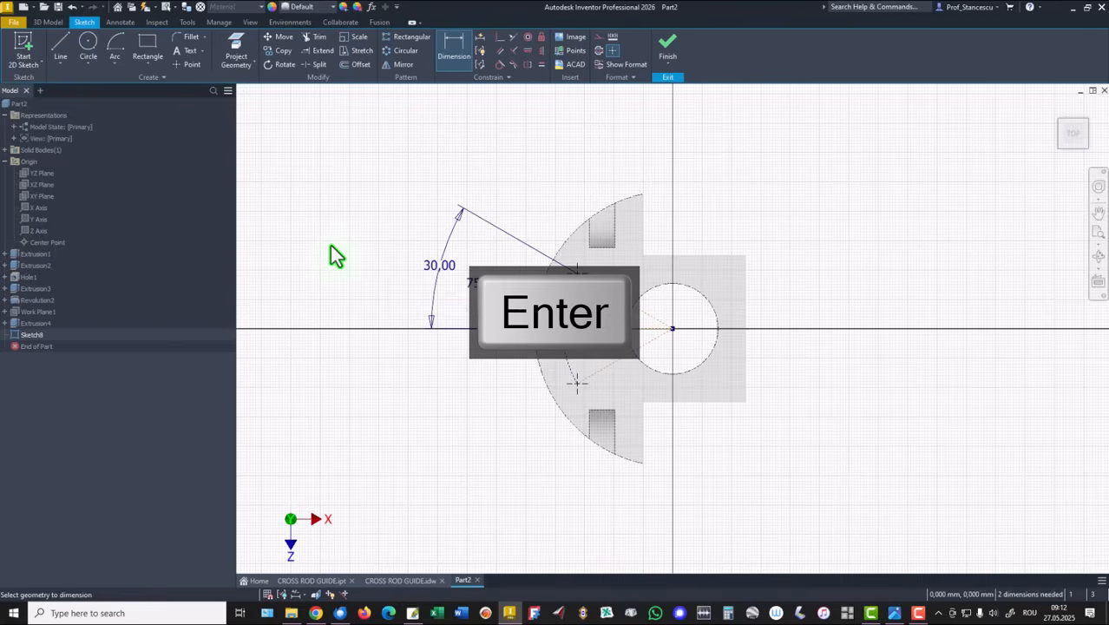
{"action": "key", "text": "Return"}
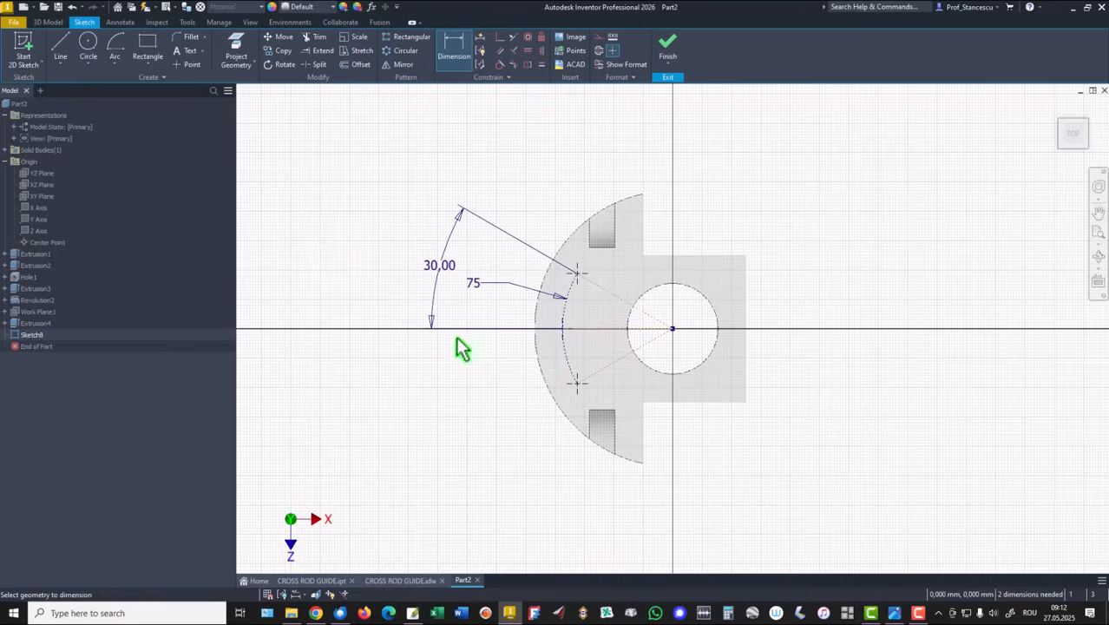
{"action": "mouse_move", "coordinate": [669, 47]}
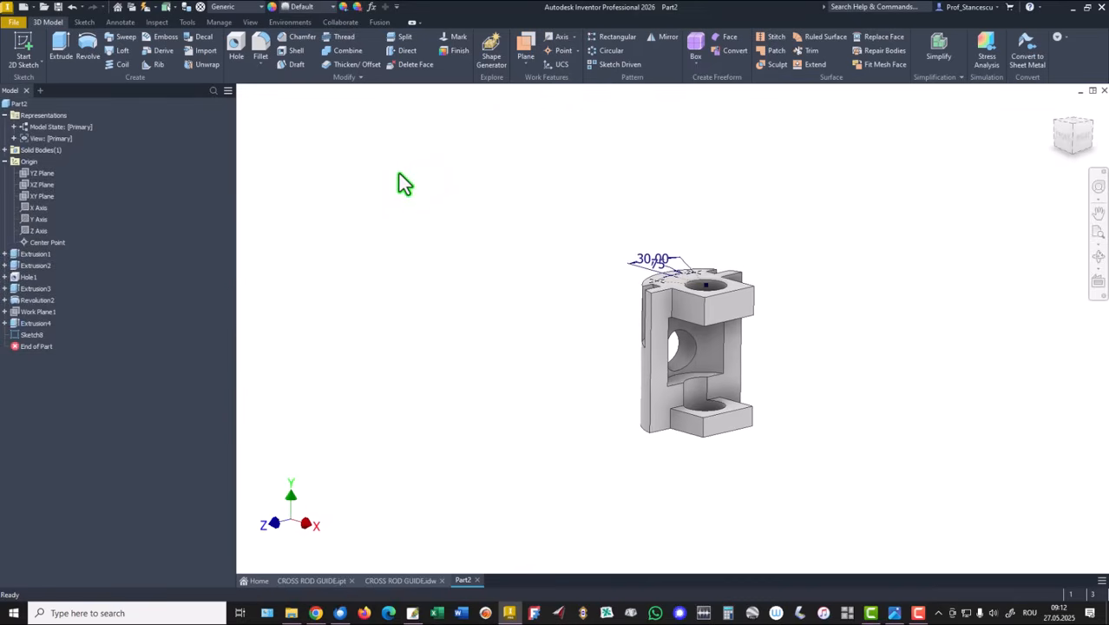
Step: Create 20 mm deep ISO Metric M10x1.5 tapped holes at the arc points
{"action": "scroll", "scroll_direction": "up", "scroll_amount": 3}
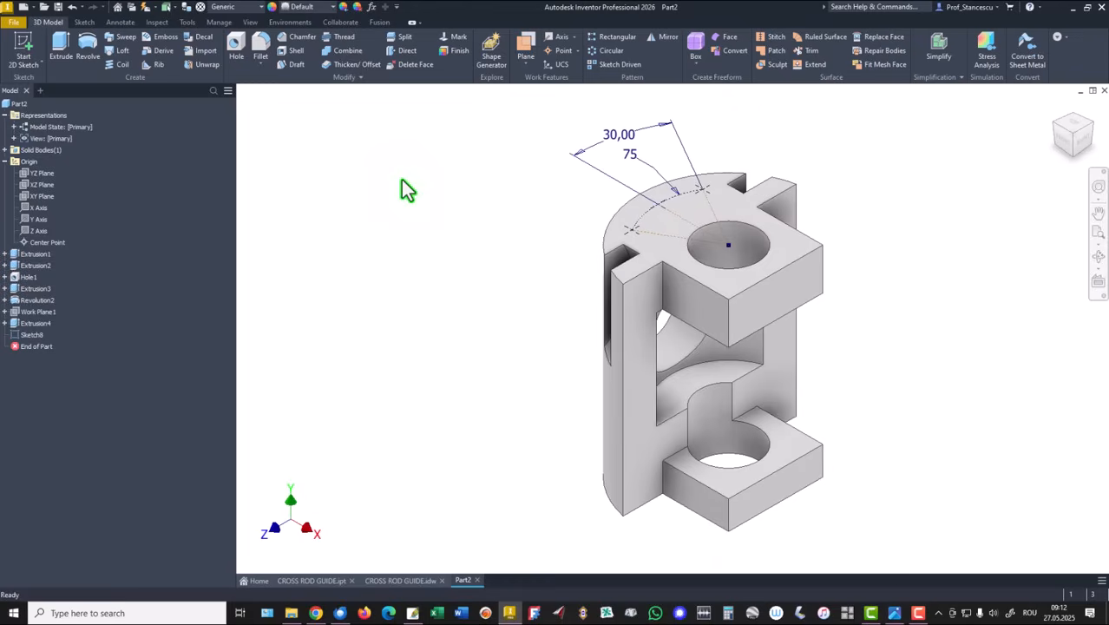
{"action": "mouse_move", "coordinate": [420, 168]}
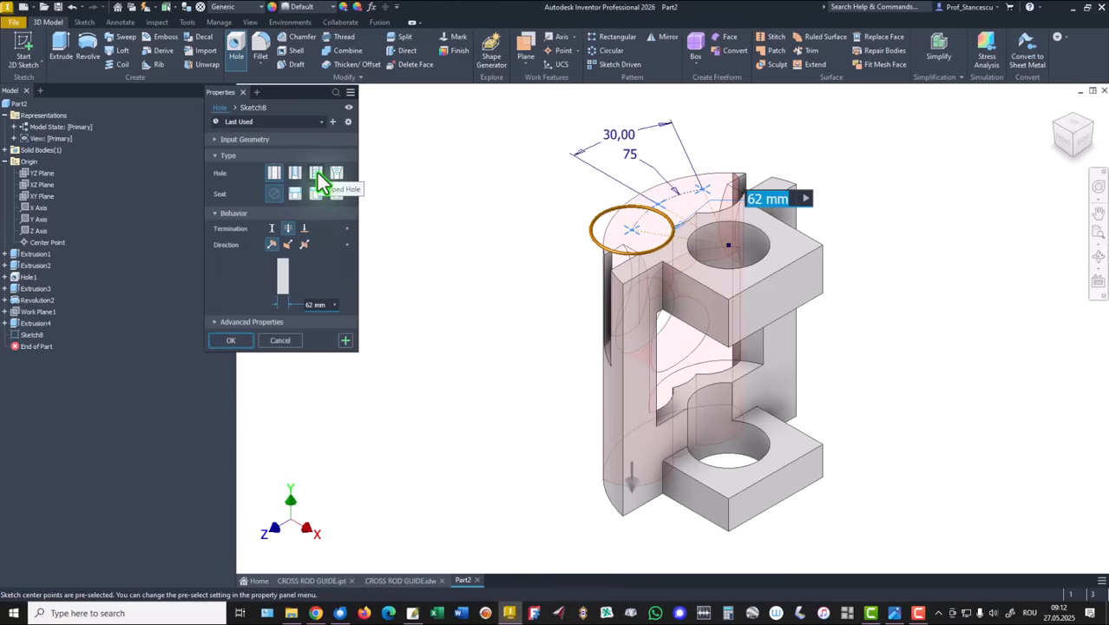
{"action": "left_click", "coordinate": [316, 172]}
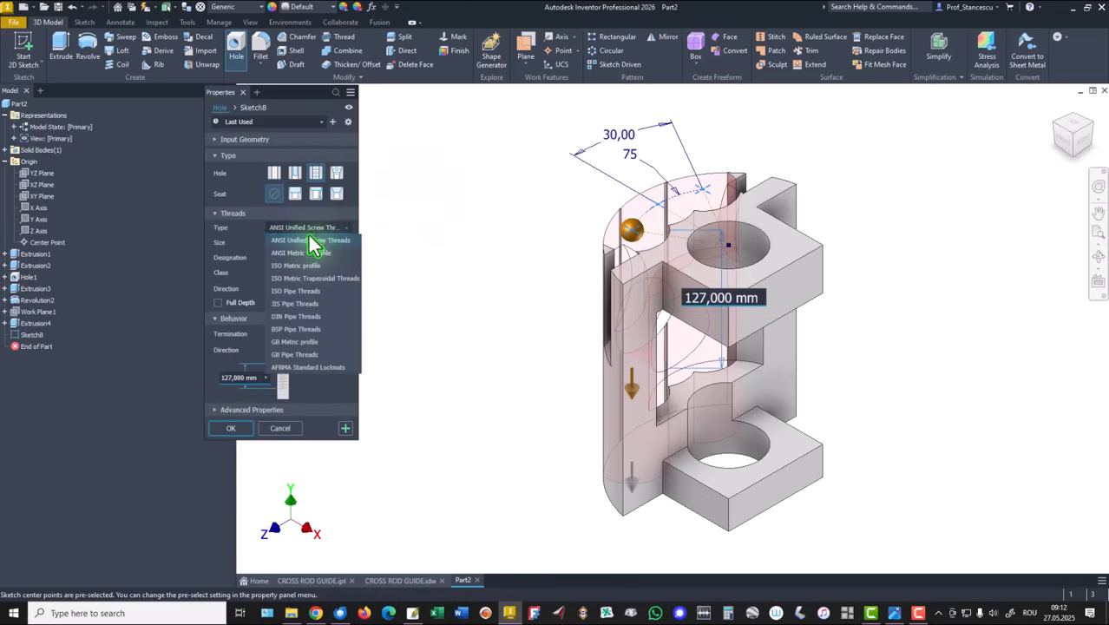
{"action": "left_click", "coordinate": [301, 253]}
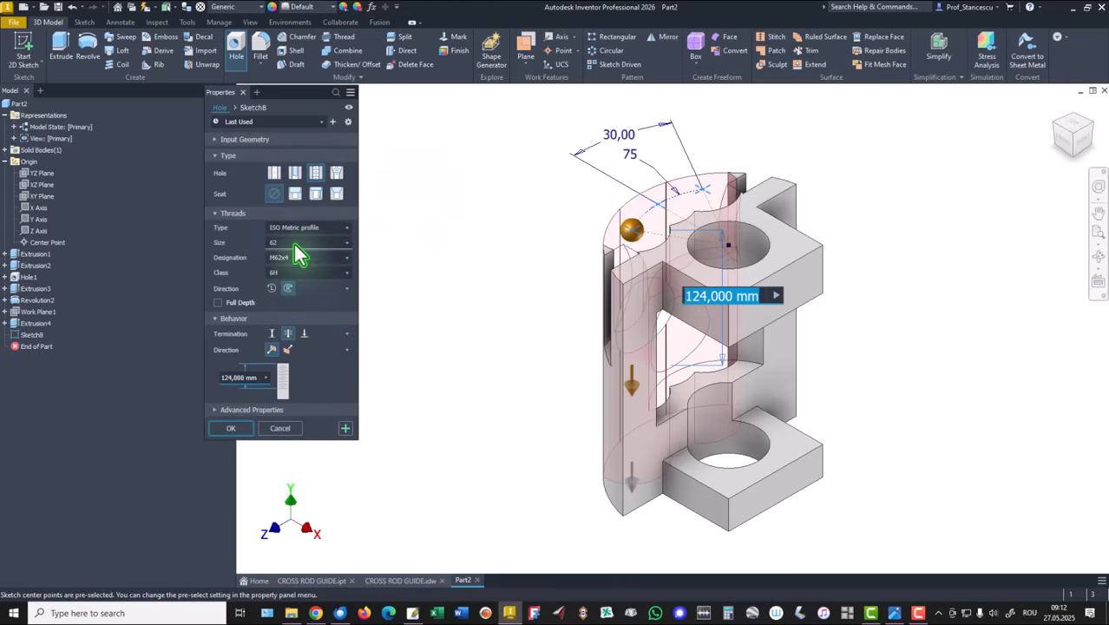
{"action": "left_click", "coordinate": [347, 242]}
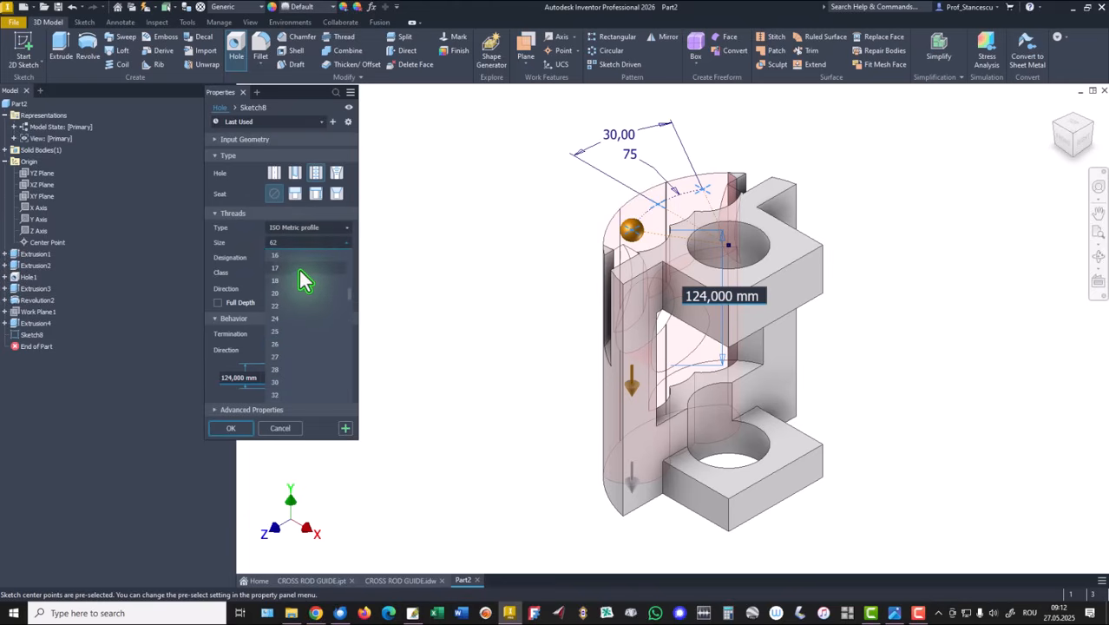
{"action": "scroll", "scroll_direction": "up", "scroll_amount": 3}
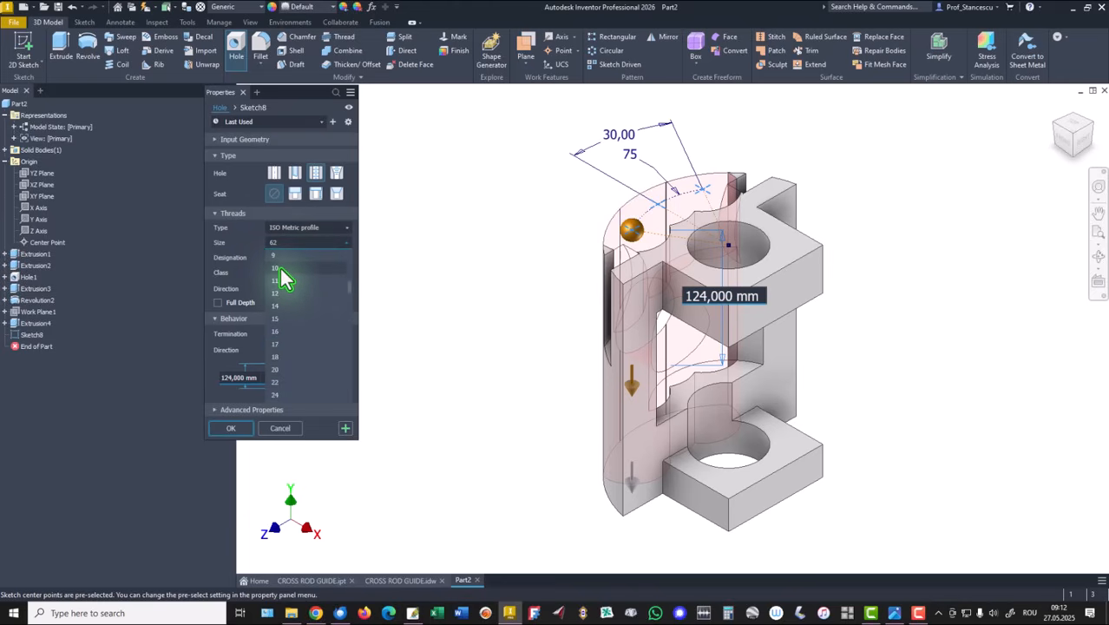
{"action": "left_click", "coordinate": [275, 267]}
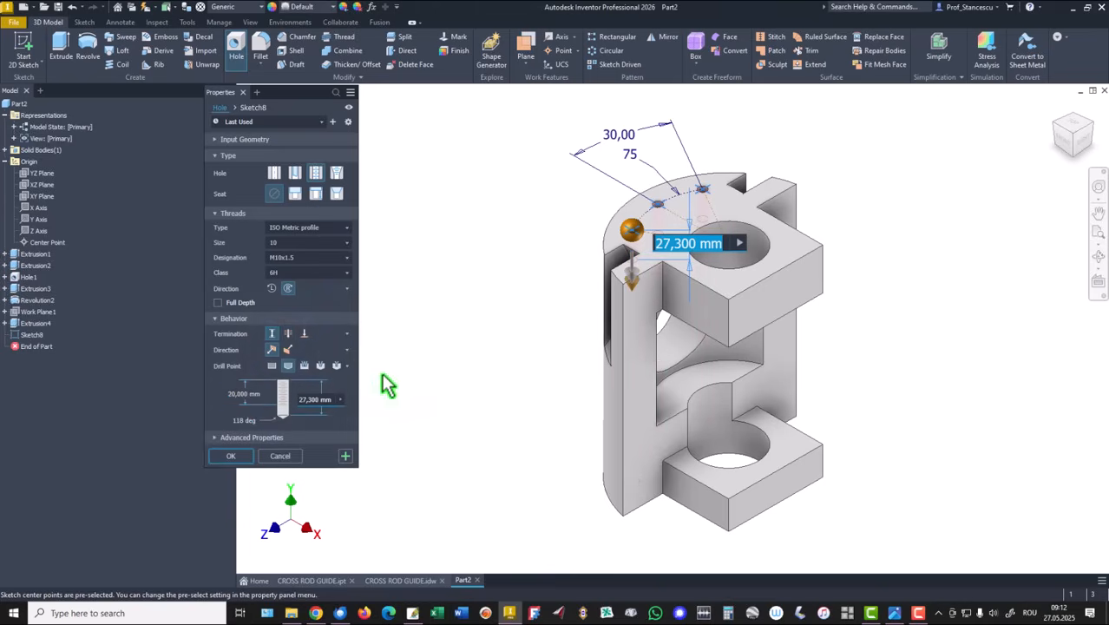
{"action": "mouse_move", "coordinate": [419, 361]}
{"action": "type", "text": "25"}
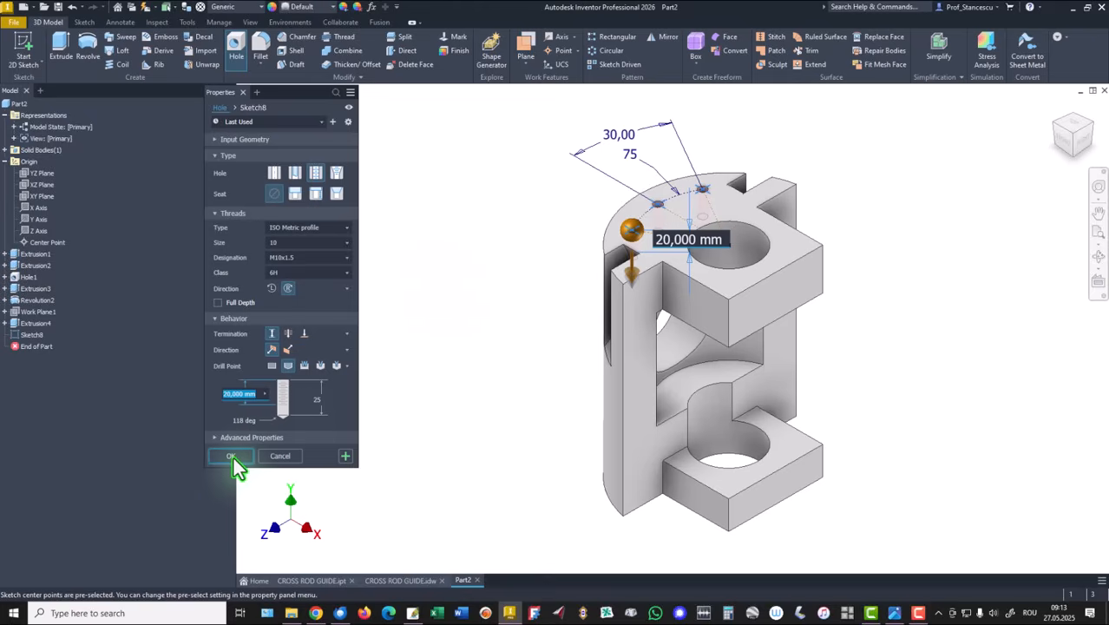
{"action": "left_click", "coordinate": [231, 456]}
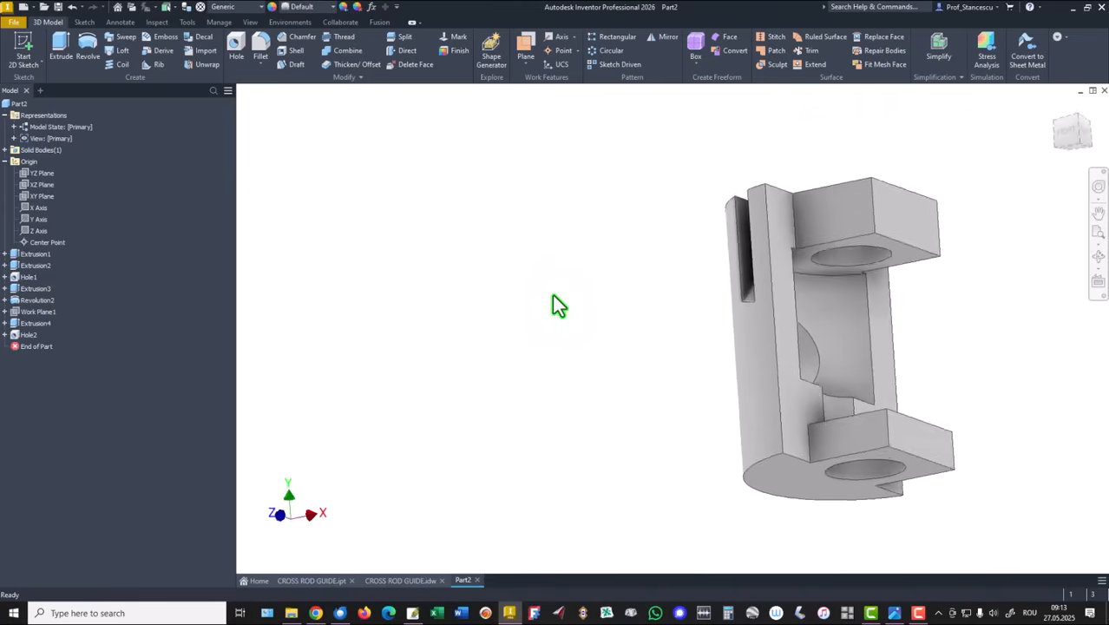
{"action": "key", "text": "F6"}
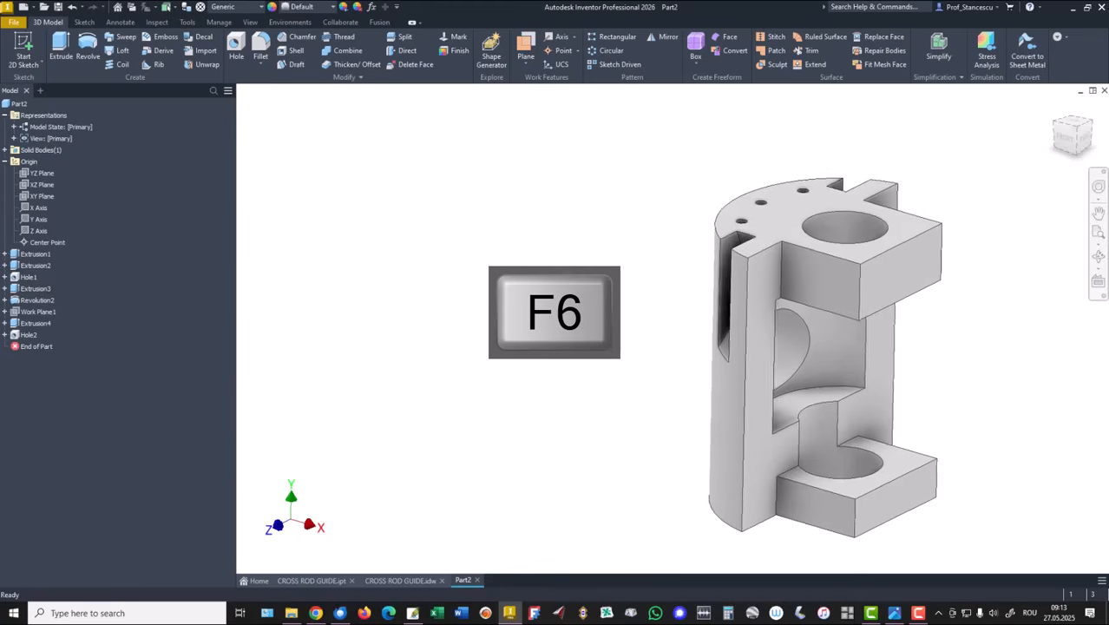
{"action": "left_click", "coordinate": [402, 580]}
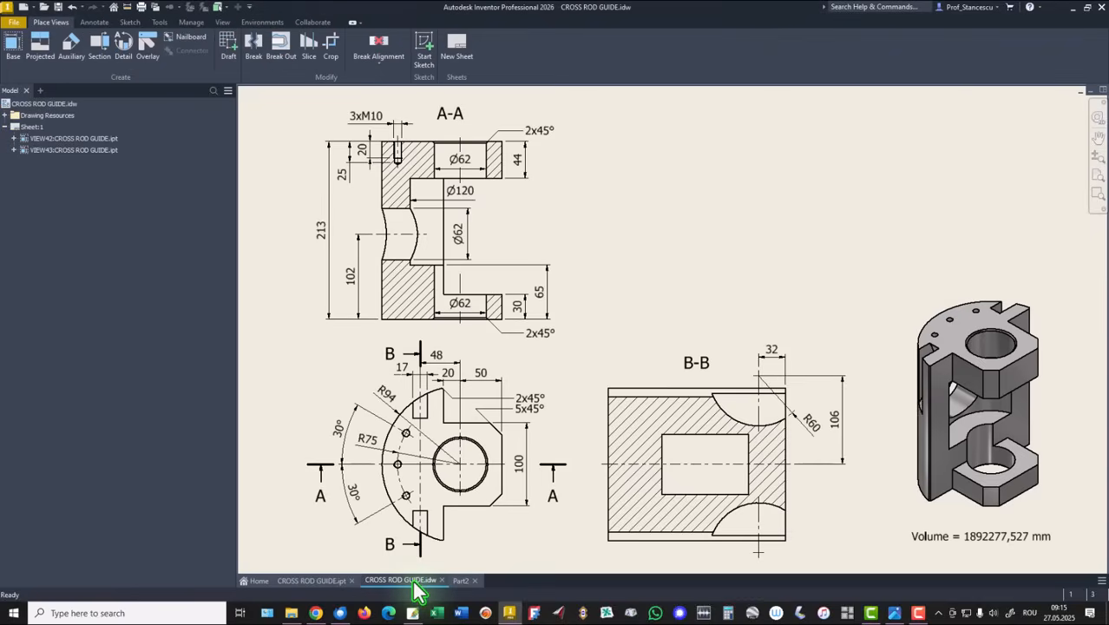
{"action": "mouse_move", "coordinate": [617, 378]}
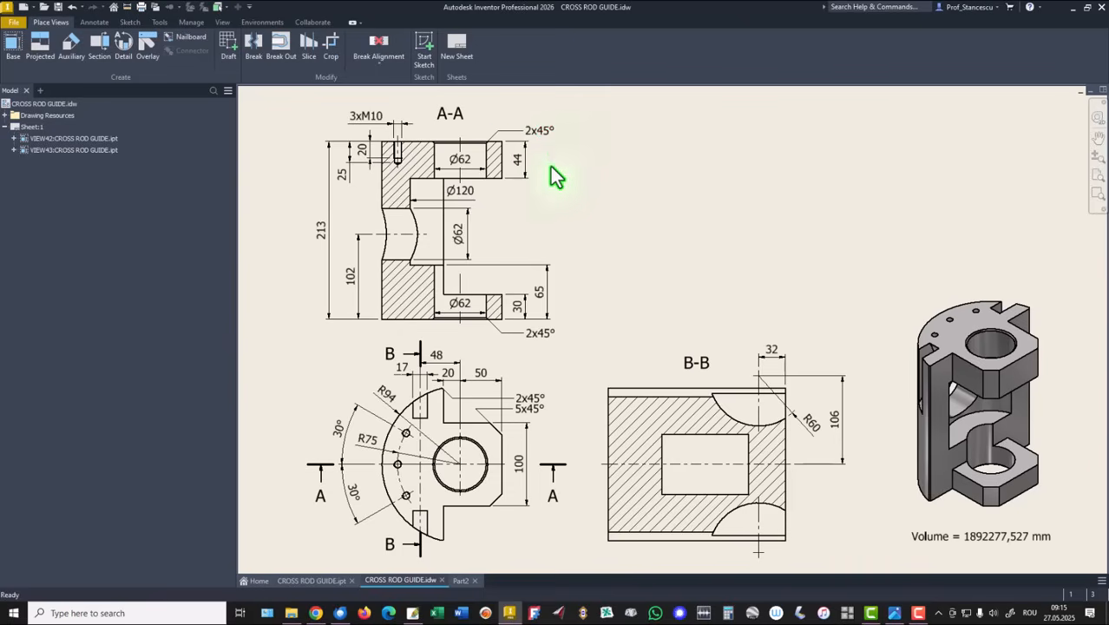
{"action": "mouse_move", "coordinate": [646, 304]}
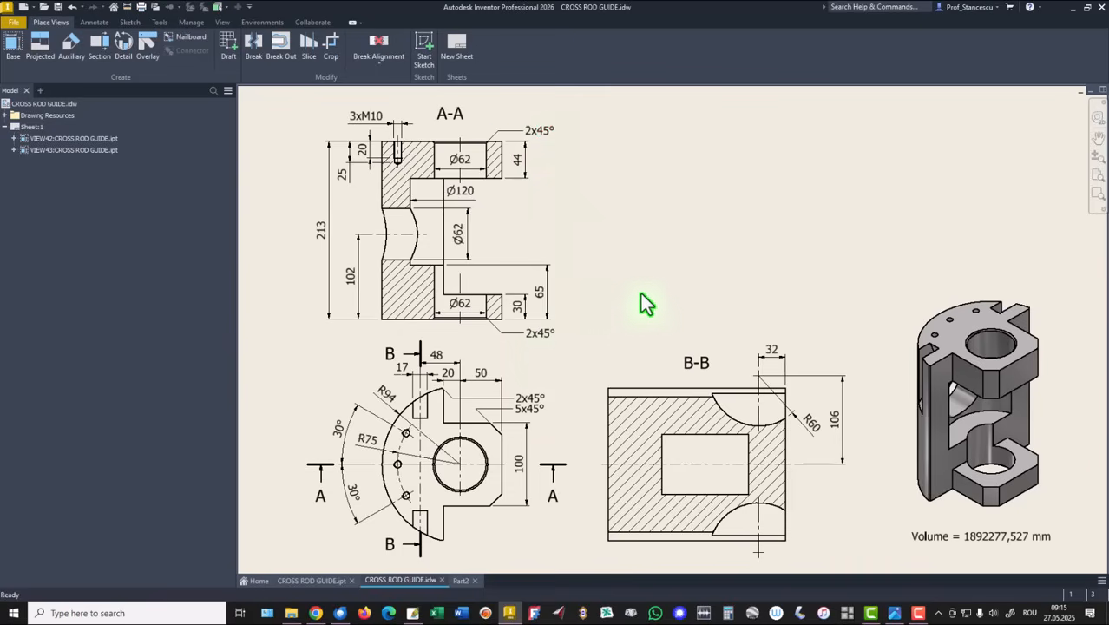
{"action": "mouse_move", "coordinate": [647, 246]}
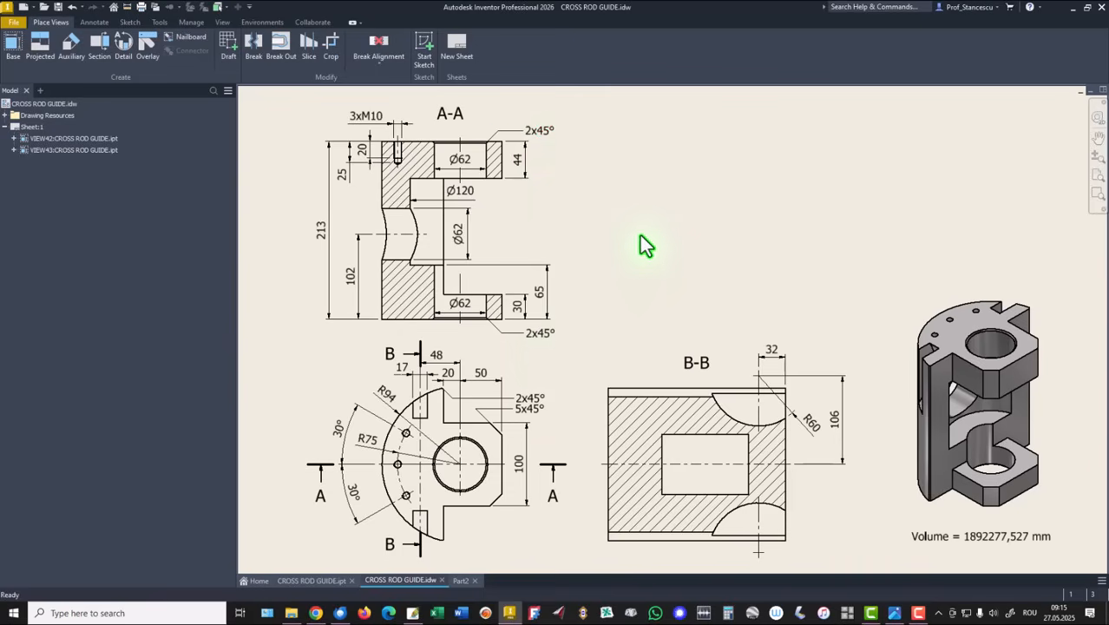
{"action": "left_click", "coordinate": [461, 580]}
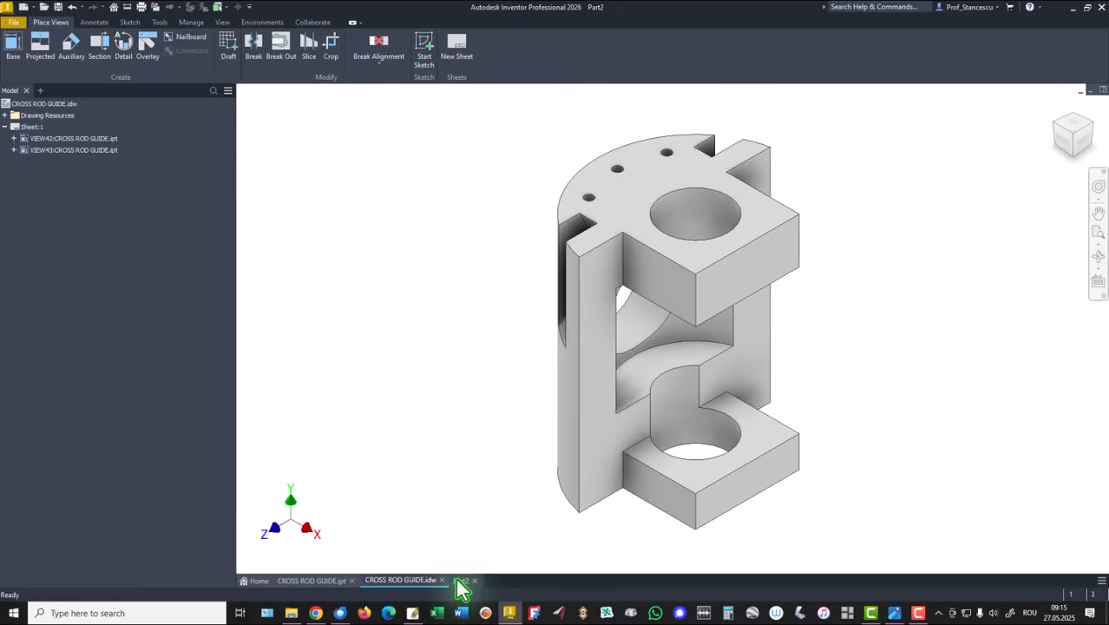
Step: Bevel the upper block's two vertical edges with a 5 mm distance chamfer
{"action": "left_click", "coordinate": [463, 579]}
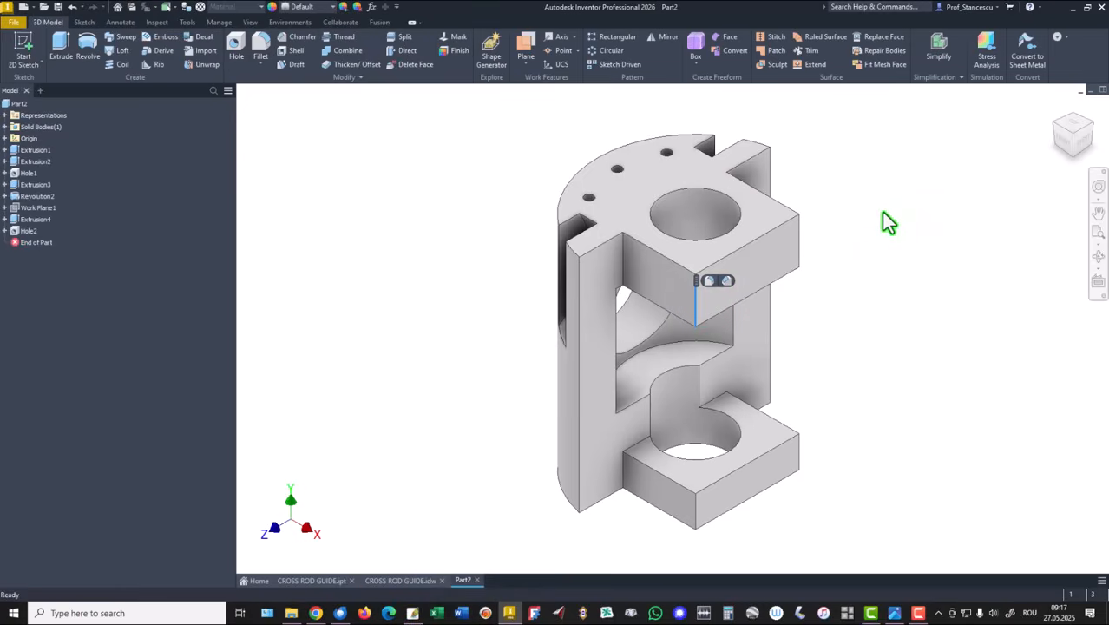
{"action": "mouse_move", "coordinate": [825, 245]}
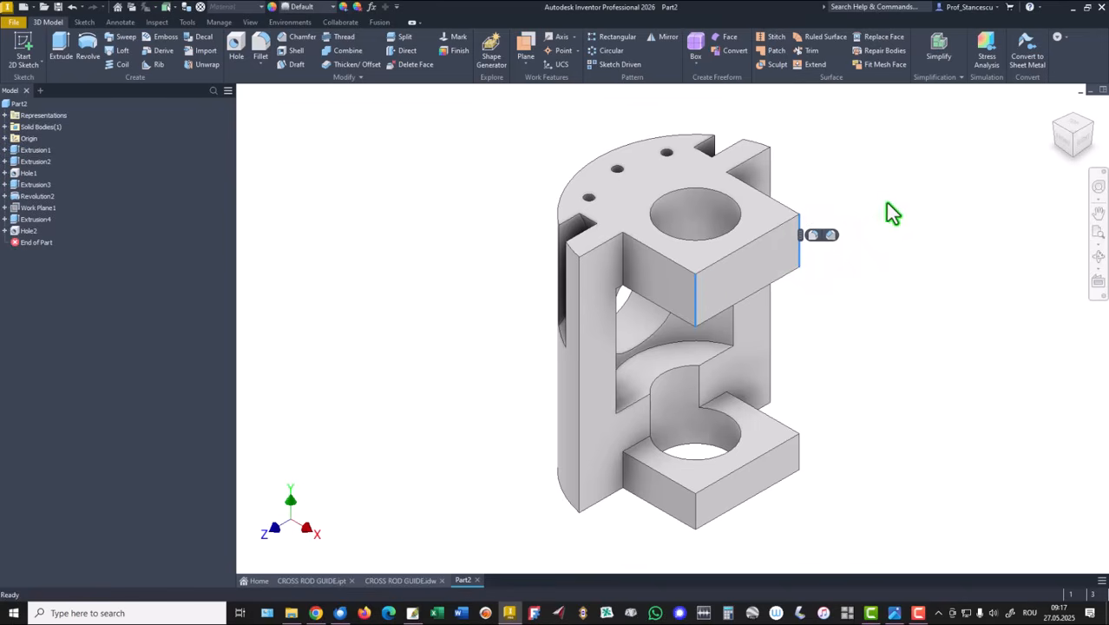
{"action": "mouse_move", "coordinate": [836, 247]}
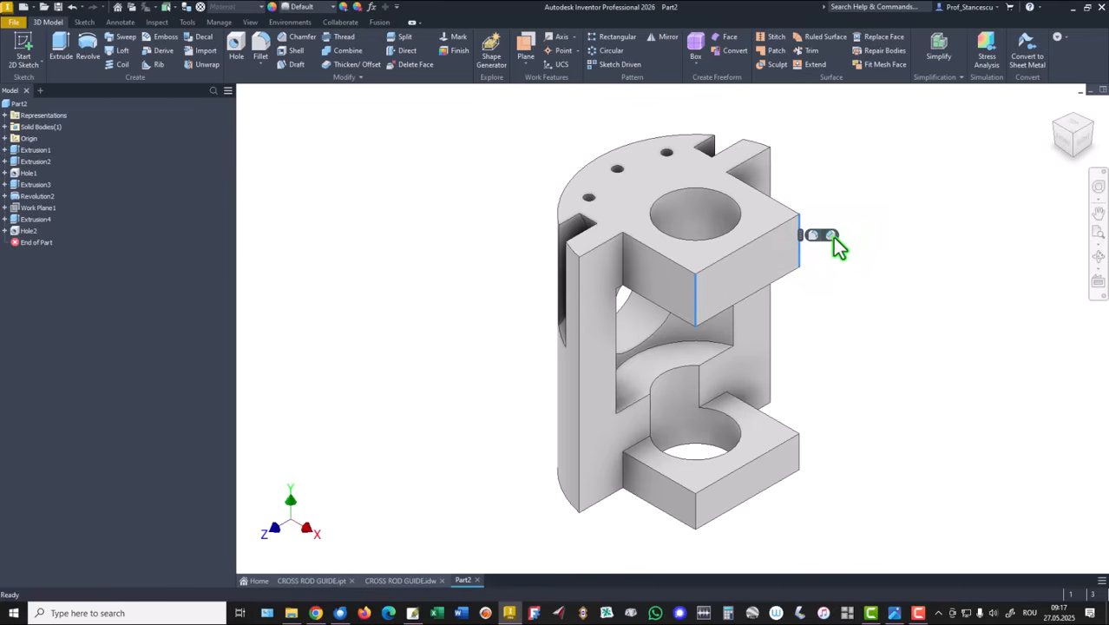
{"action": "left_click", "coordinate": [302, 36]}
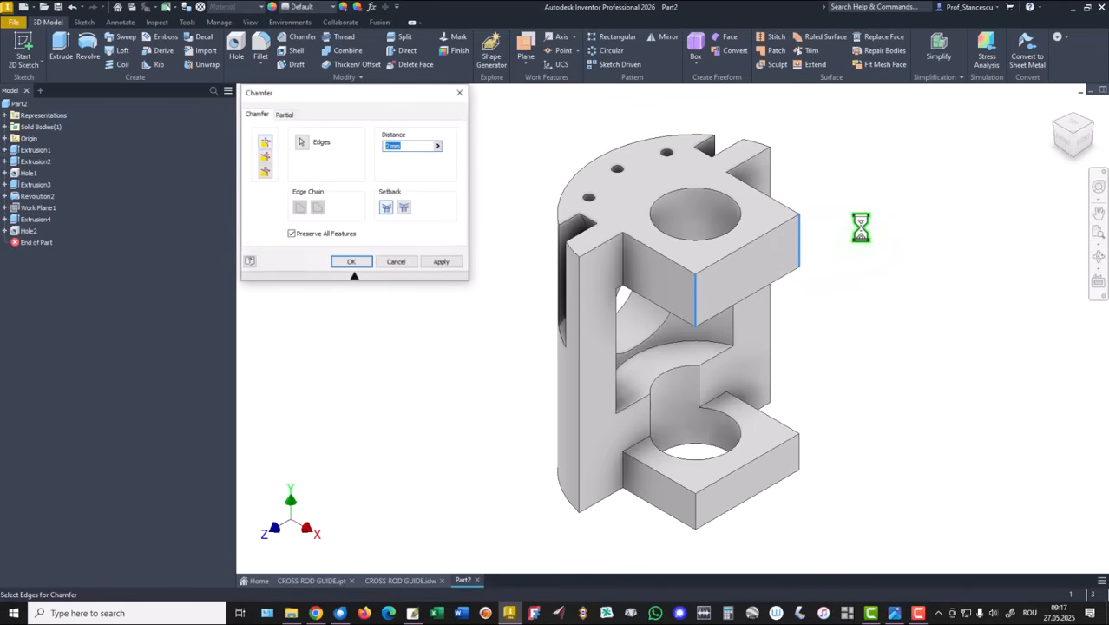
{"action": "mouse_move", "coordinate": [795, 242]}
{"action": "type", "text": "5"}
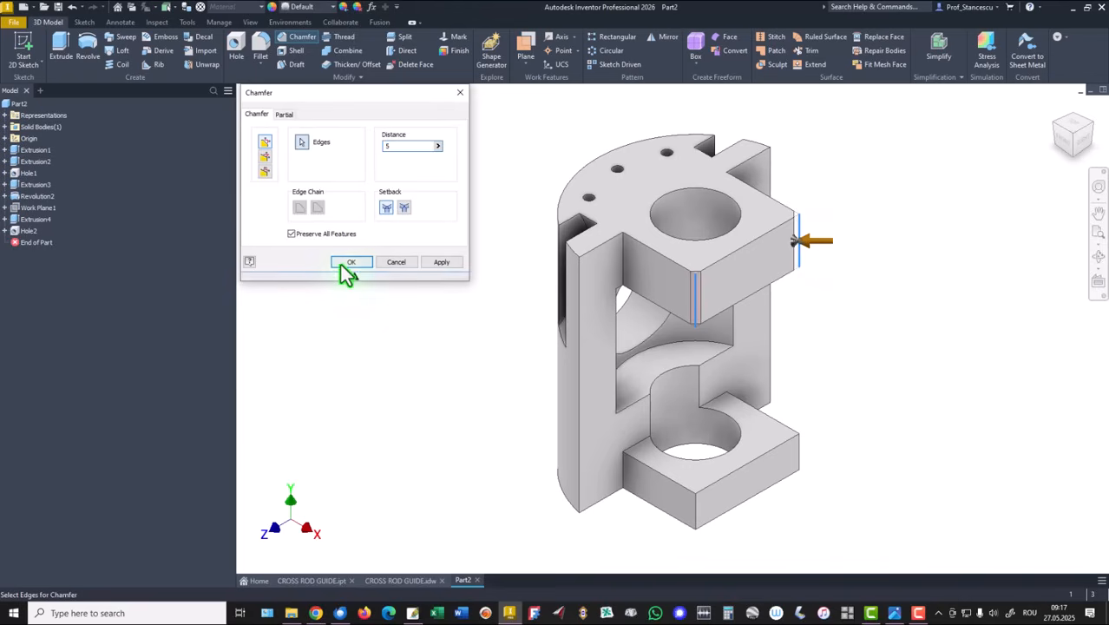
{"action": "left_click", "coordinate": [351, 262]}
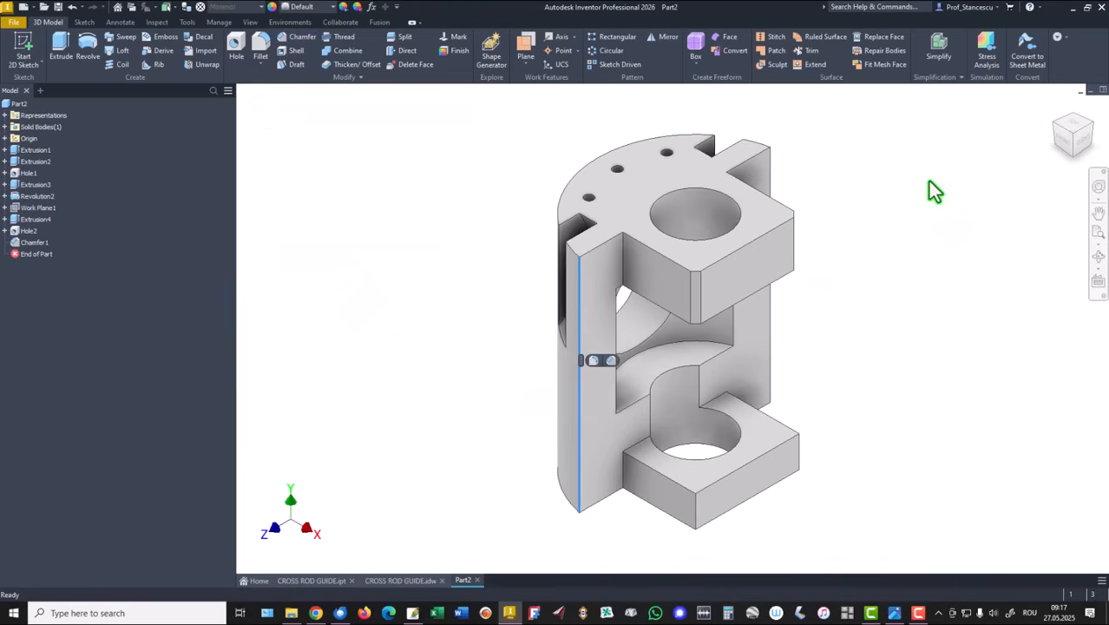
{"action": "mouse_move", "coordinate": [784, 177]}
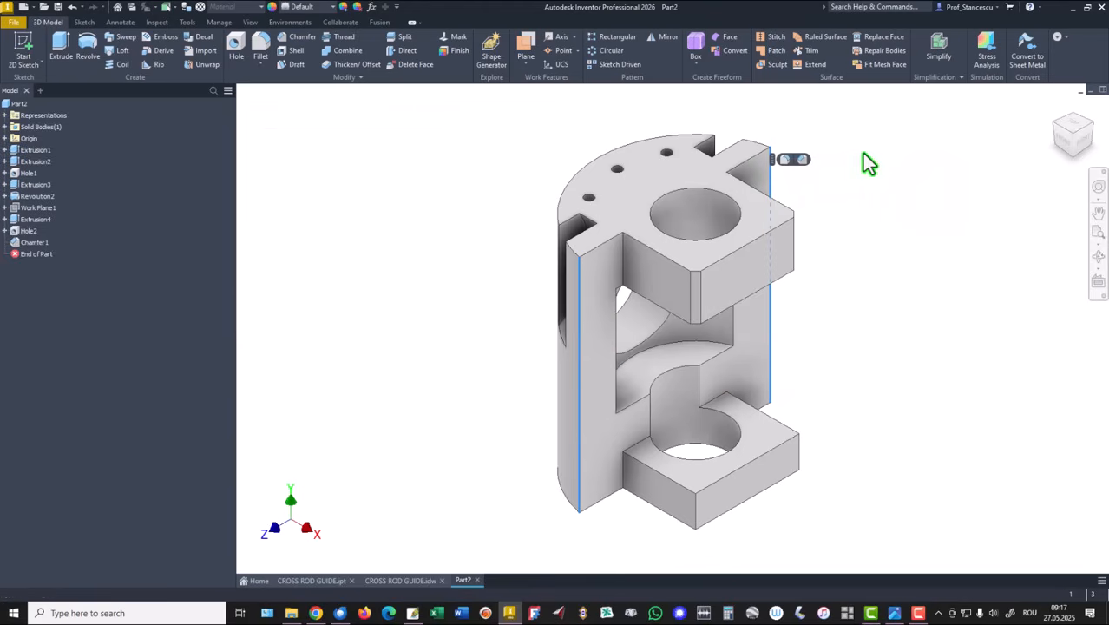
Step: Chamfer both hole rims with a 2 mm distance
{"action": "left_click", "coordinate": [669, 190]}
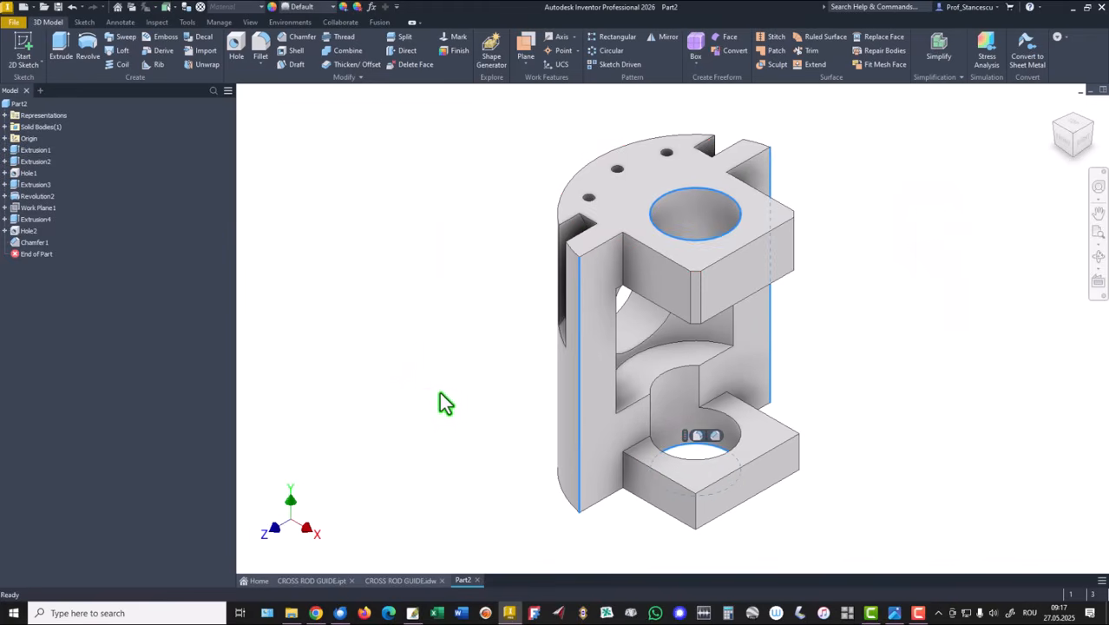
{"action": "left_click", "coordinate": [302, 37]}
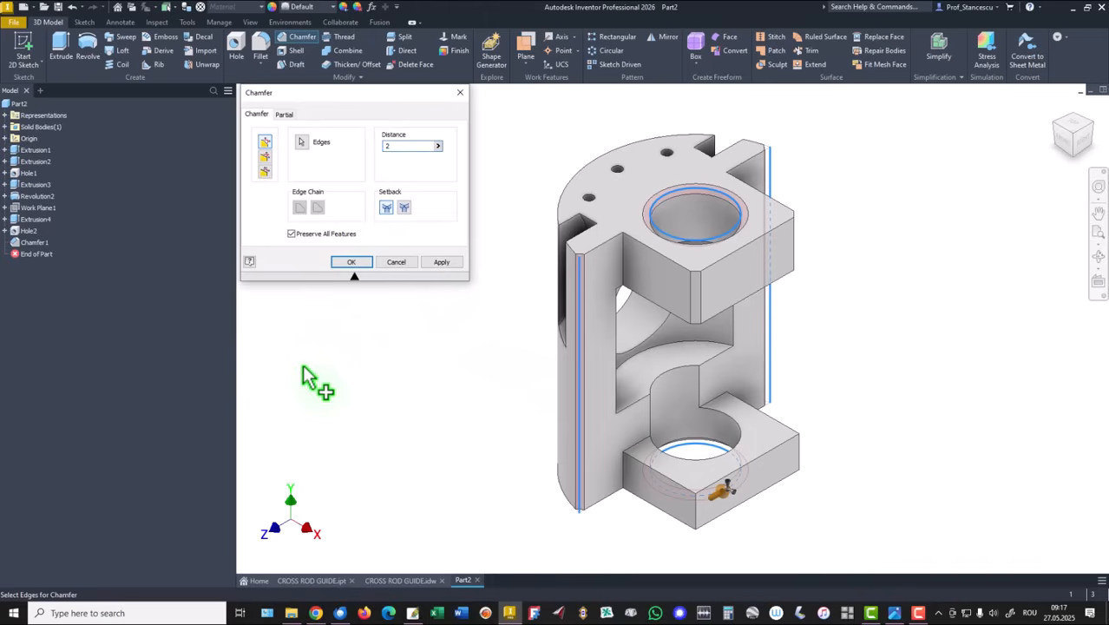
{"action": "left_click", "coordinate": [350, 261]}
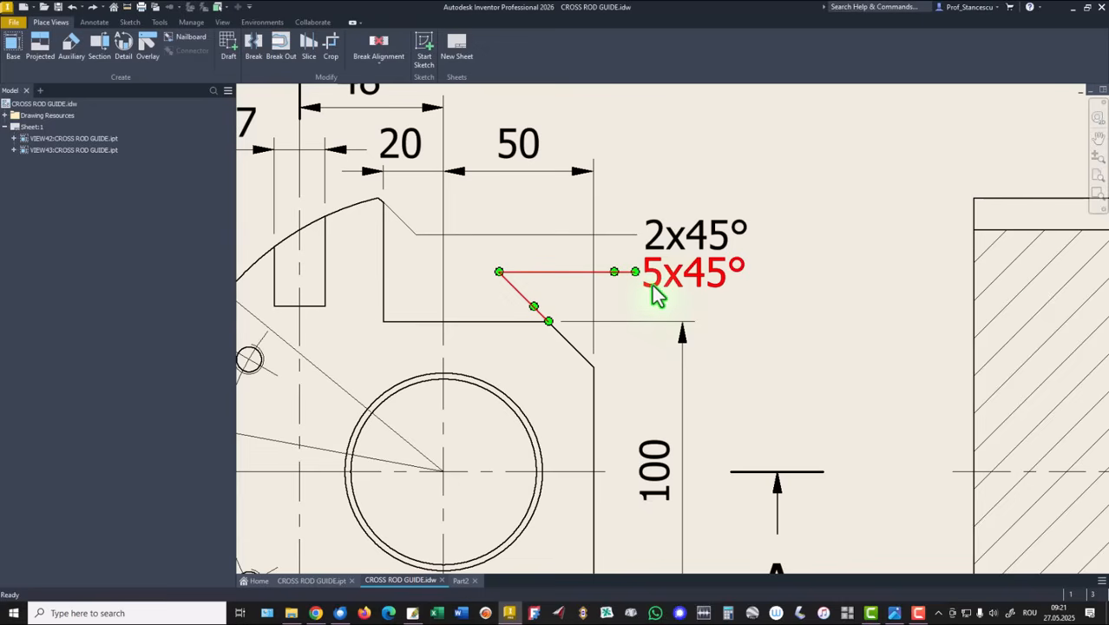
Step: Change the drawing's 5x45° chamfer note to 15x45°
{"action": "double_click", "coordinate": [690, 272]}
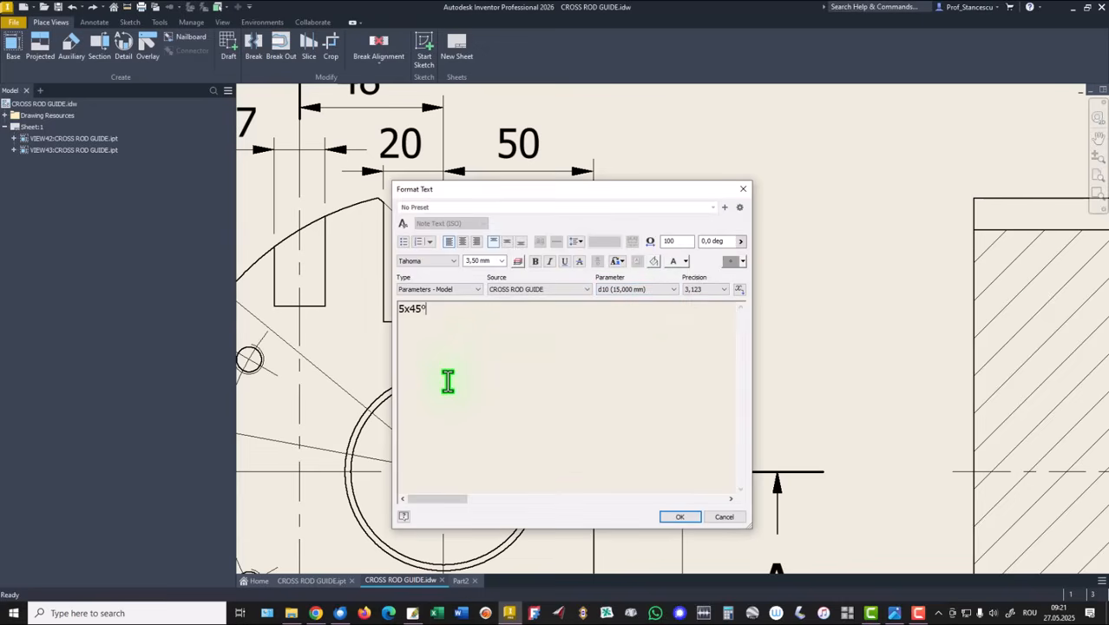
{"action": "type", "text": "1"}
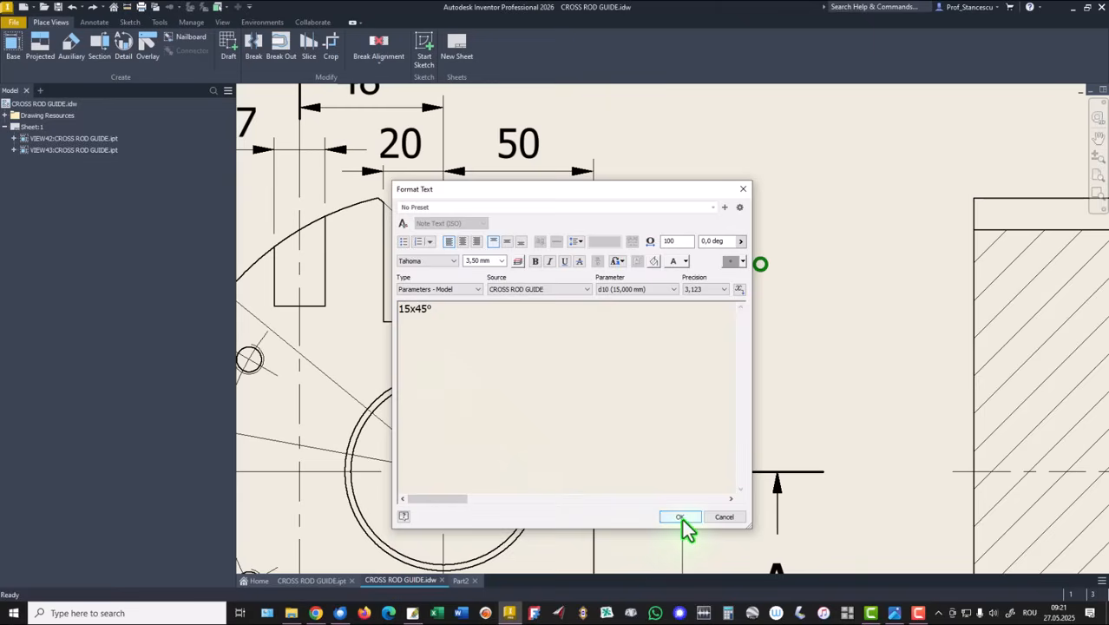
{"action": "left_click", "coordinate": [681, 517]}
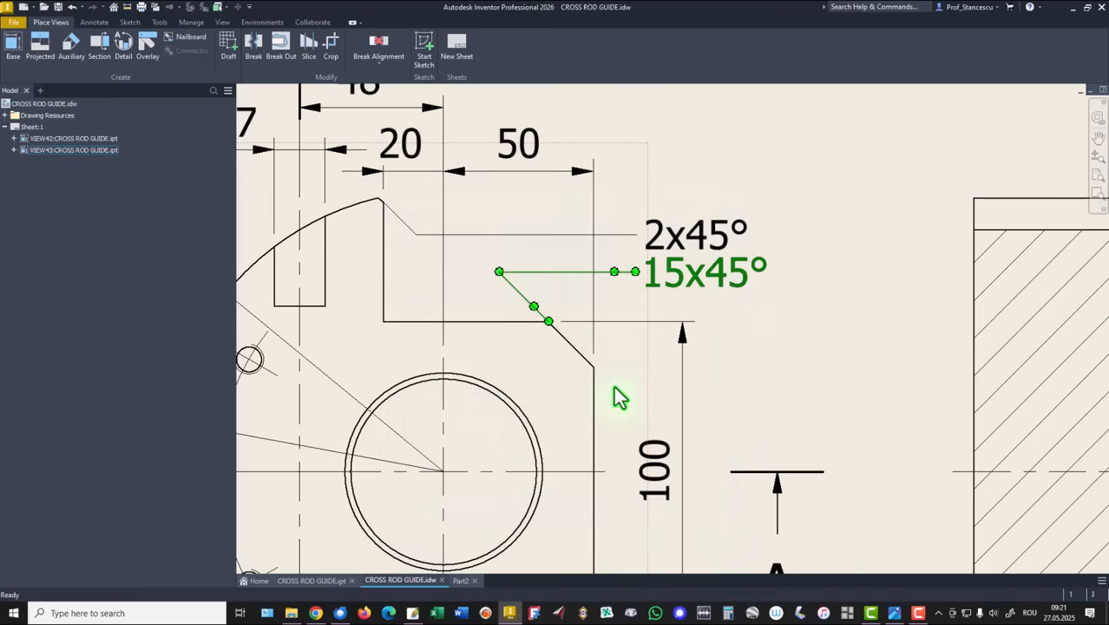
{"action": "mouse_move", "coordinate": [847, 319]}
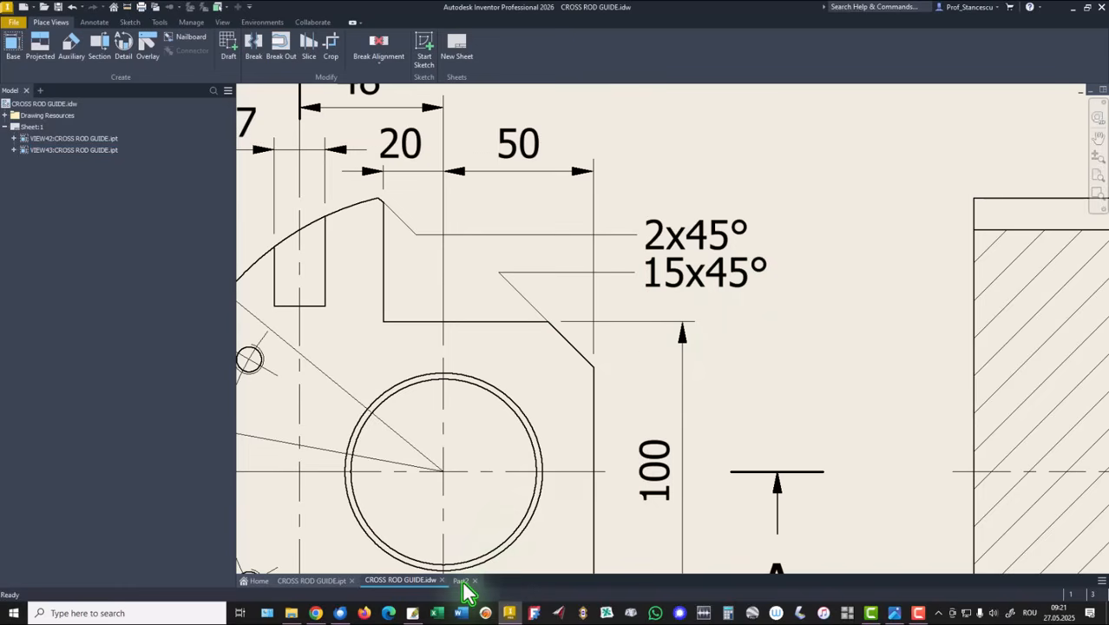
{"action": "mouse_move", "coordinate": [773, 426]}
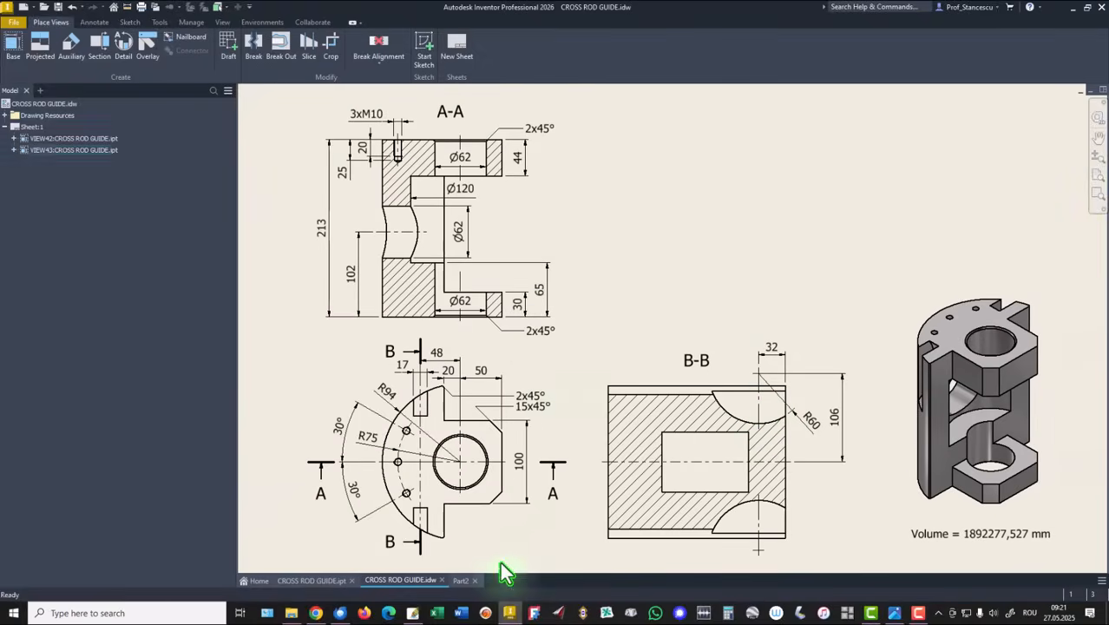
Step: Edit Chamfer1 in Part2 to a larger distance, adding the lower block's vertical edges
{"action": "left_click", "coordinate": [463, 579]}
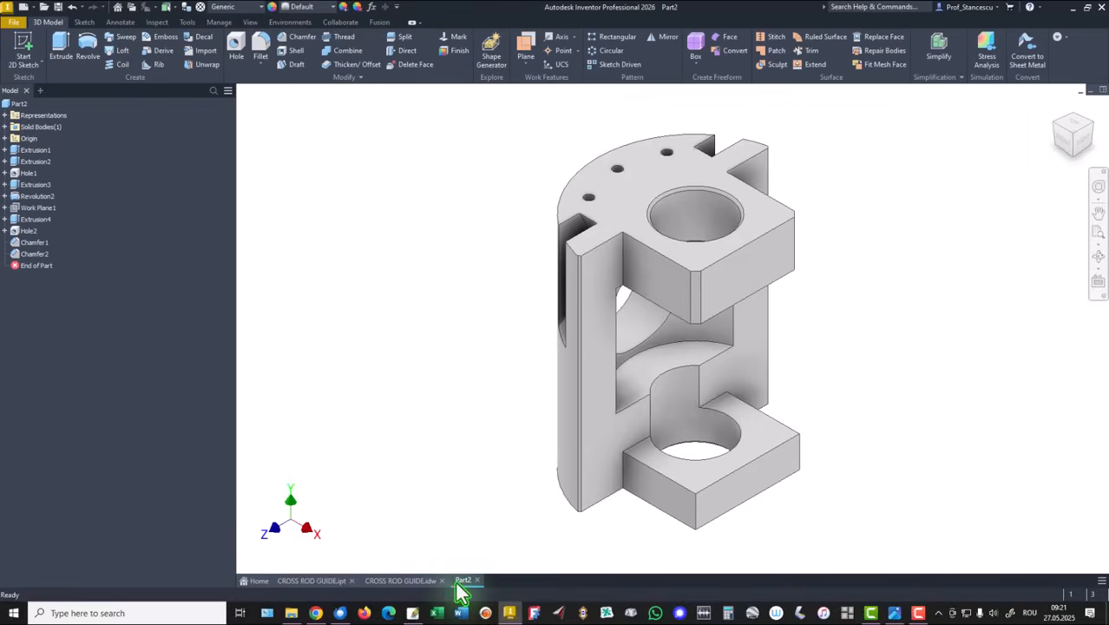
{"action": "mouse_move", "coordinate": [8, 276]}
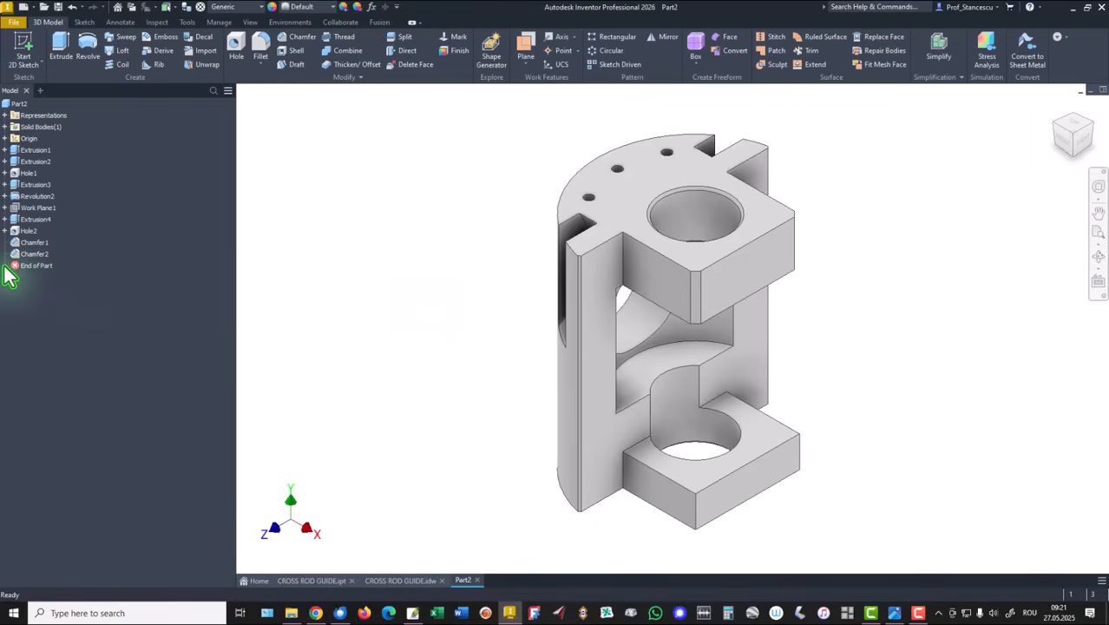
{"action": "left_click", "coordinate": [35, 242]}
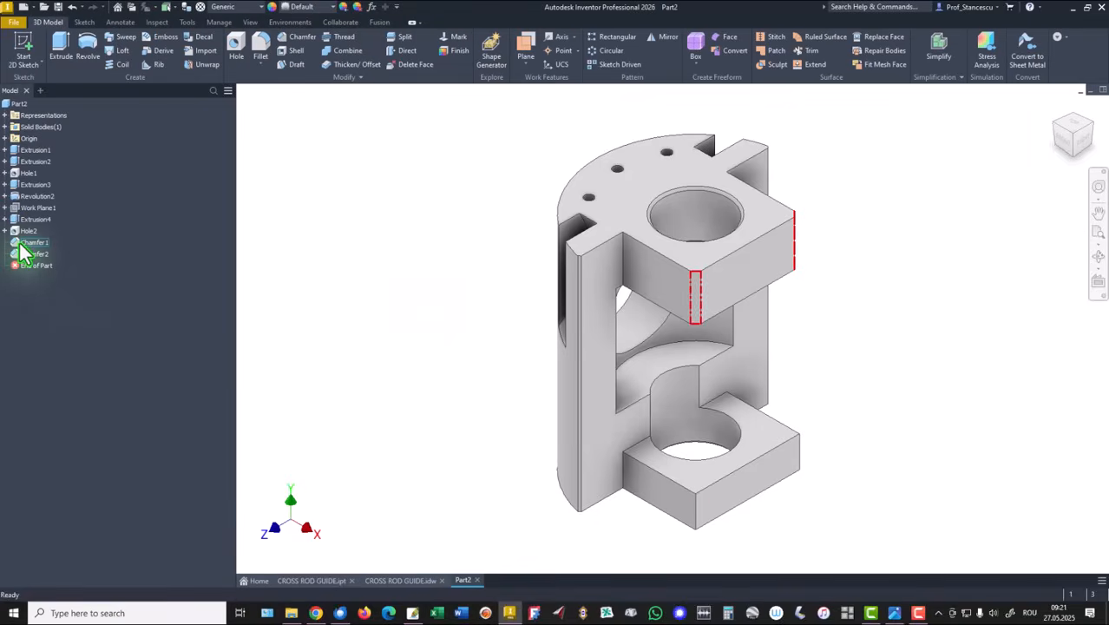
{"action": "double_click", "coordinate": [34, 242]}
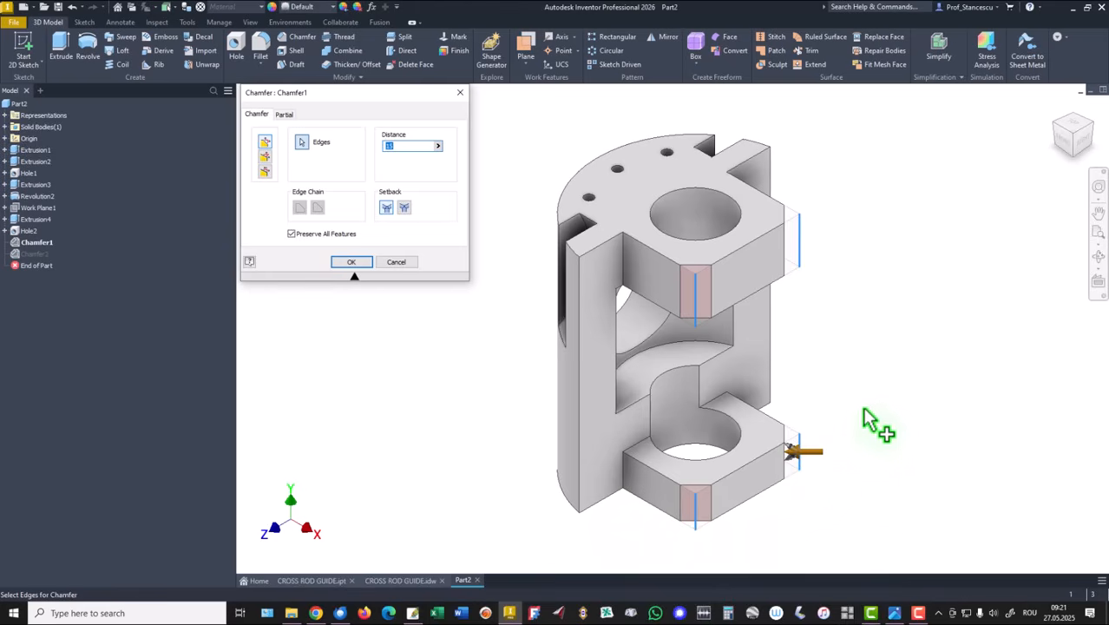
{"action": "left_click", "coordinate": [351, 262]}
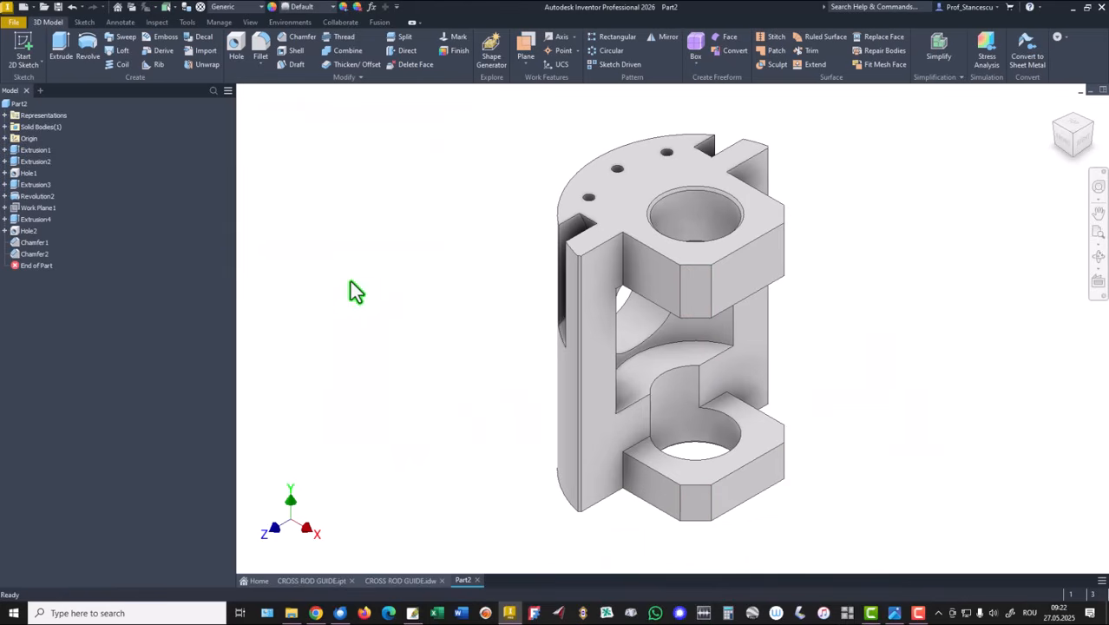
{"action": "mouse_move", "coordinate": [364, 168]}
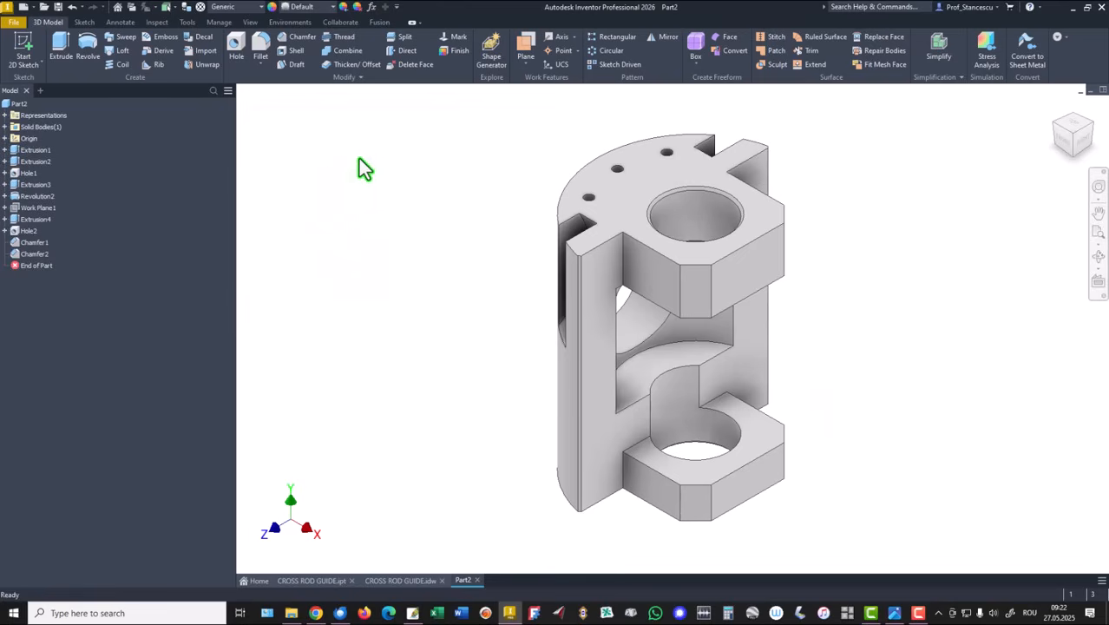
Step: Copy Part2's volume 1892277,527 from the Physical tab of iProperties
{"action": "right_click", "coordinate": [19, 103]}
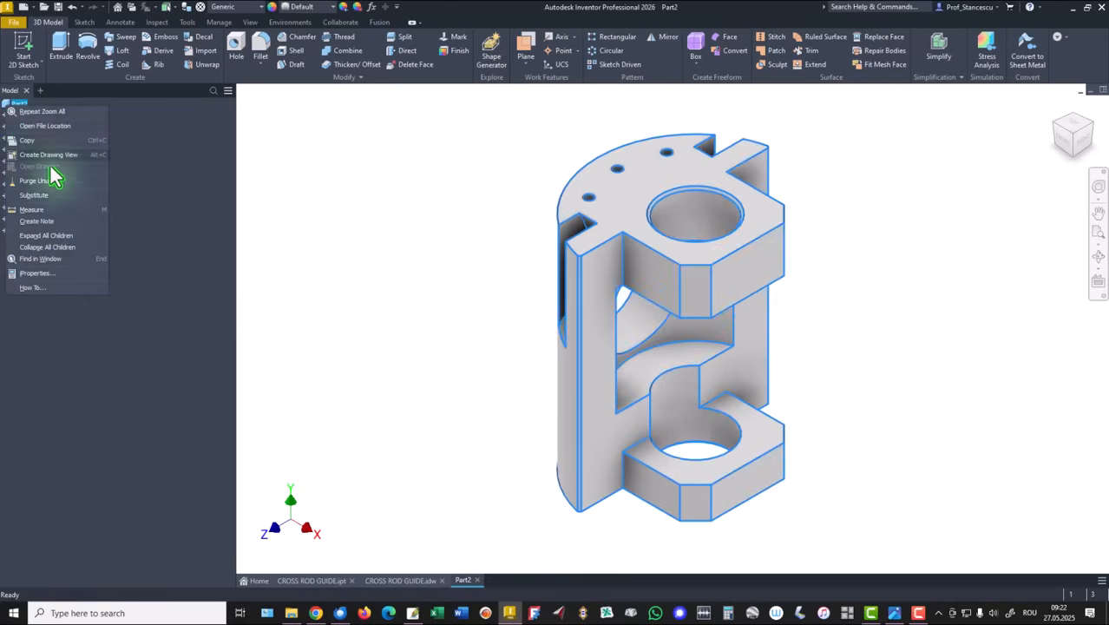
{"action": "mouse_move", "coordinate": [54, 258]}
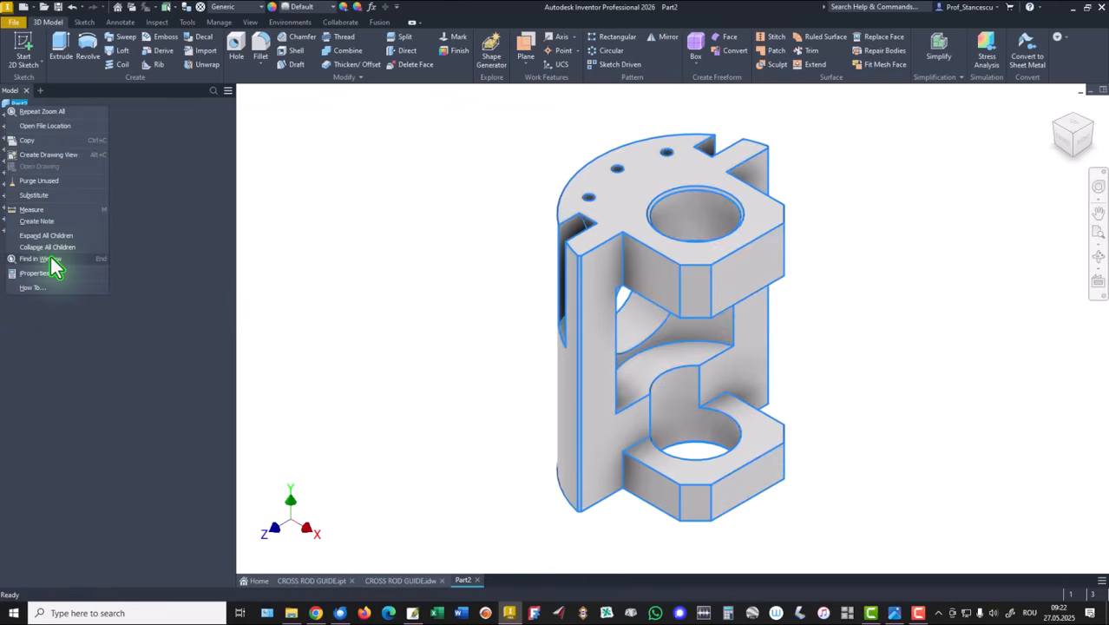
{"action": "mouse_move", "coordinate": [52, 274]}
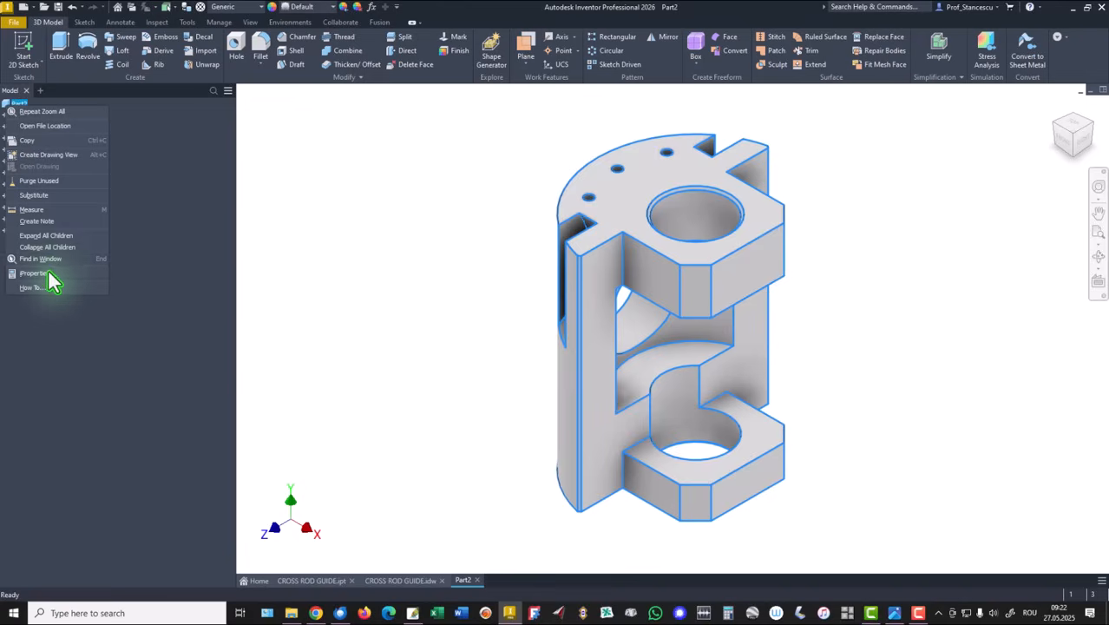
{"action": "left_click", "coordinate": [35, 273]}
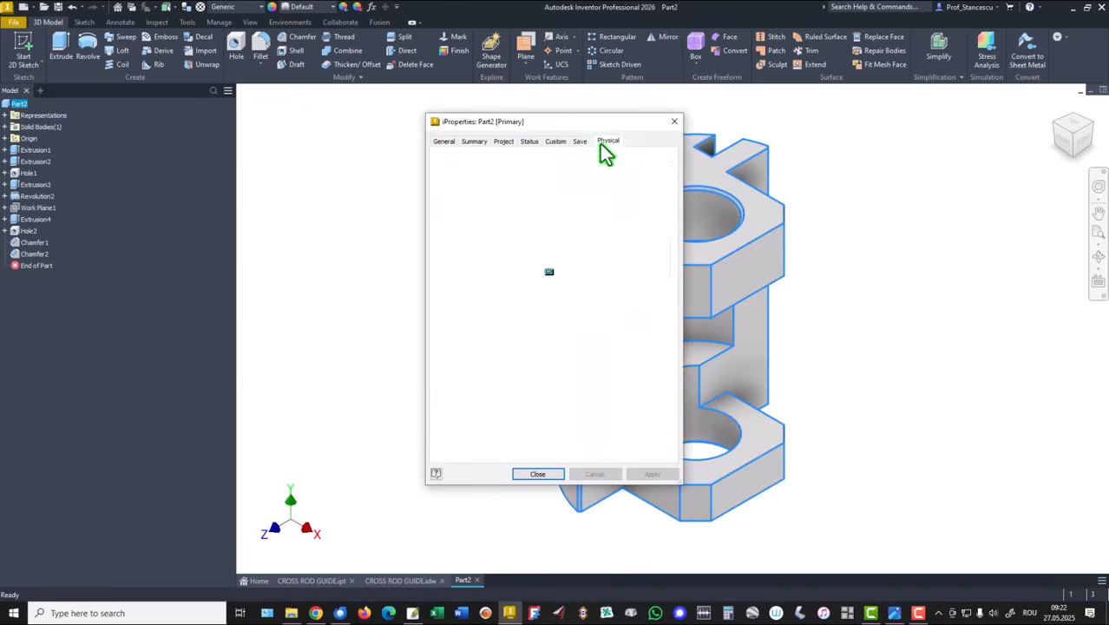
{"action": "left_click", "coordinate": [609, 140]}
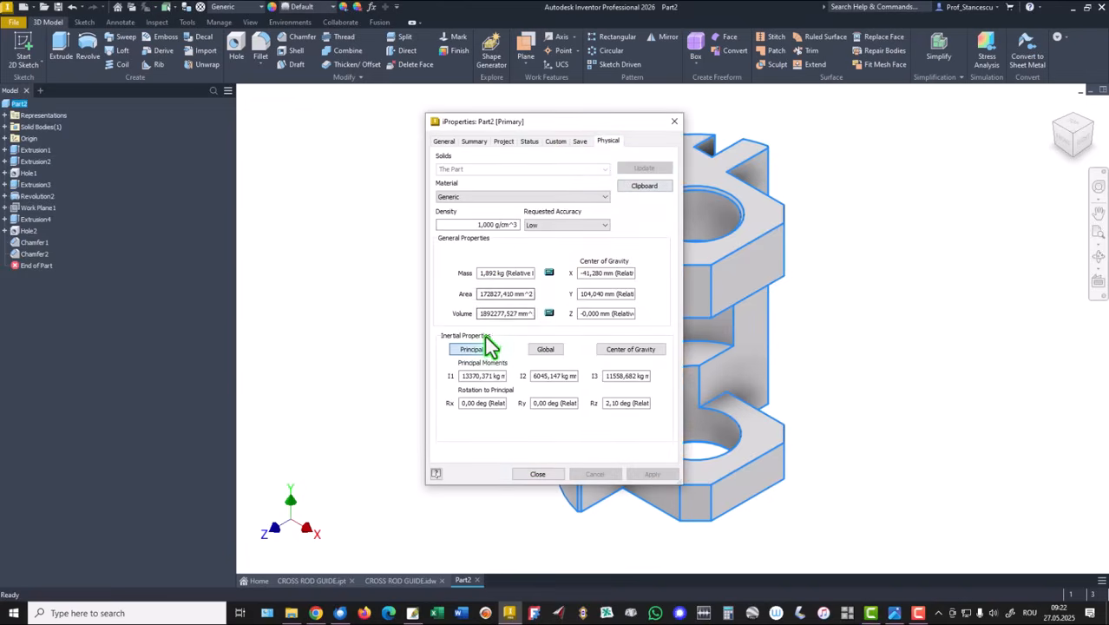
{"action": "mouse_move", "coordinate": [521, 347]}
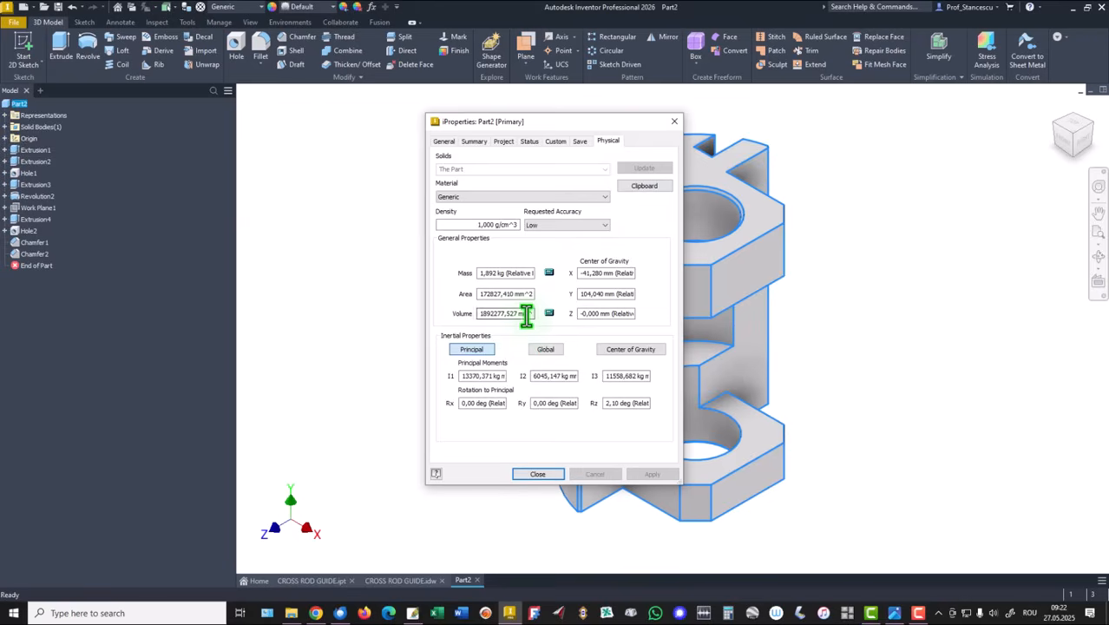
{"action": "triple_click", "coordinate": [506, 313]}
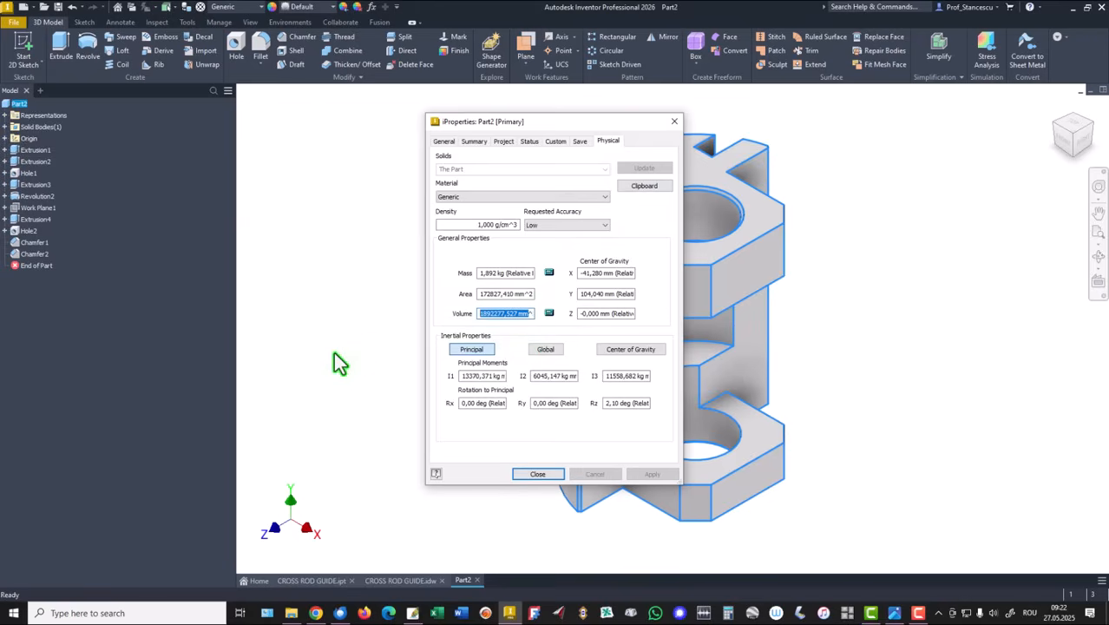
{"action": "left_click", "coordinate": [537, 474]}
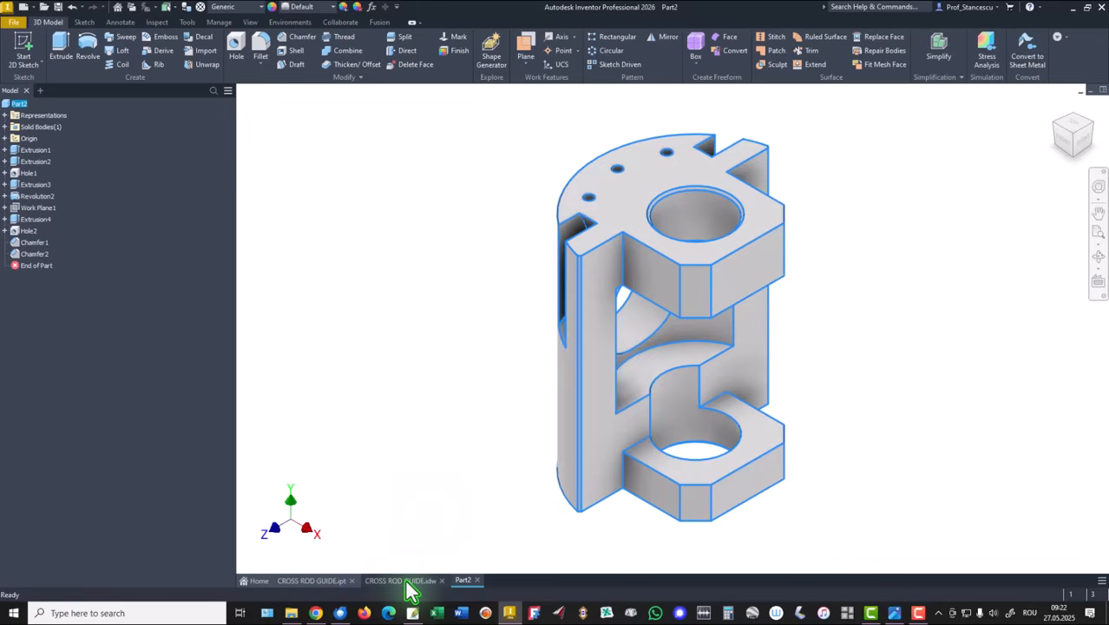
Step: Paste the volume into the drawing's volume note, then cancel the duplicated value
{"action": "left_click", "coordinate": [401, 580]}
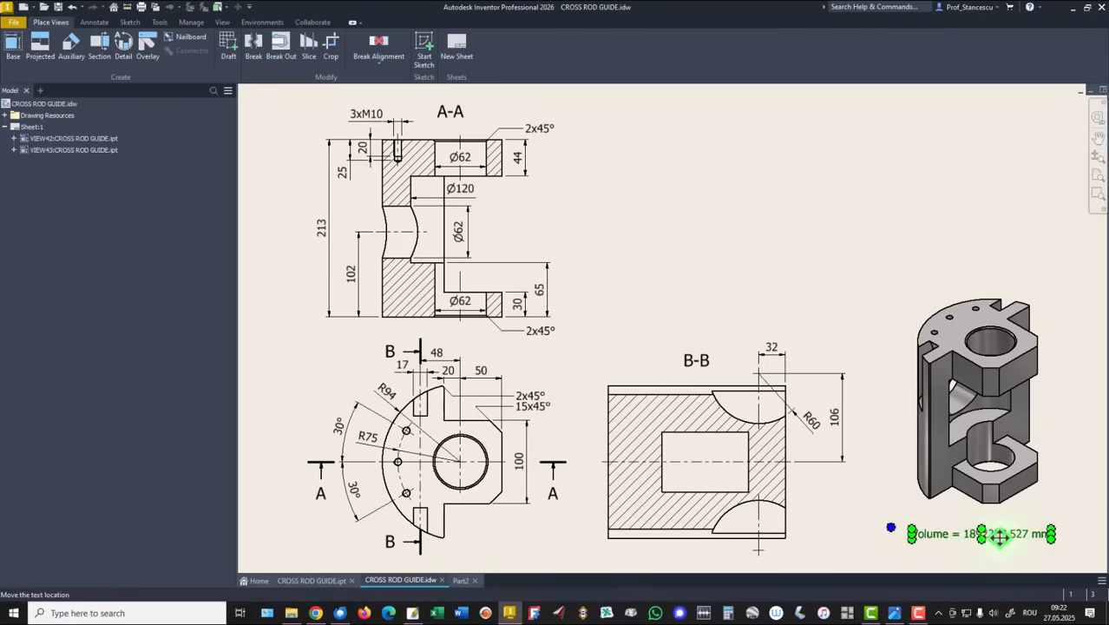
{"action": "double_click", "coordinate": [981, 533]}
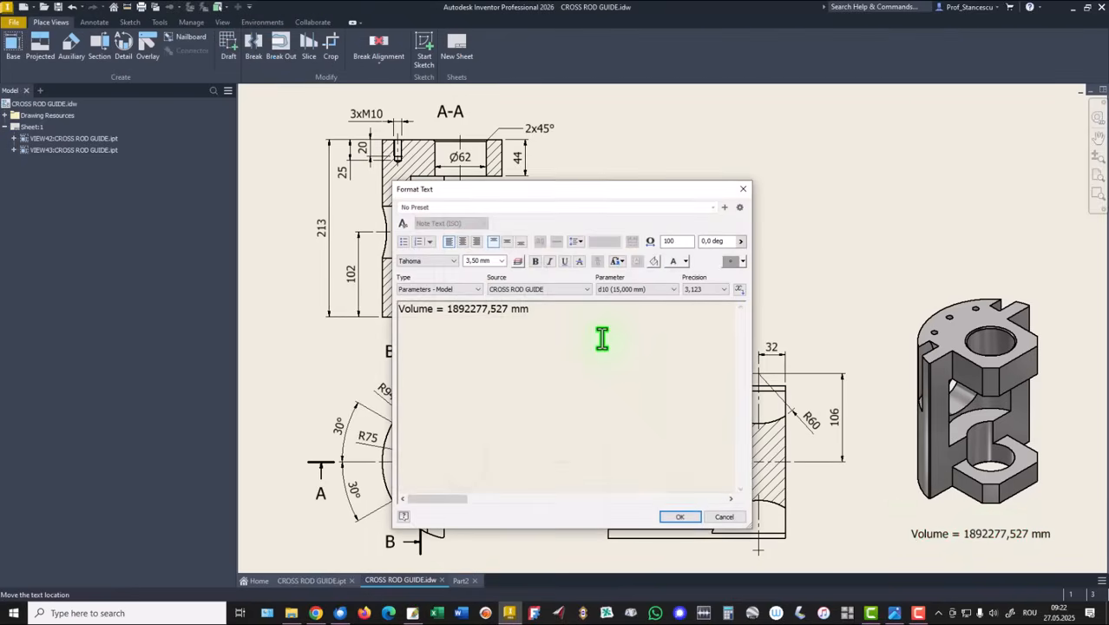
{"action": "key", "text": "ctrl+v"}
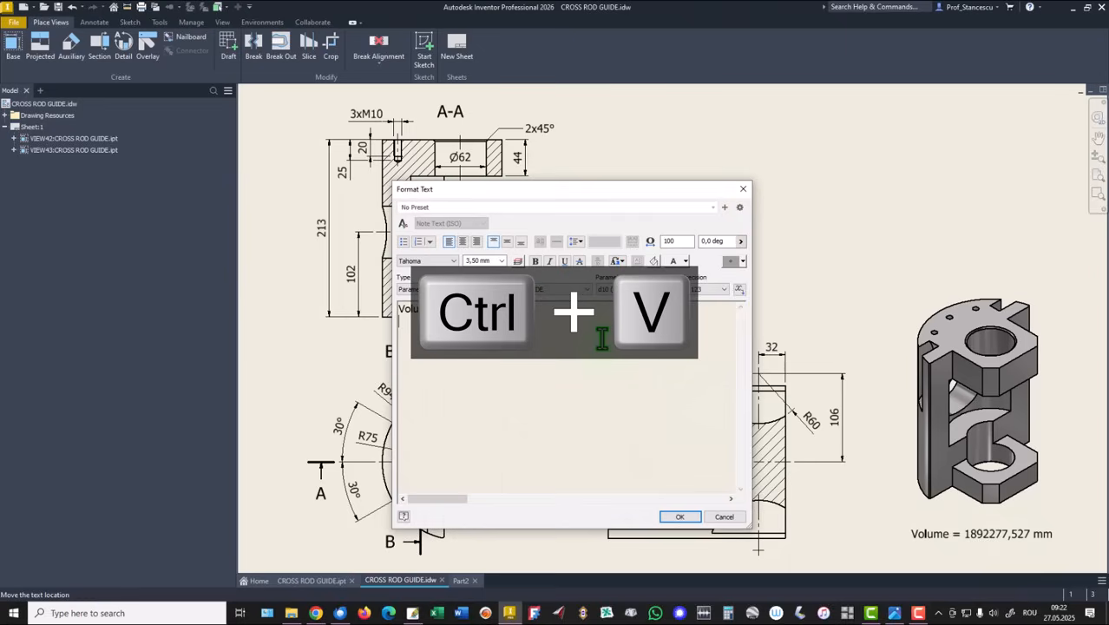
{"action": "key", "text": "ctrl+v"}
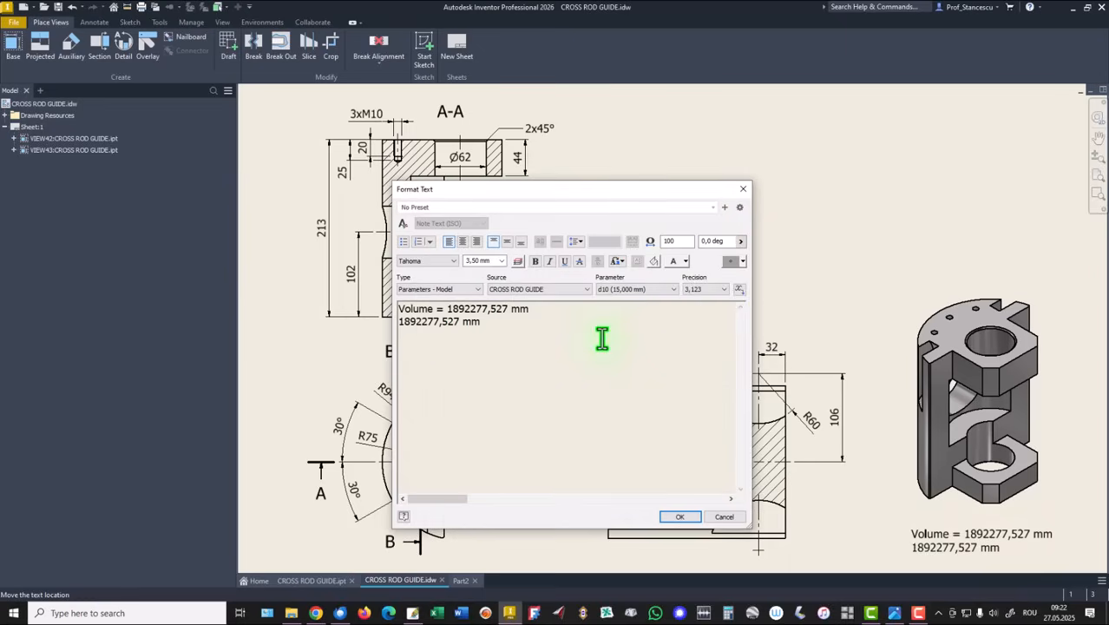
{"action": "mouse_move", "coordinate": [635, 480]}
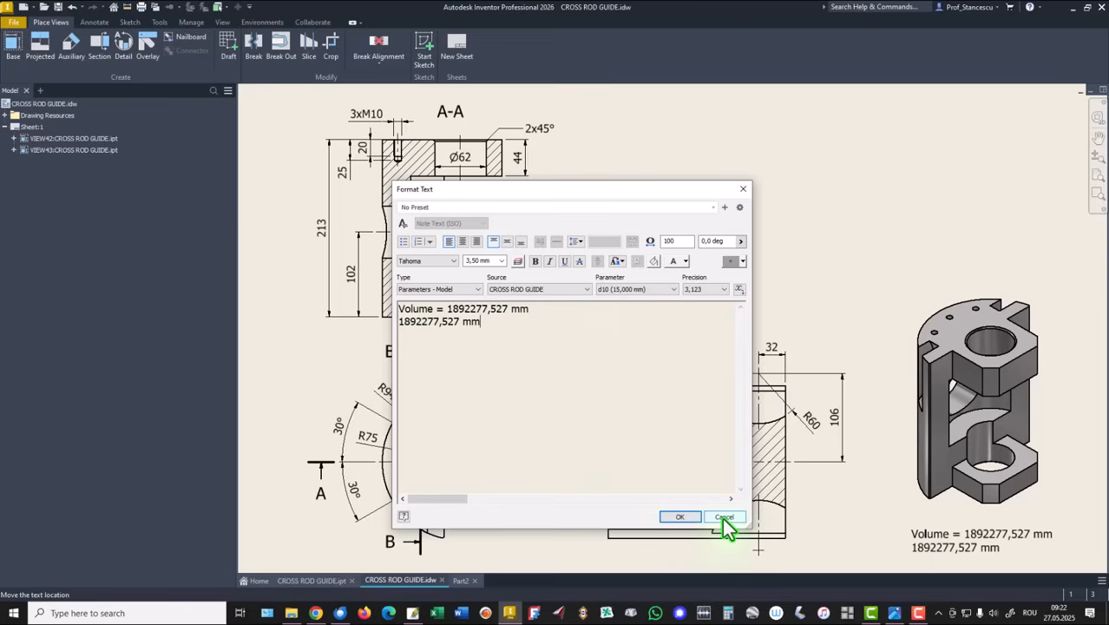
{"action": "left_click", "coordinate": [723, 516]}
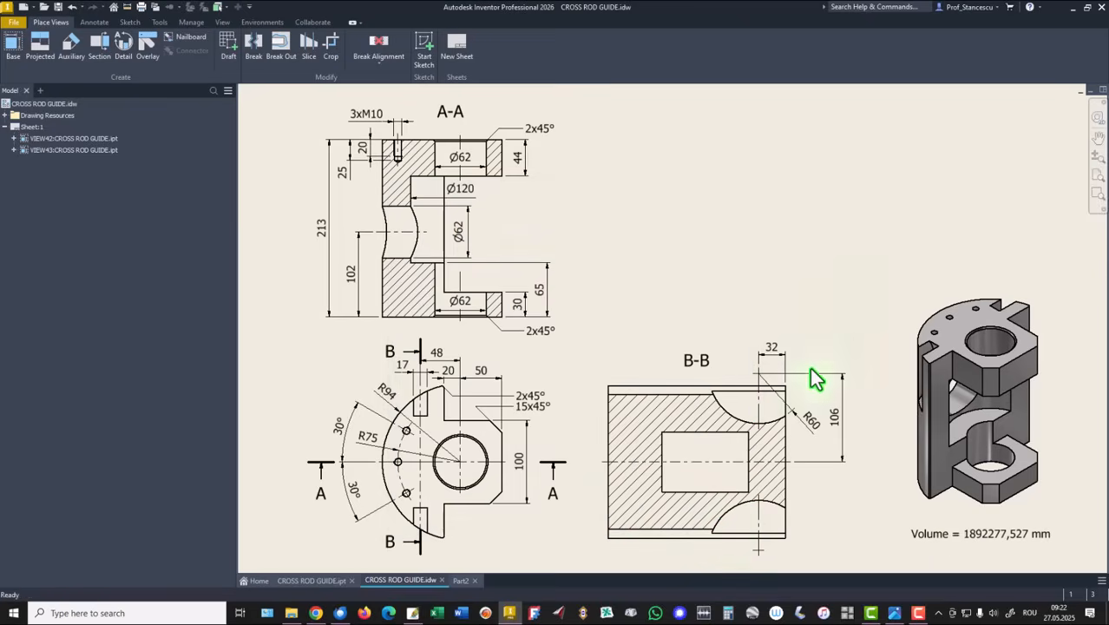
{"action": "mouse_move", "coordinate": [560, 412]}
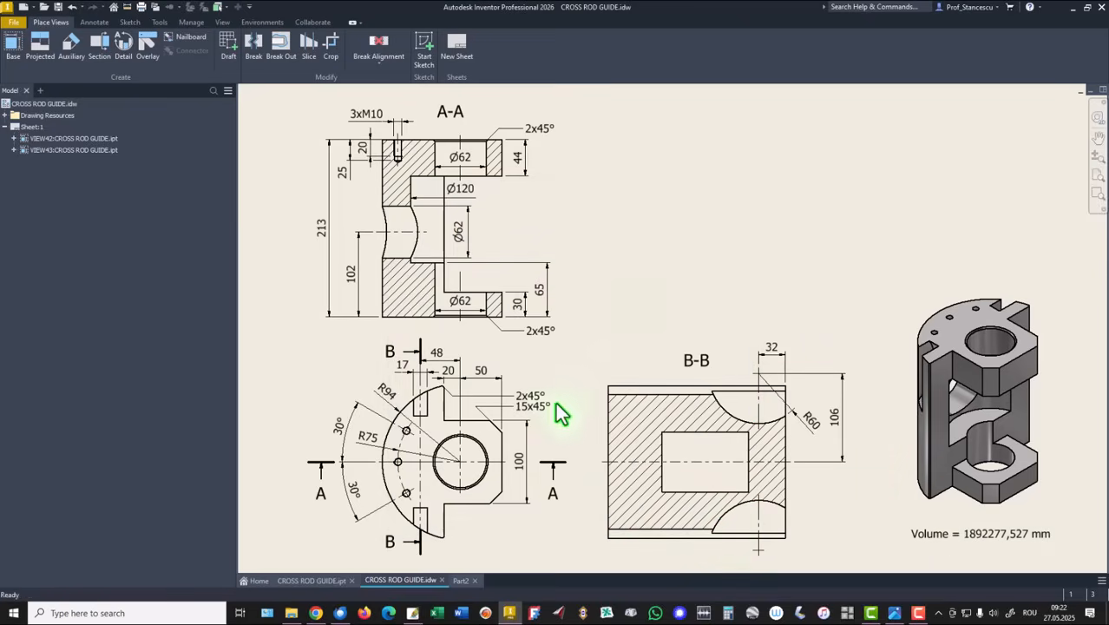
{"action": "left_click", "coordinate": [533, 406]}
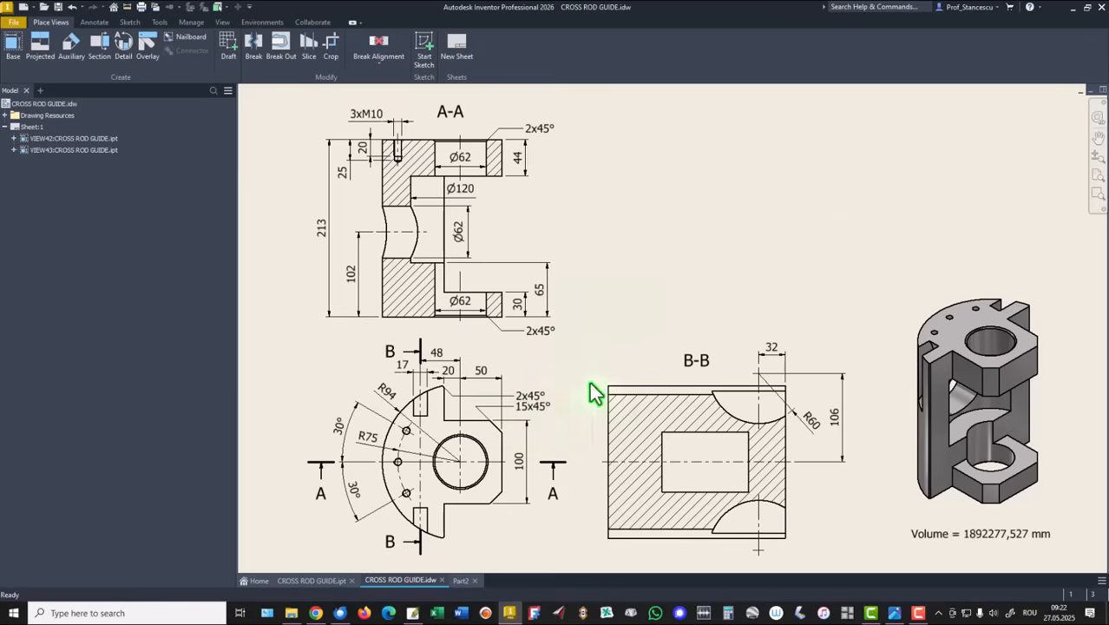
{"action": "mouse_move", "coordinate": [530, 426]}
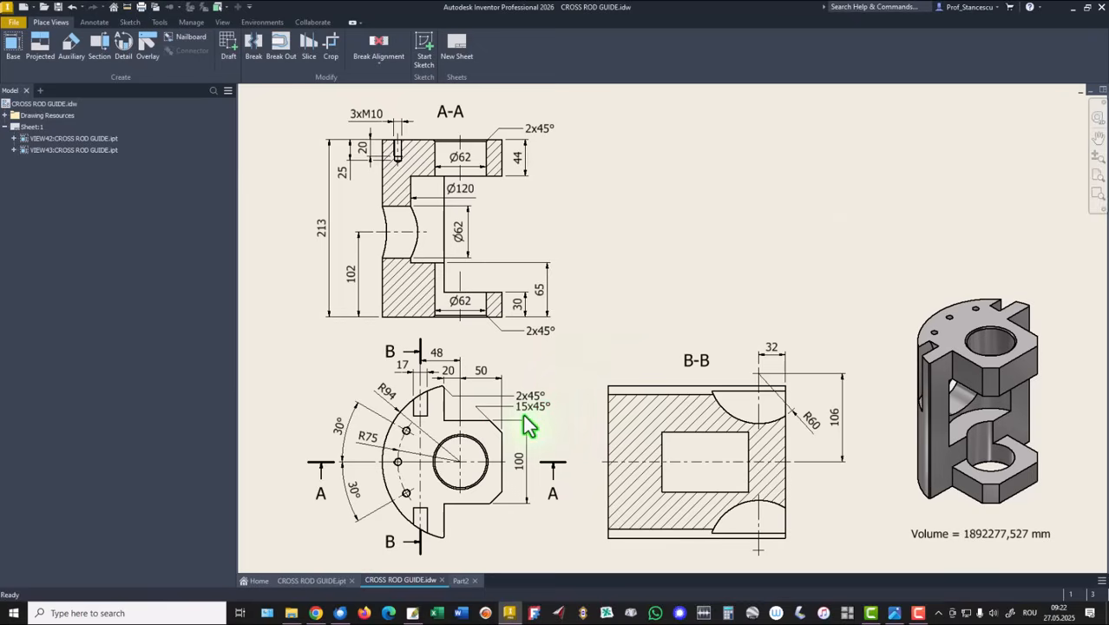
{"action": "mouse_move", "coordinate": [282, 290]}
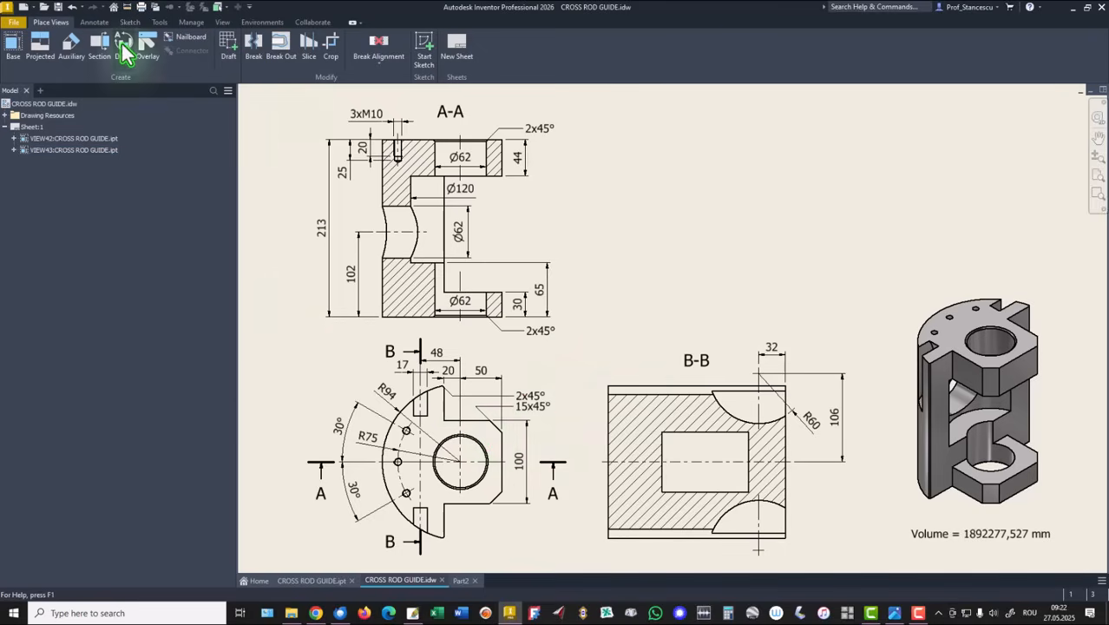
Step: Dimension the front view's lower chamfer edge as 15
{"action": "left_click", "coordinate": [94, 21]}
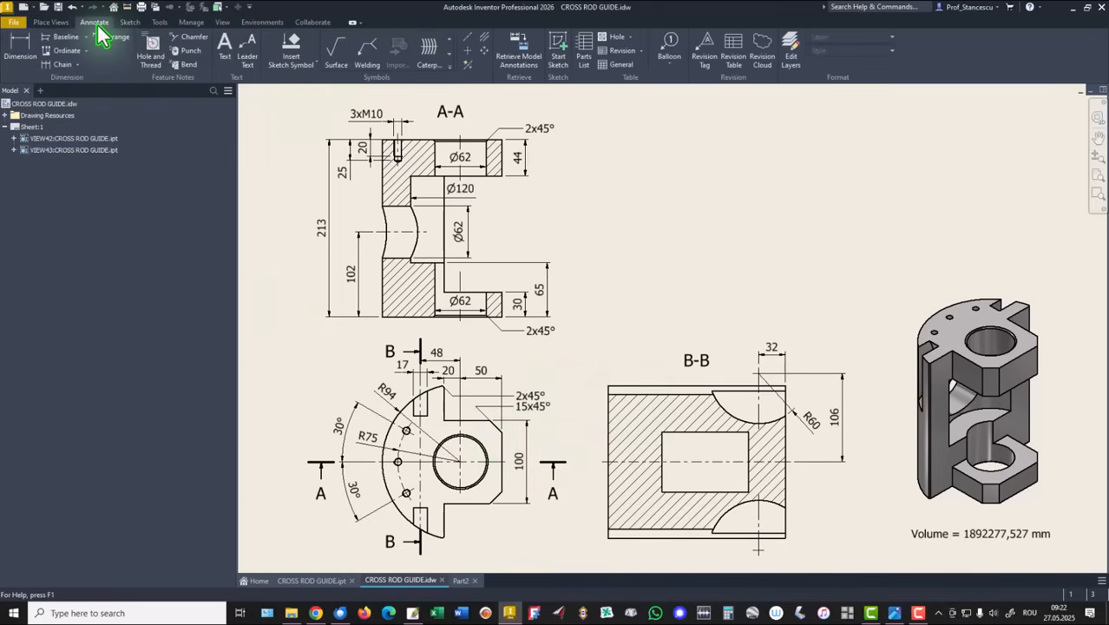
{"action": "left_click", "coordinate": [20, 45]}
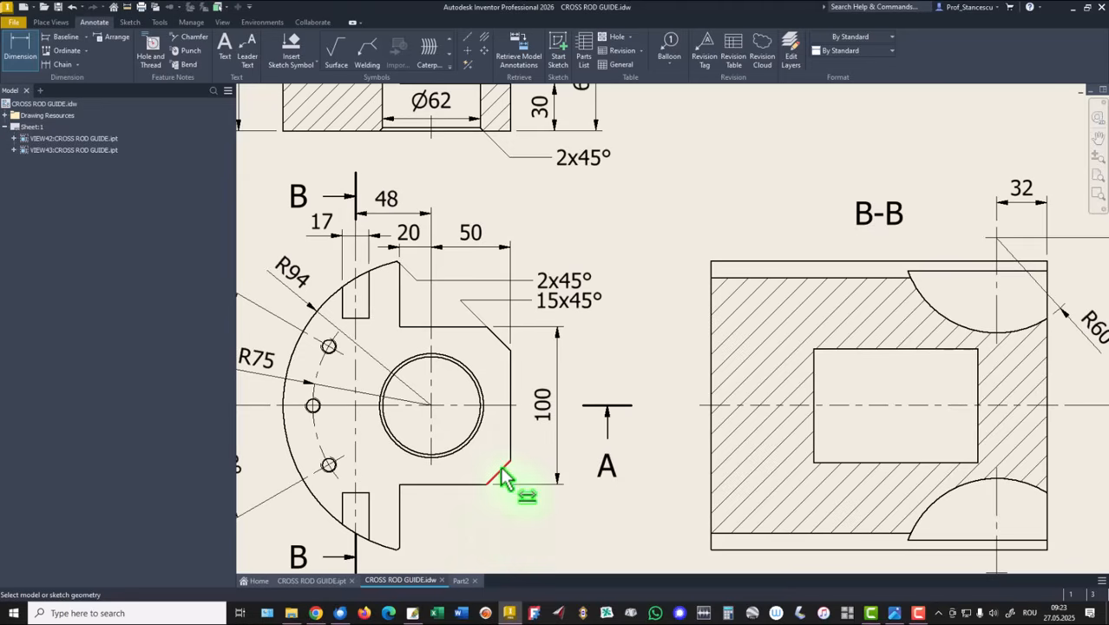
{"action": "left_click", "coordinate": [505, 473]}
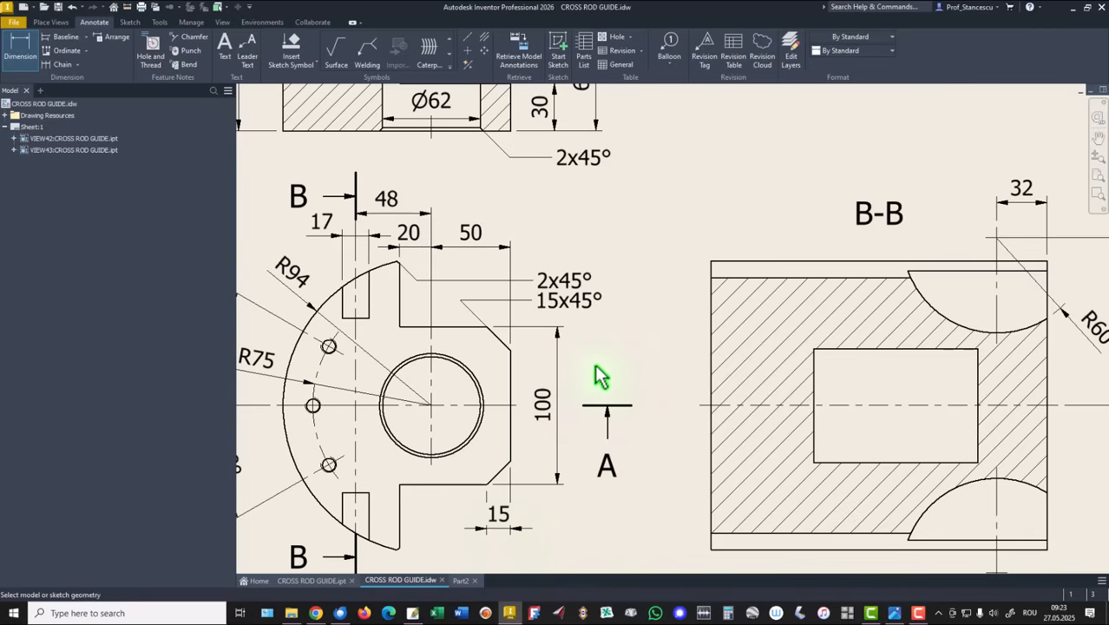
{"action": "mouse_move", "coordinate": [471, 317]}
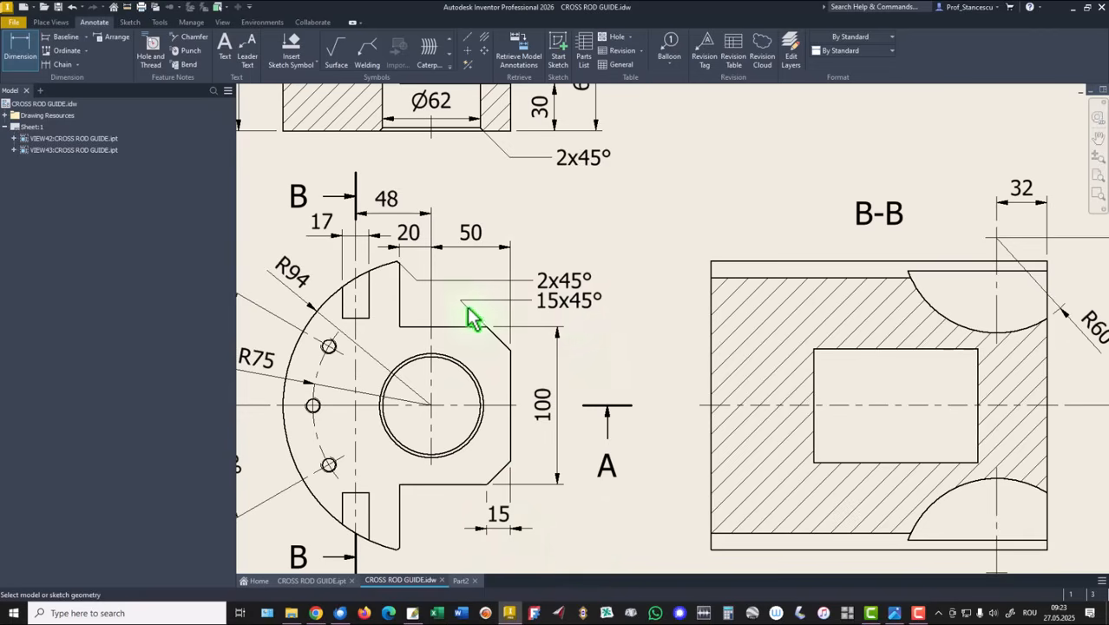
{"action": "mouse_move", "coordinate": [575, 321]}
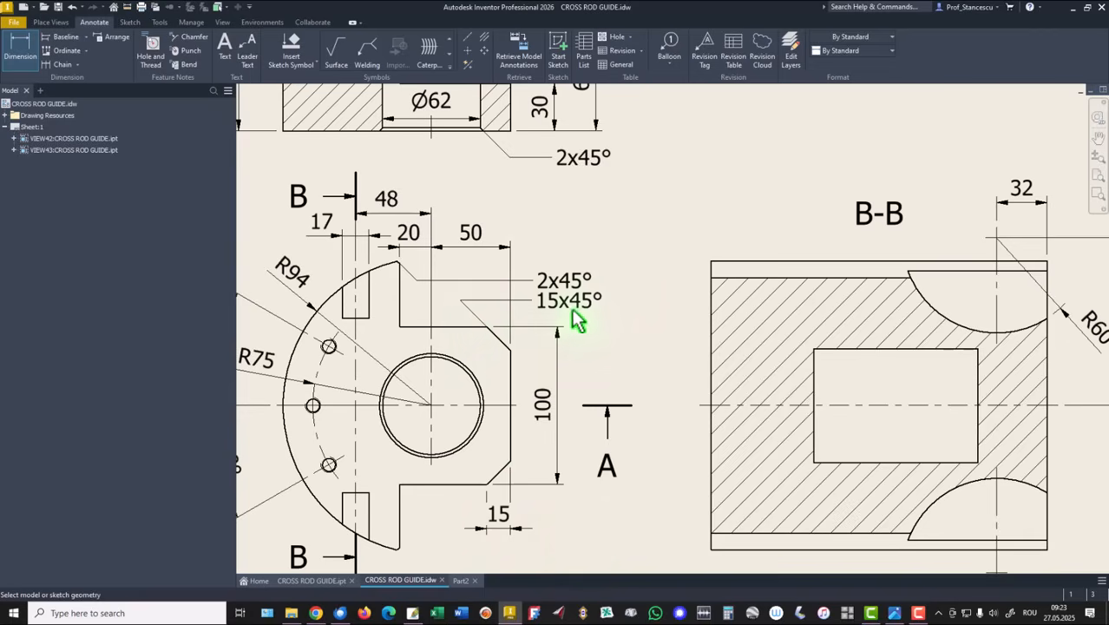
{"action": "mouse_move", "coordinate": [642, 323]}
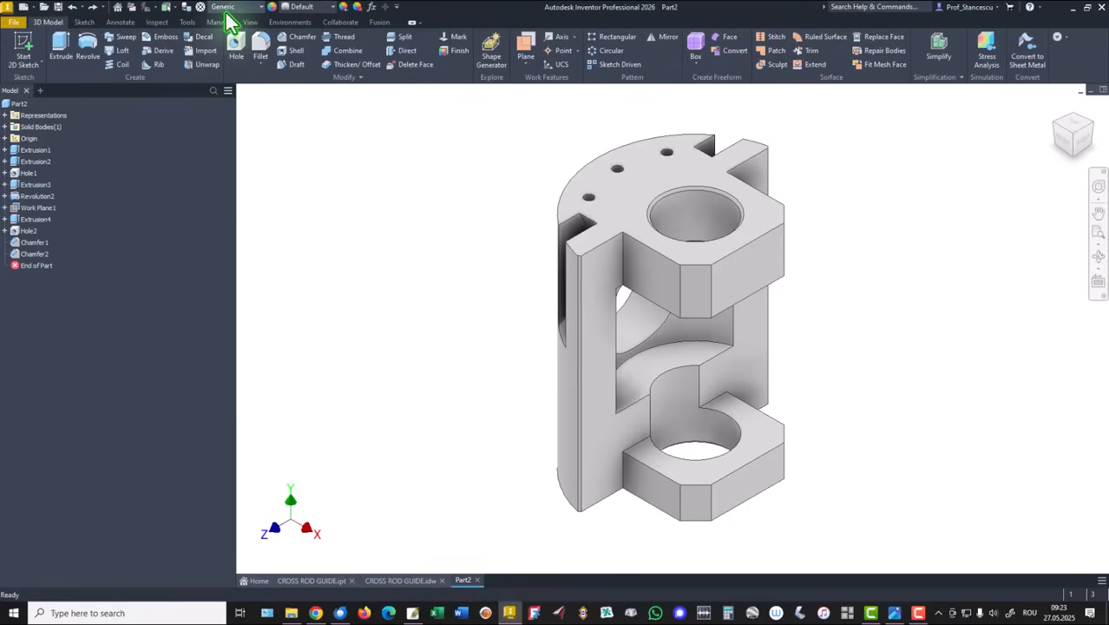
{"action": "mouse_move", "coordinate": [284, 288]}
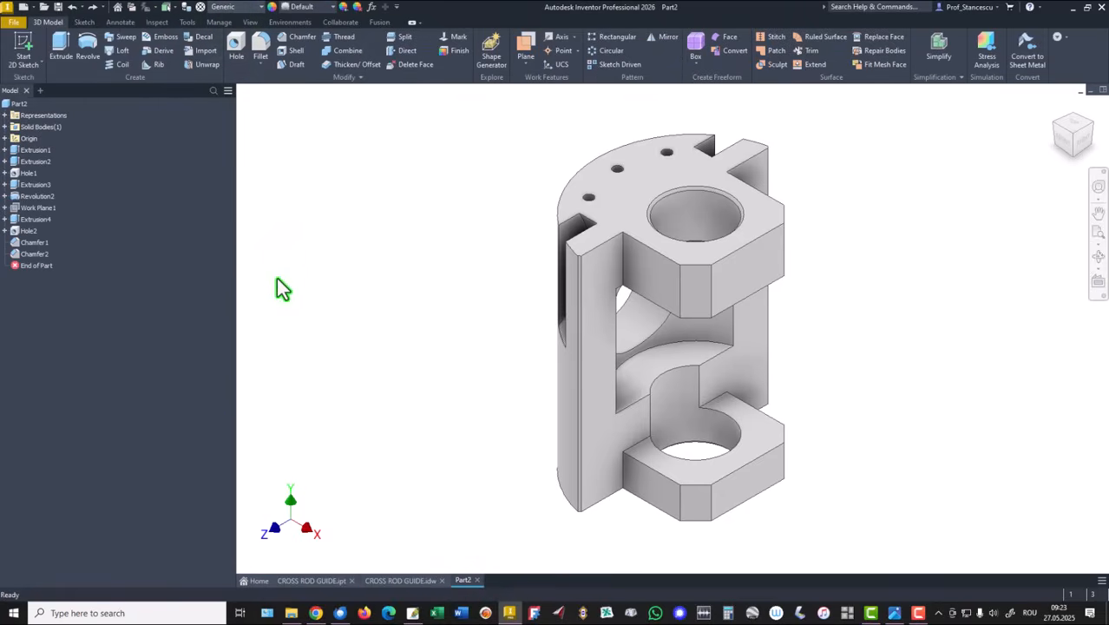
Step: Set Part2's material to Steel, Carbon from the Quick Access material list
{"action": "left_click", "coordinate": [223, 7]}
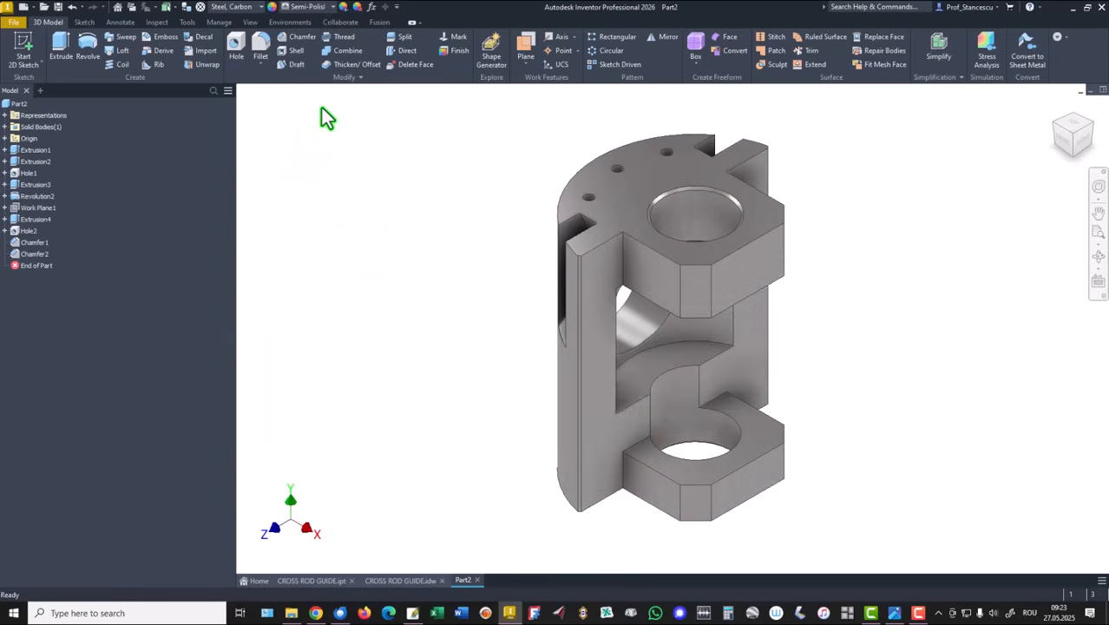
{"action": "mouse_move", "coordinate": [434, 178]}
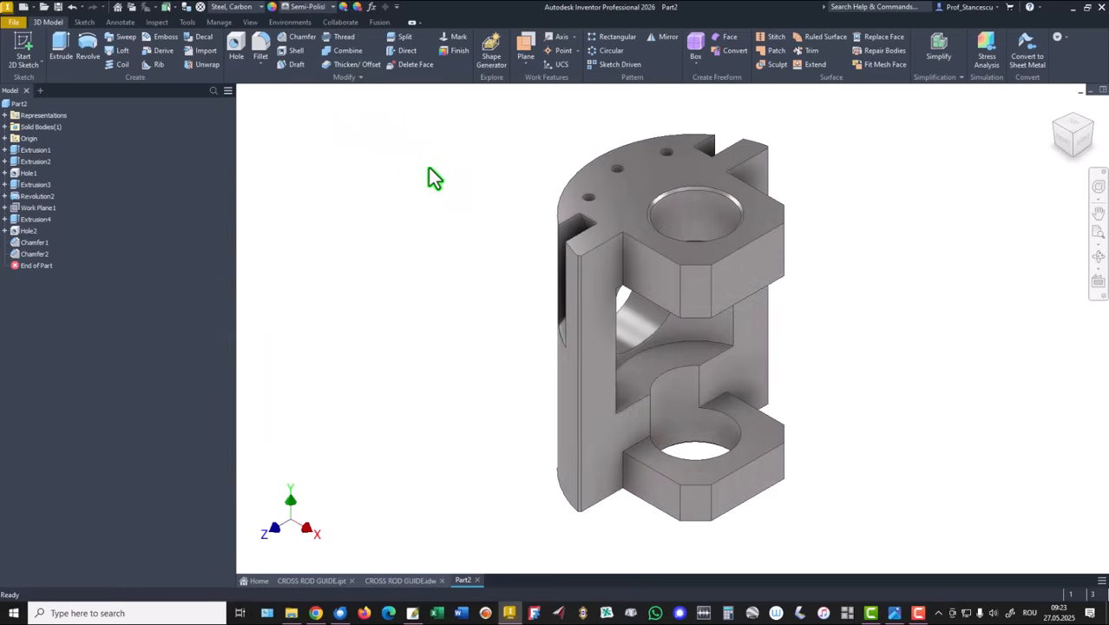
{"action": "mouse_move", "coordinate": [481, 252]}
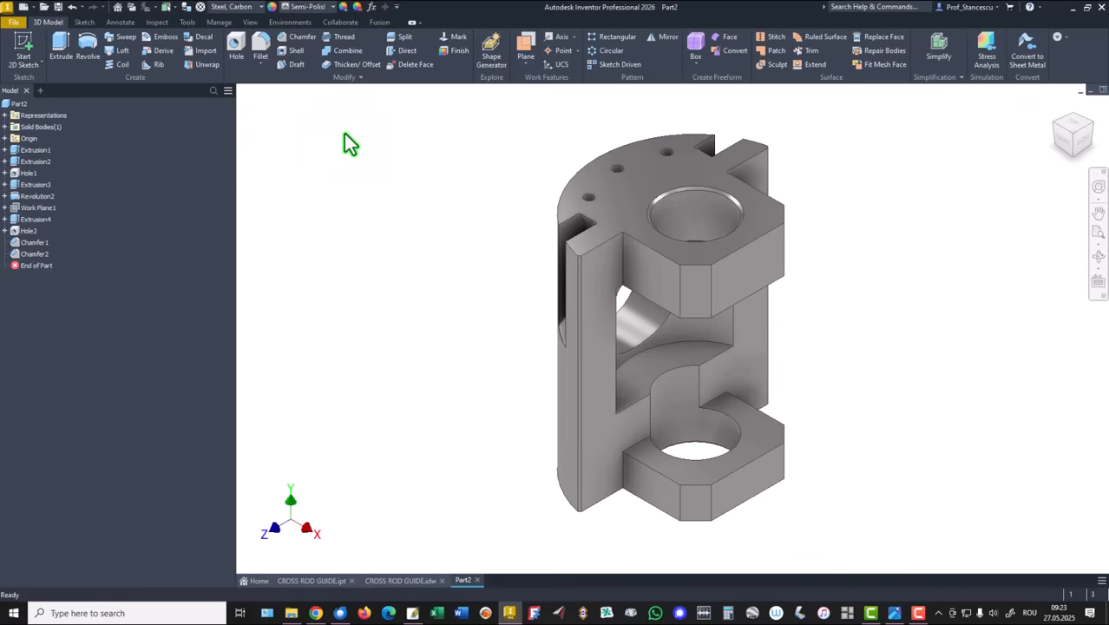
{"action": "mouse_move", "coordinate": [267, 106]}
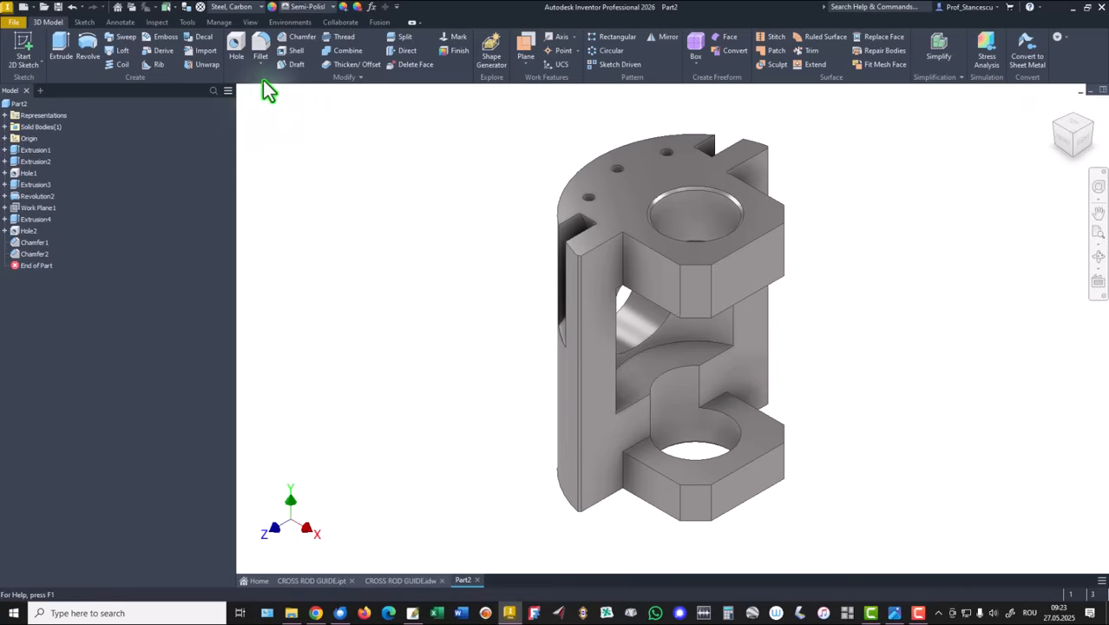
Step: Set Part2's lighting style to Default Lights
{"action": "left_click", "coordinate": [250, 22]}
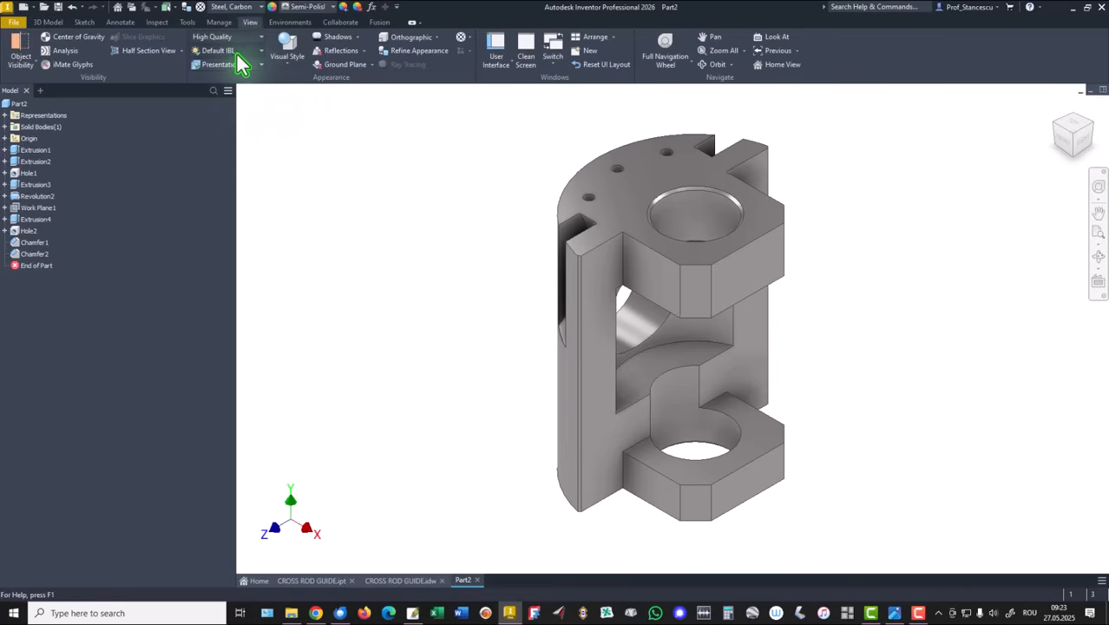
{"action": "left_click", "coordinate": [260, 51]}
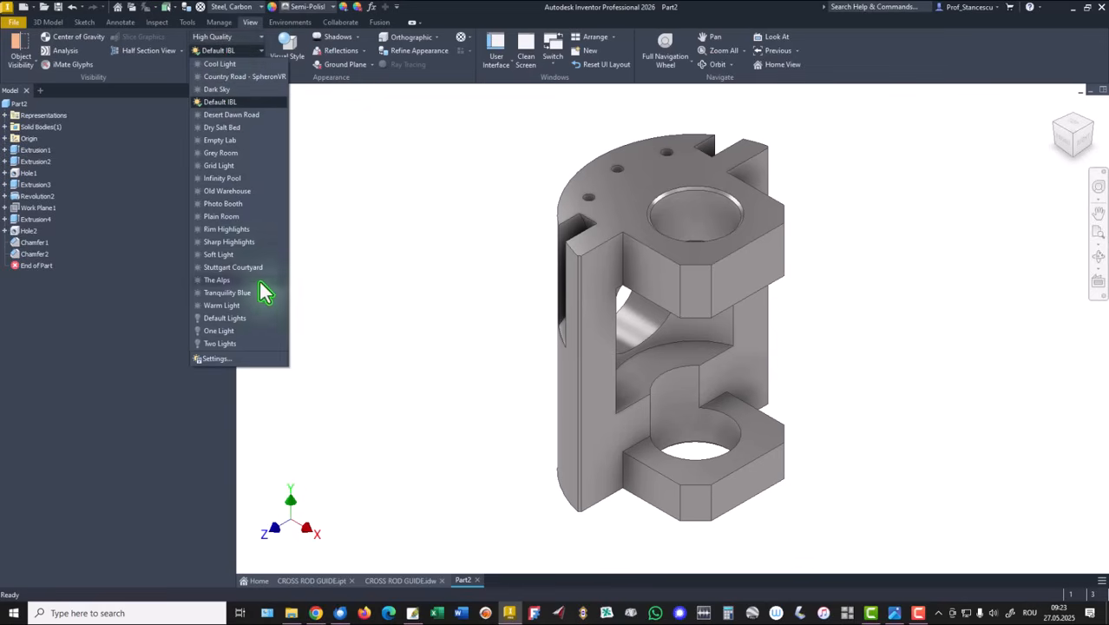
{"action": "mouse_move", "coordinate": [234, 331]}
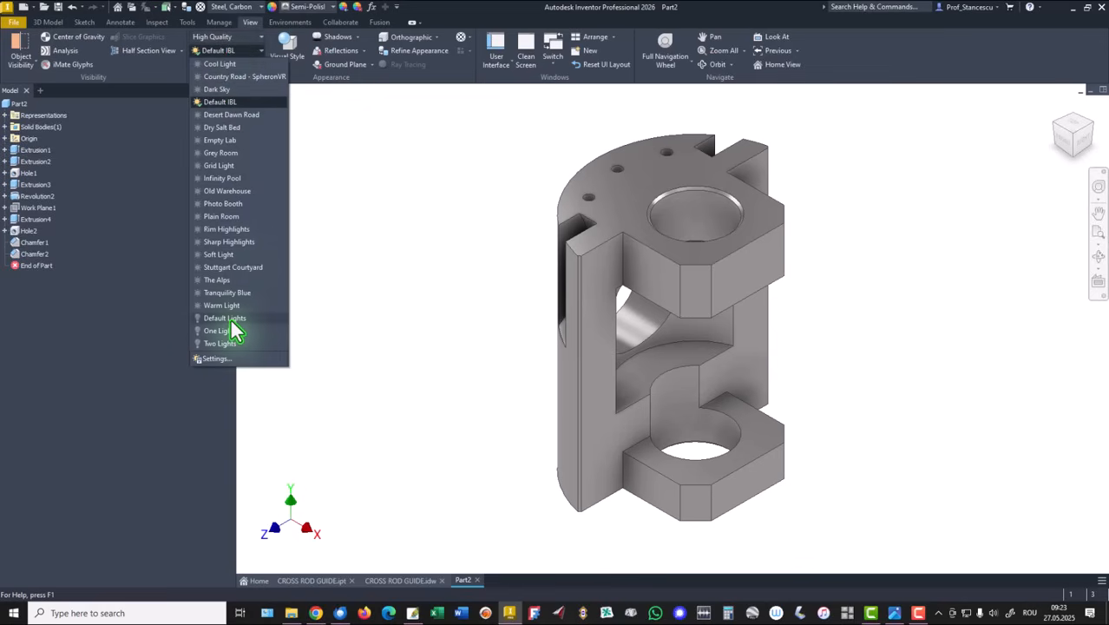
{"action": "left_click", "coordinate": [224, 318]}
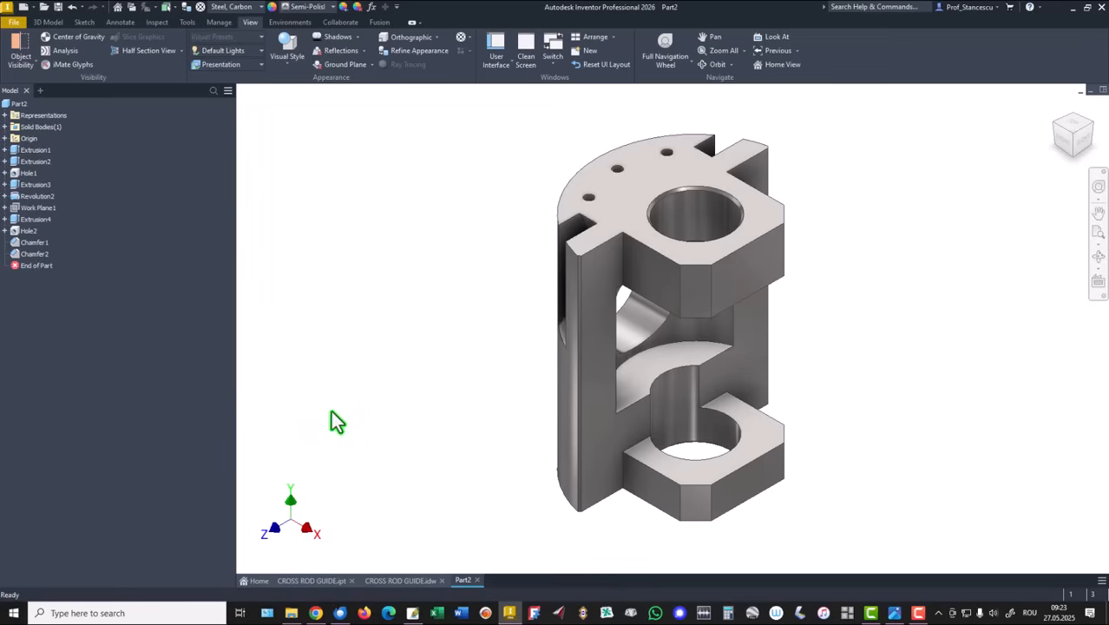
Step: Compare Part2 against the reference CROSS ROD GUIDE.ipt part
{"action": "left_click", "coordinate": [312, 580]}
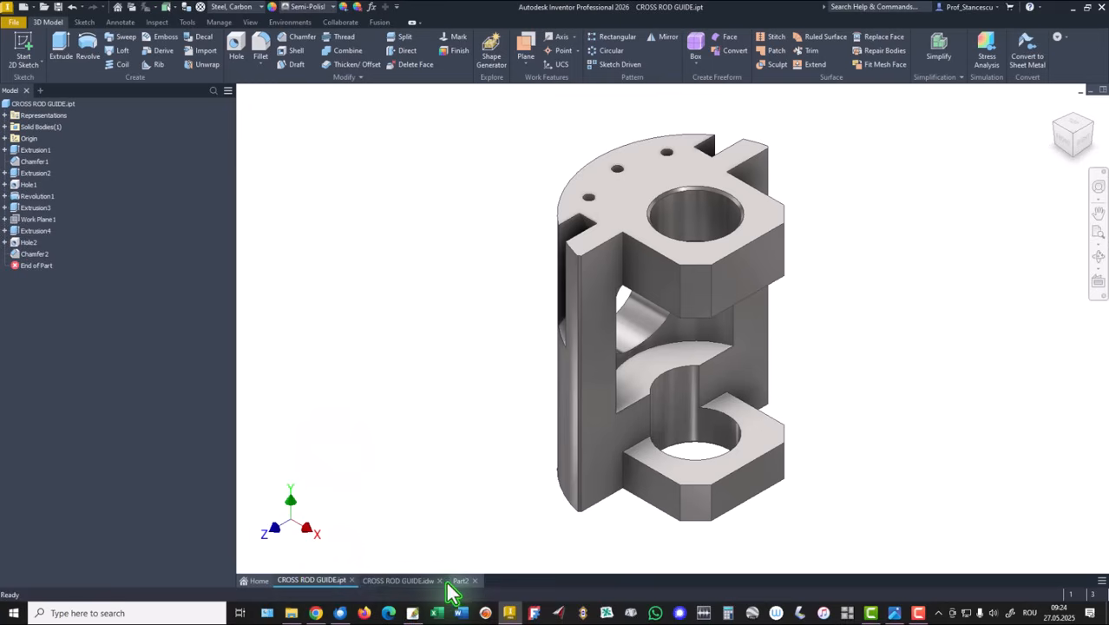
{"action": "left_click", "coordinate": [462, 580]}
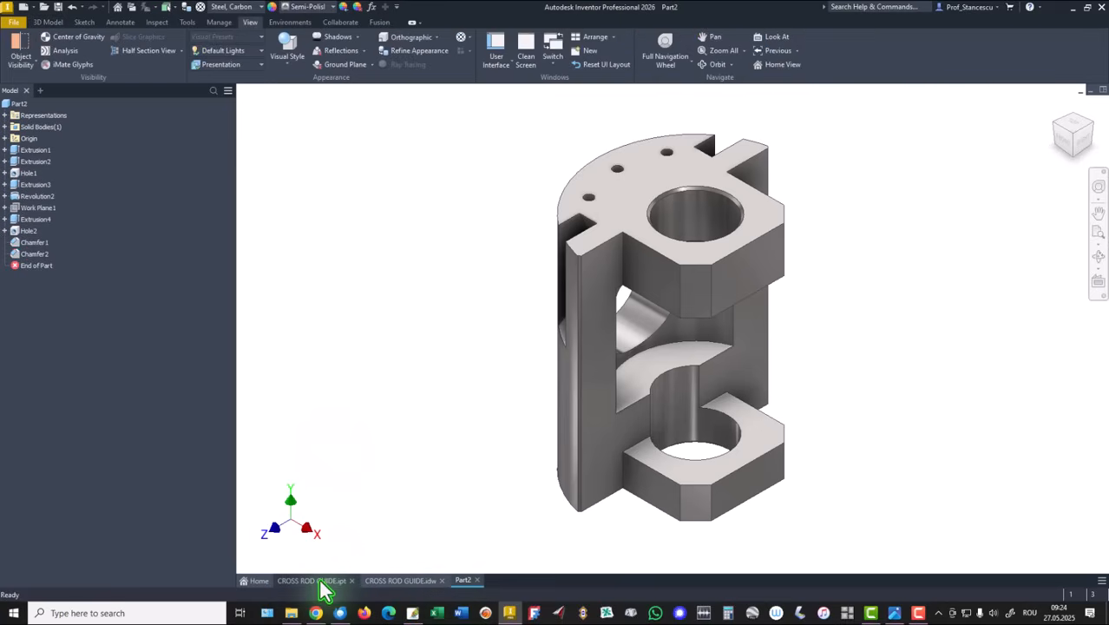
{"action": "left_click", "coordinate": [312, 580]}
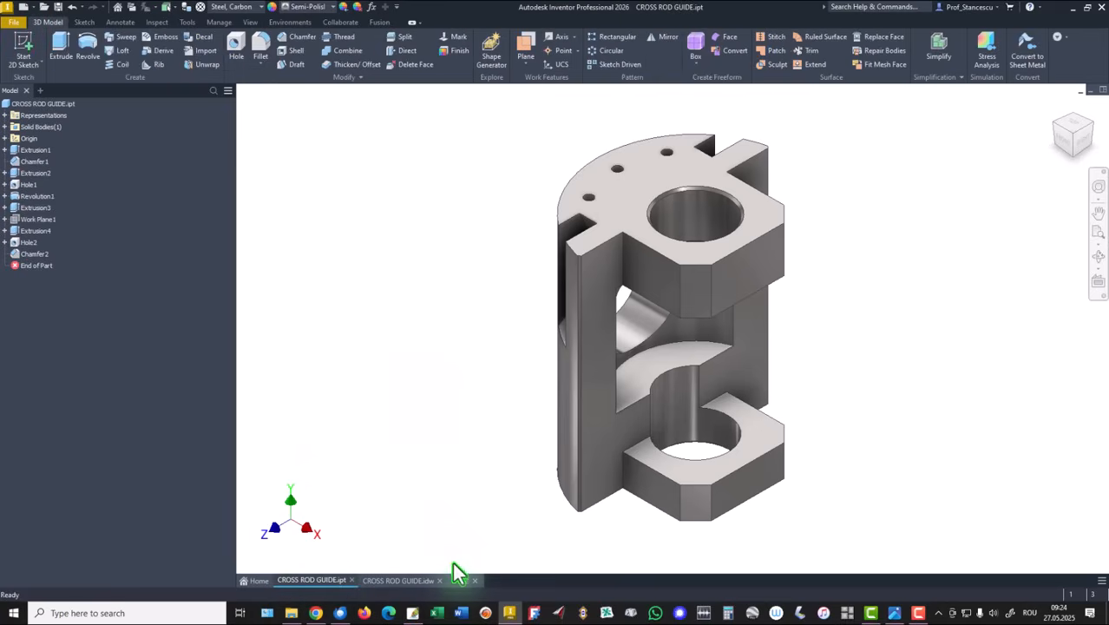